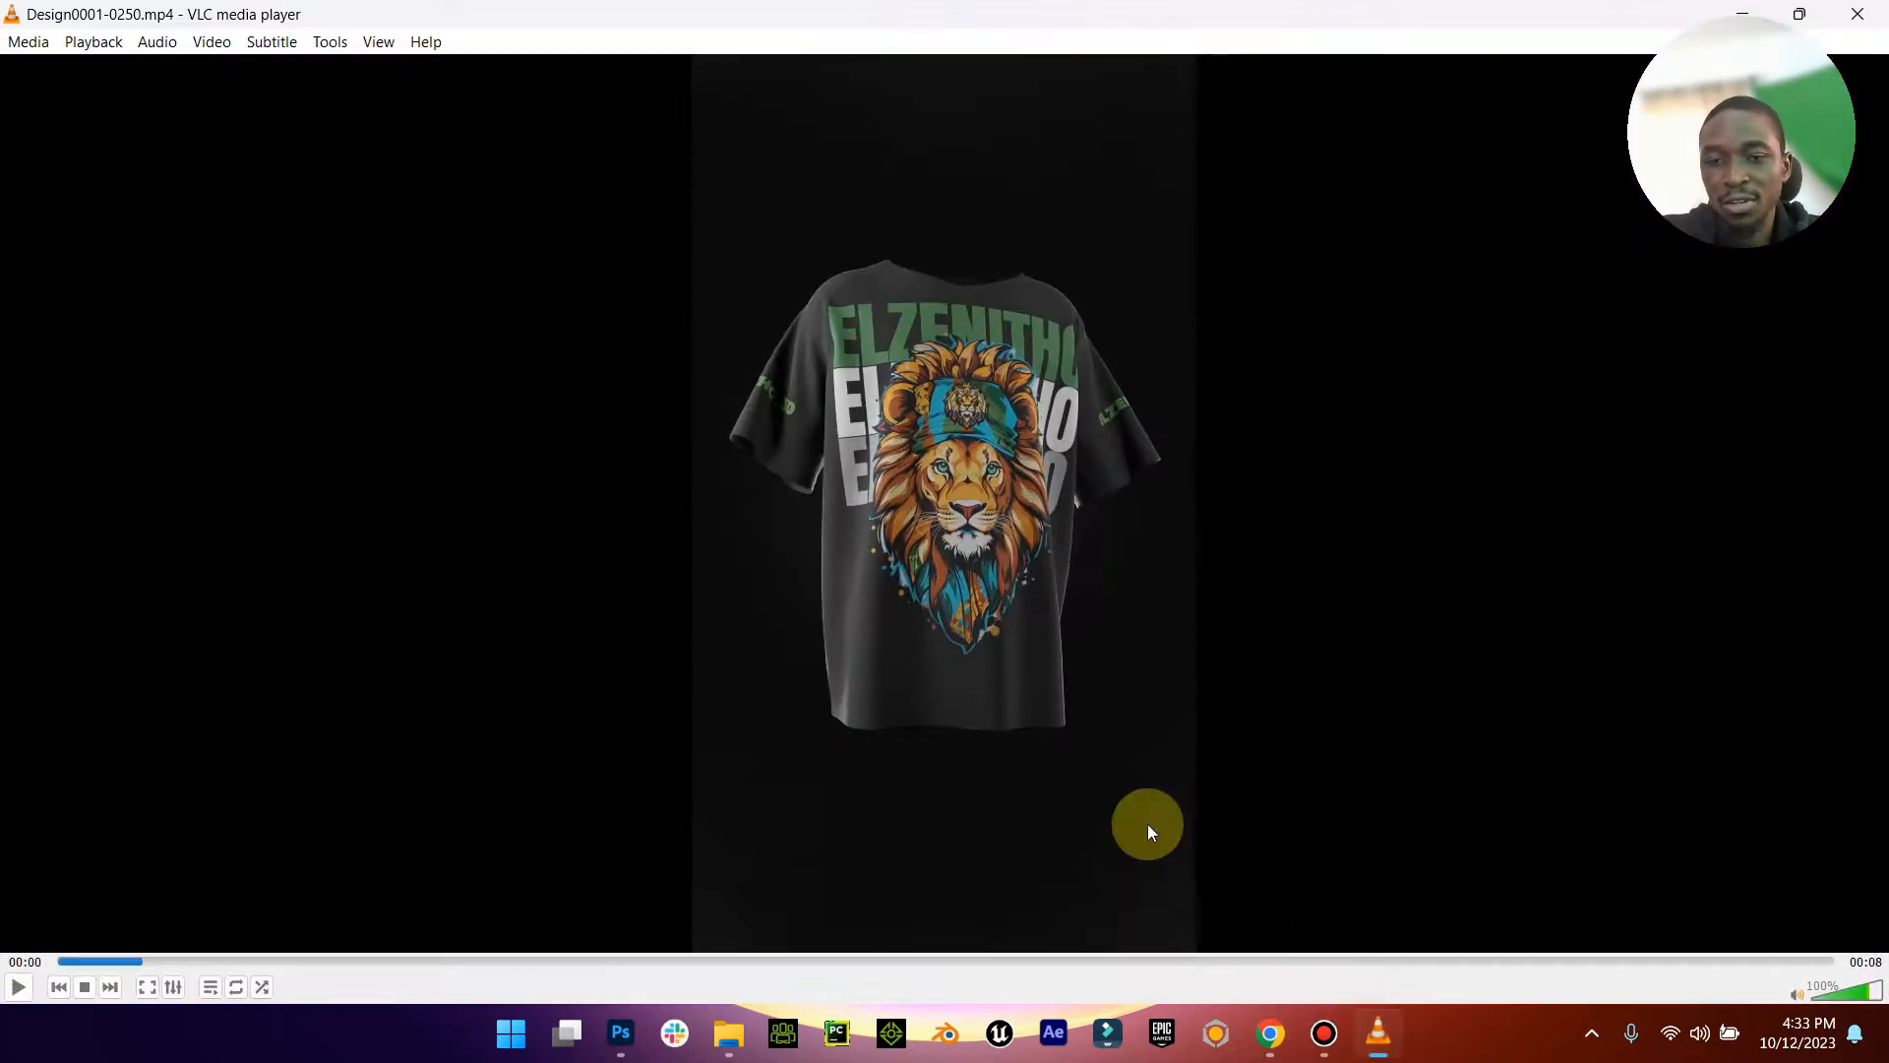
Step: Play Design0001-0250.mp4 in VLC until it finishes and the idle logo shows
{"action": "key", "text": "space"}
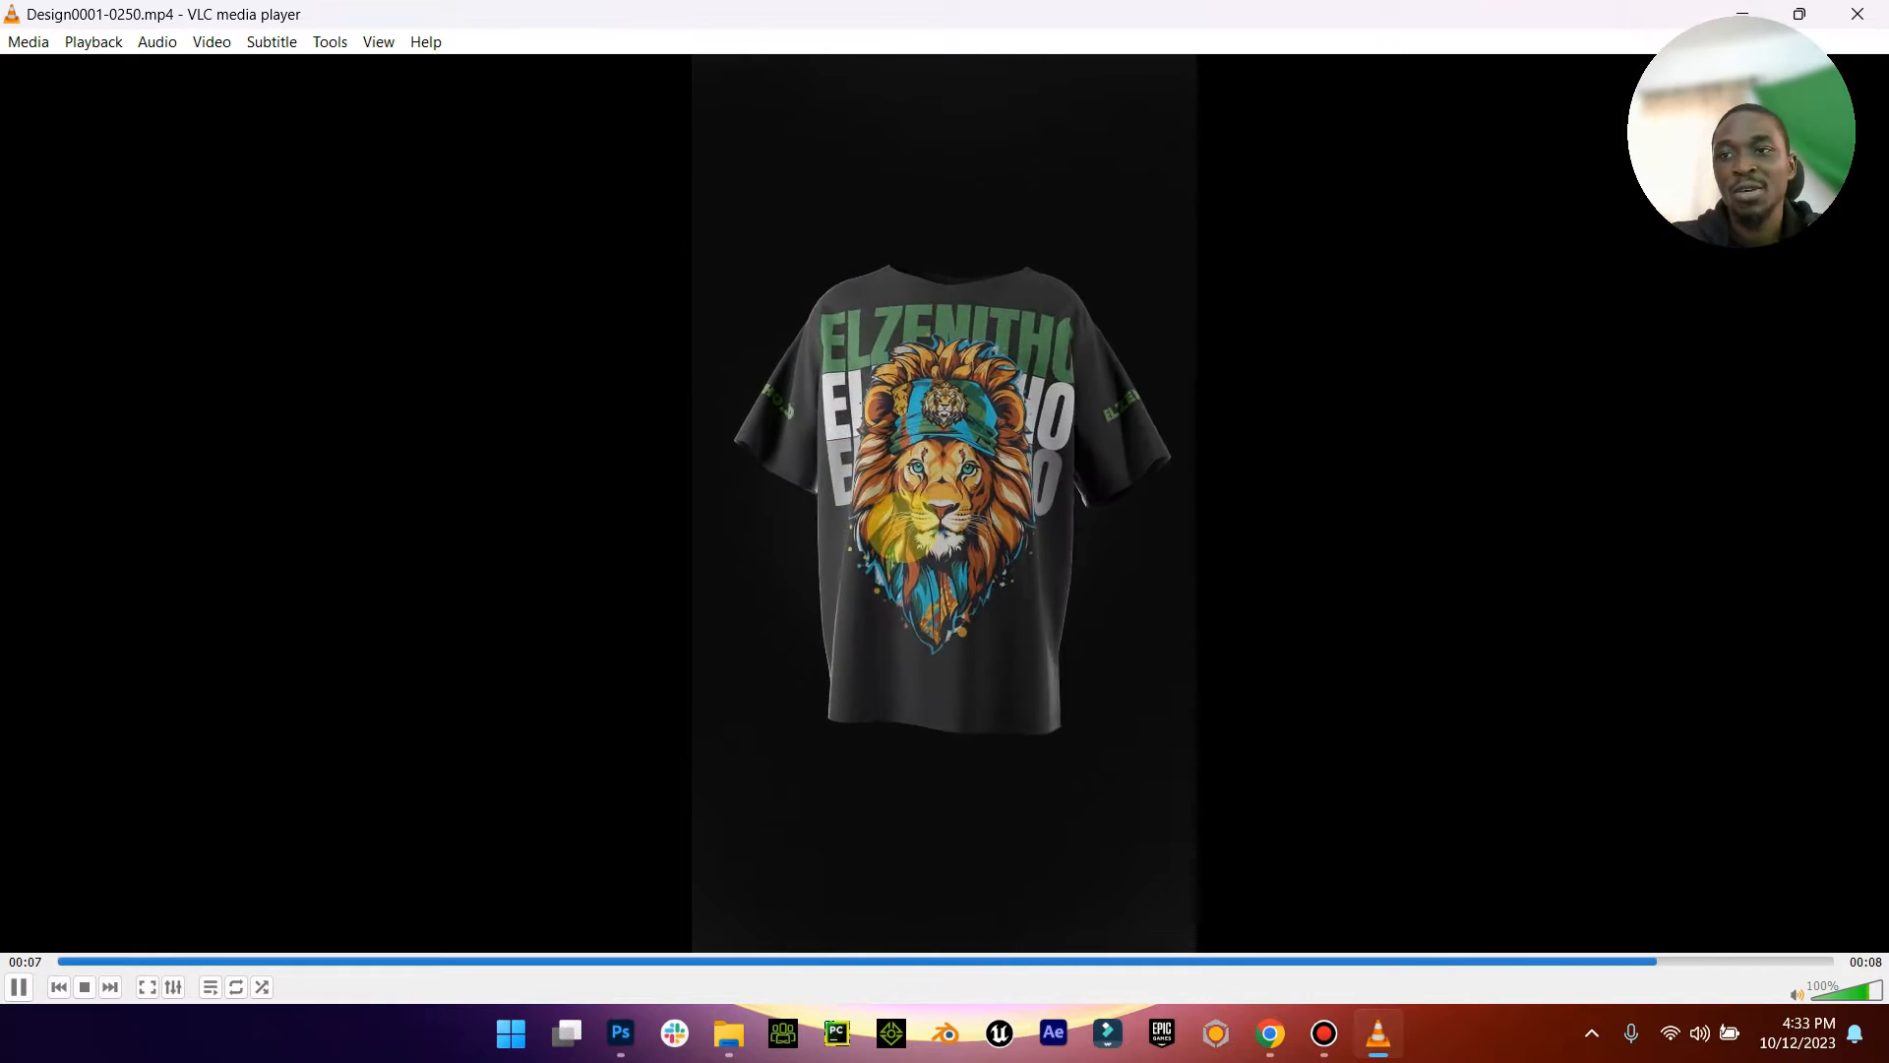
{"action": "left_click", "coordinate": [83, 986]}
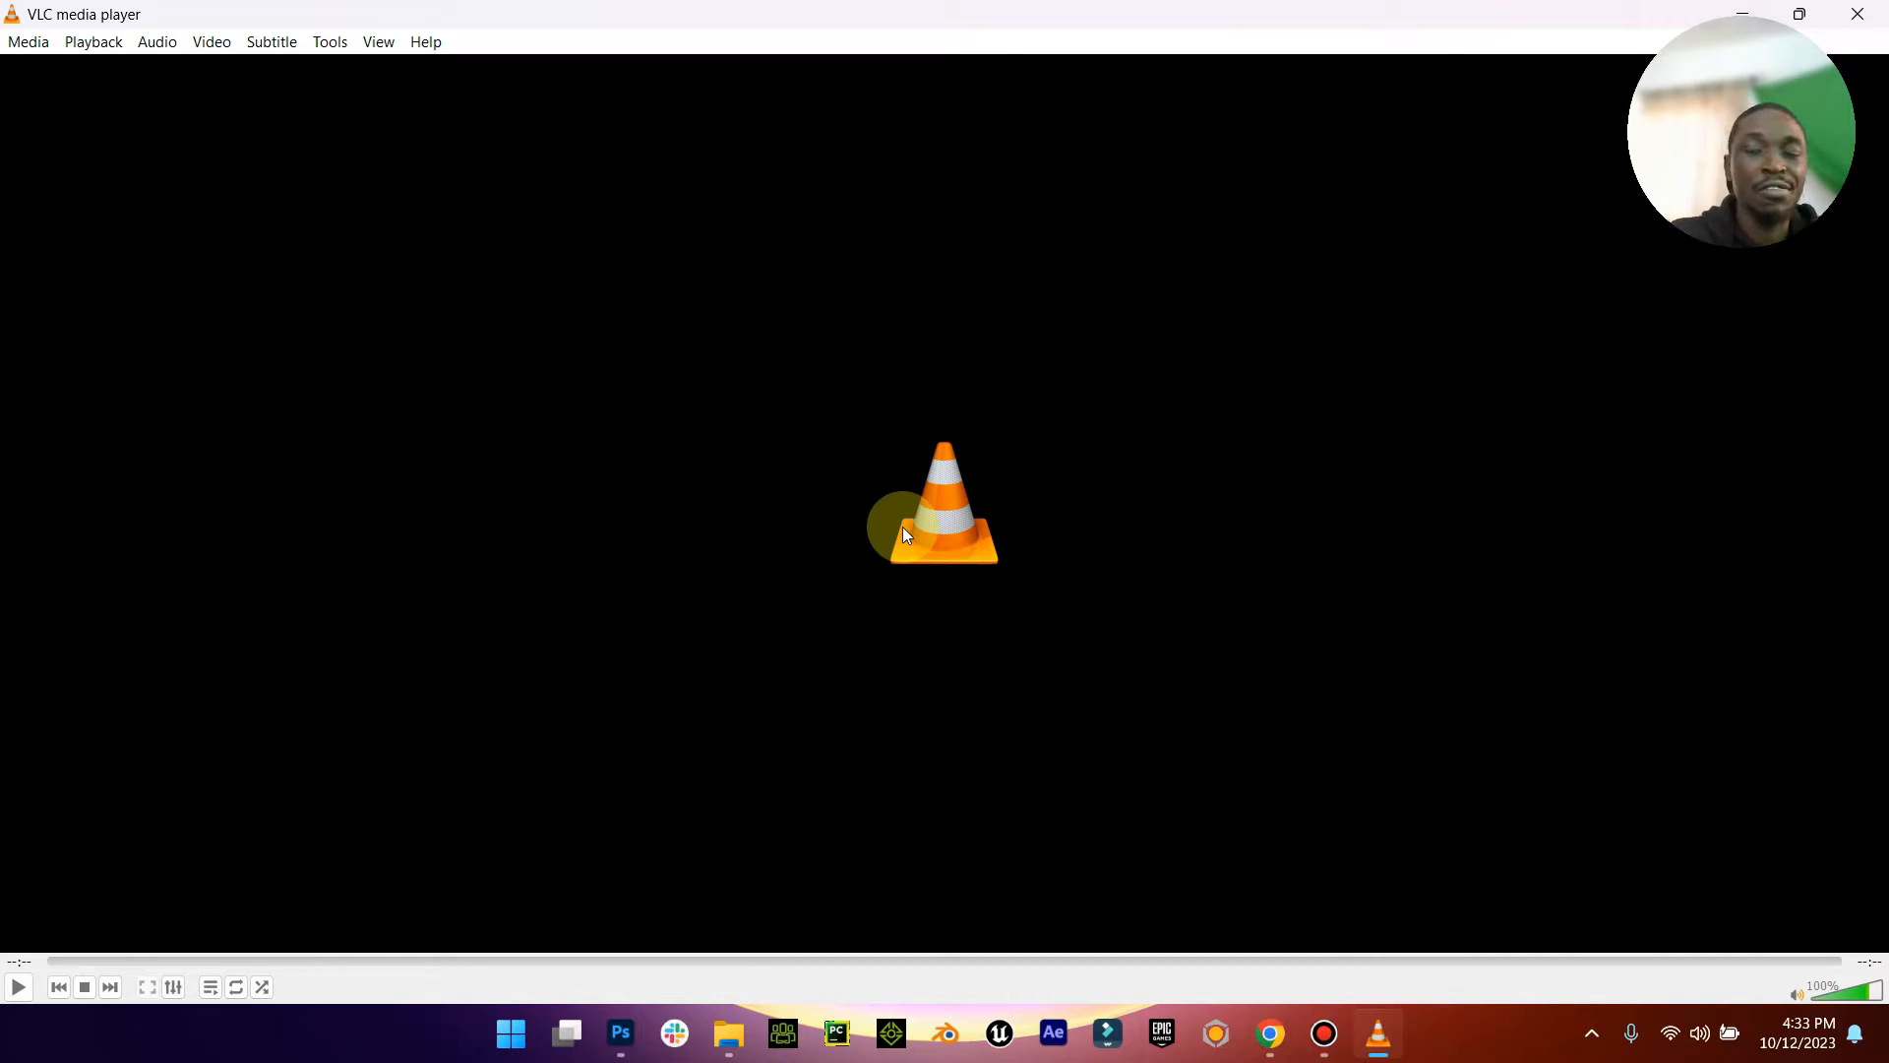
{"action": "mouse_move", "coordinate": [1031, 411]}
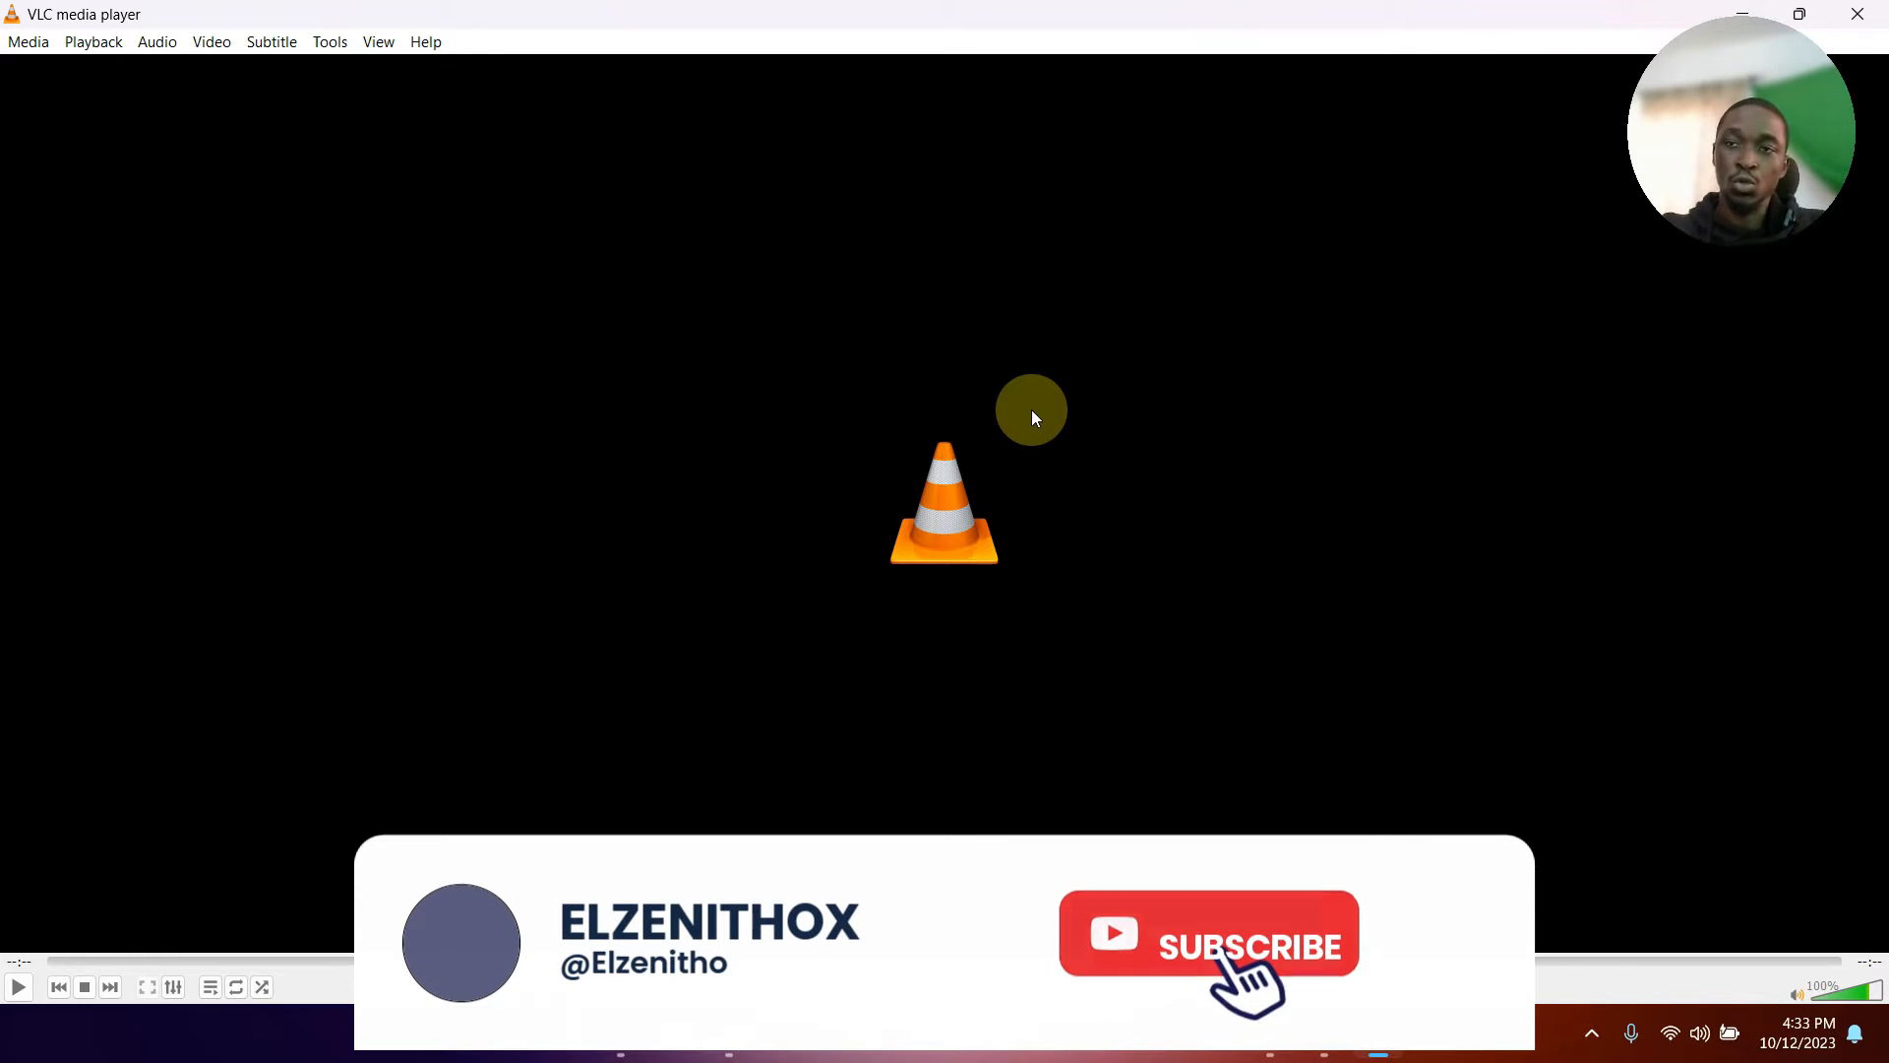
{"action": "left_click", "coordinate": [1208, 945]}
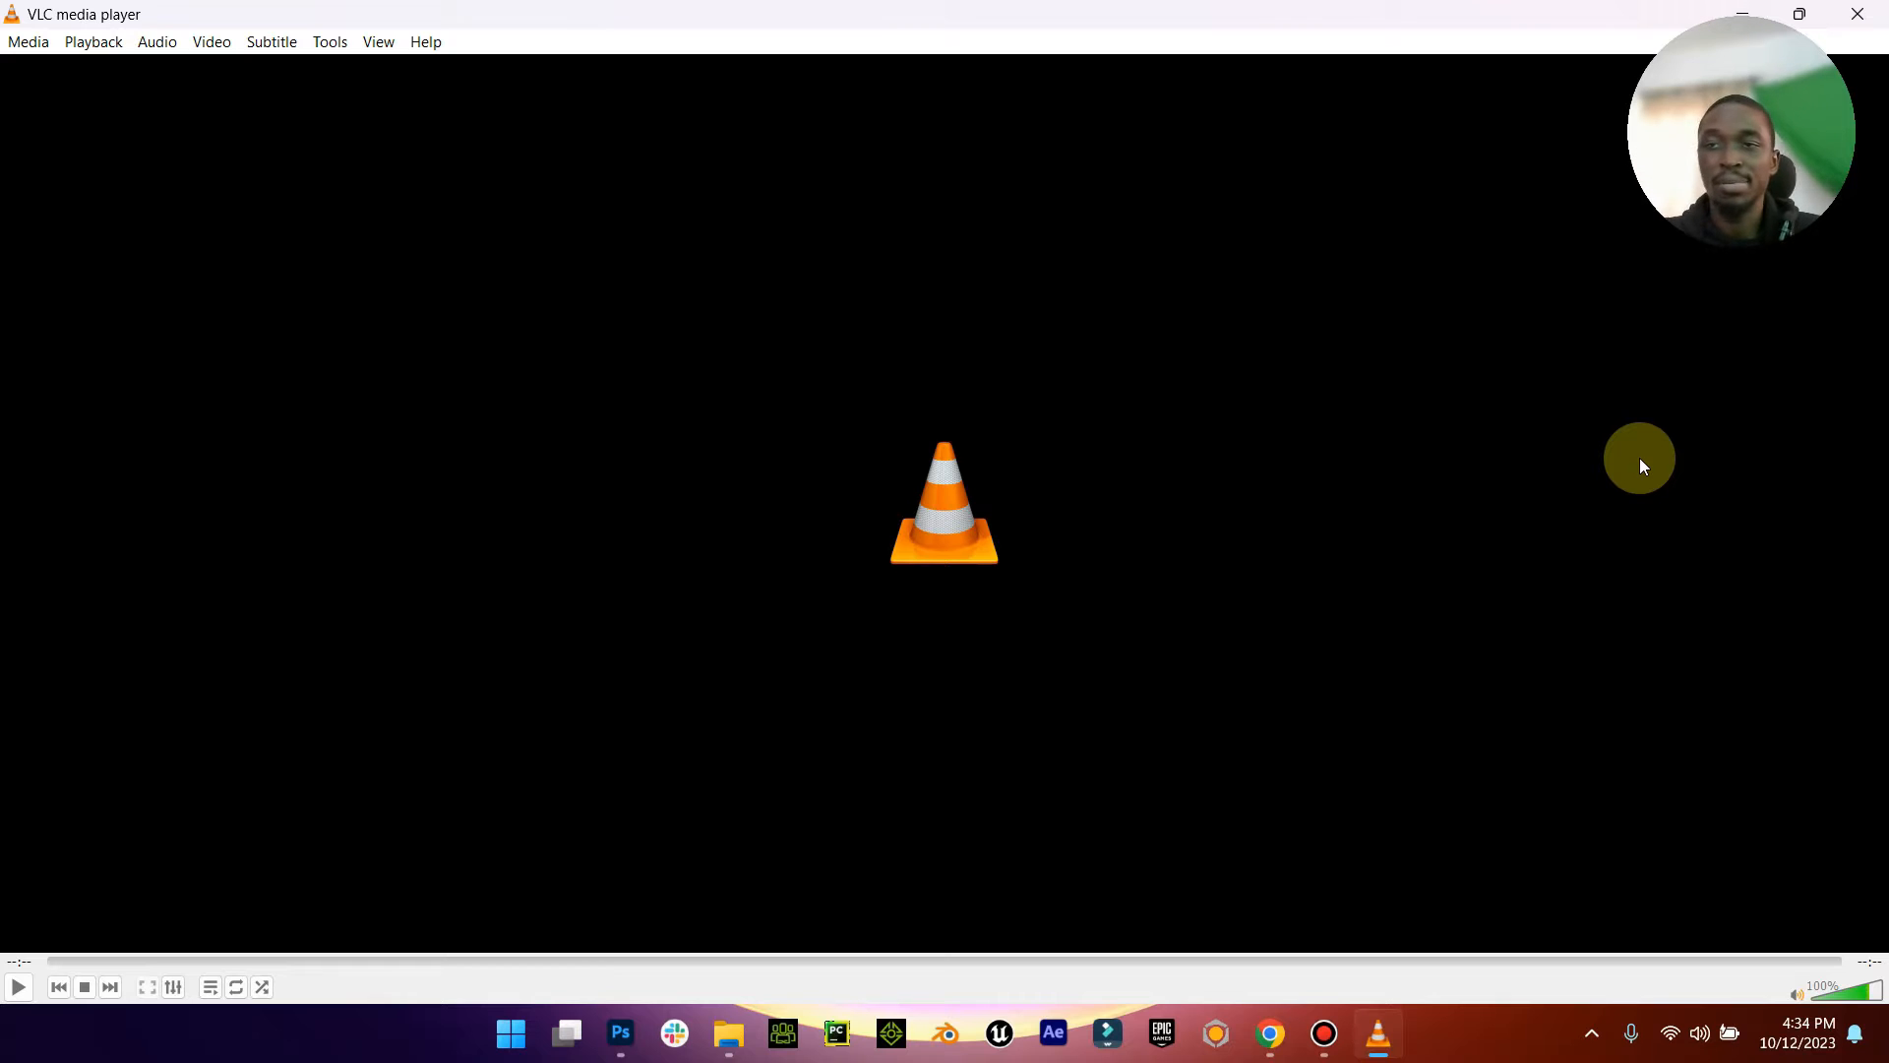
{"action": "mouse_move", "coordinate": [1634, 380]}
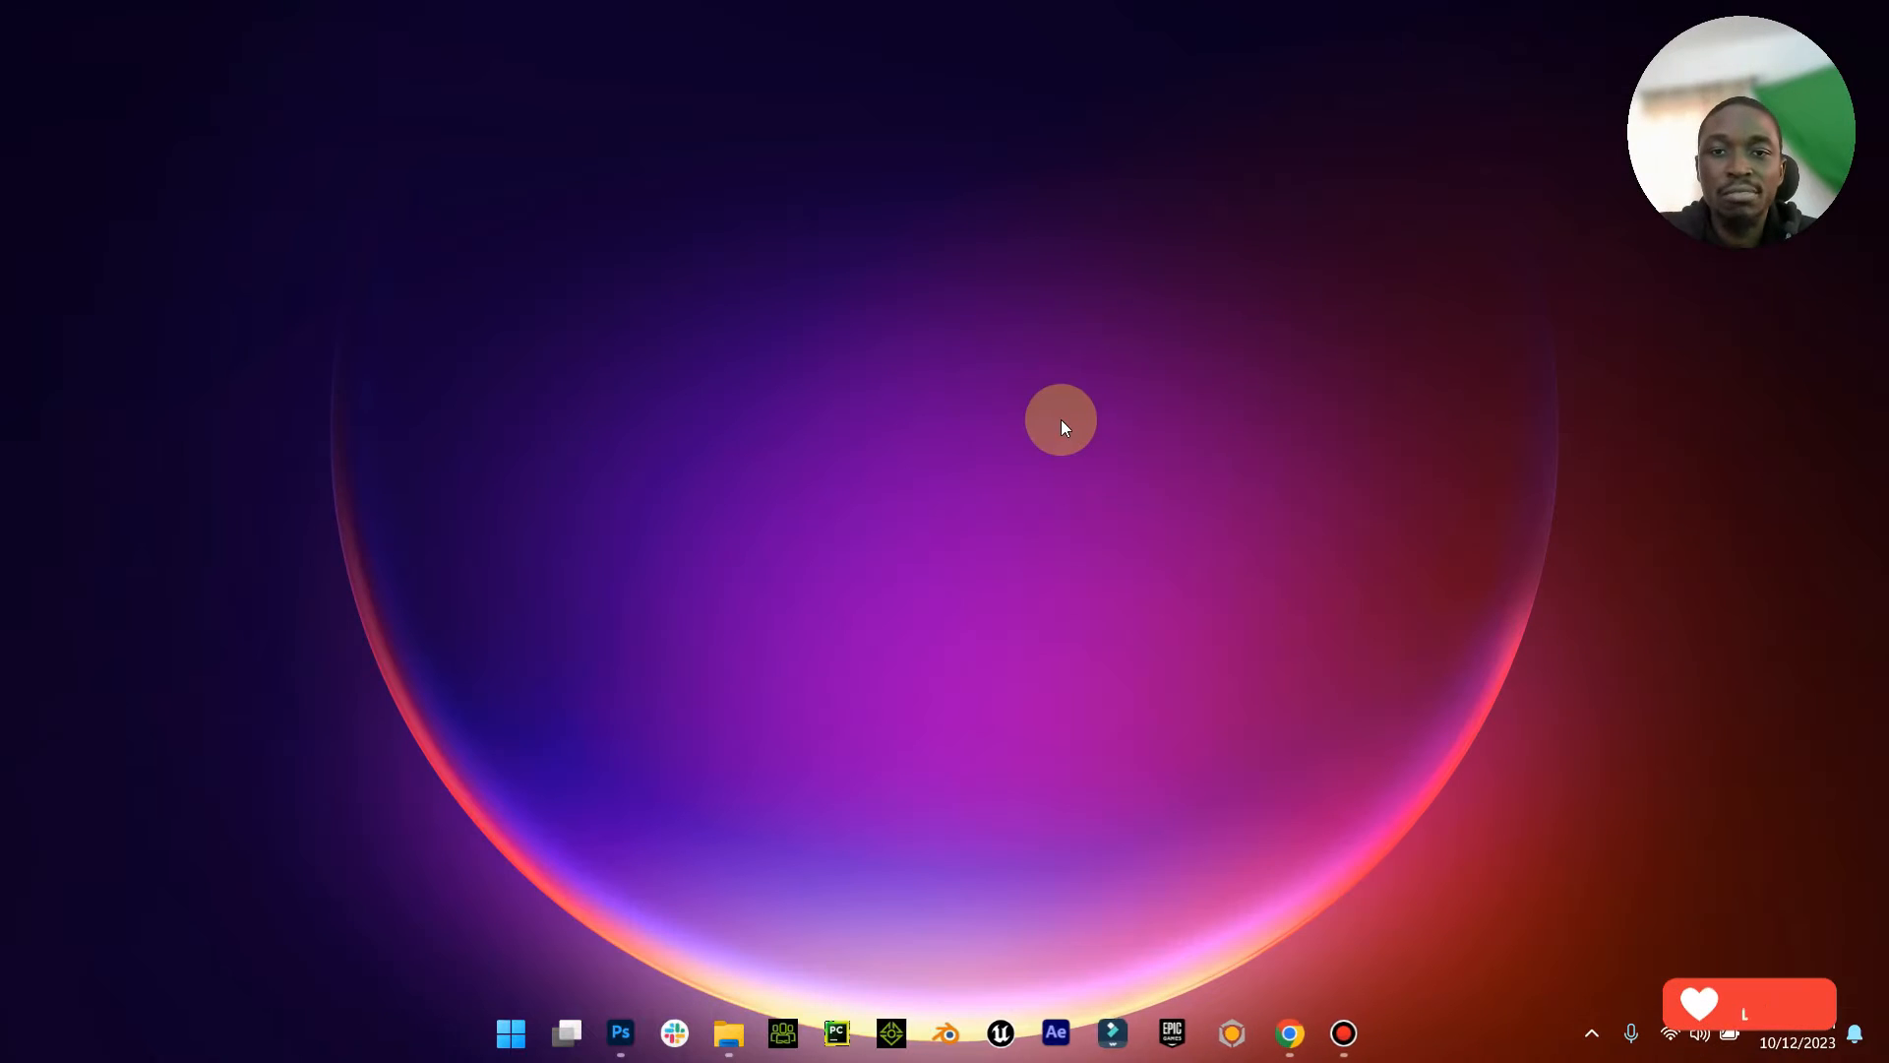
{"action": "mouse_move", "coordinate": [886, 793]}
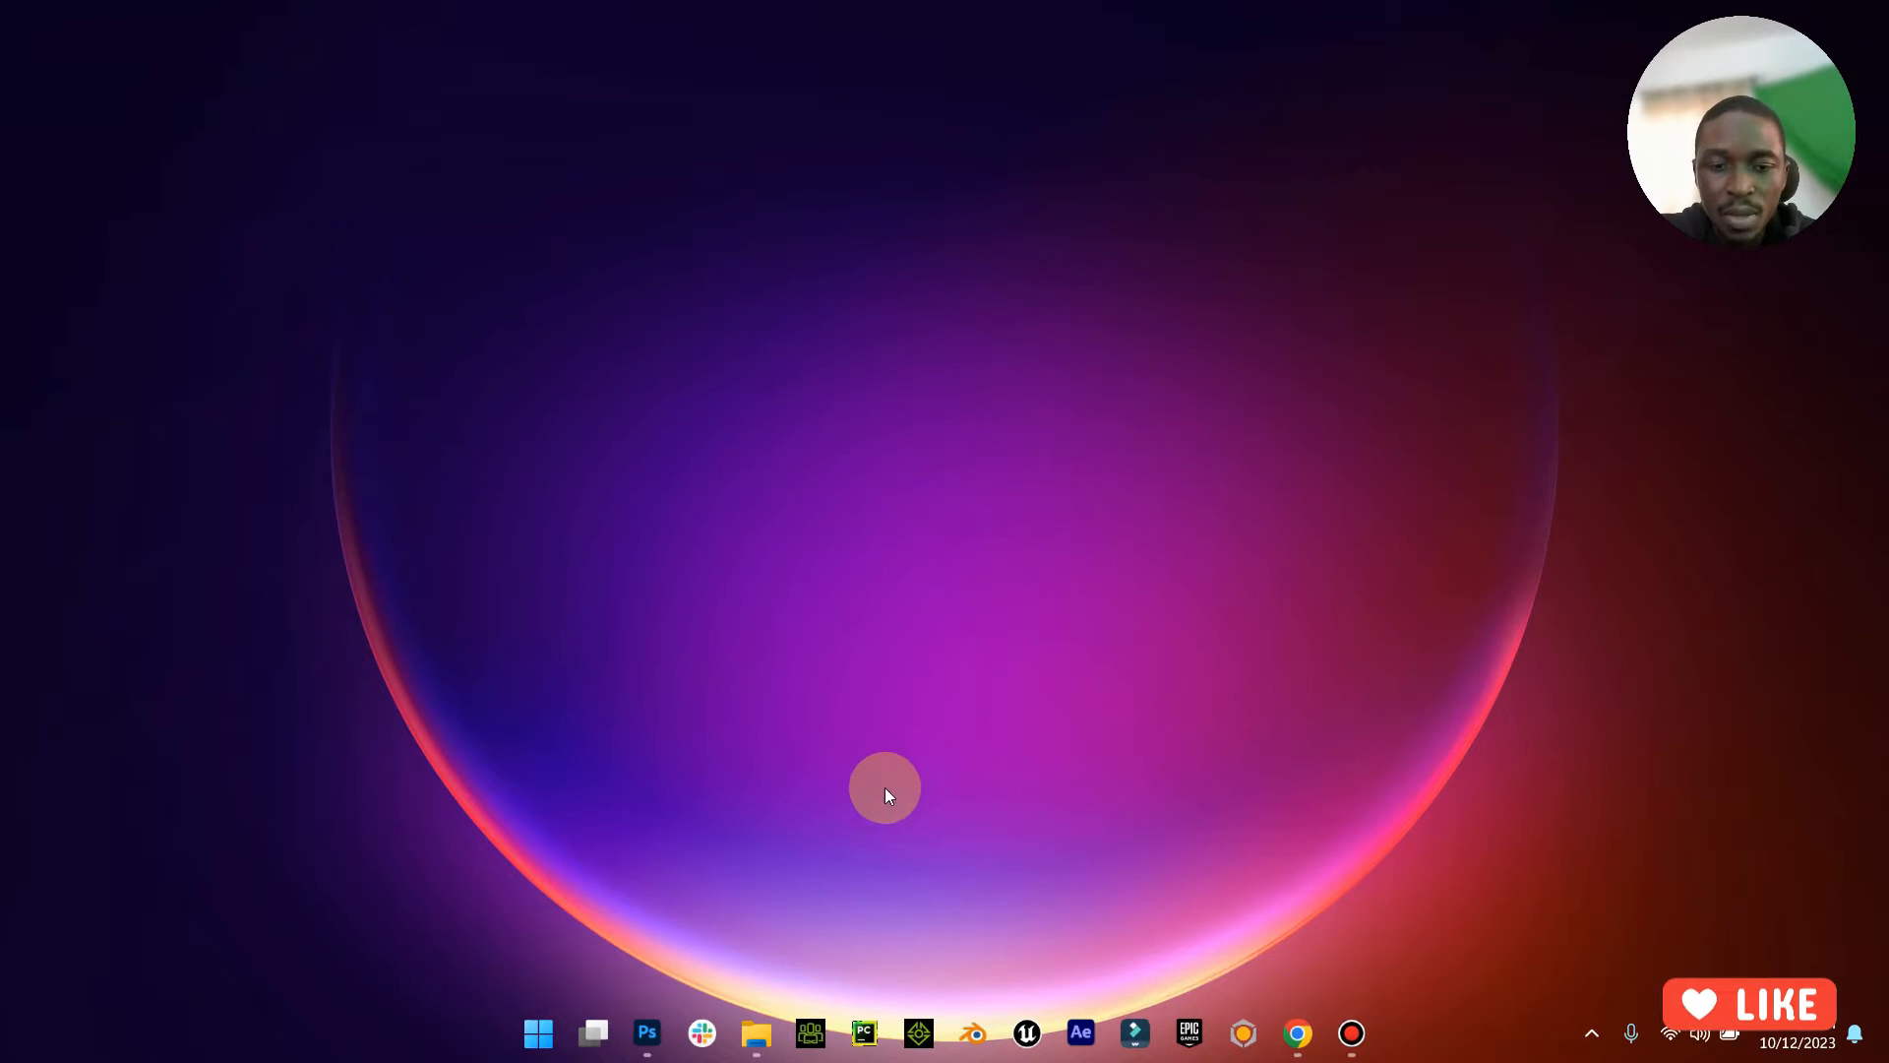
{"action": "mouse_move", "coordinate": [1156, 406]}
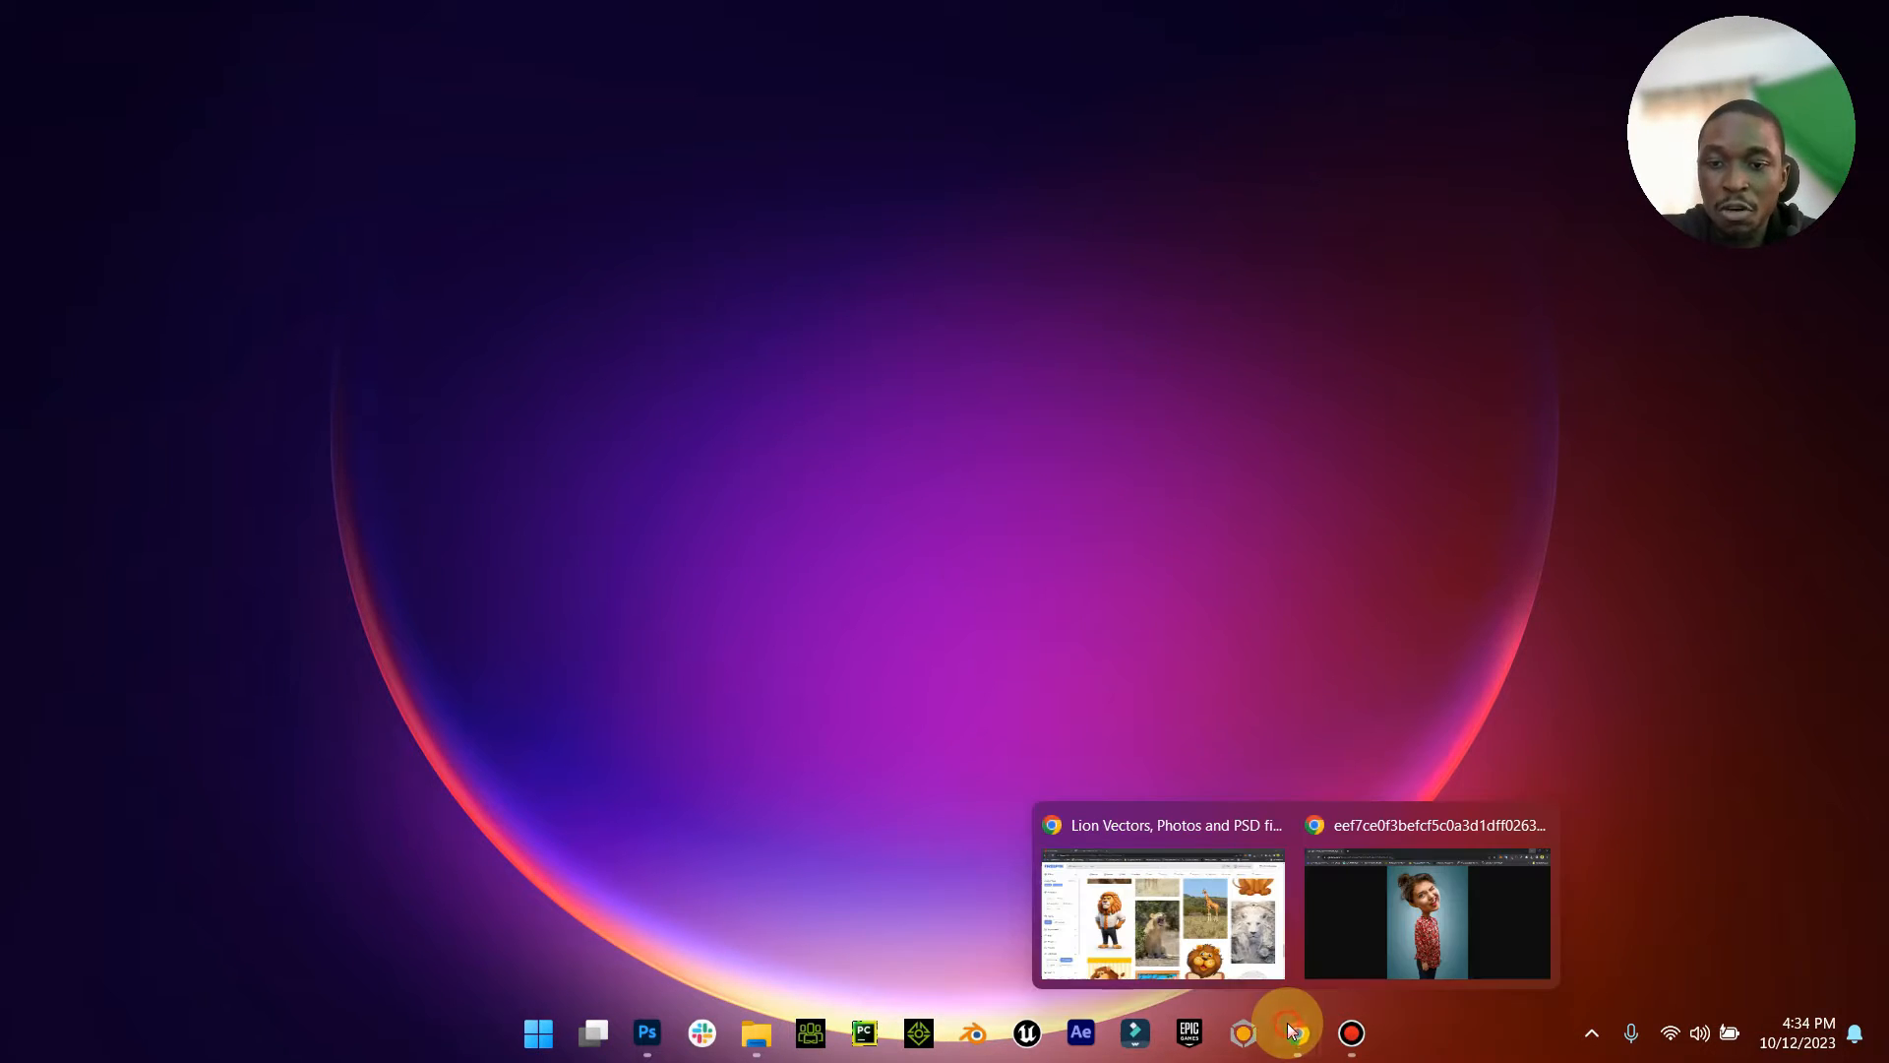
Step: Sign in to midjourney.com in Chrome and go to the community Explore feed
{"action": "left_click", "coordinate": [1429, 913]}
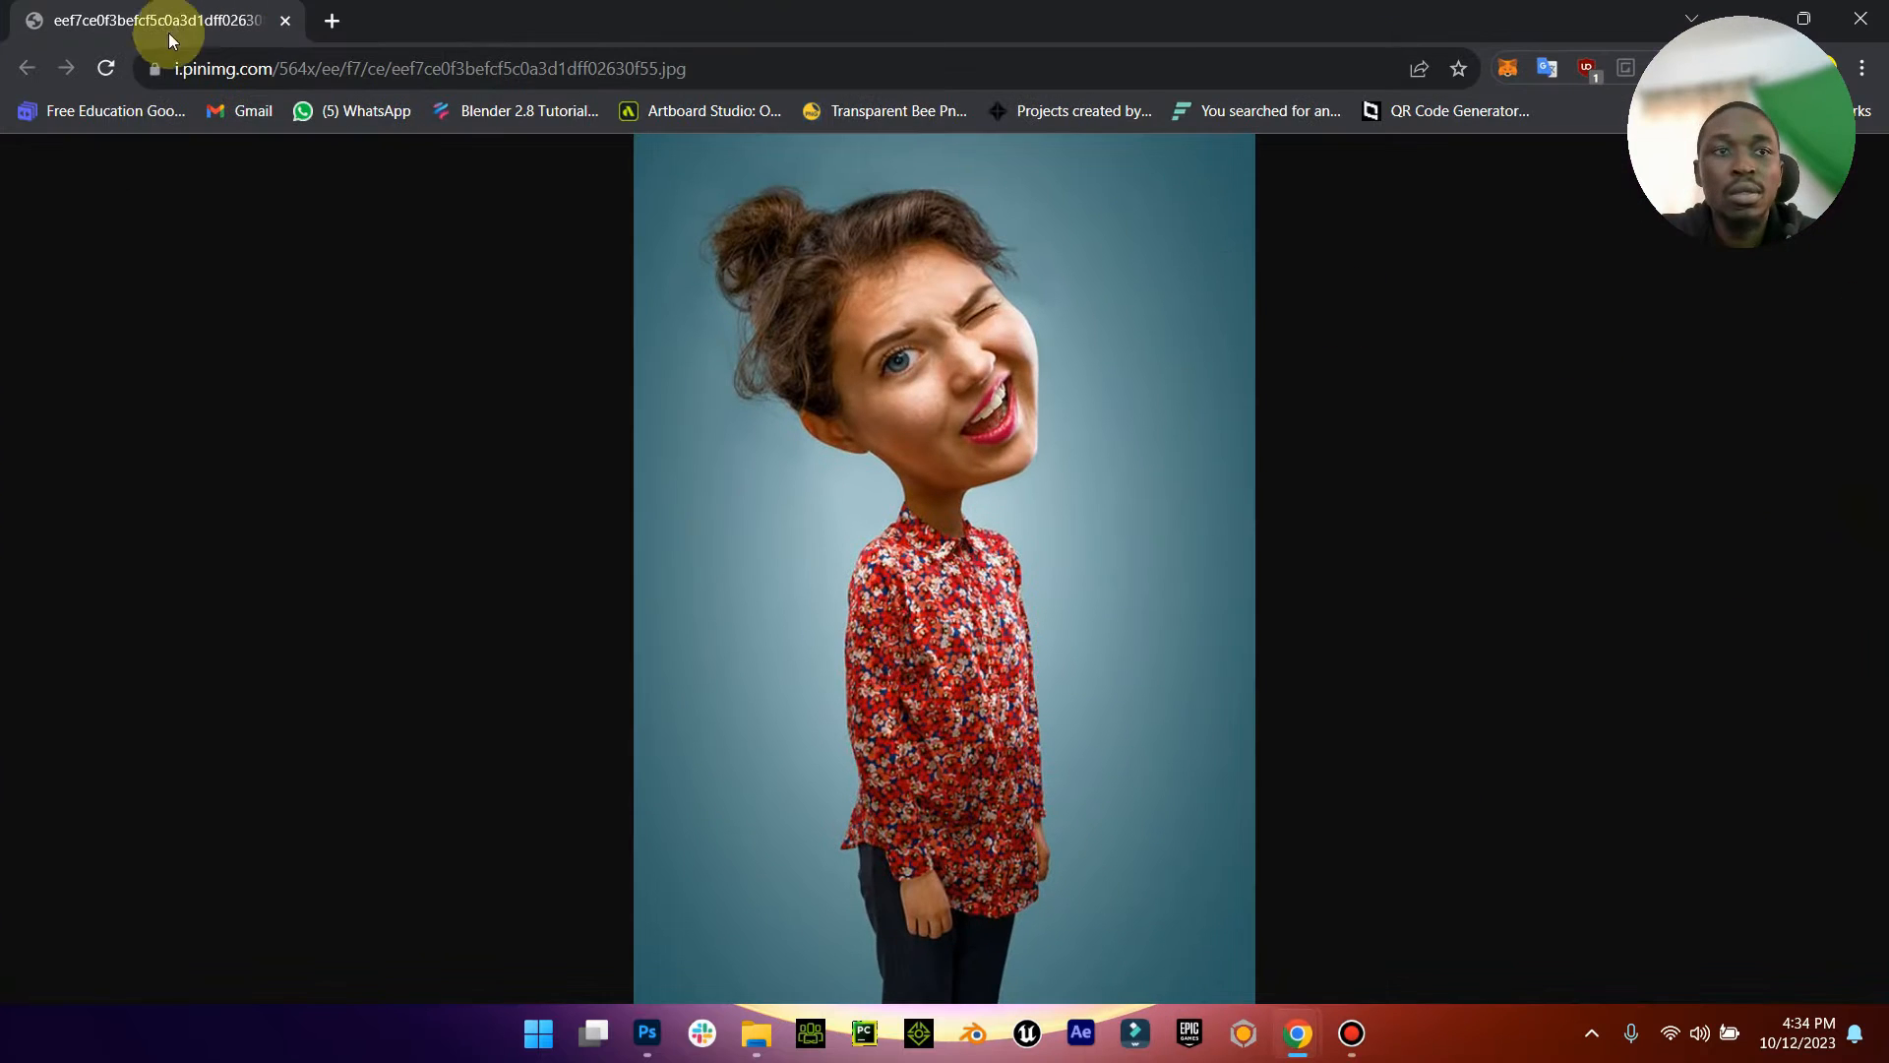
{"action": "left_click", "coordinate": [427, 69]}
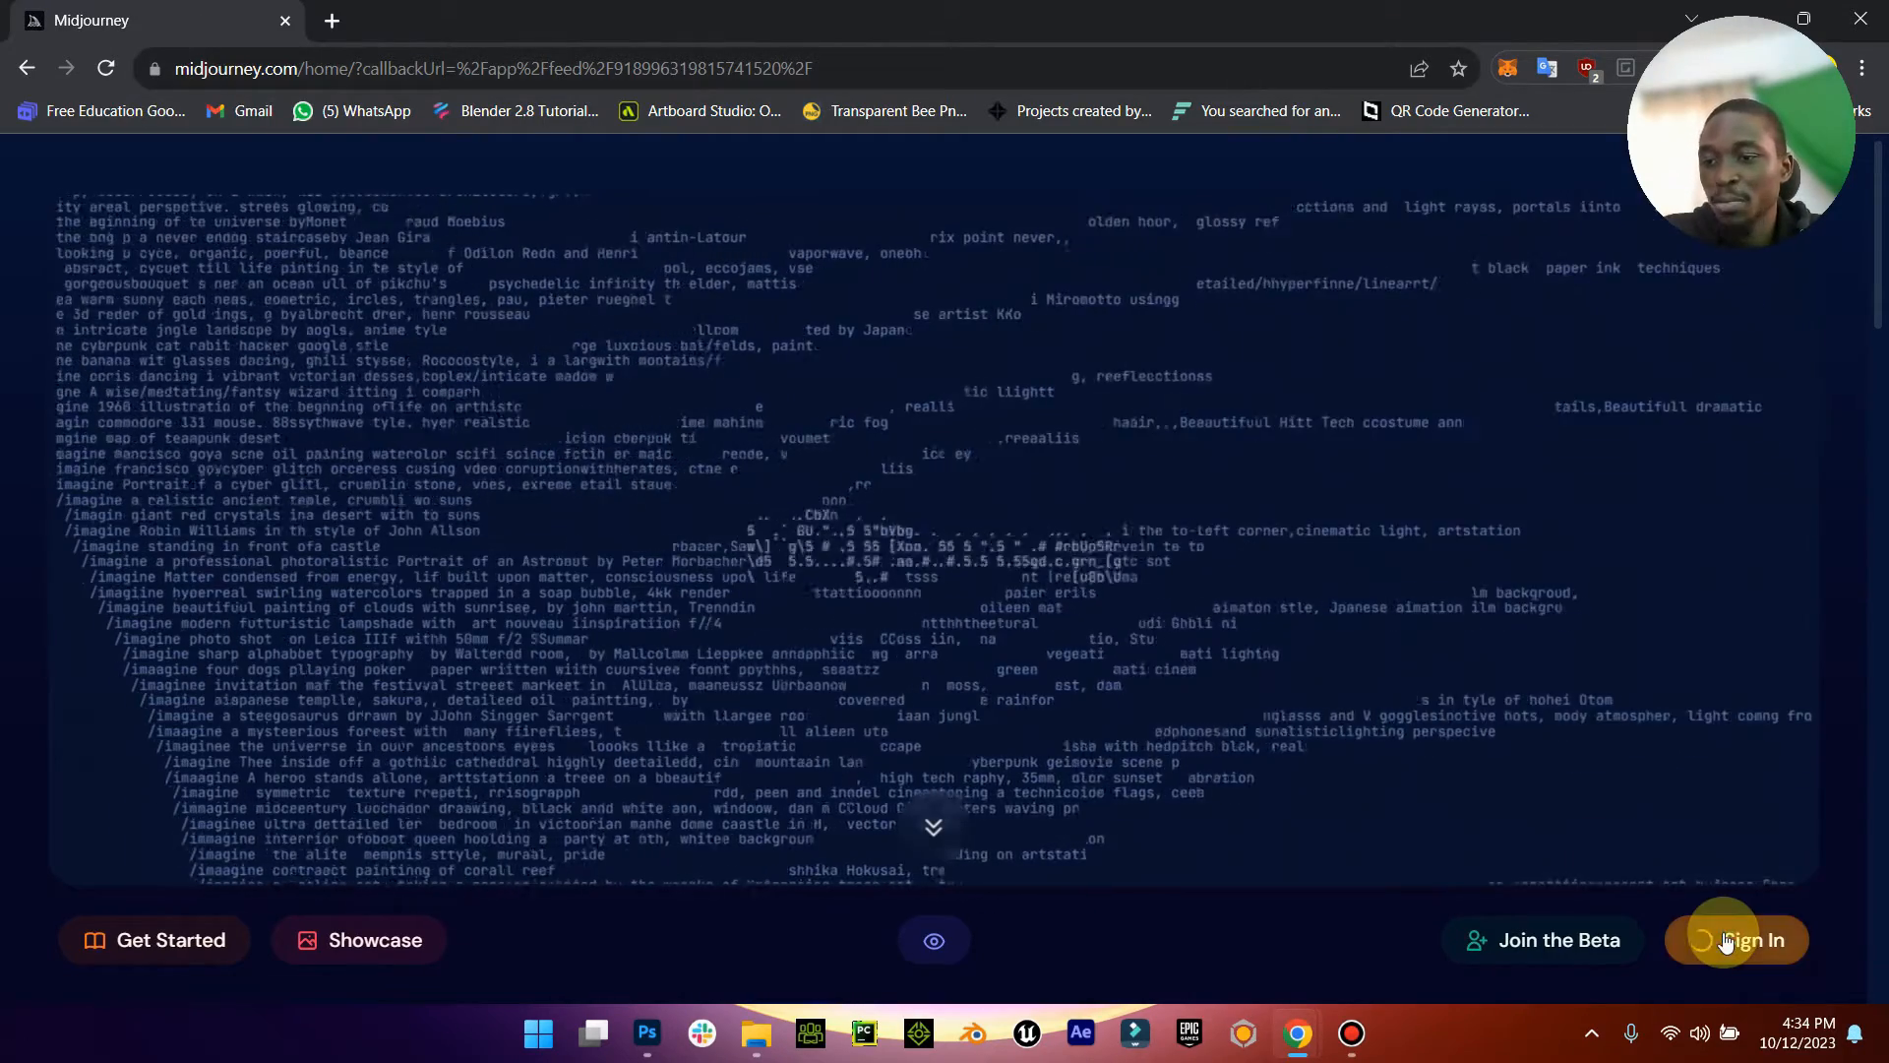
{"action": "left_click", "coordinate": [1736, 941]}
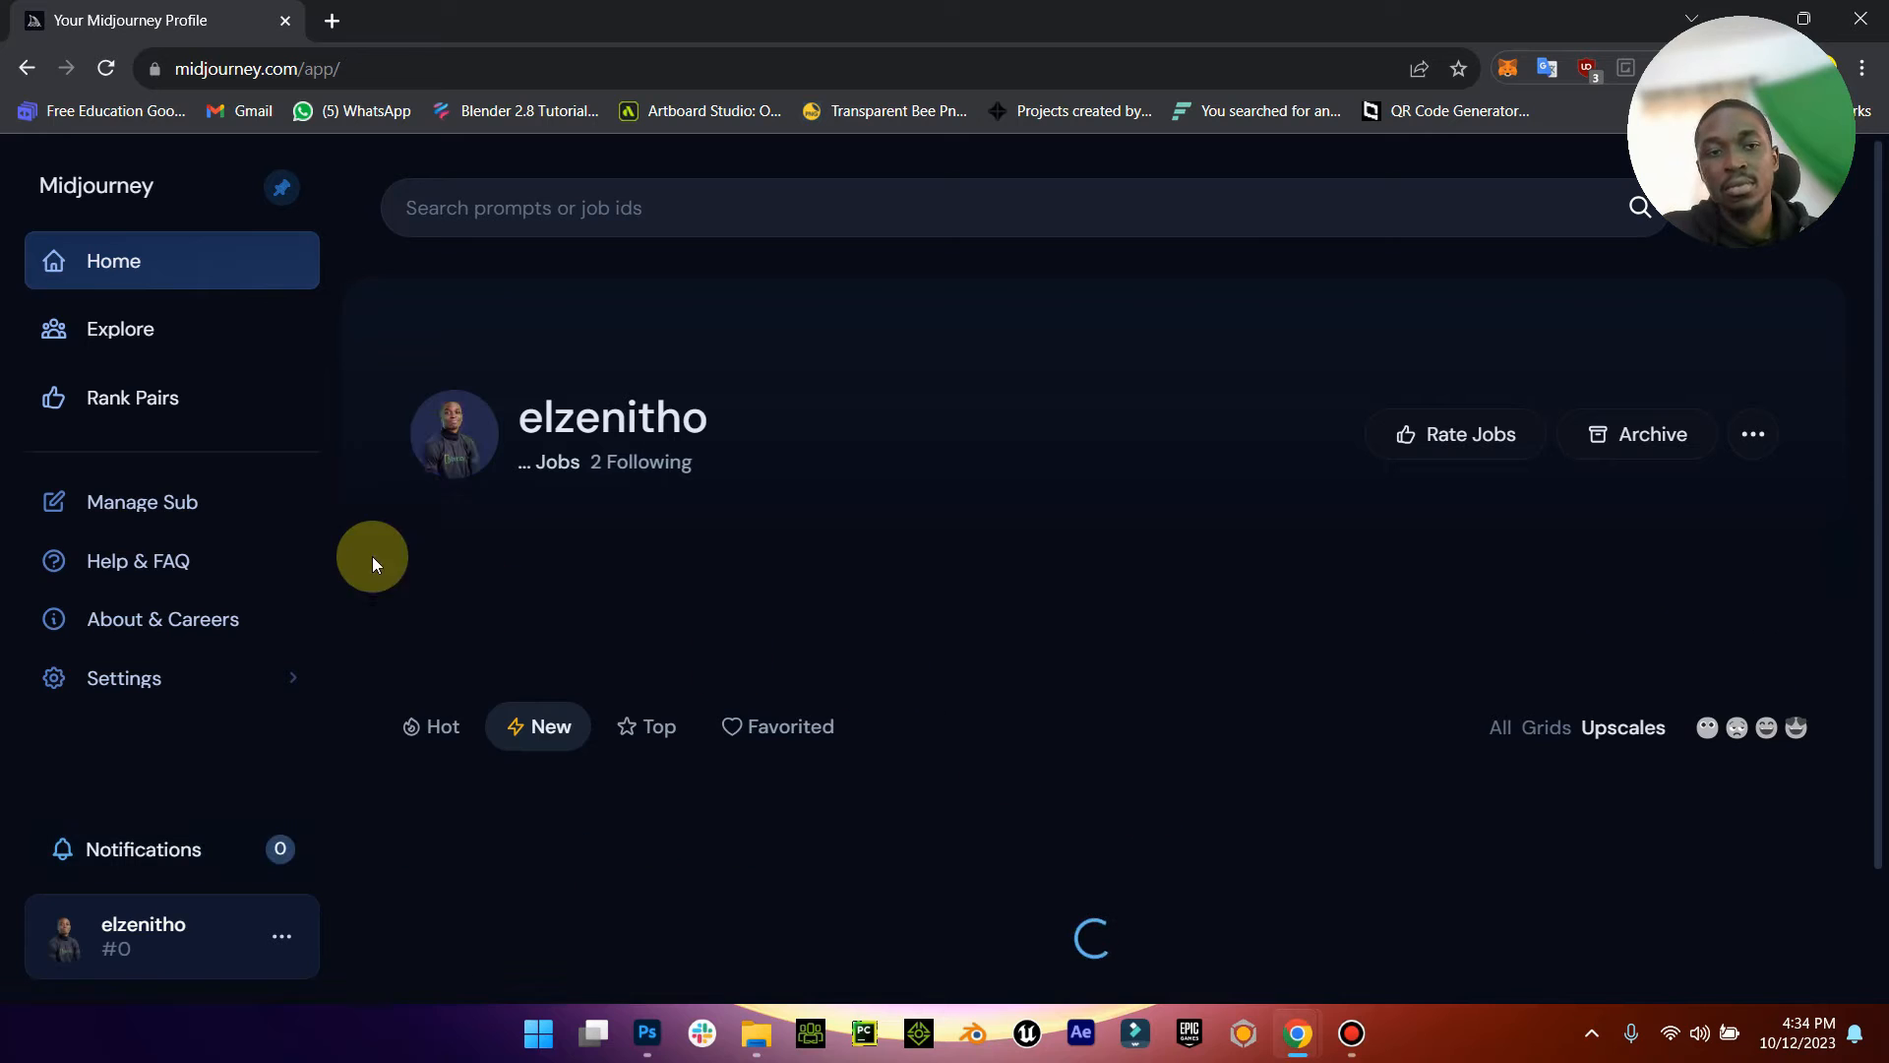
{"action": "left_click", "coordinate": [120, 329]}
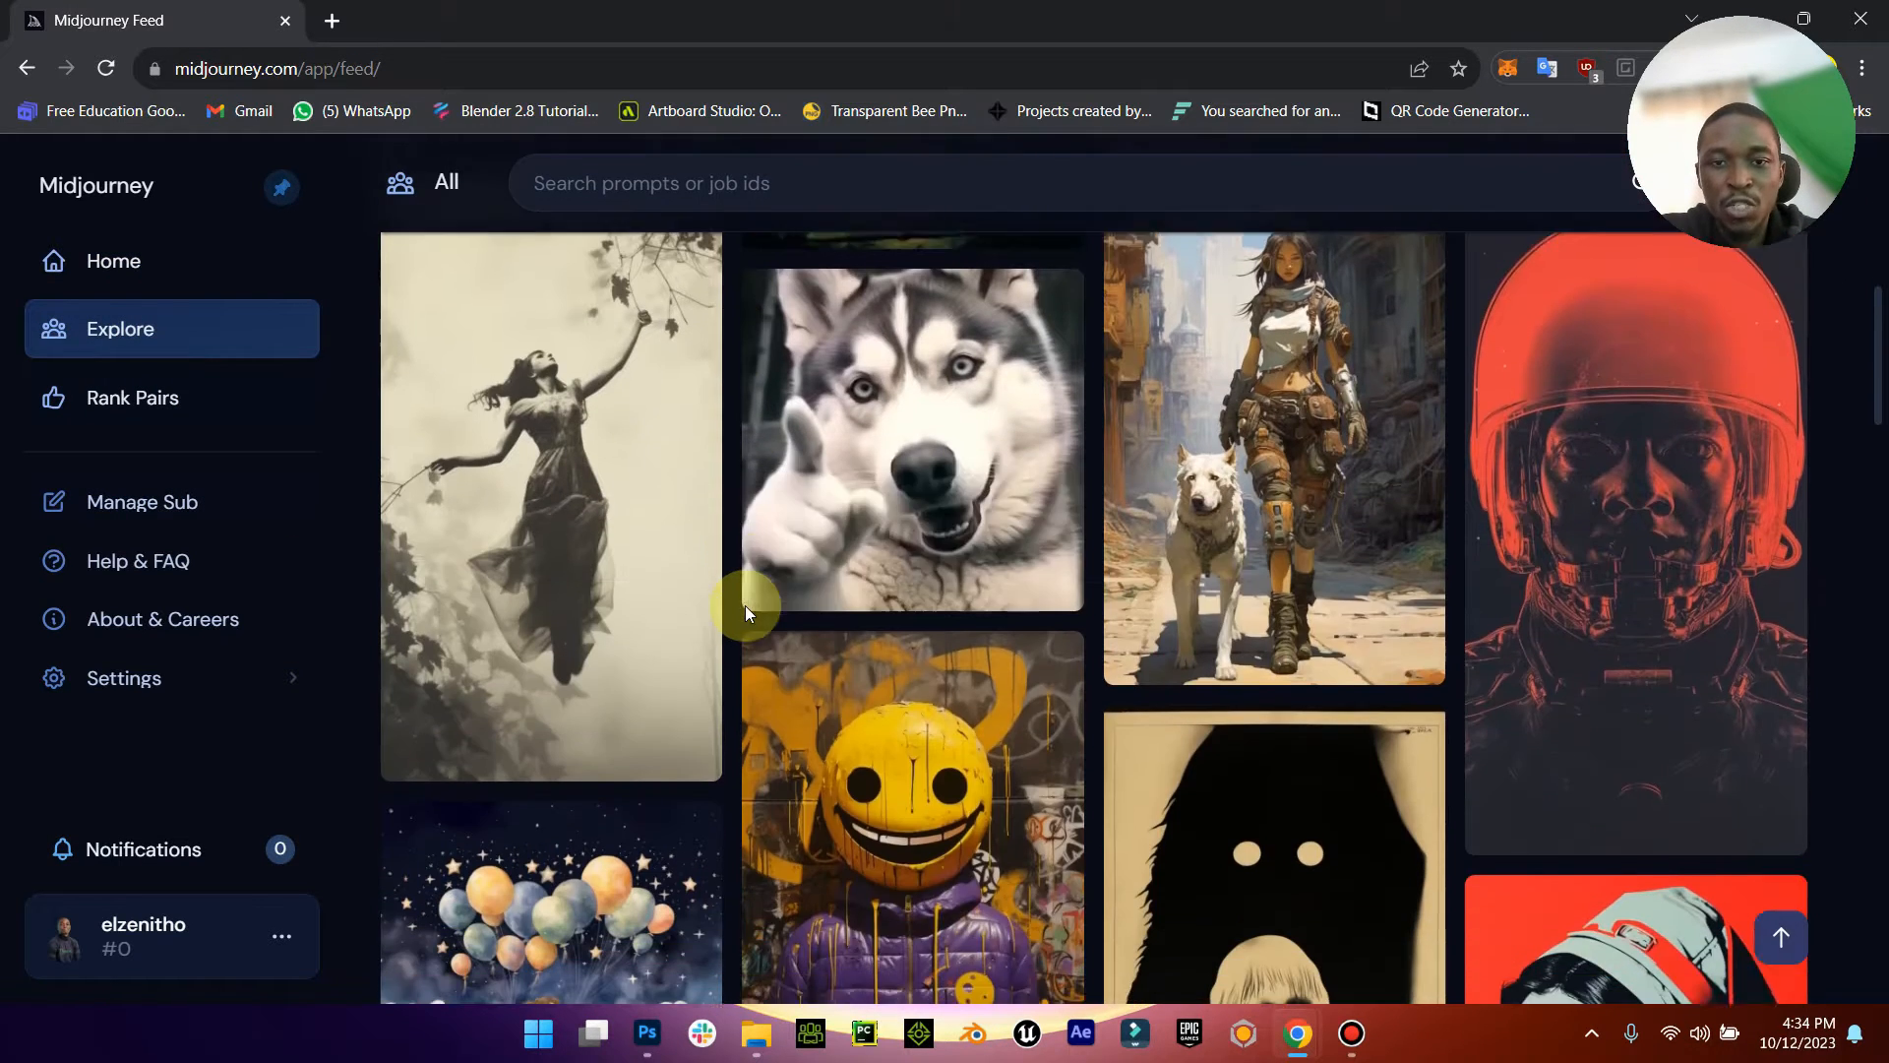
Step: Browse the feed to the yellow smiley jacket image and save it to Downloads as 0_2_384_N.webp
{"action": "scroll", "scroll_direction": "down", "scroll_amount": 3}
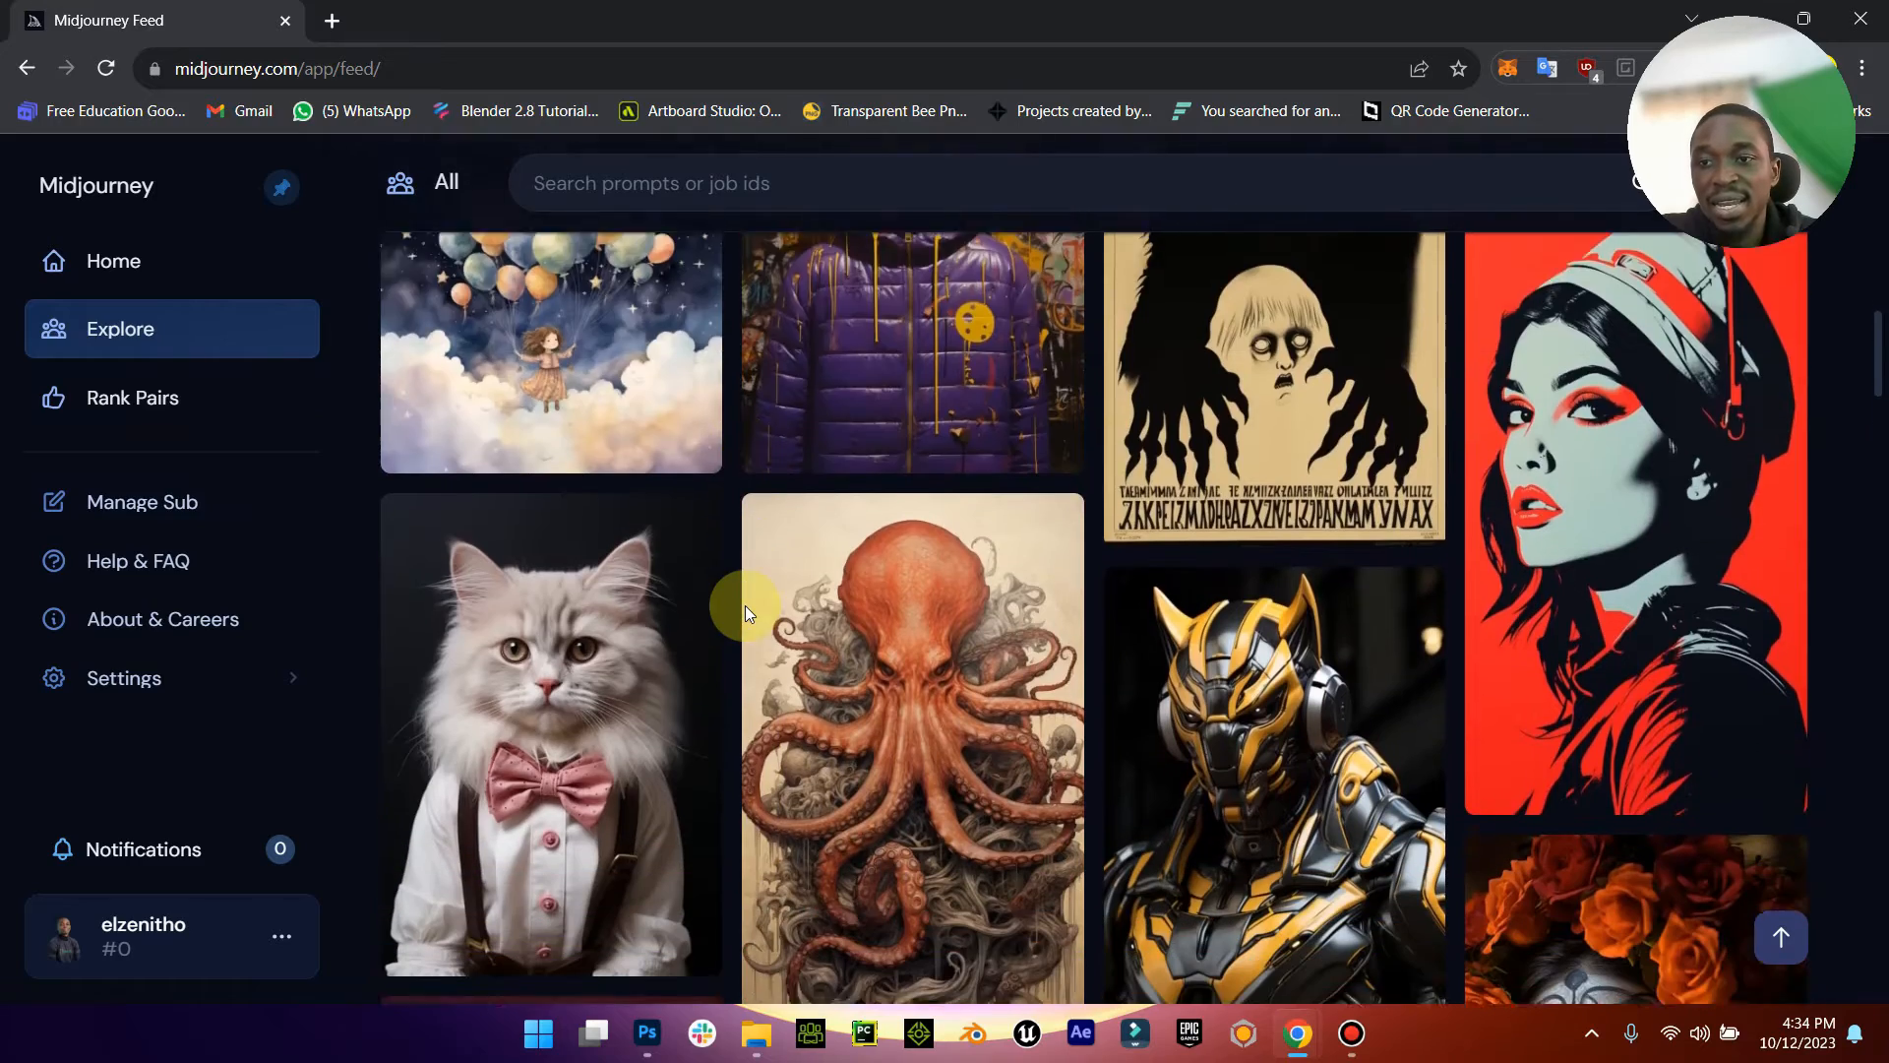
{"action": "scroll", "scroll_direction": "down", "scroll_amount": 3}
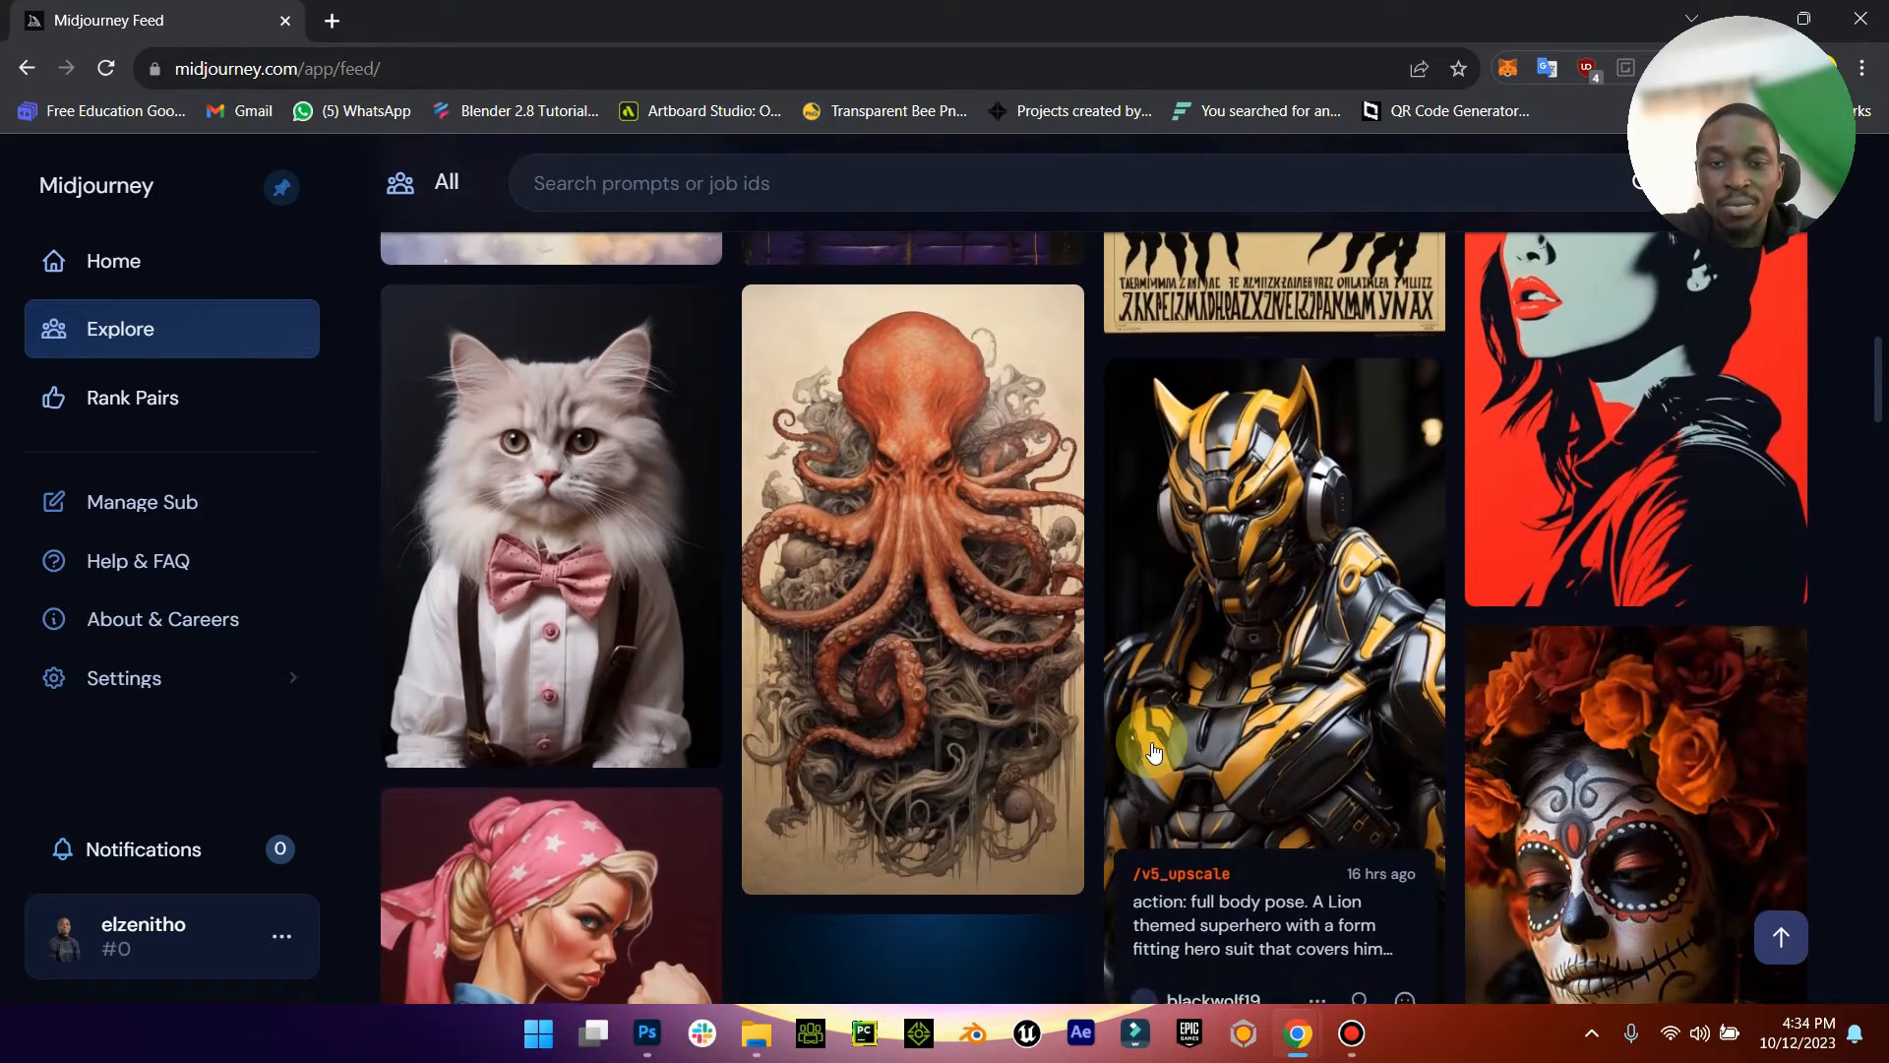
{"action": "scroll", "scroll_direction": "down", "scroll_amount": 3}
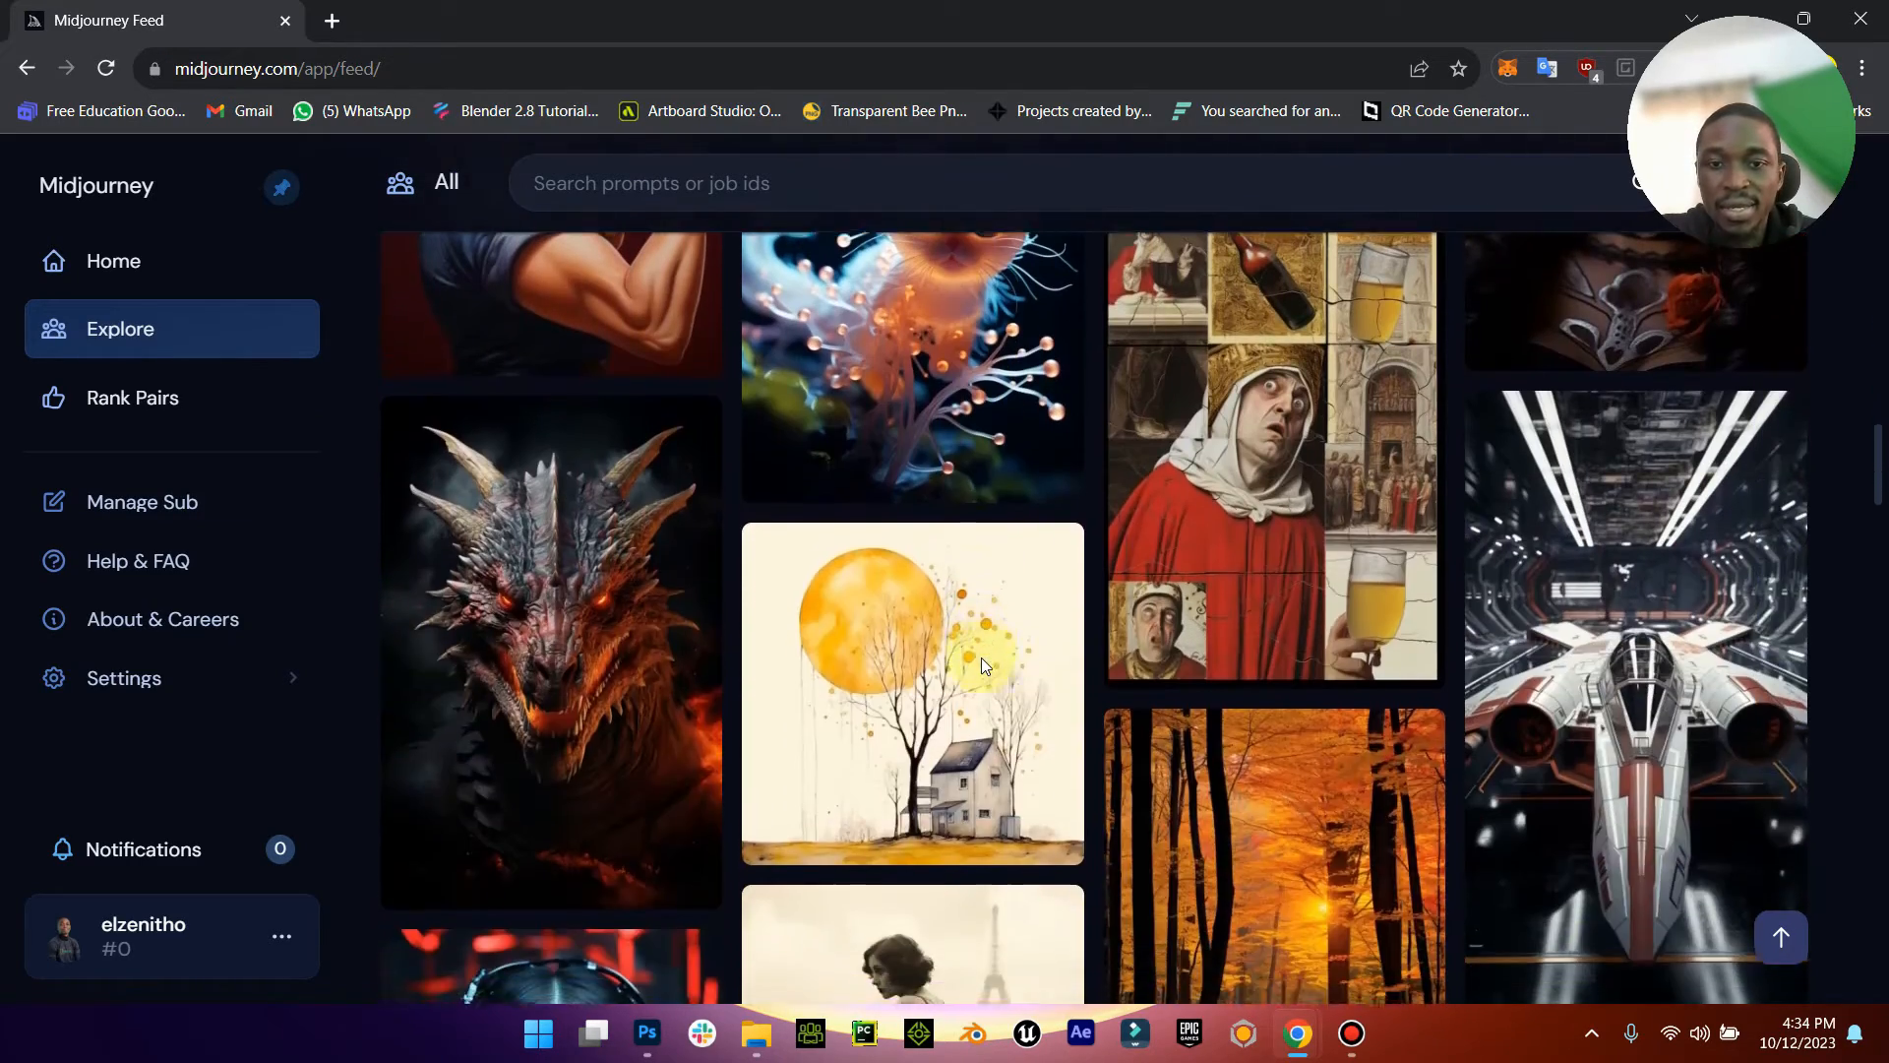
{"action": "scroll", "scroll_direction": "down", "scroll_amount": 3}
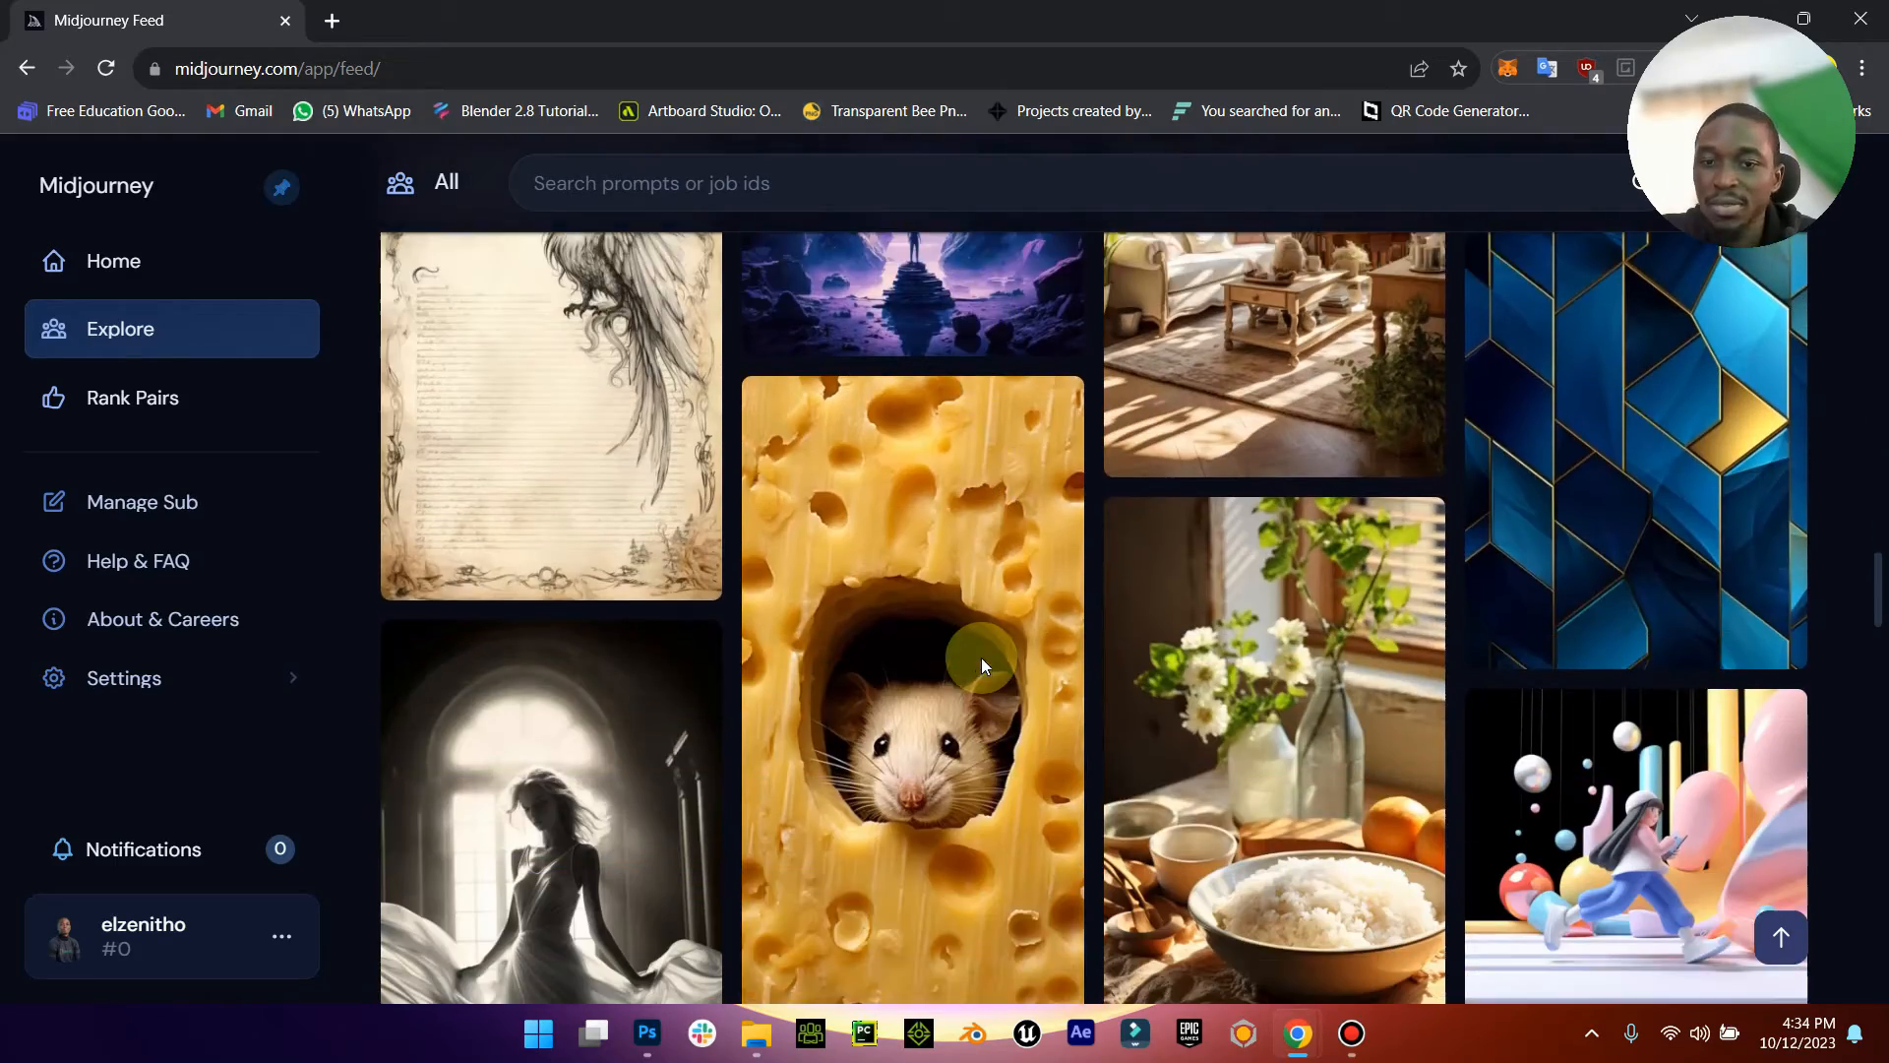
{"action": "scroll", "scroll_direction": "down", "scroll_amount": 3}
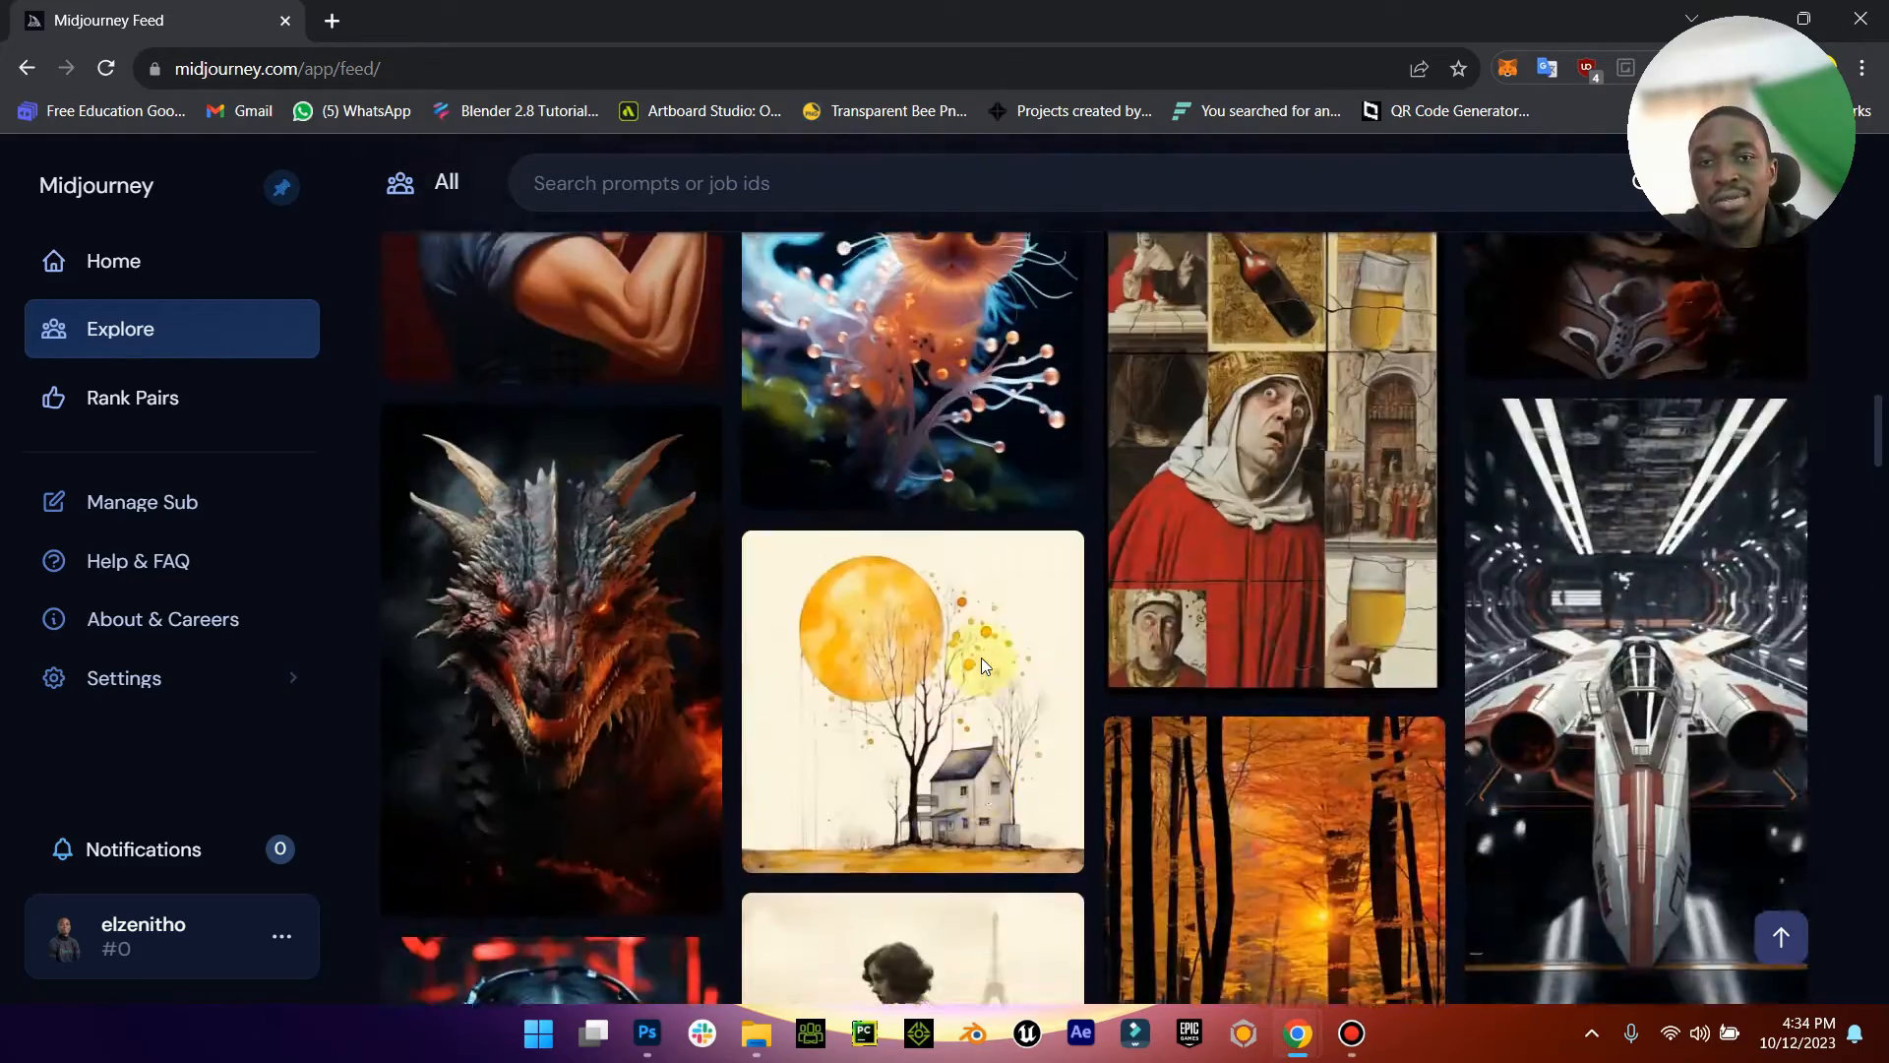
{"action": "scroll", "scroll_direction": "down", "scroll_amount": 3}
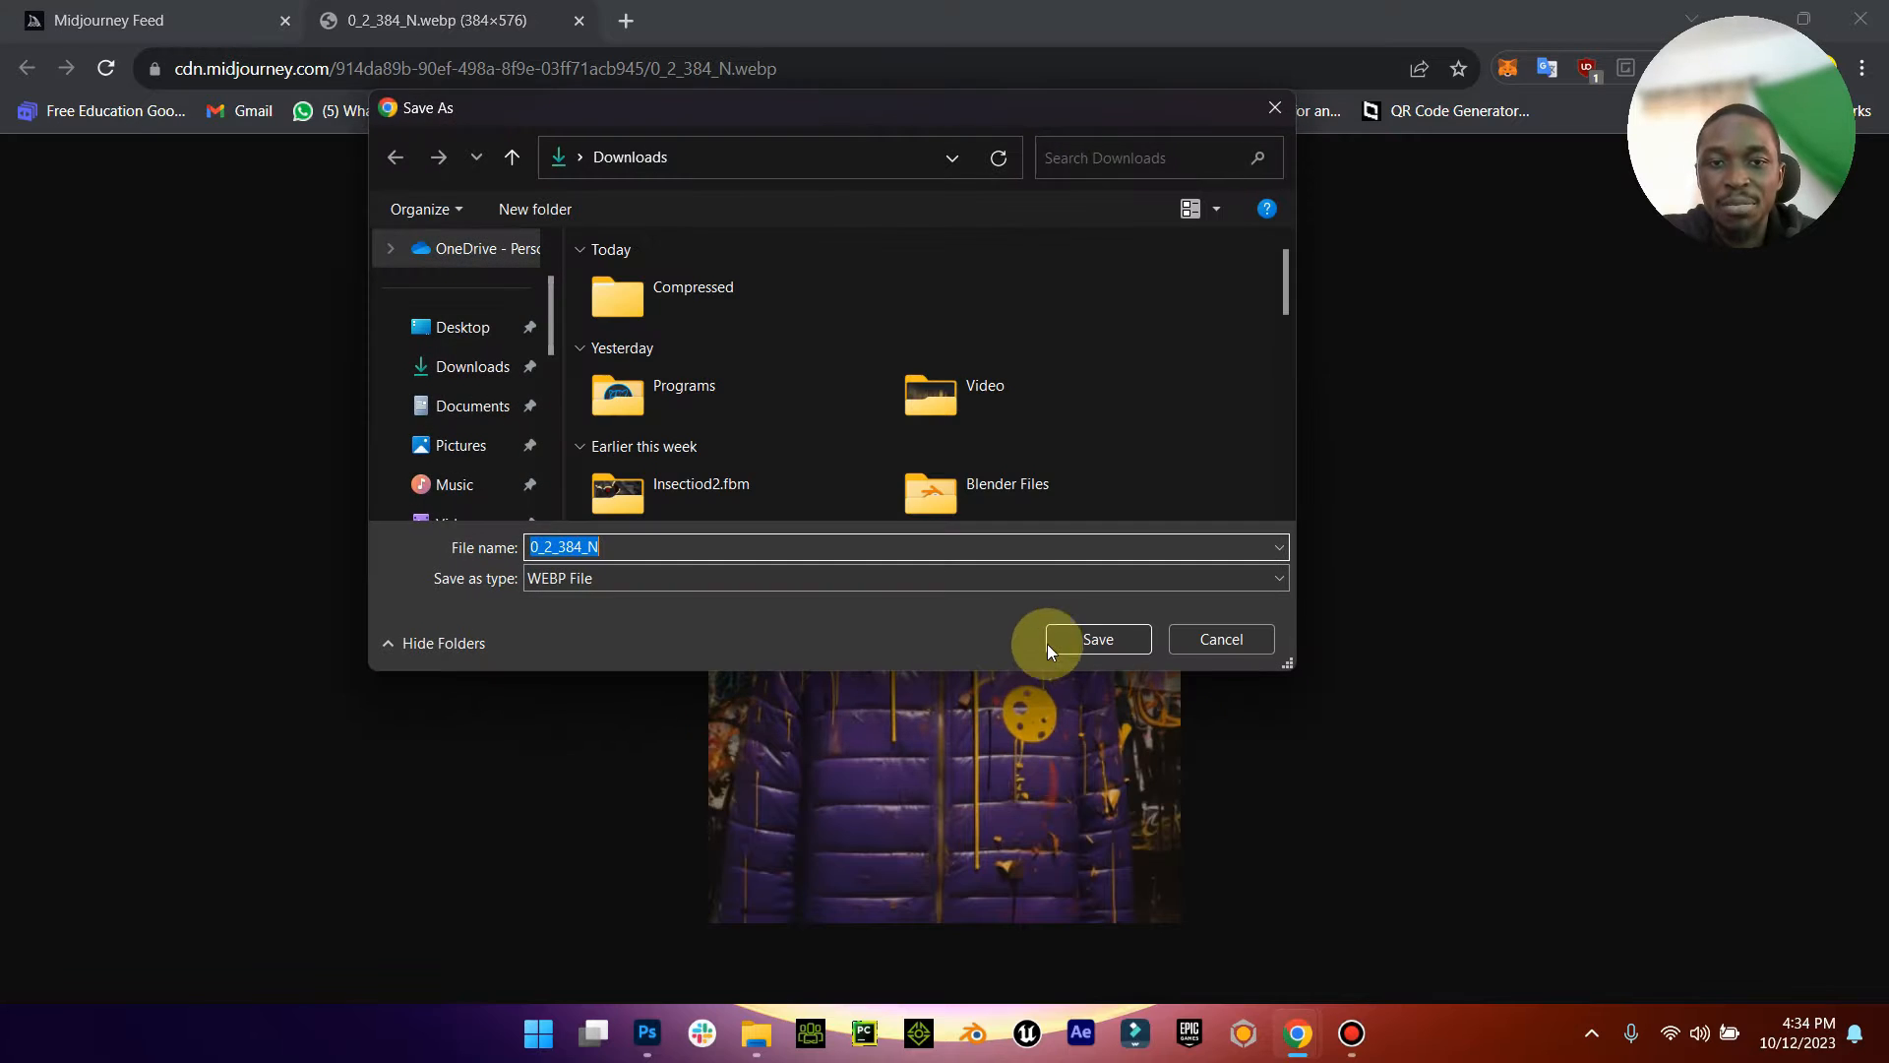
{"action": "left_click", "coordinate": [1097, 637]}
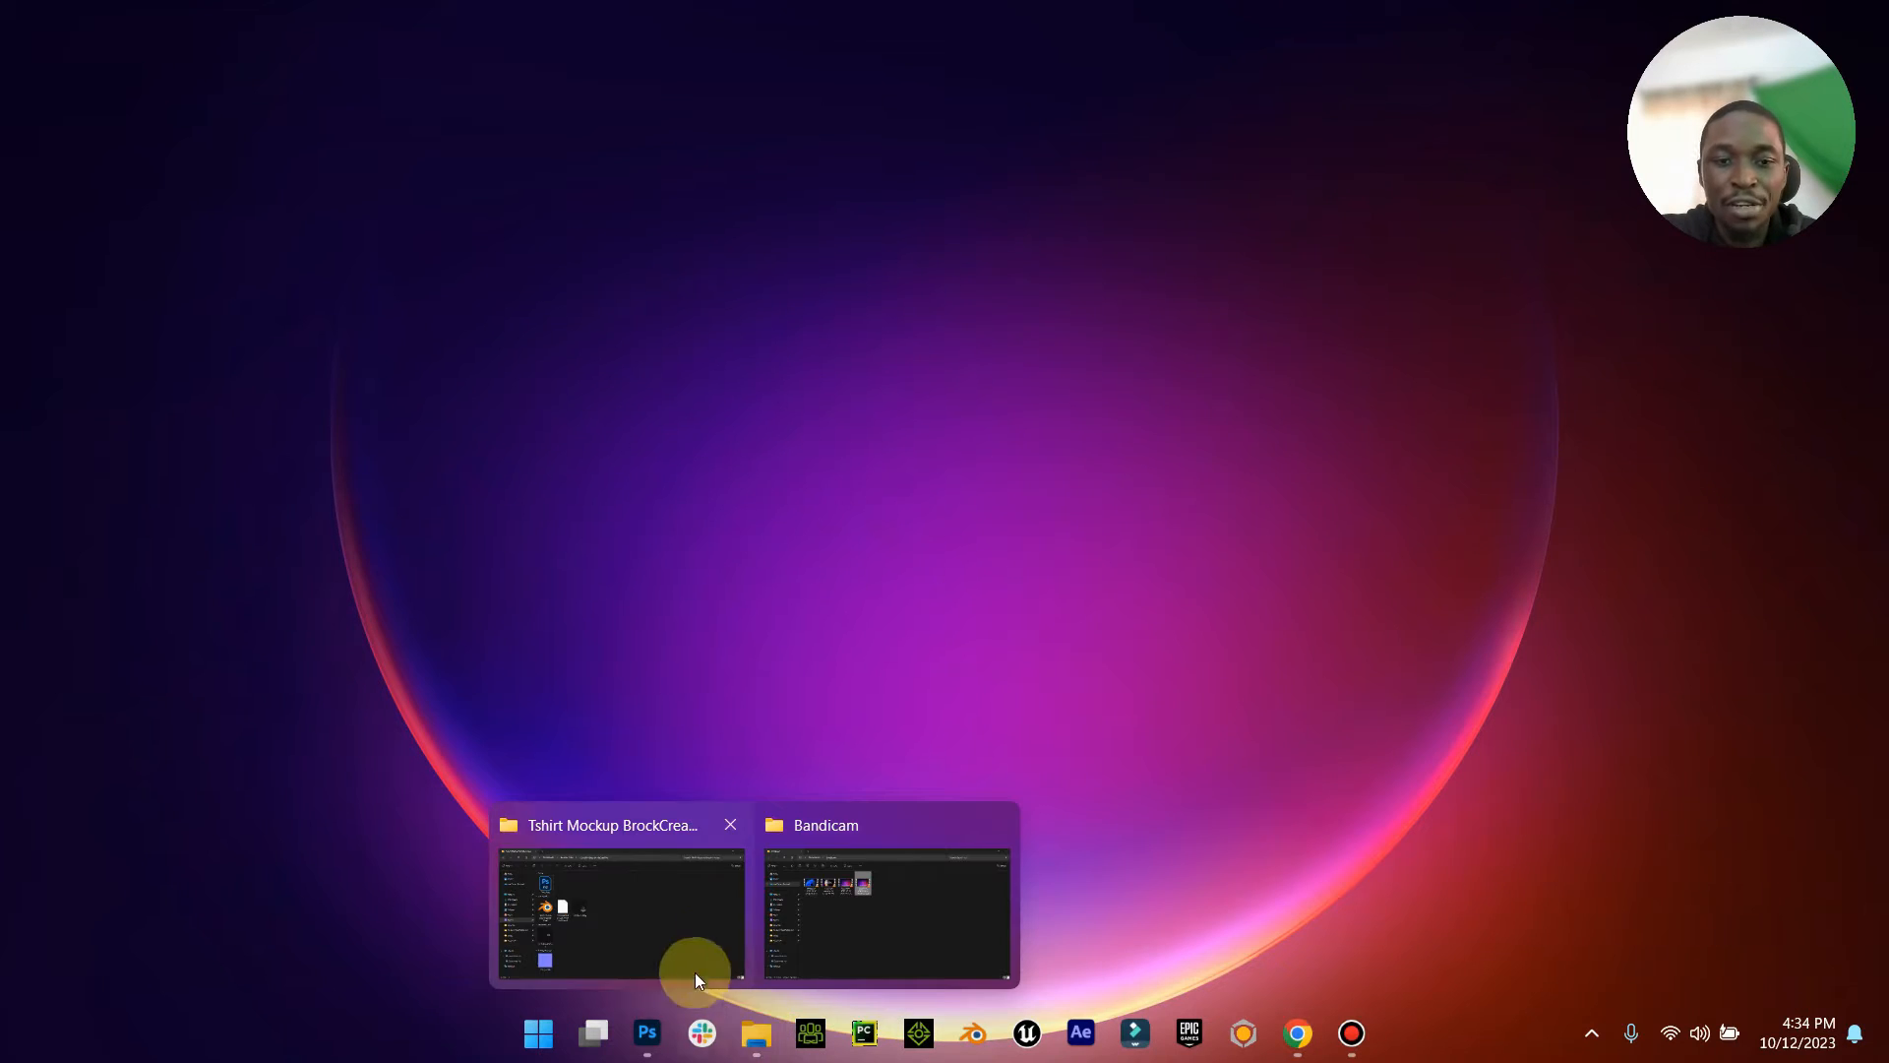
Step: Open Template.psd from the Tshirt Mockup BrockCreative folder in Photoshop
{"action": "left_click", "coordinate": [620, 909]}
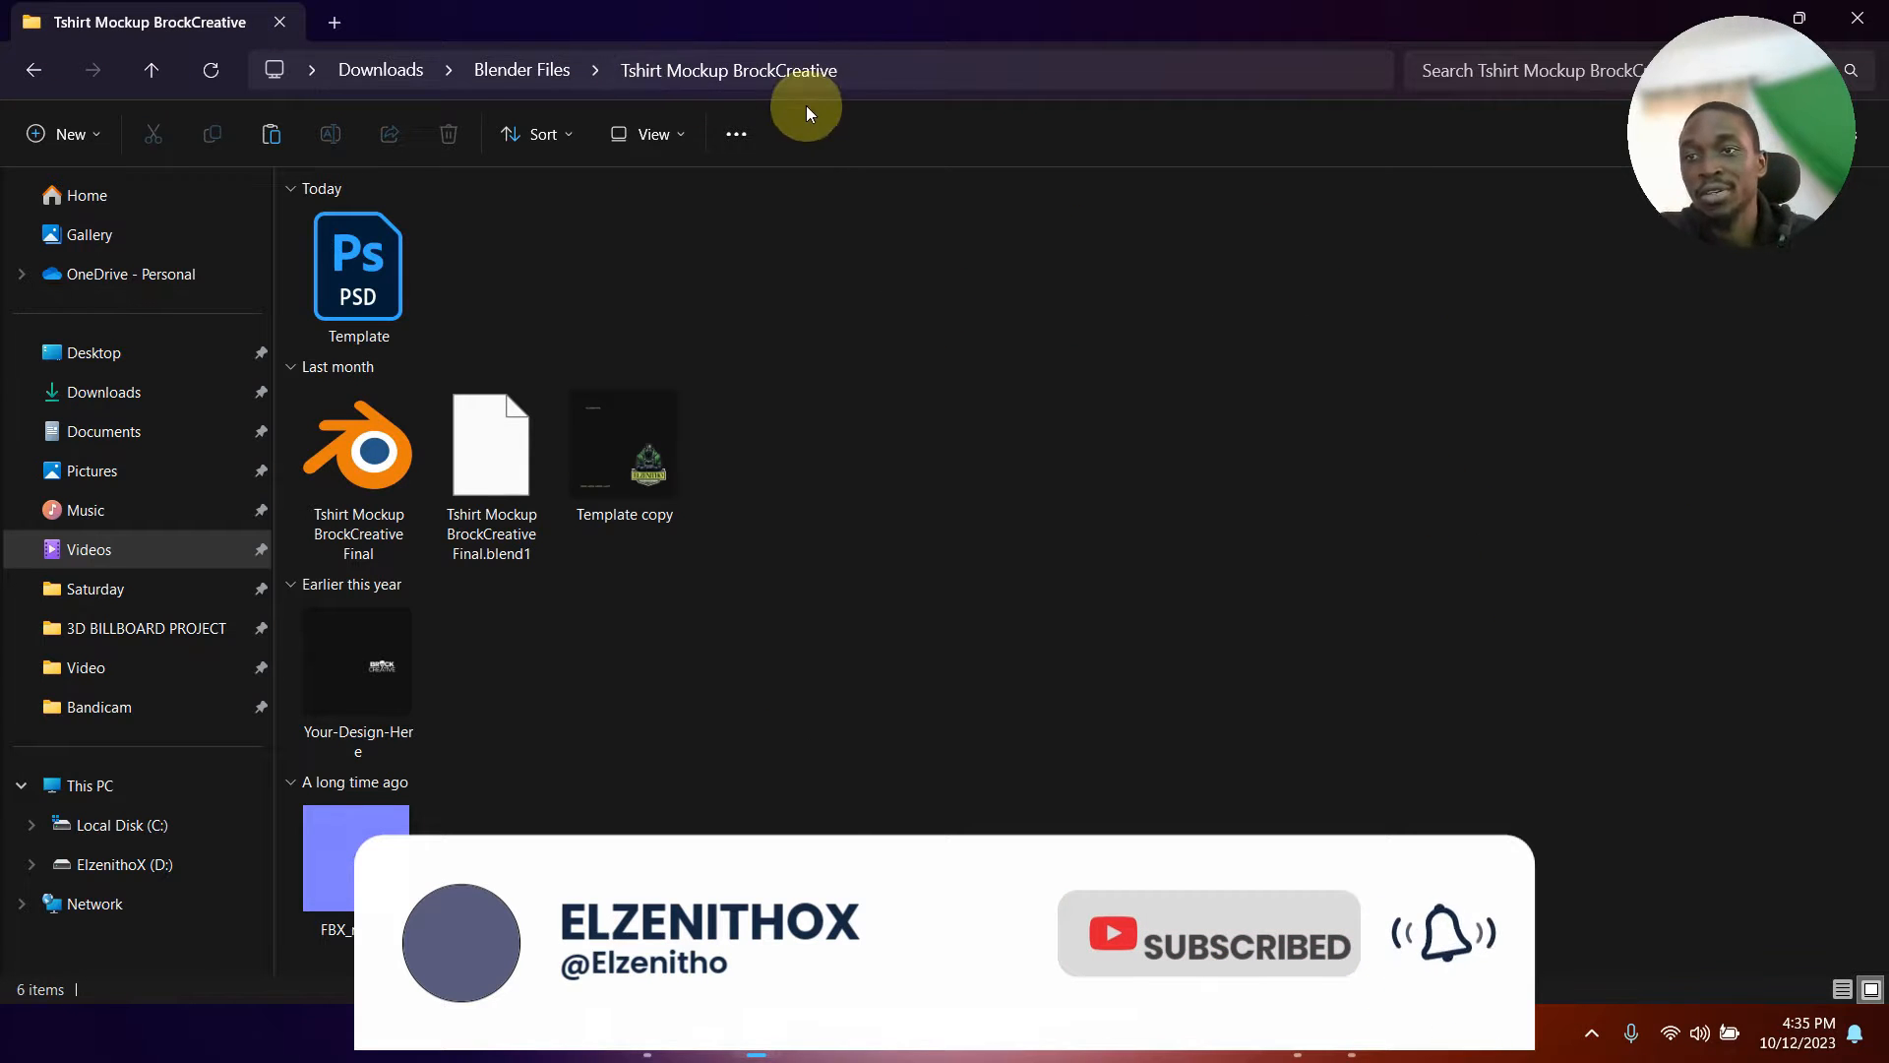
{"action": "left_click", "coordinate": [358, 262]}
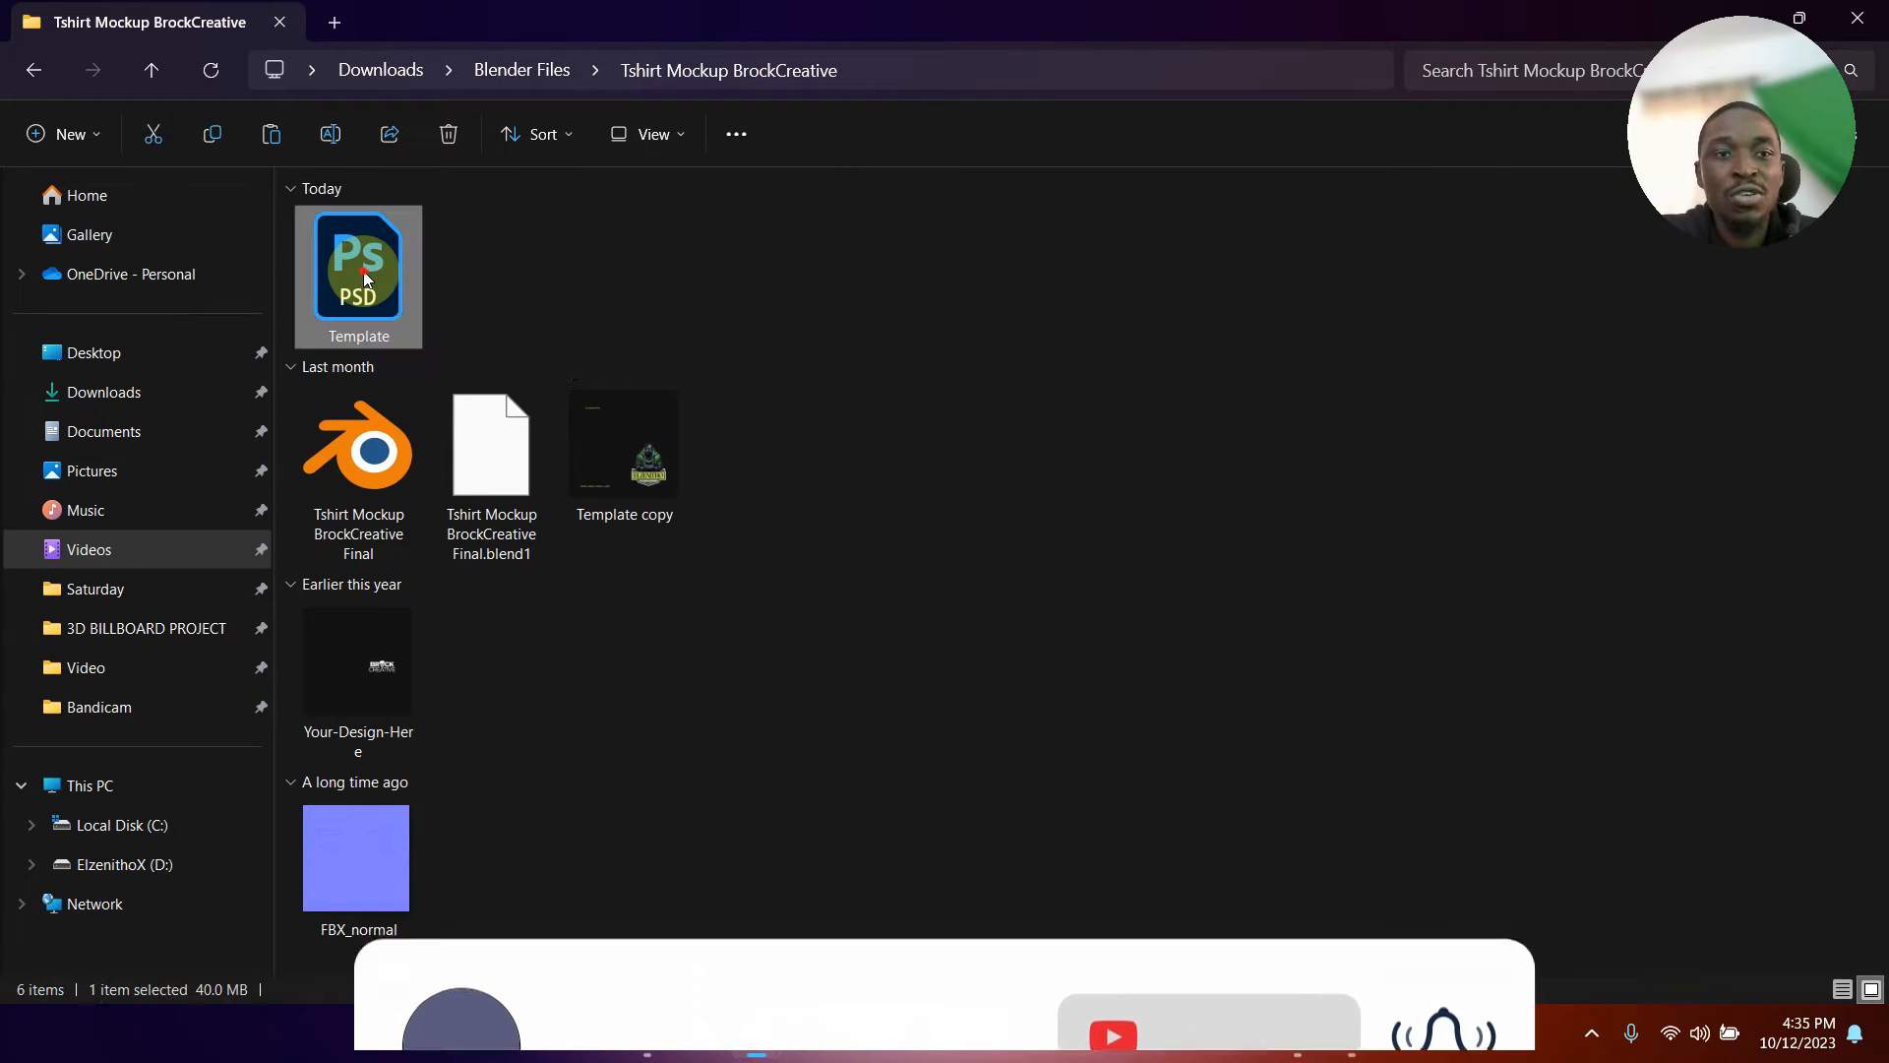
{"action": "double_click", "coordinate": [358, 275]}
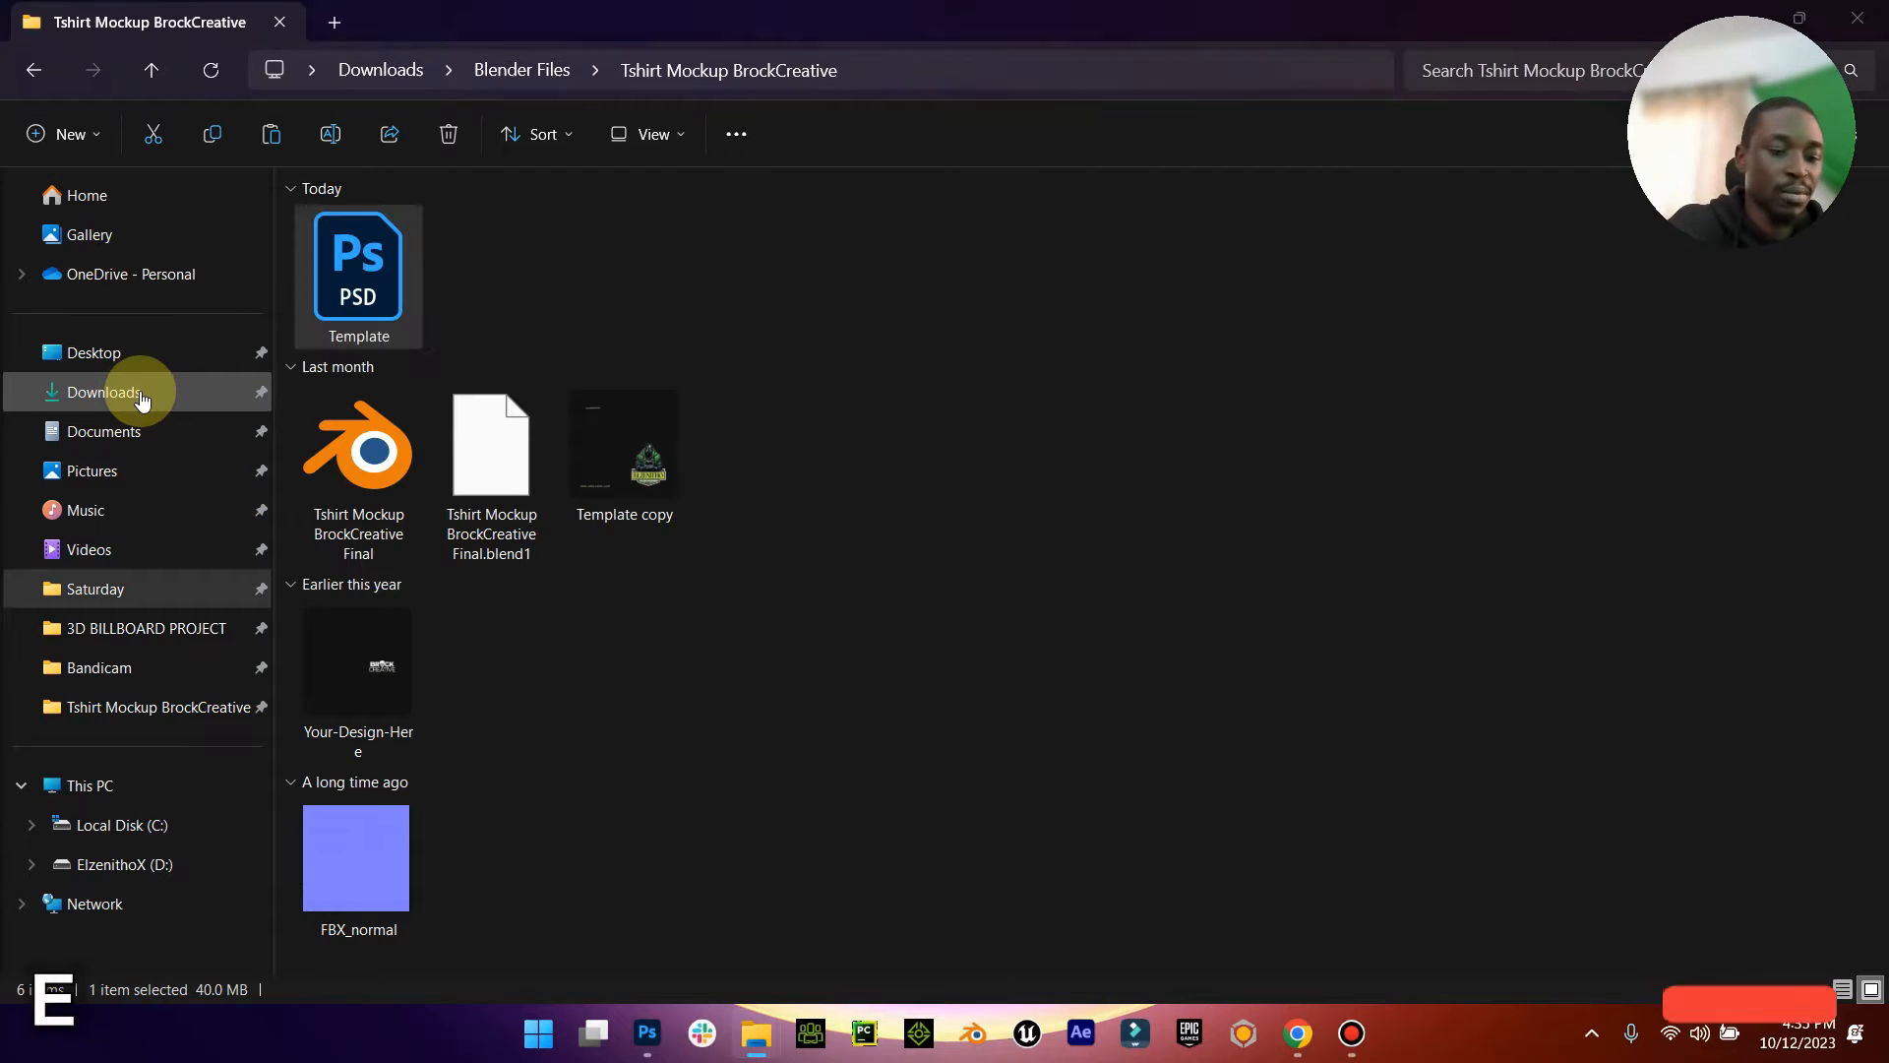
Step: Bring the downloaded 0_2_384_N image from Downloads onto the open shirt template
{"action": "left_click", "coordinate": [94, 470]}
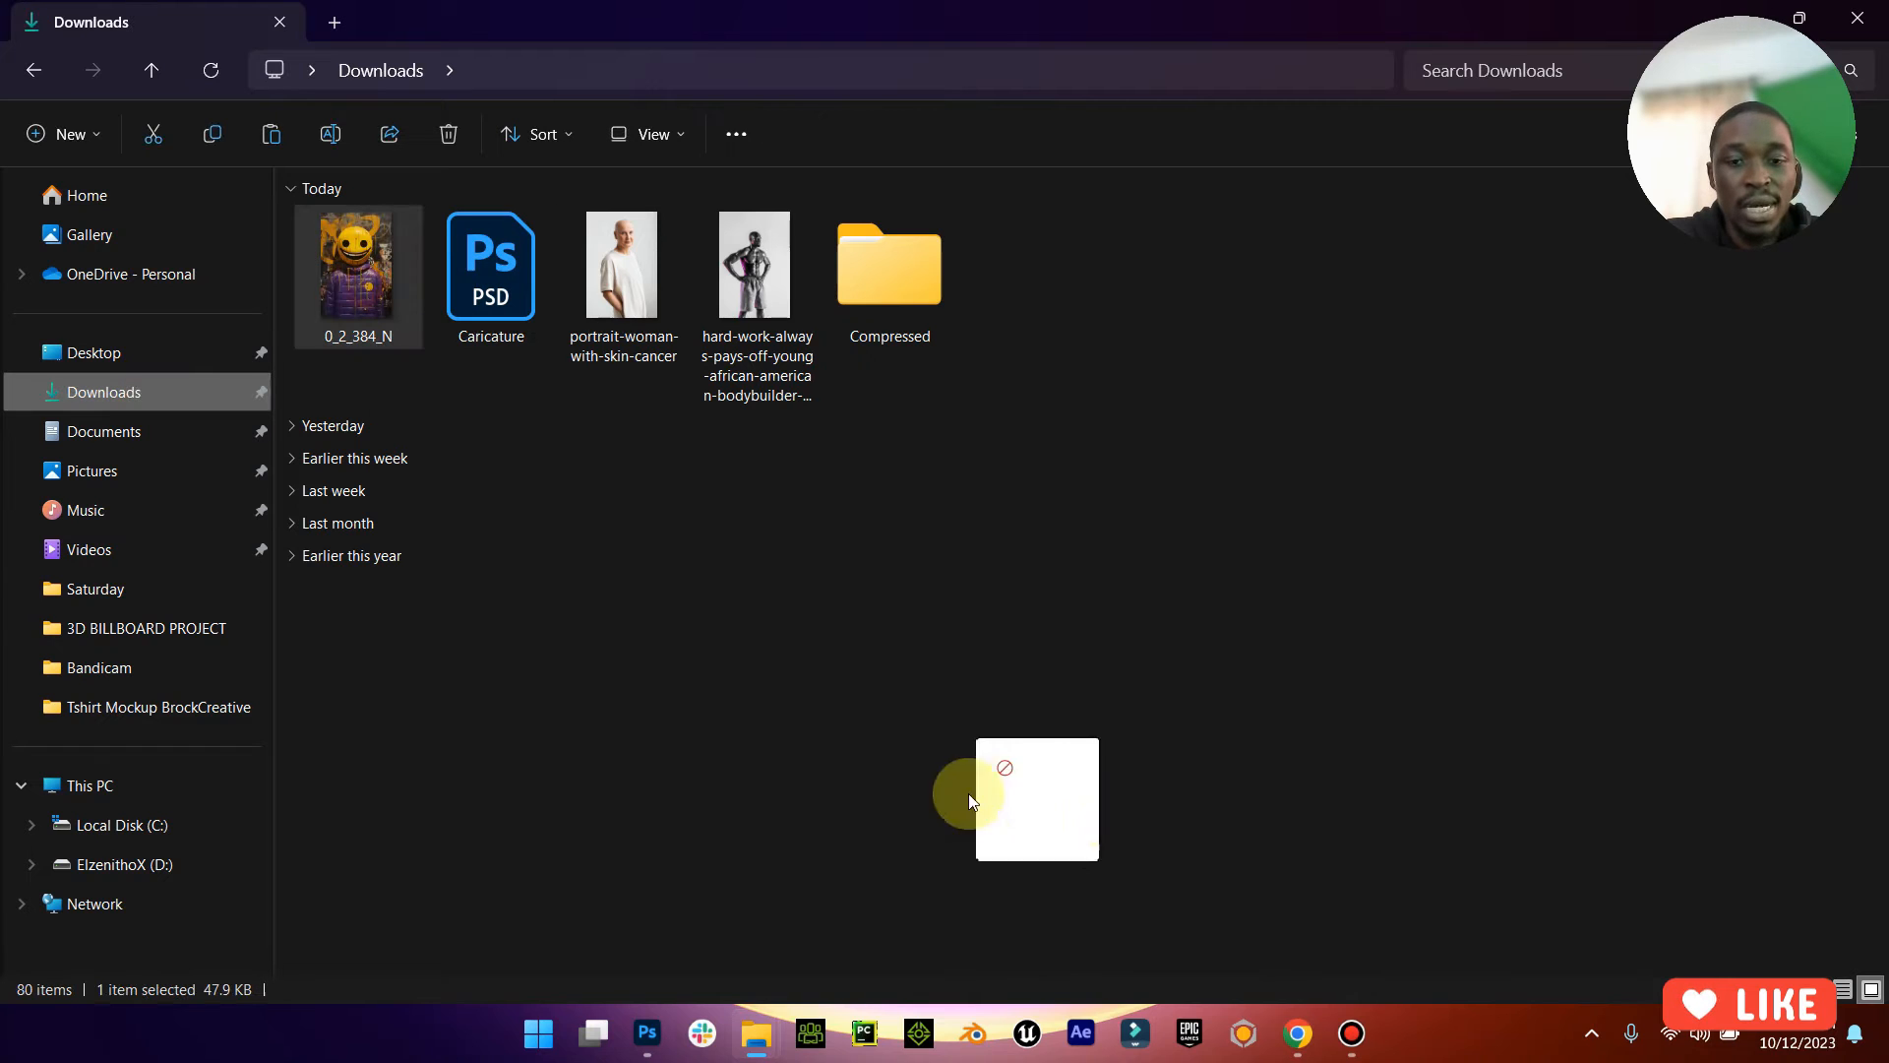
{"action": "left_click", "coordinate": [647, 1033]}
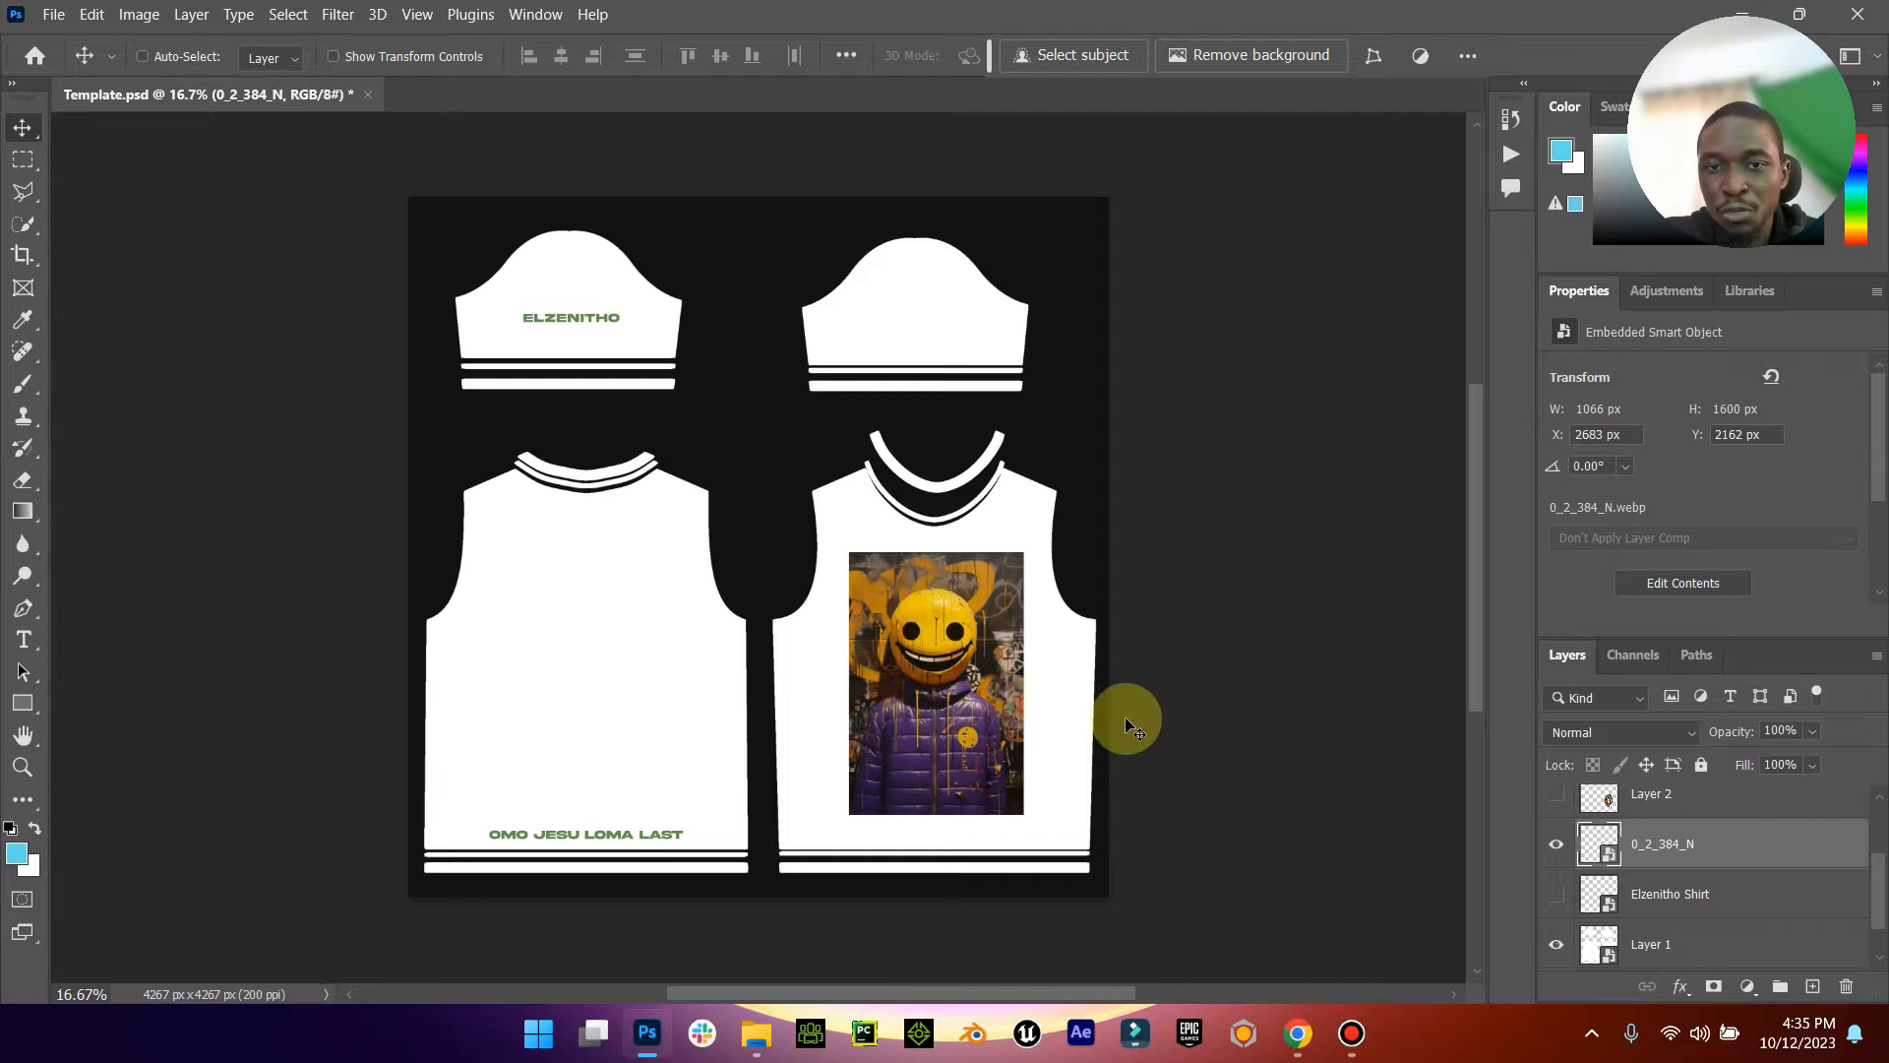
{"action": "mouse_move", "coordinate": [1212, 717]}
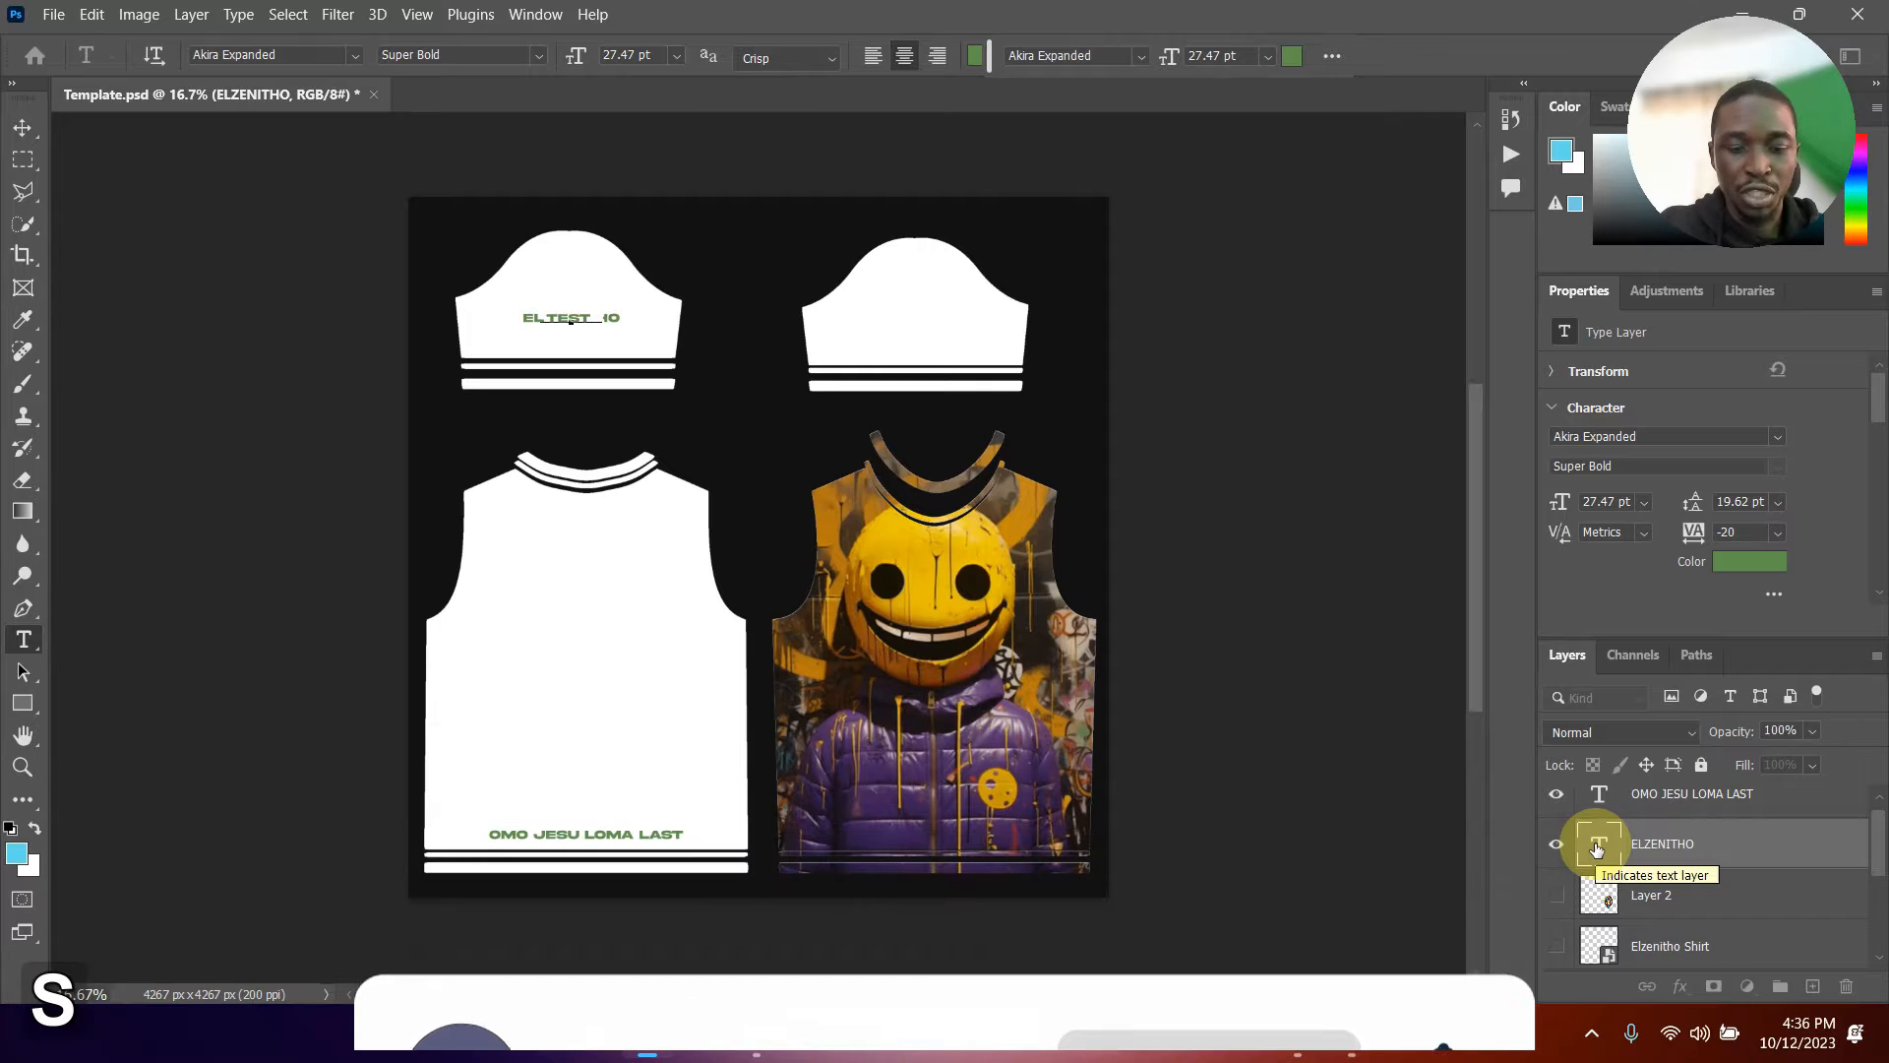
Step: Change the sleeve label to TEST SHIRT and colour both text layers yellow
{"action": "type", "text": "TEST SHIRT"}
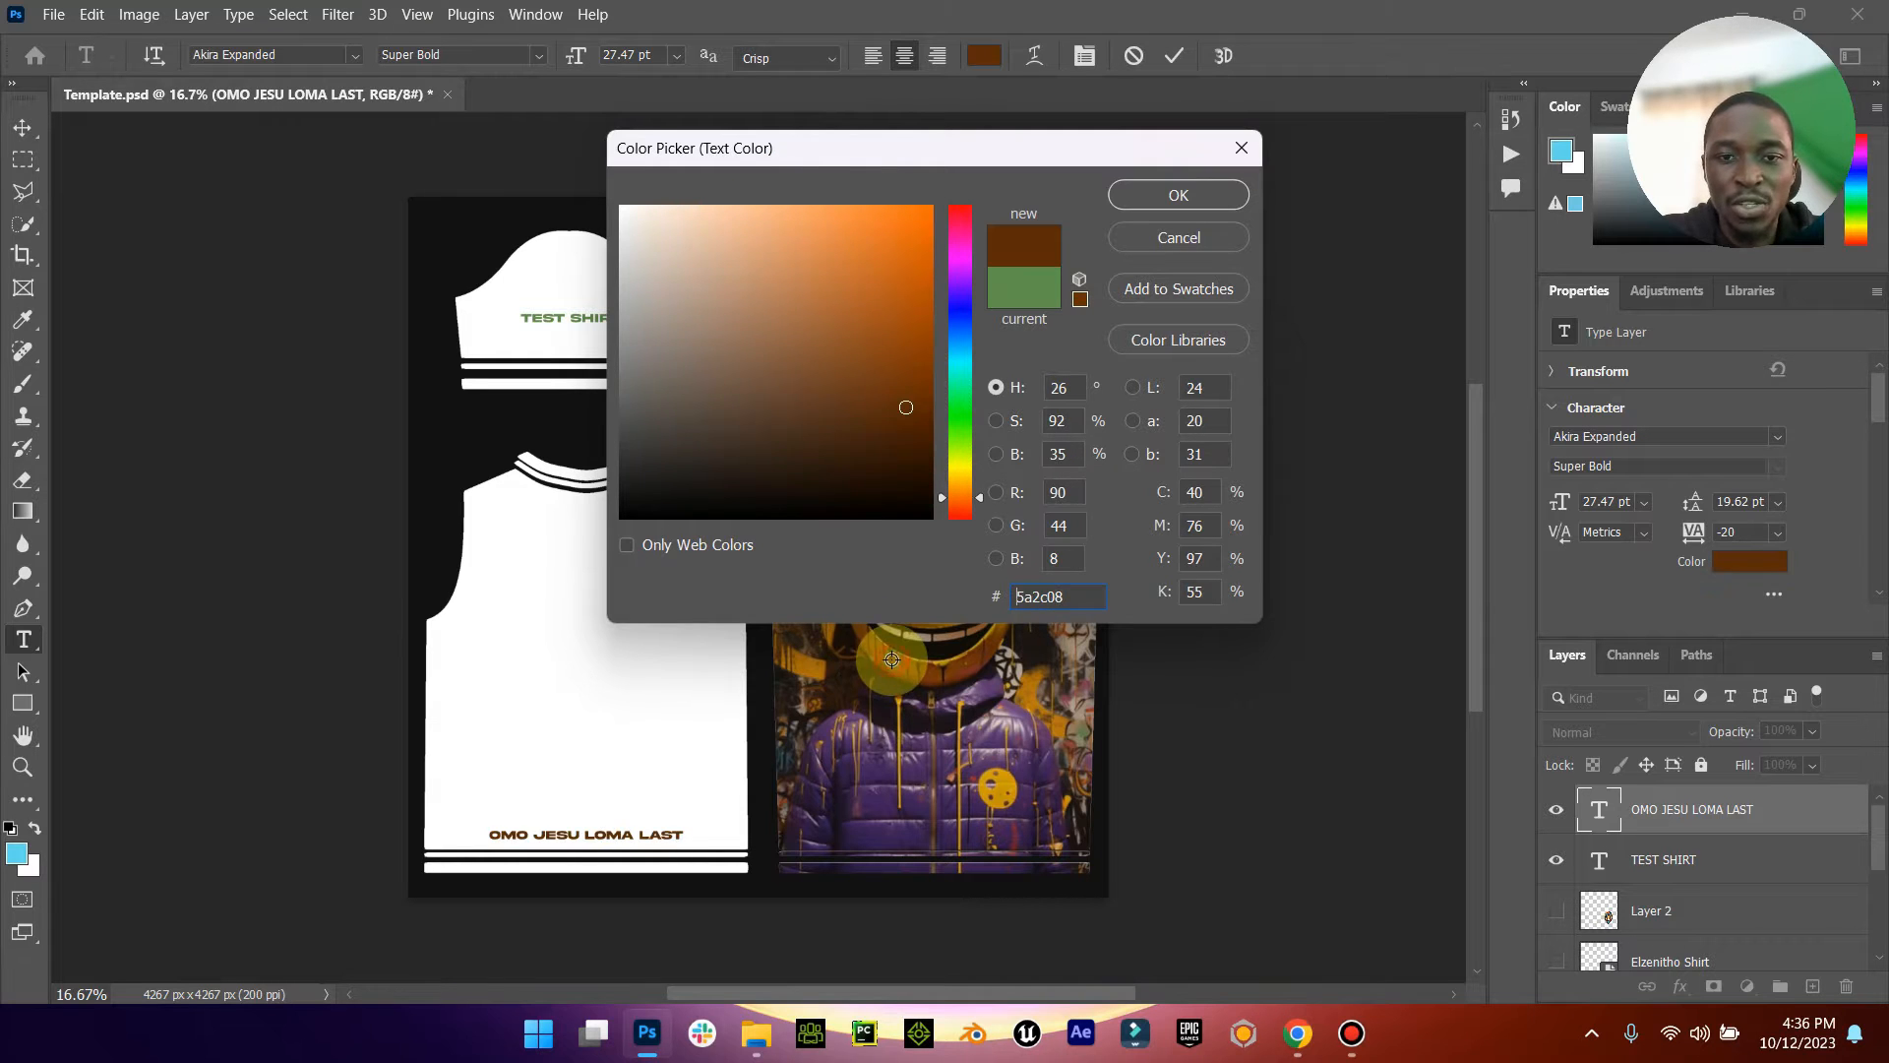
{"action": "left_click", "coordinate": [870, 259]}
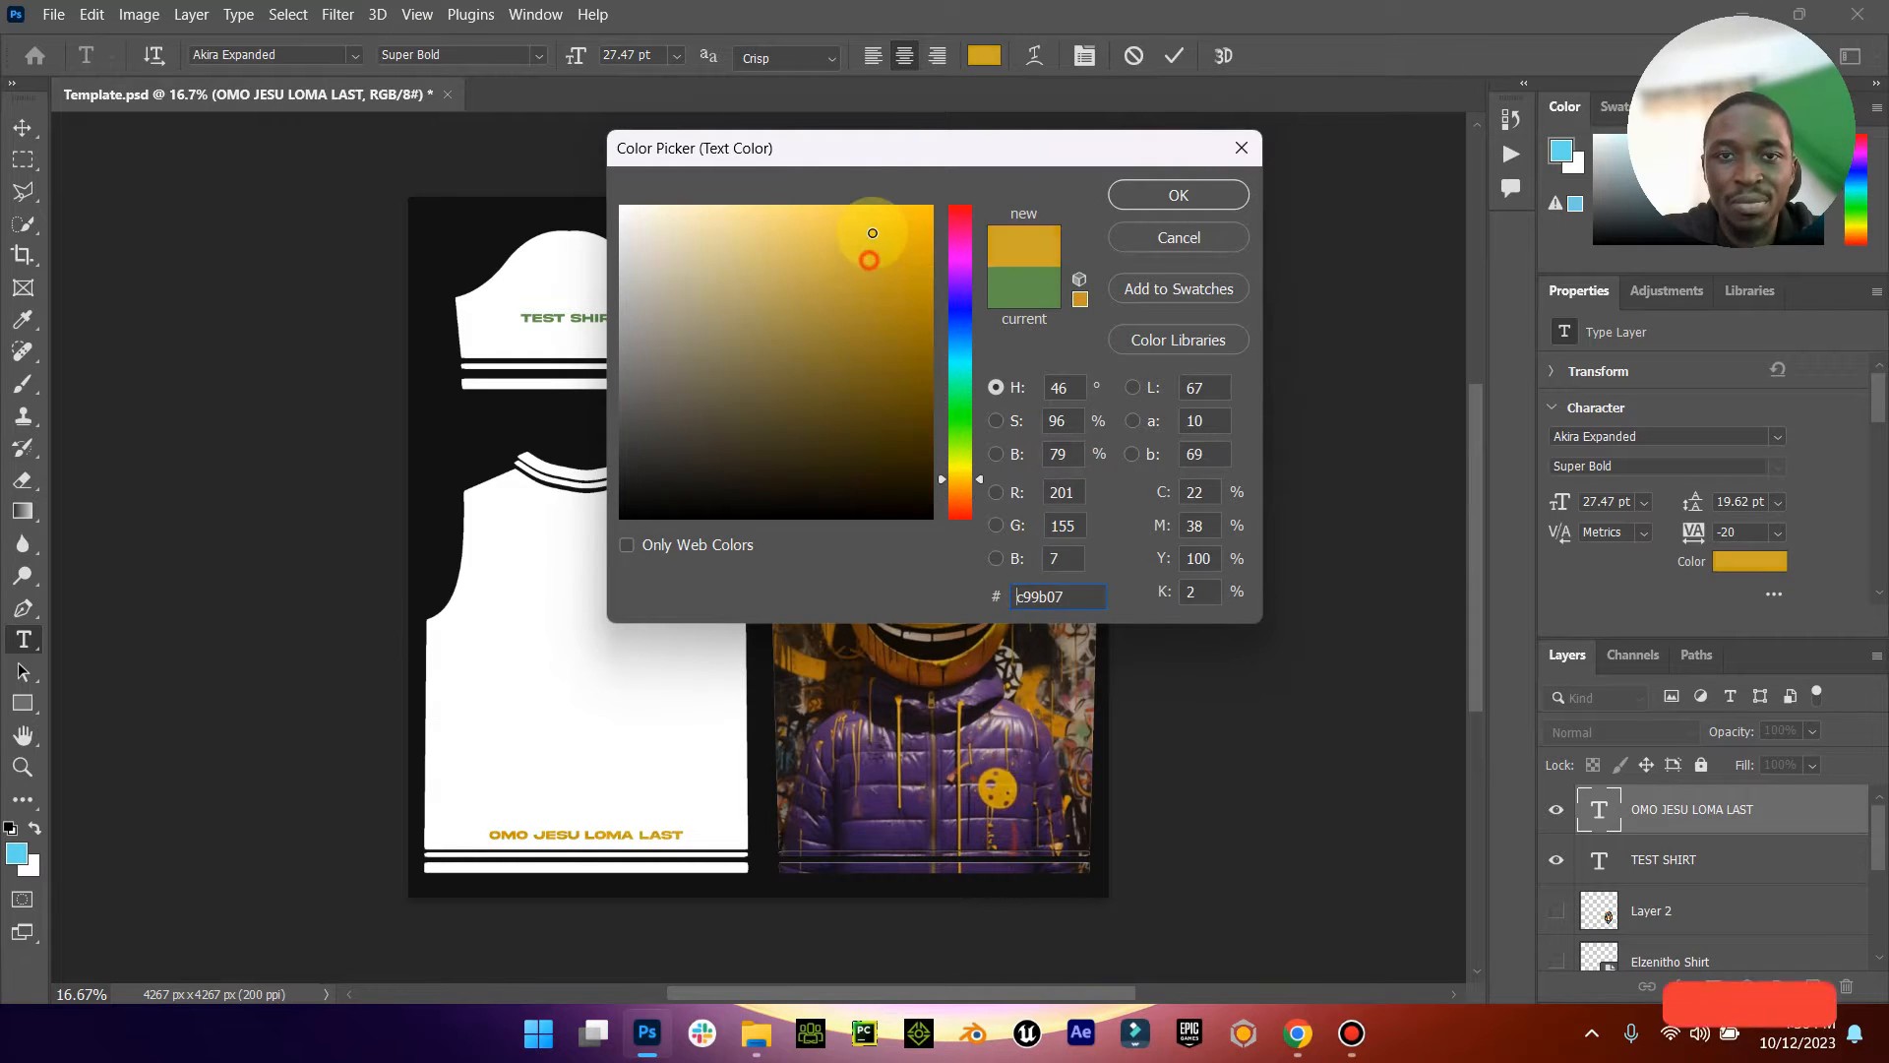
{"action": "left_click", "coordinate": [1177, 195]}
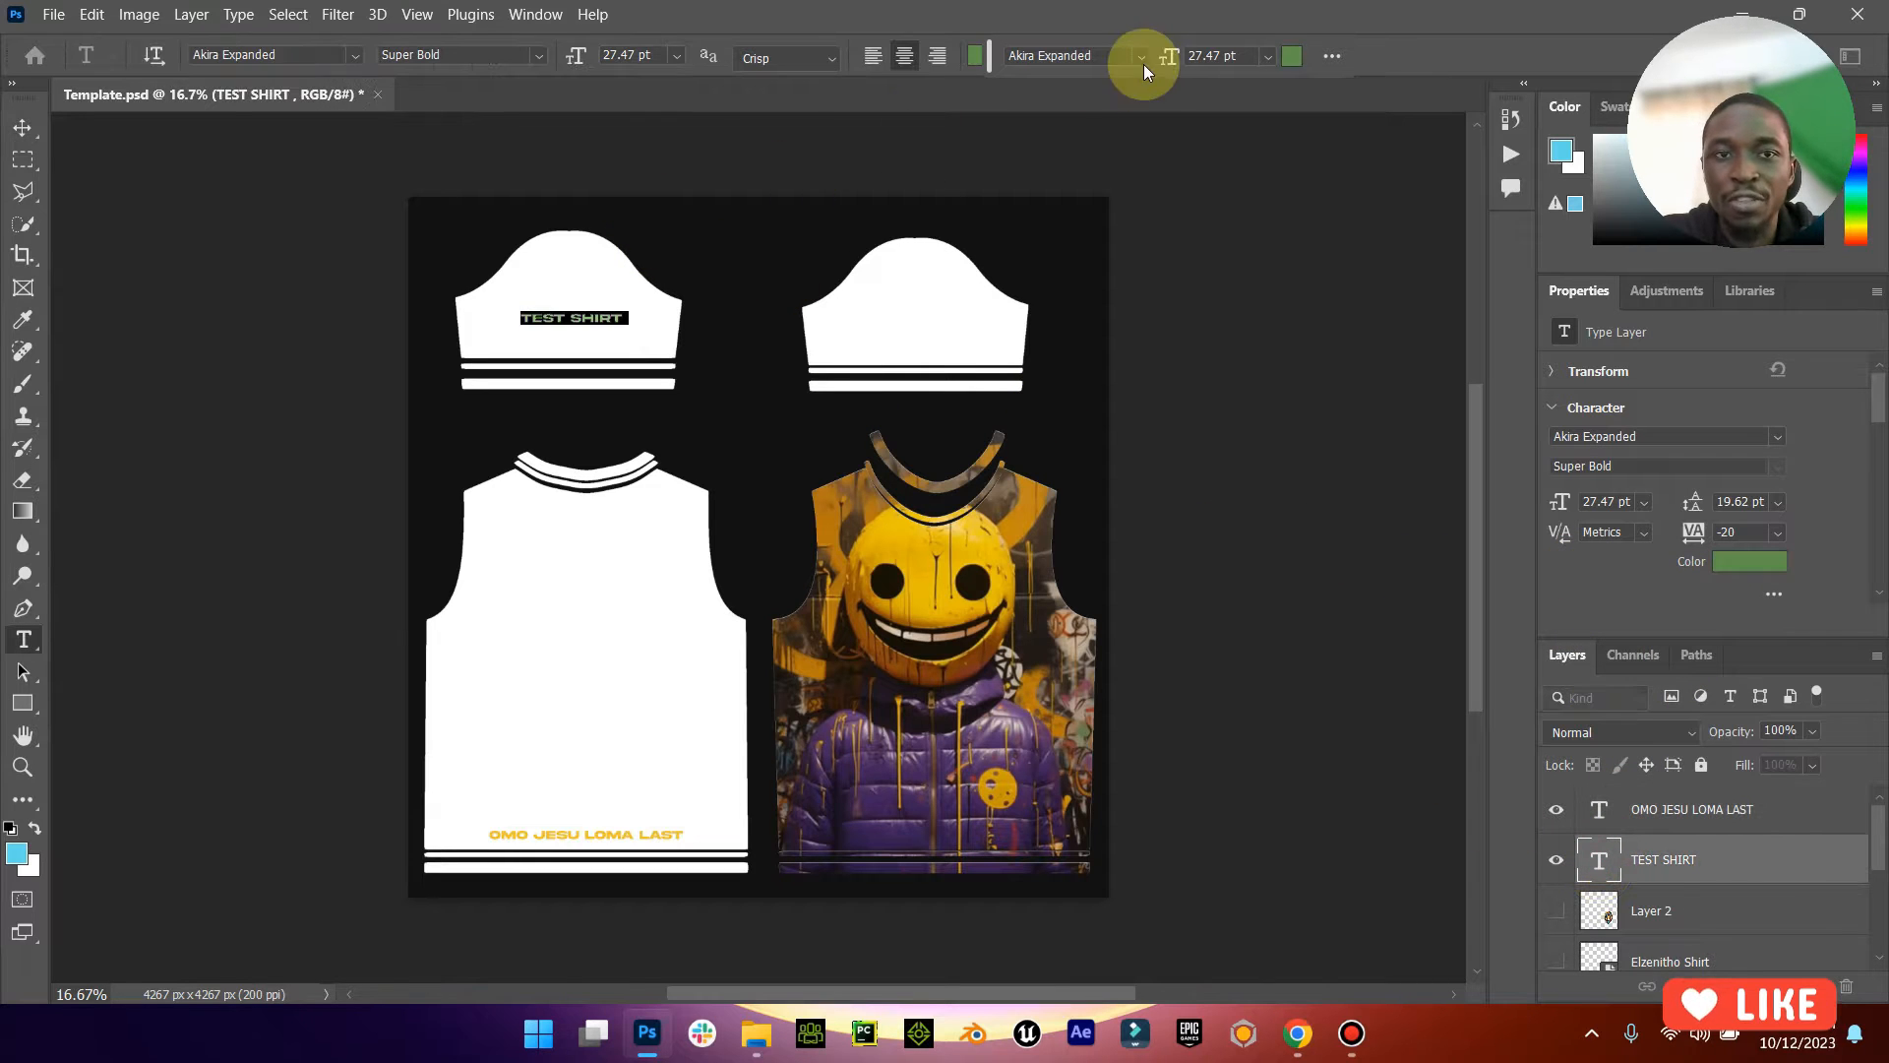
{"action": "left_click", "coordinate": [1291, 55]}
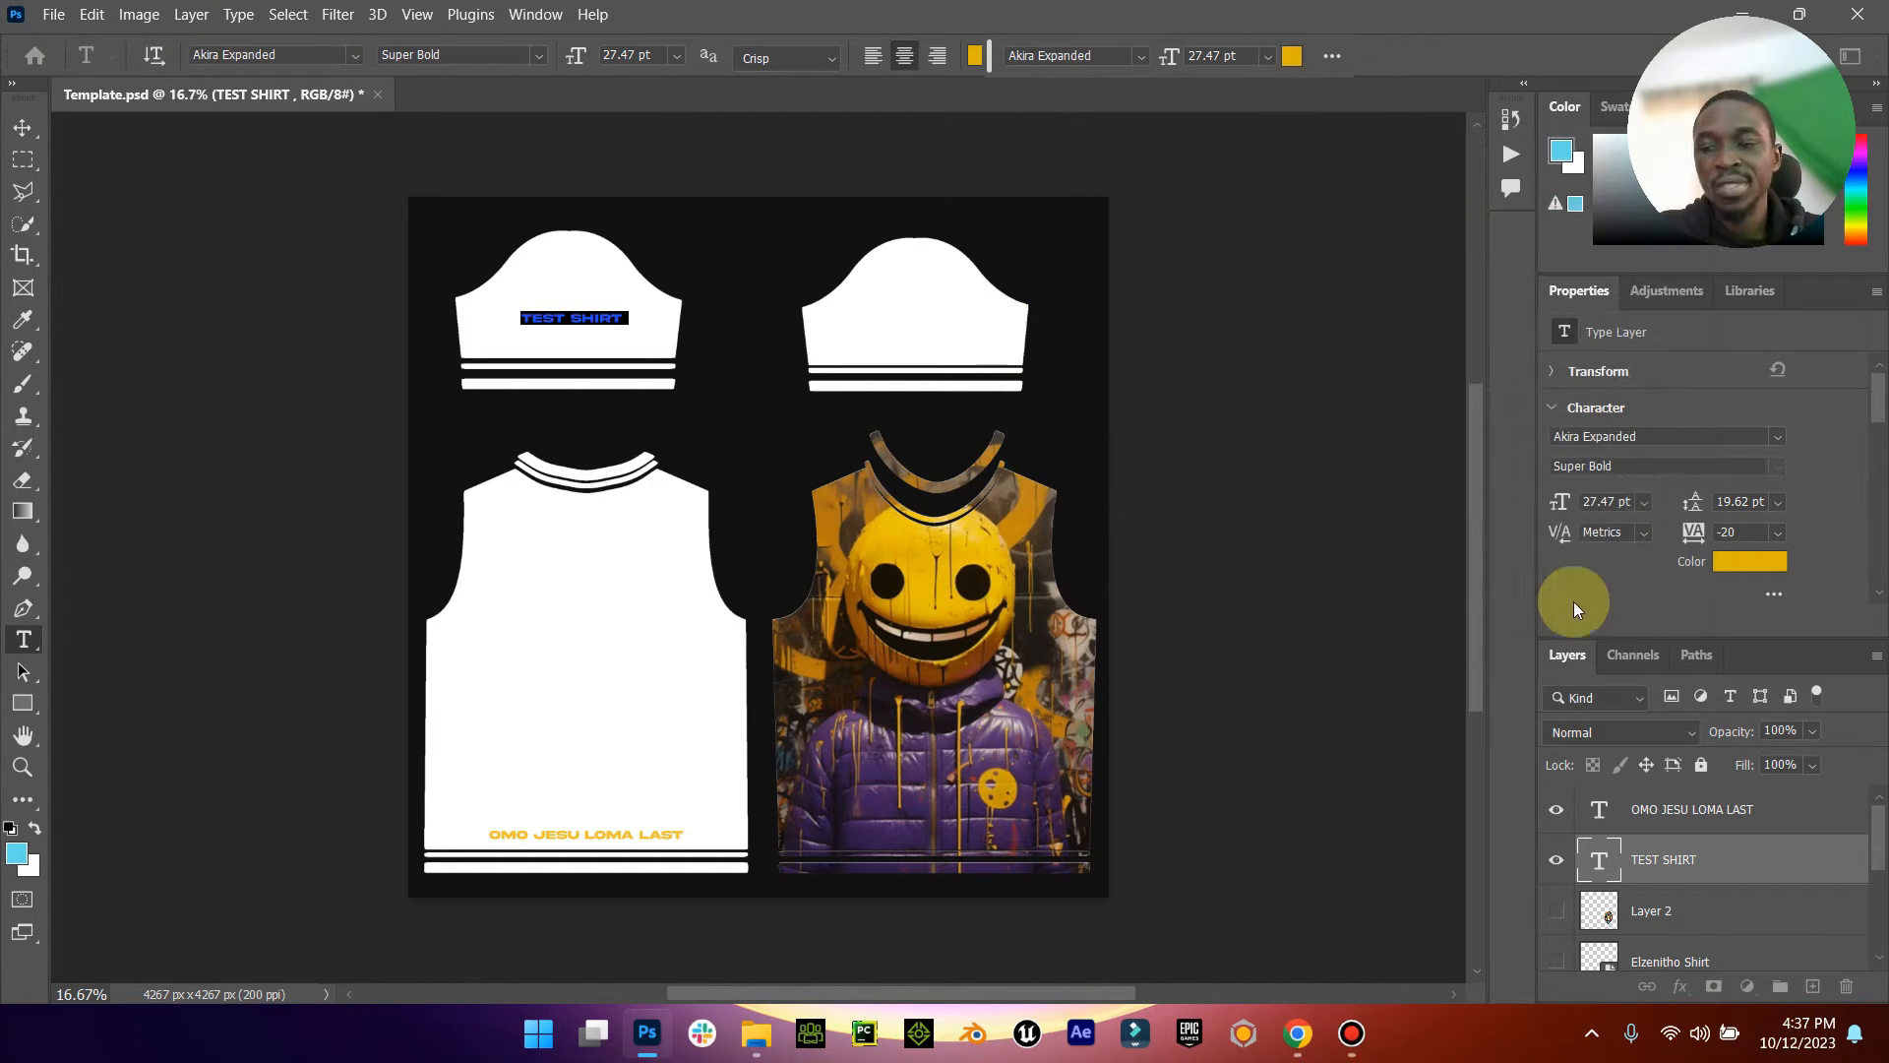
{"action": "left_click", "coordinate": [21, 126]}
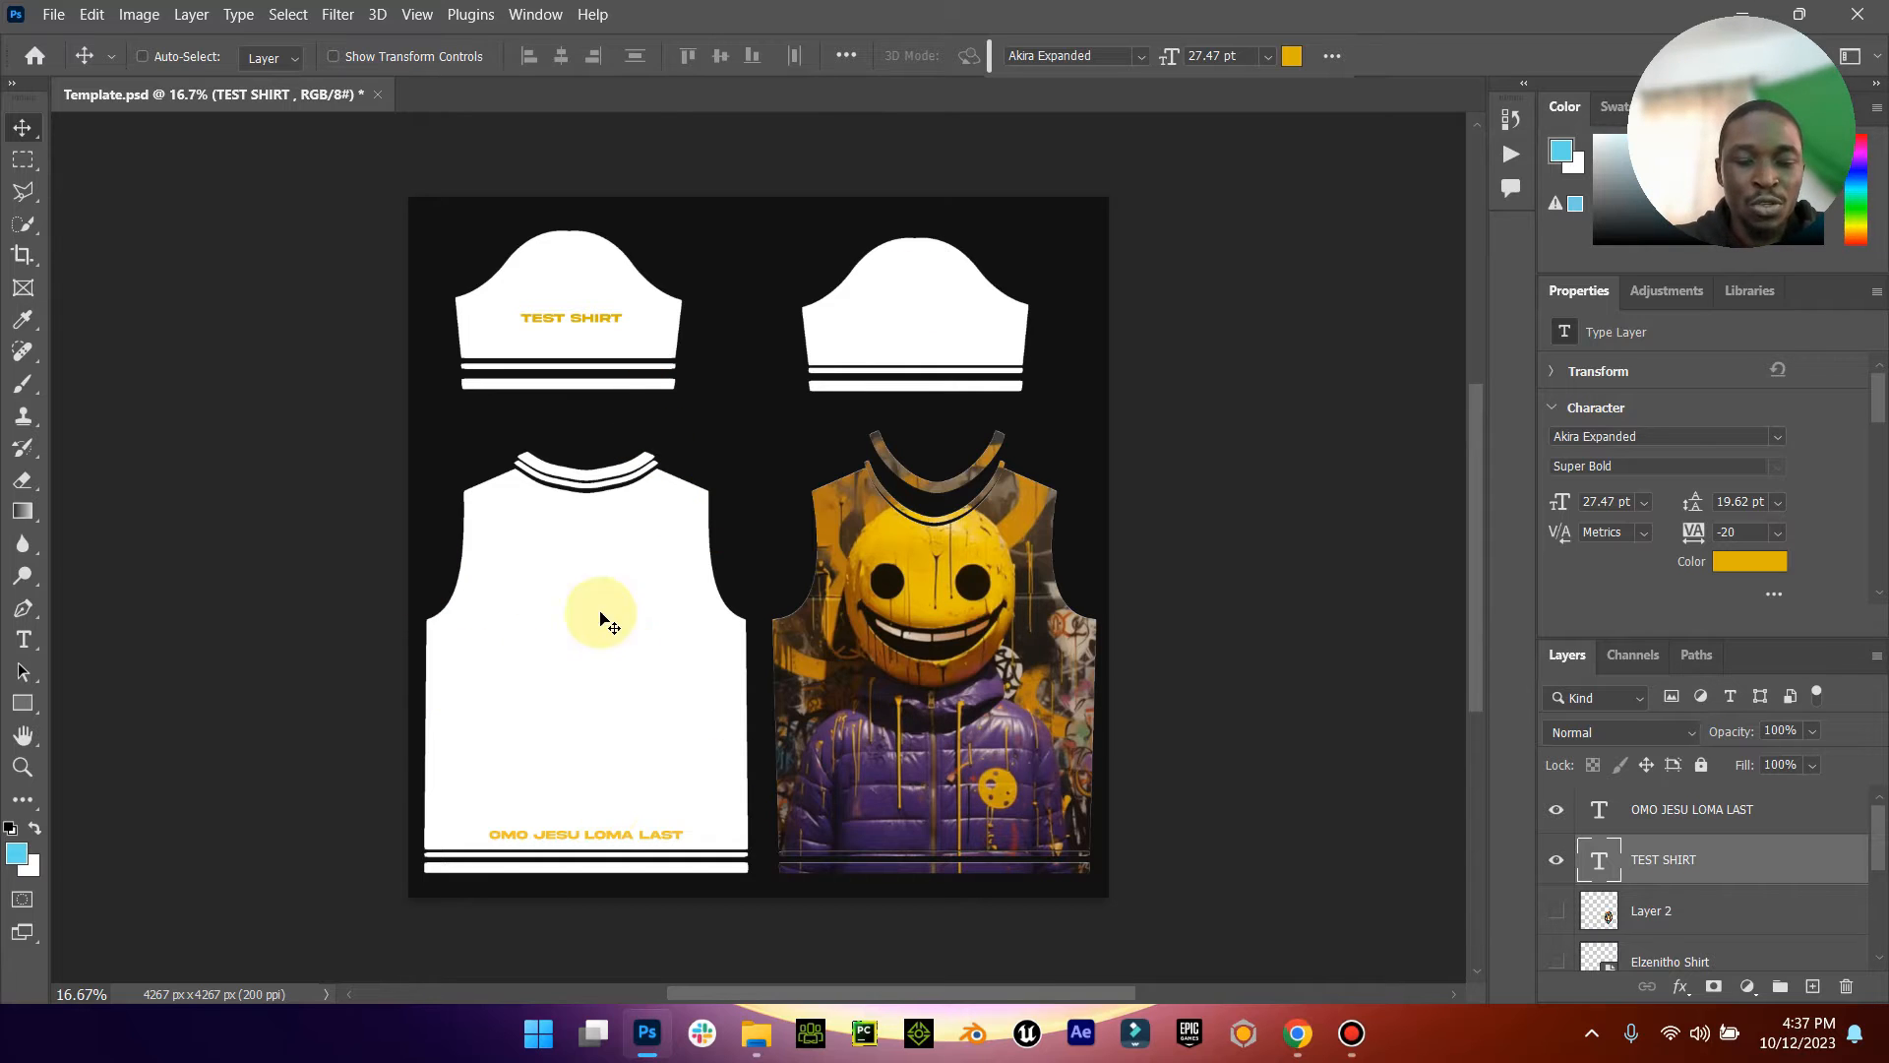
{"action": "mouse_move", "coordinate": [685, 549]}
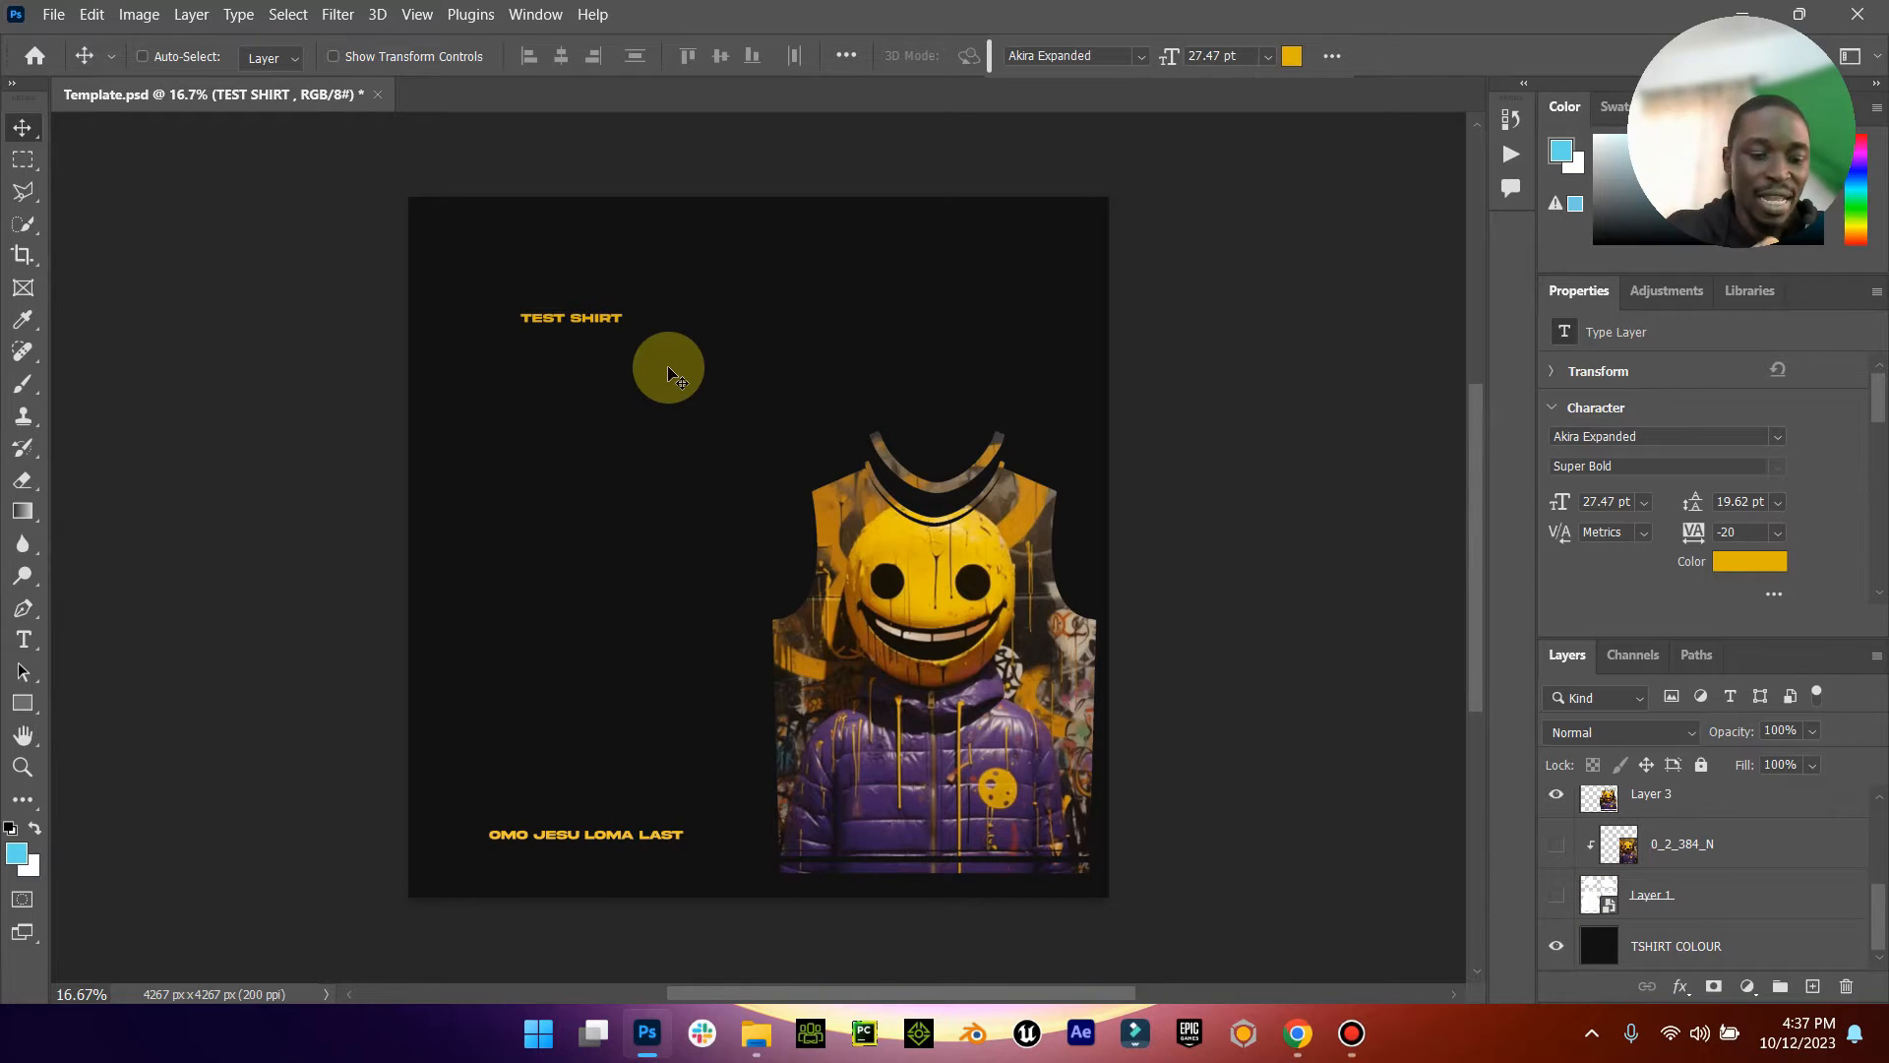
Step: Save the design as a JPEG copy replacing the existing Template copy, then close the document
{"action": "key", "text": "ctrl+s"}
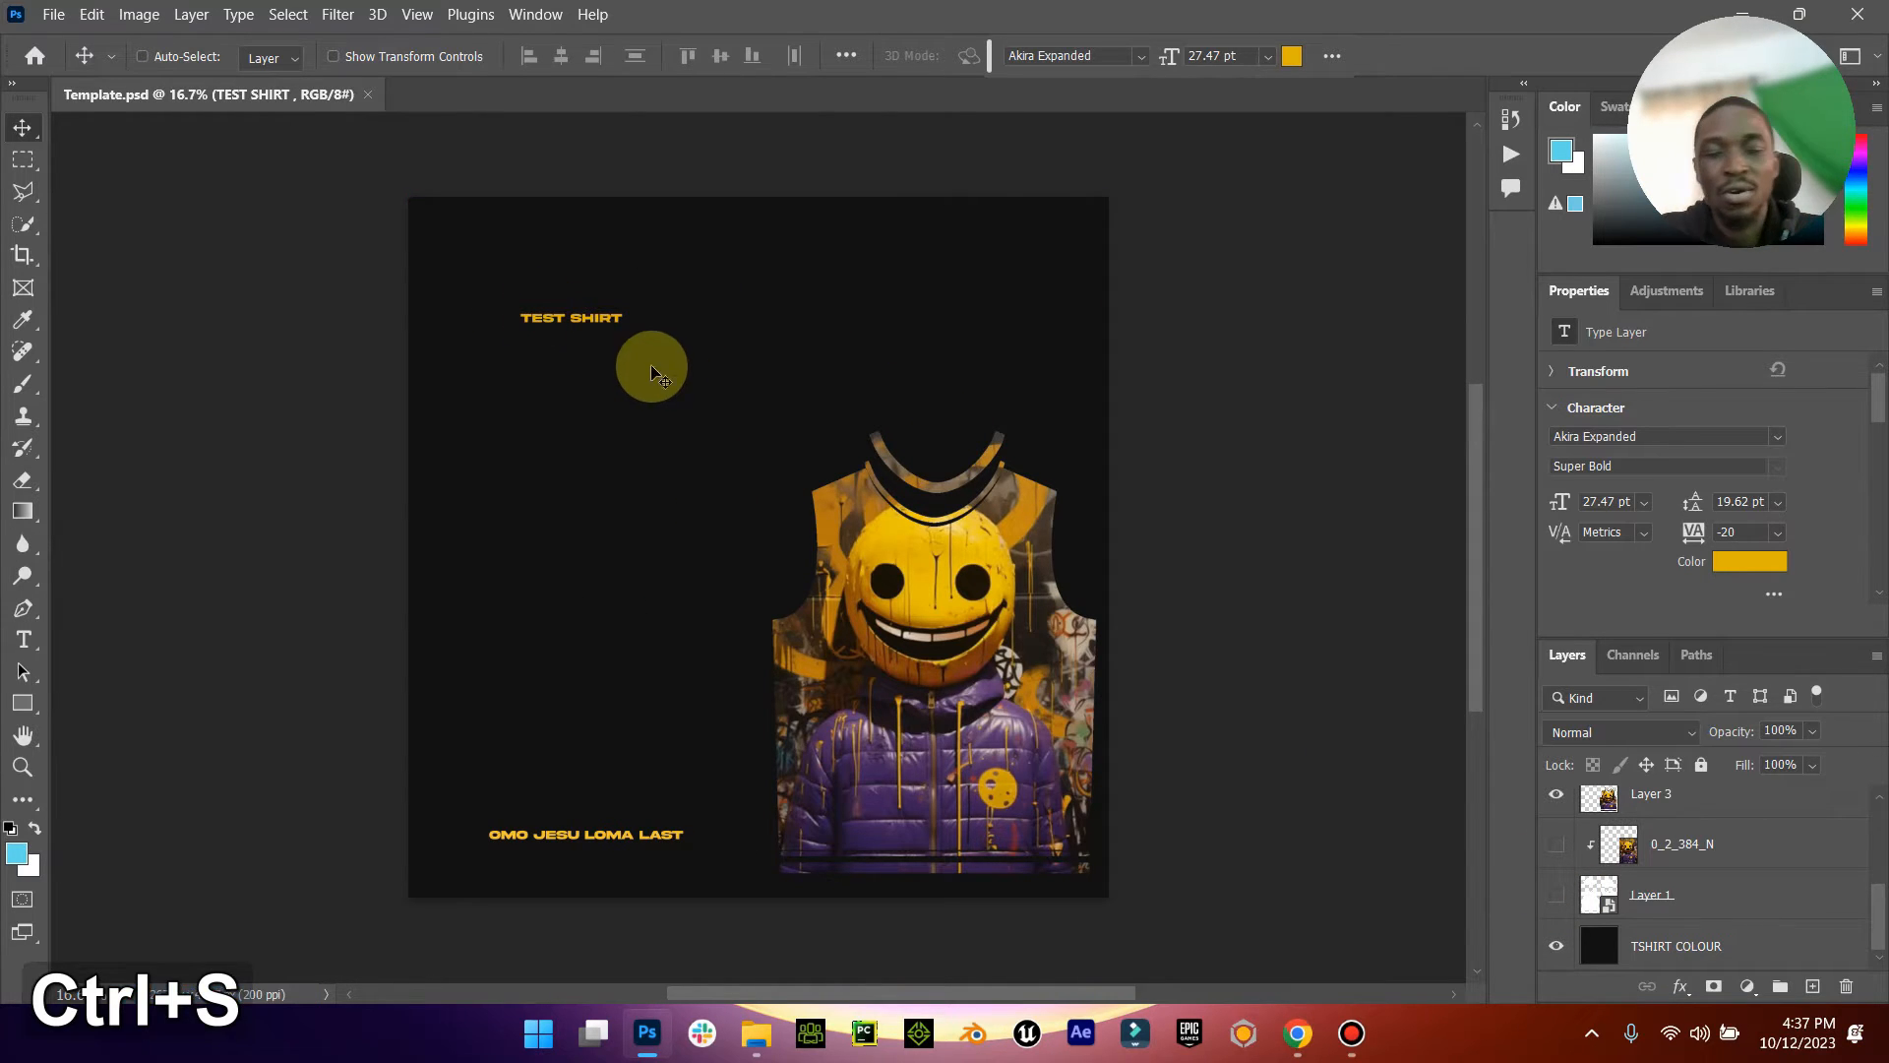
{"action": "left_click", "coordinate": [53, 14]}
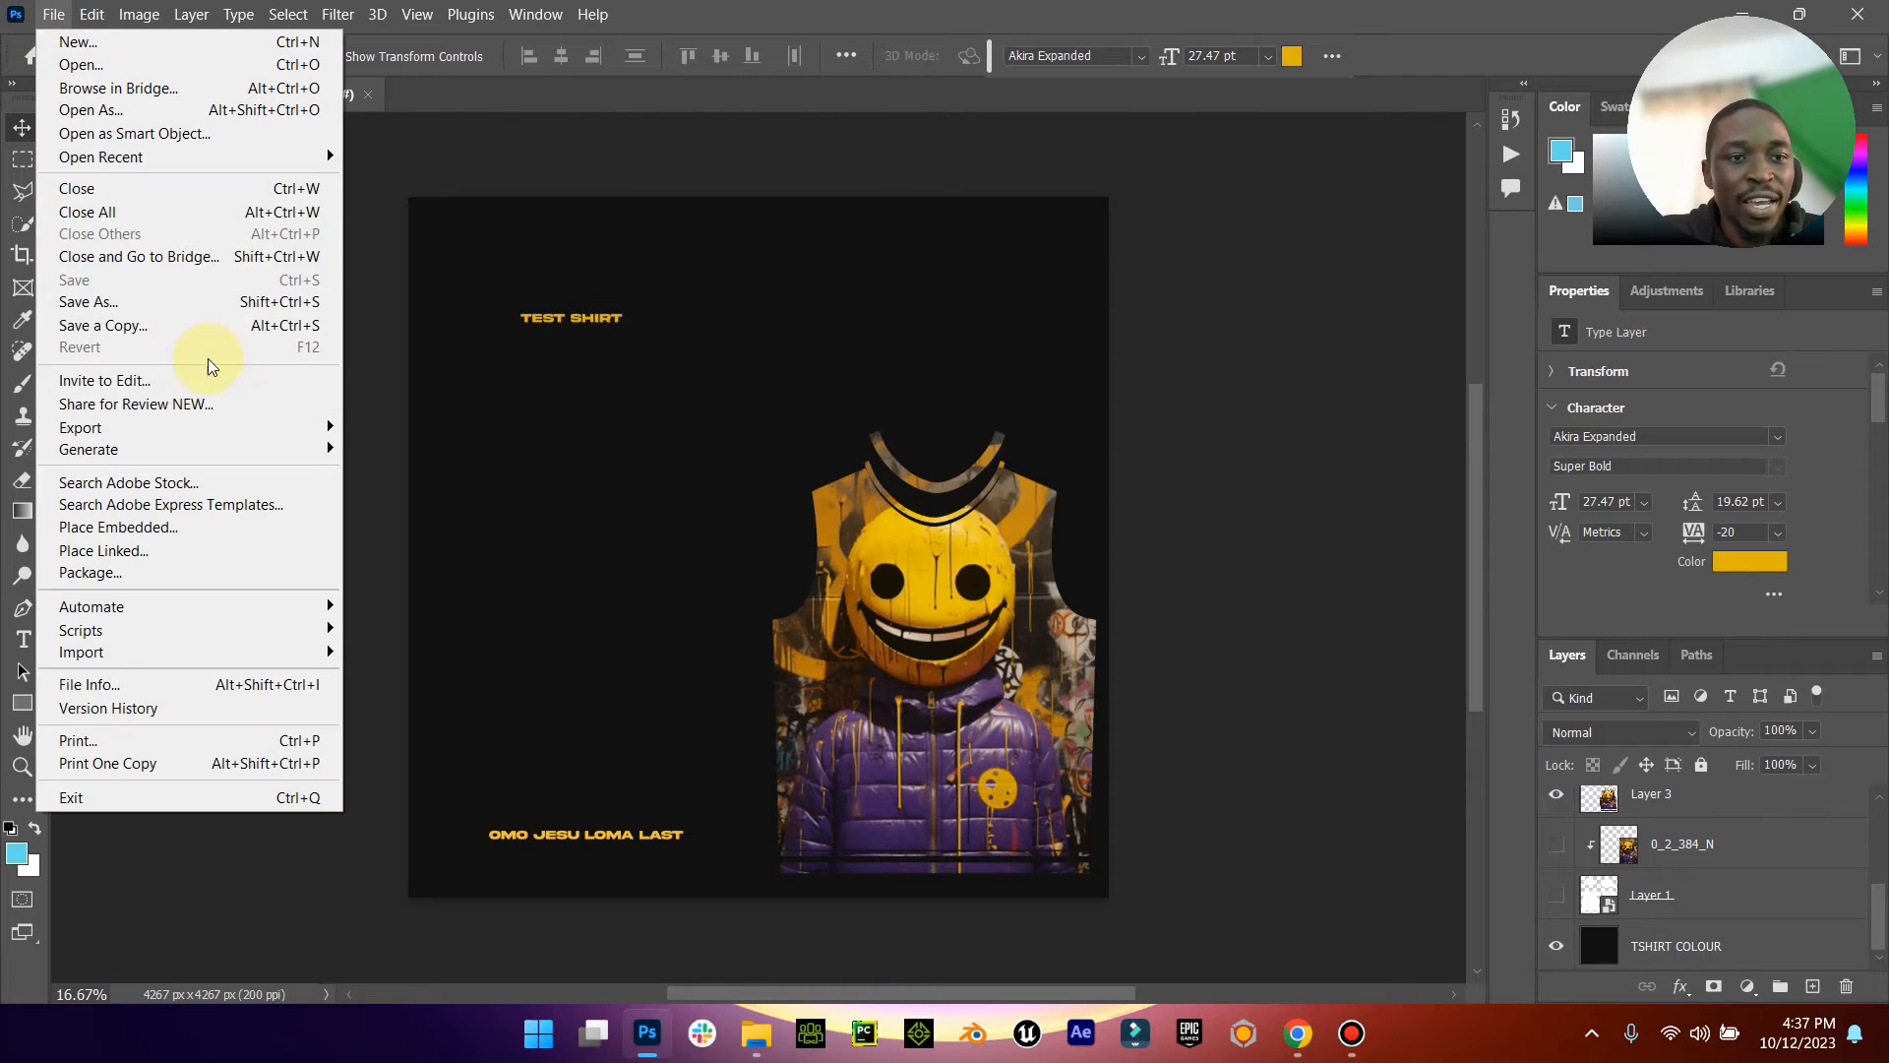
{"action": "left_click", "coordinate": [102, 325]}
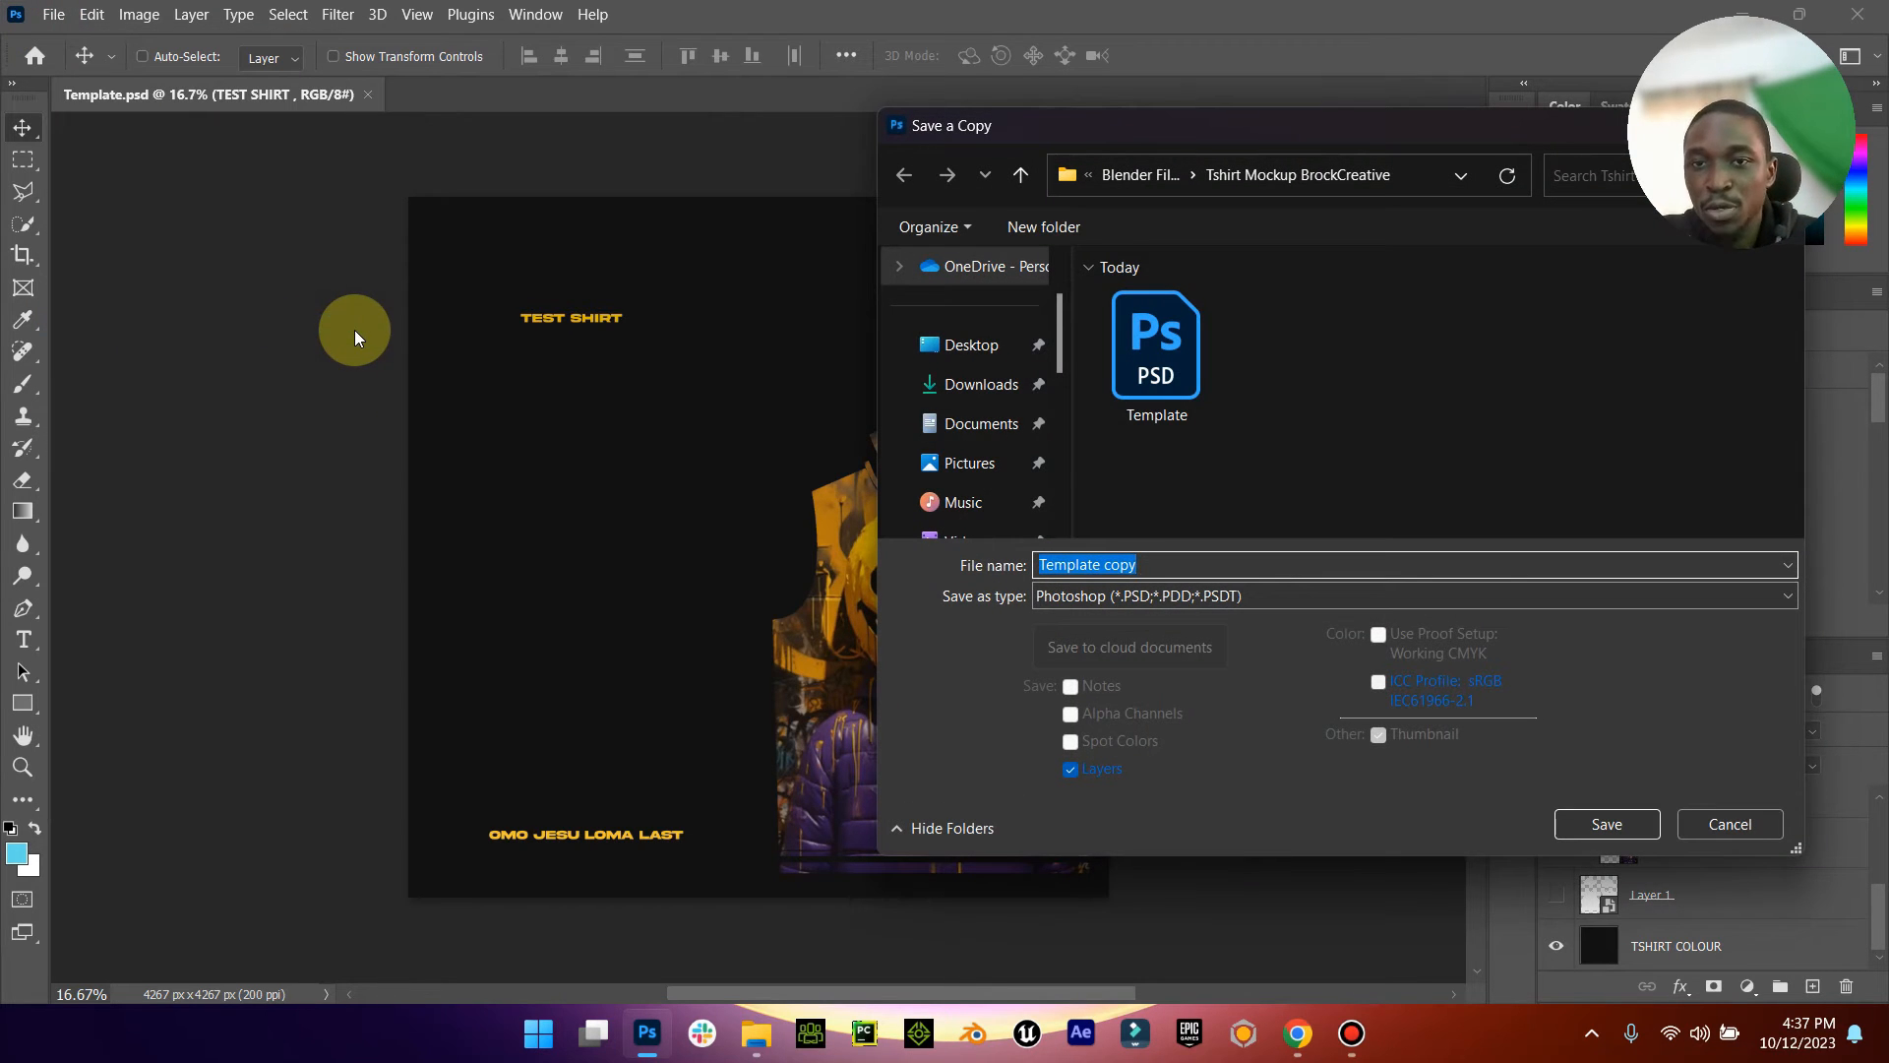
{"action": "left_click", "coordinate": [1414, 594]}
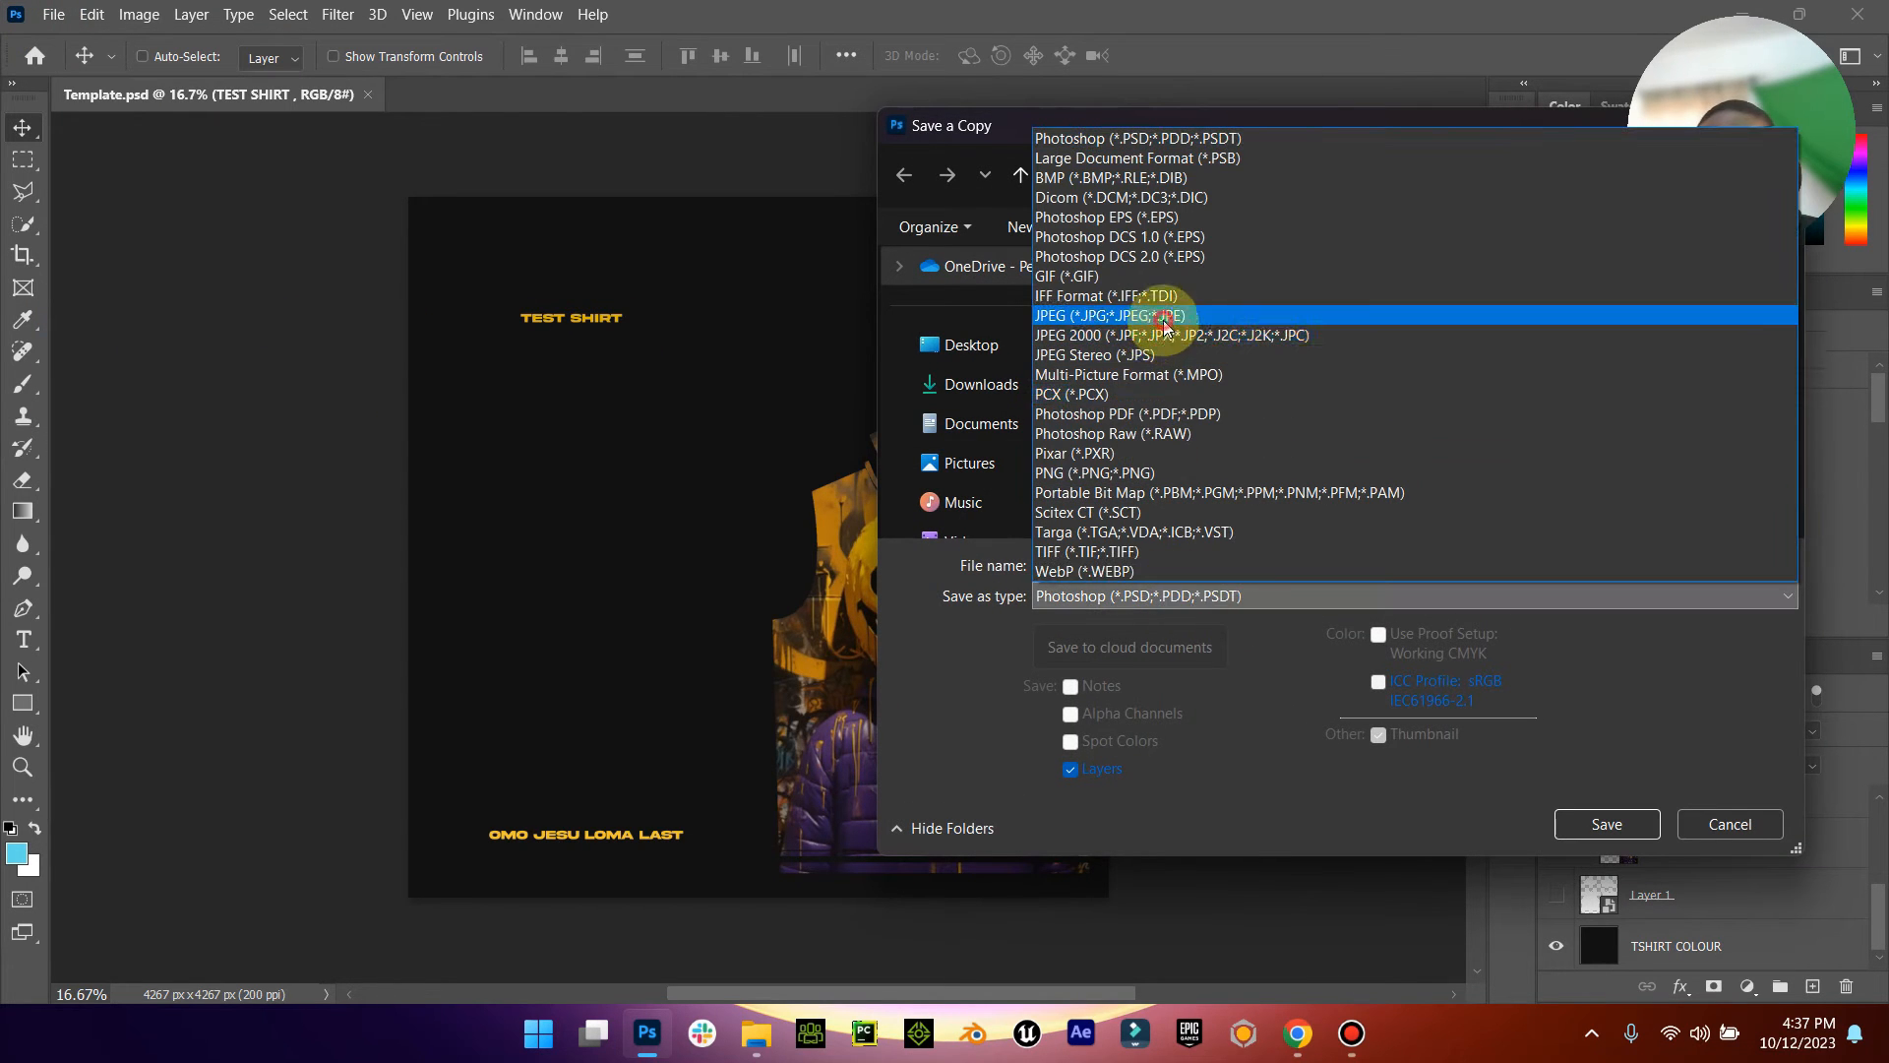
{"action": "left_click", "coordinate": [1109, 315]}
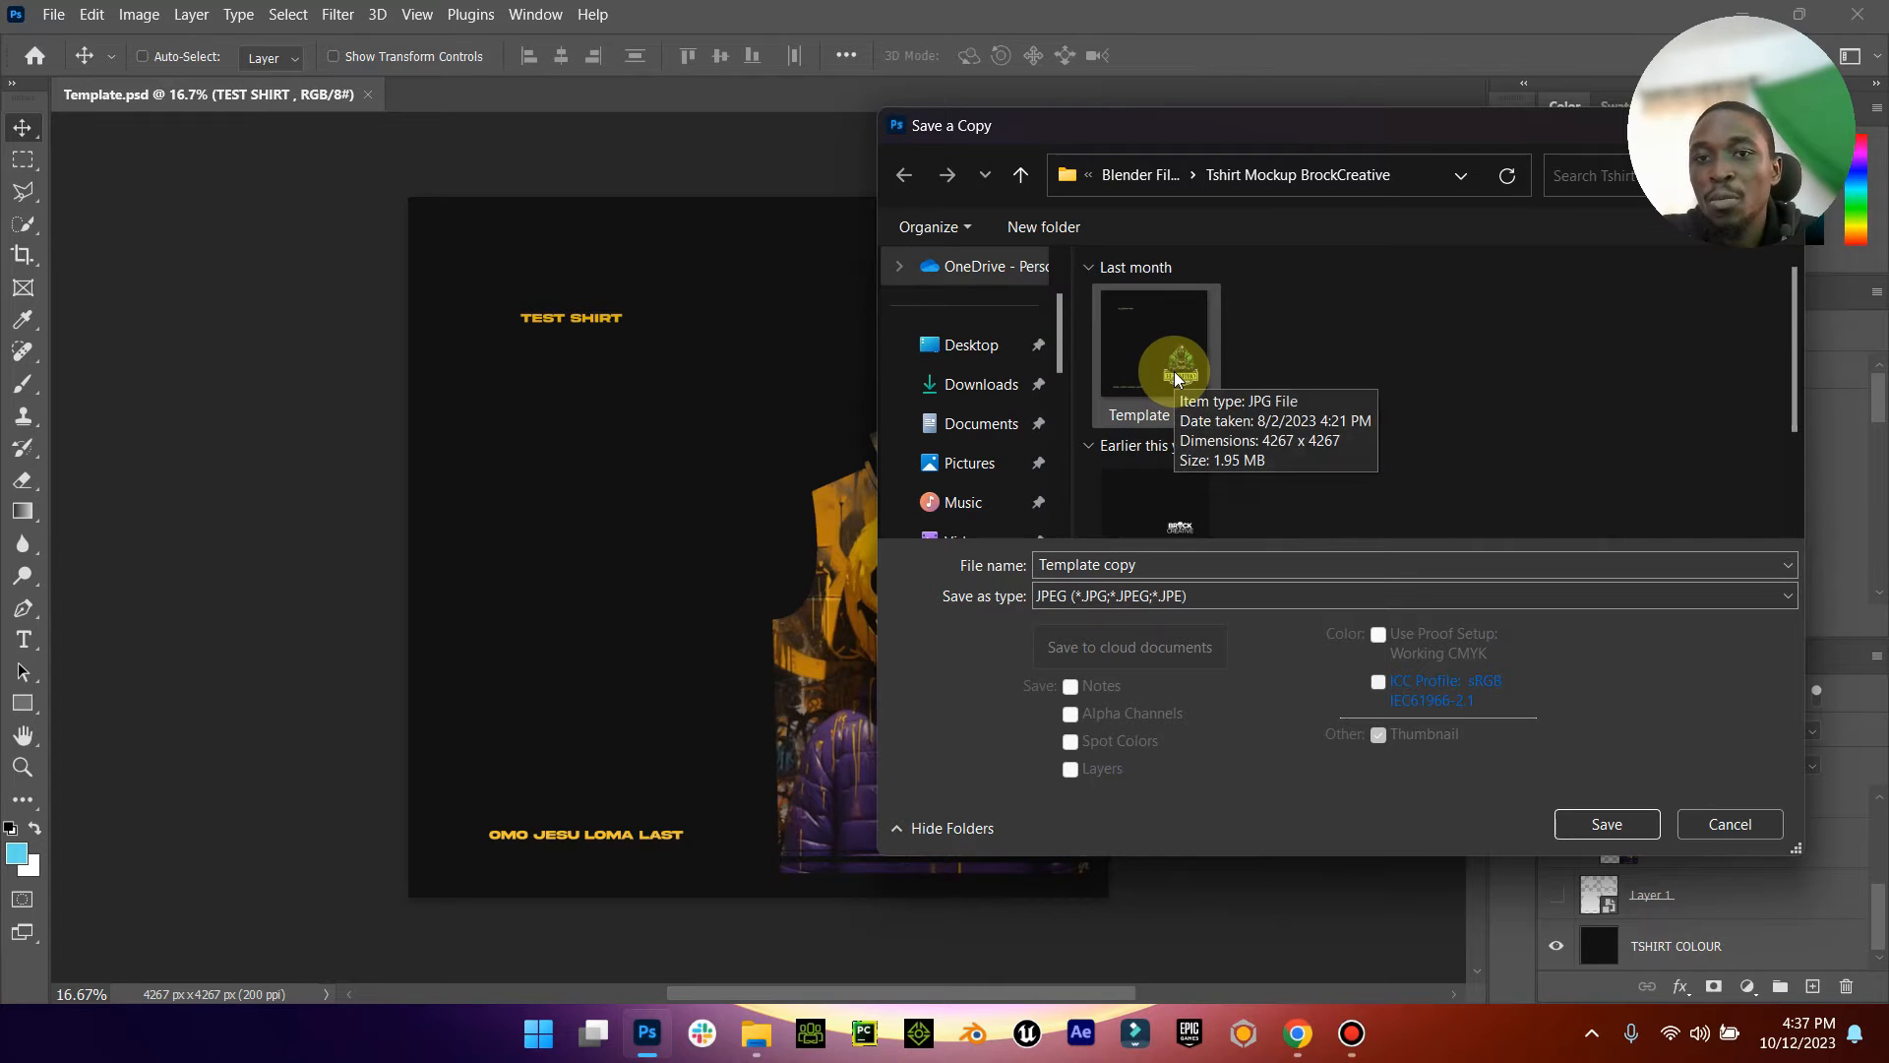
{"action": "left_click", "coordinate": [1606, 825]}
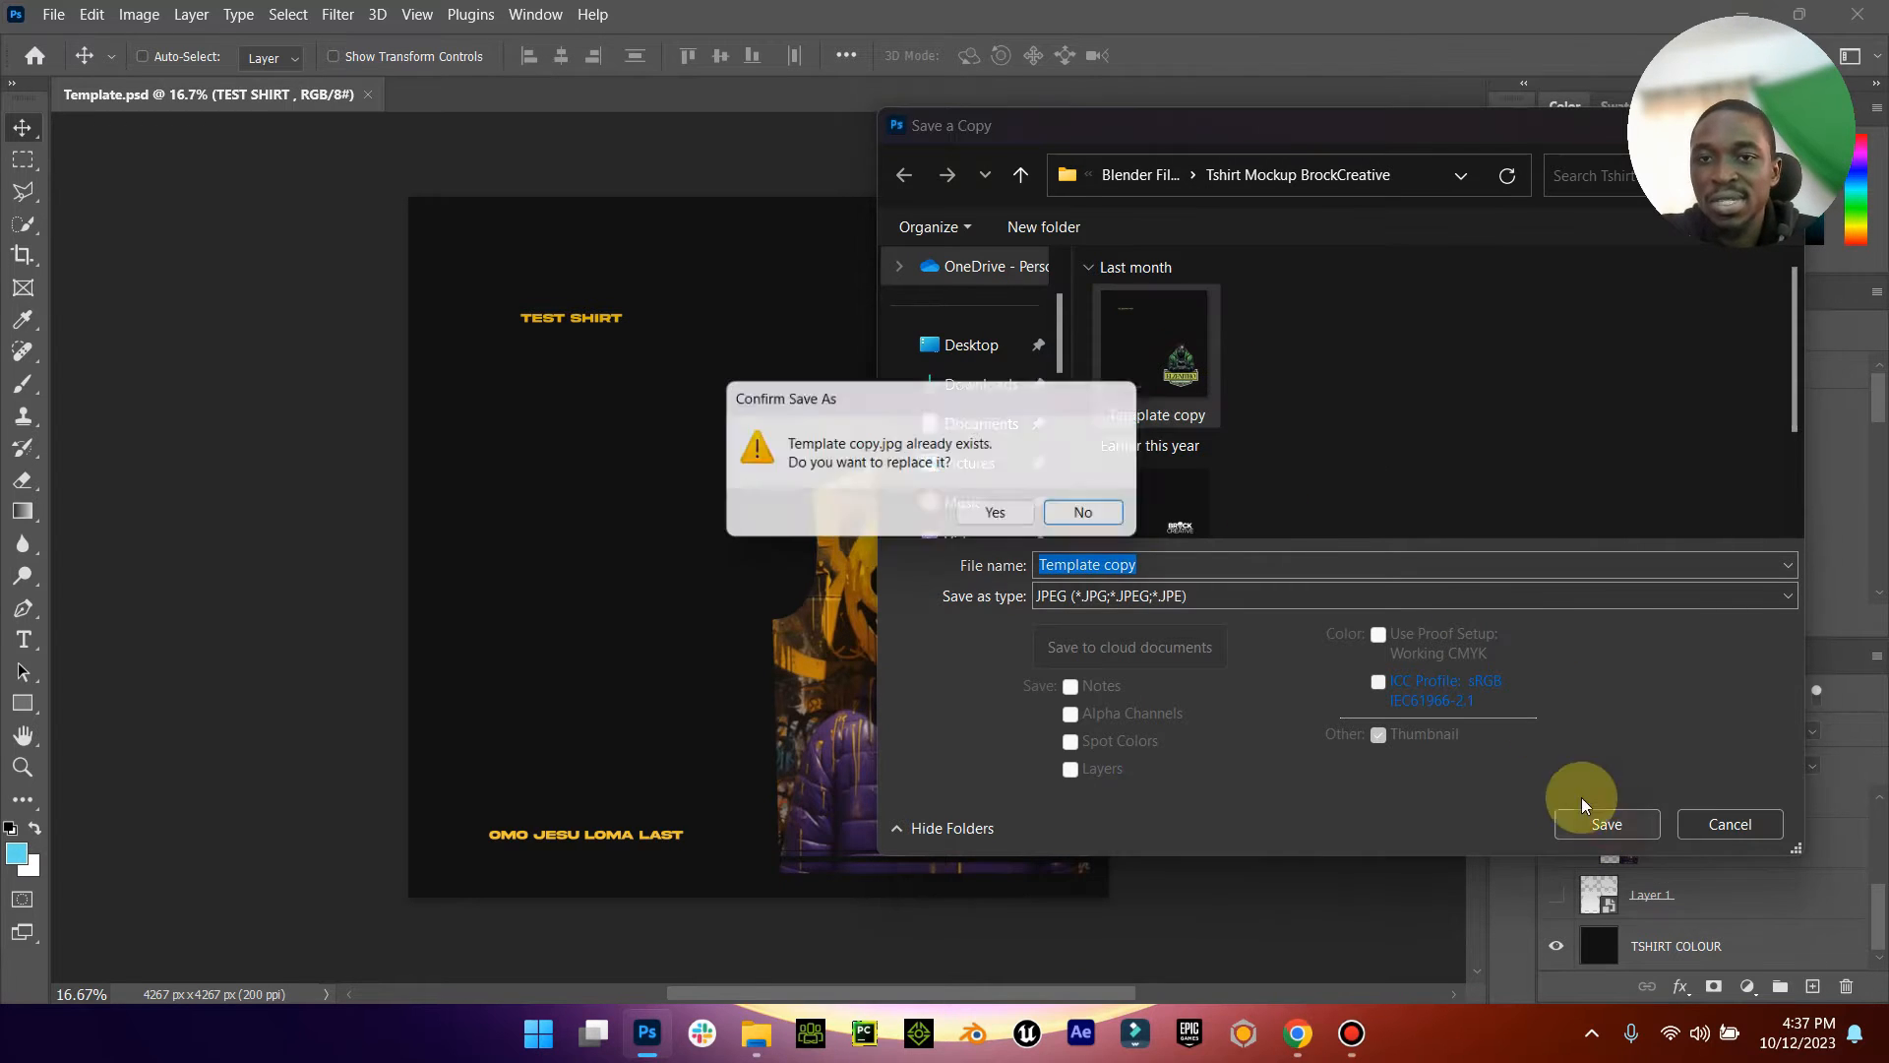
{"action": "left_click", "coordinate": [994, 512]}
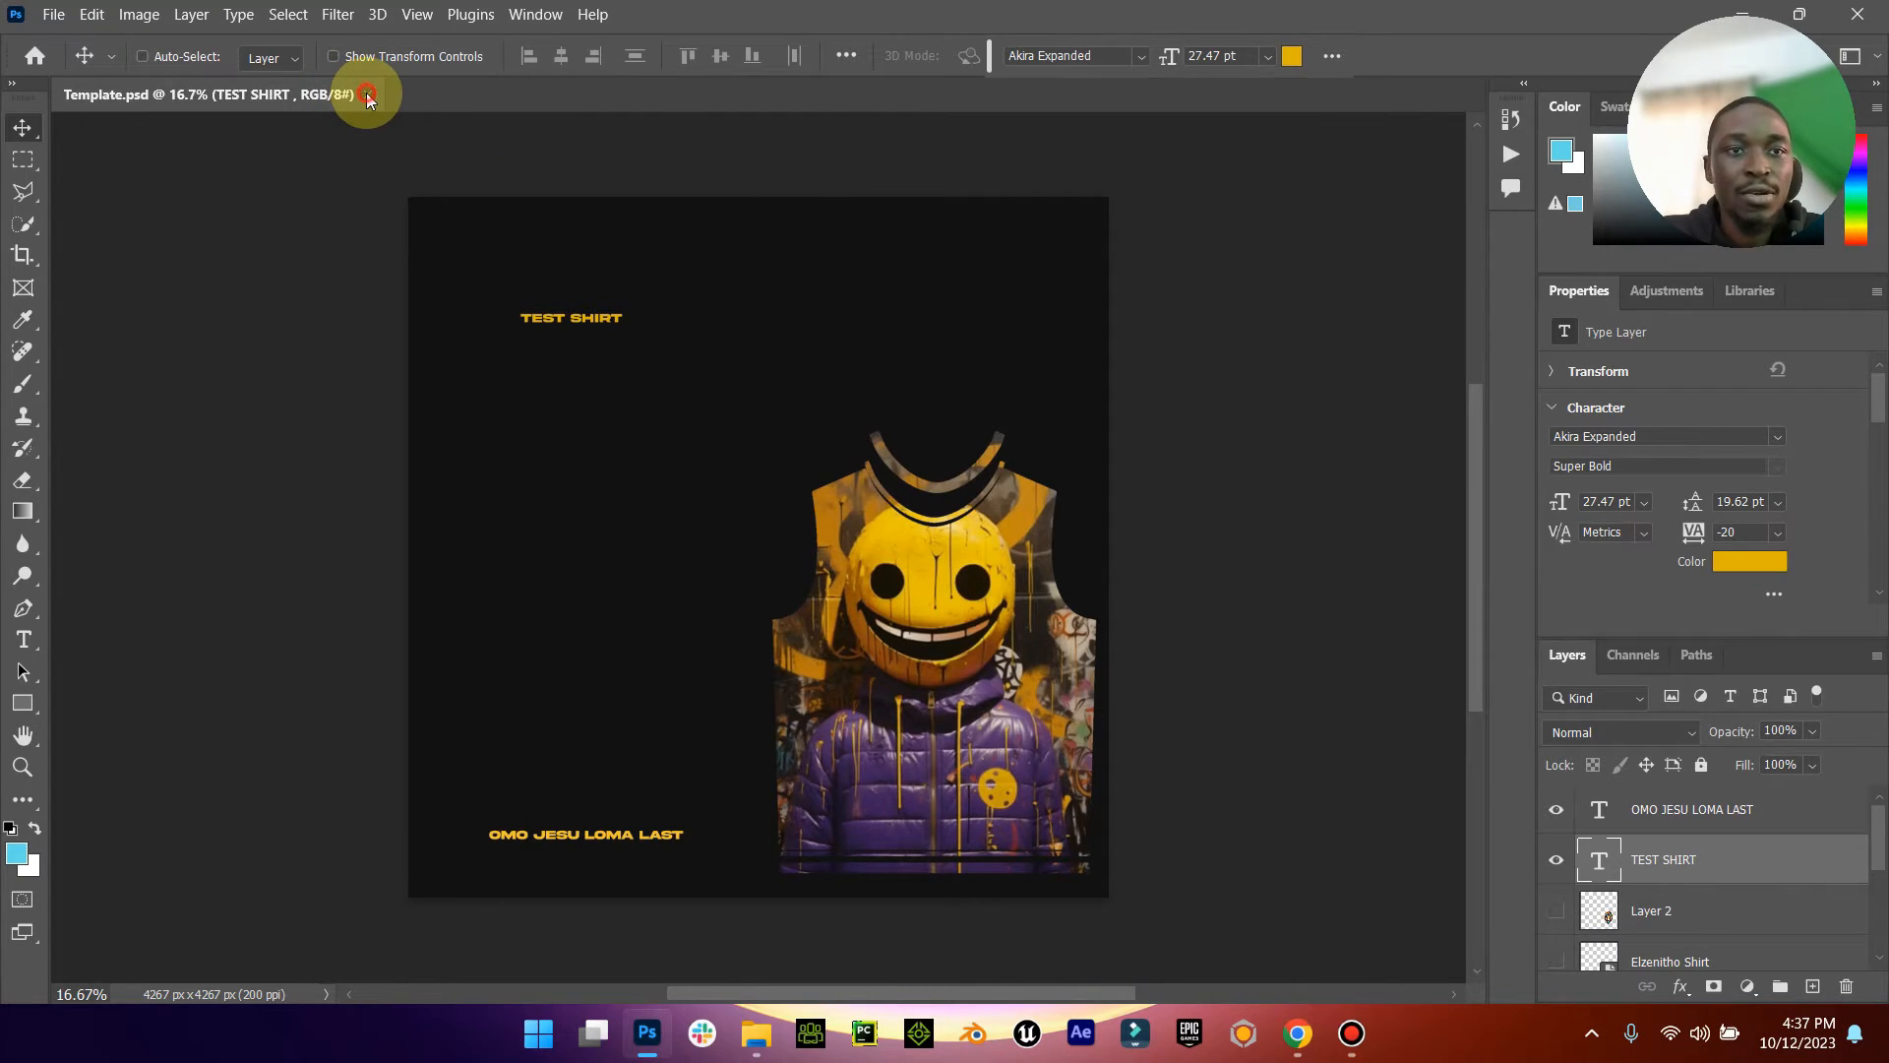
{"action": "left_click", "coordinate": [368, 95]}
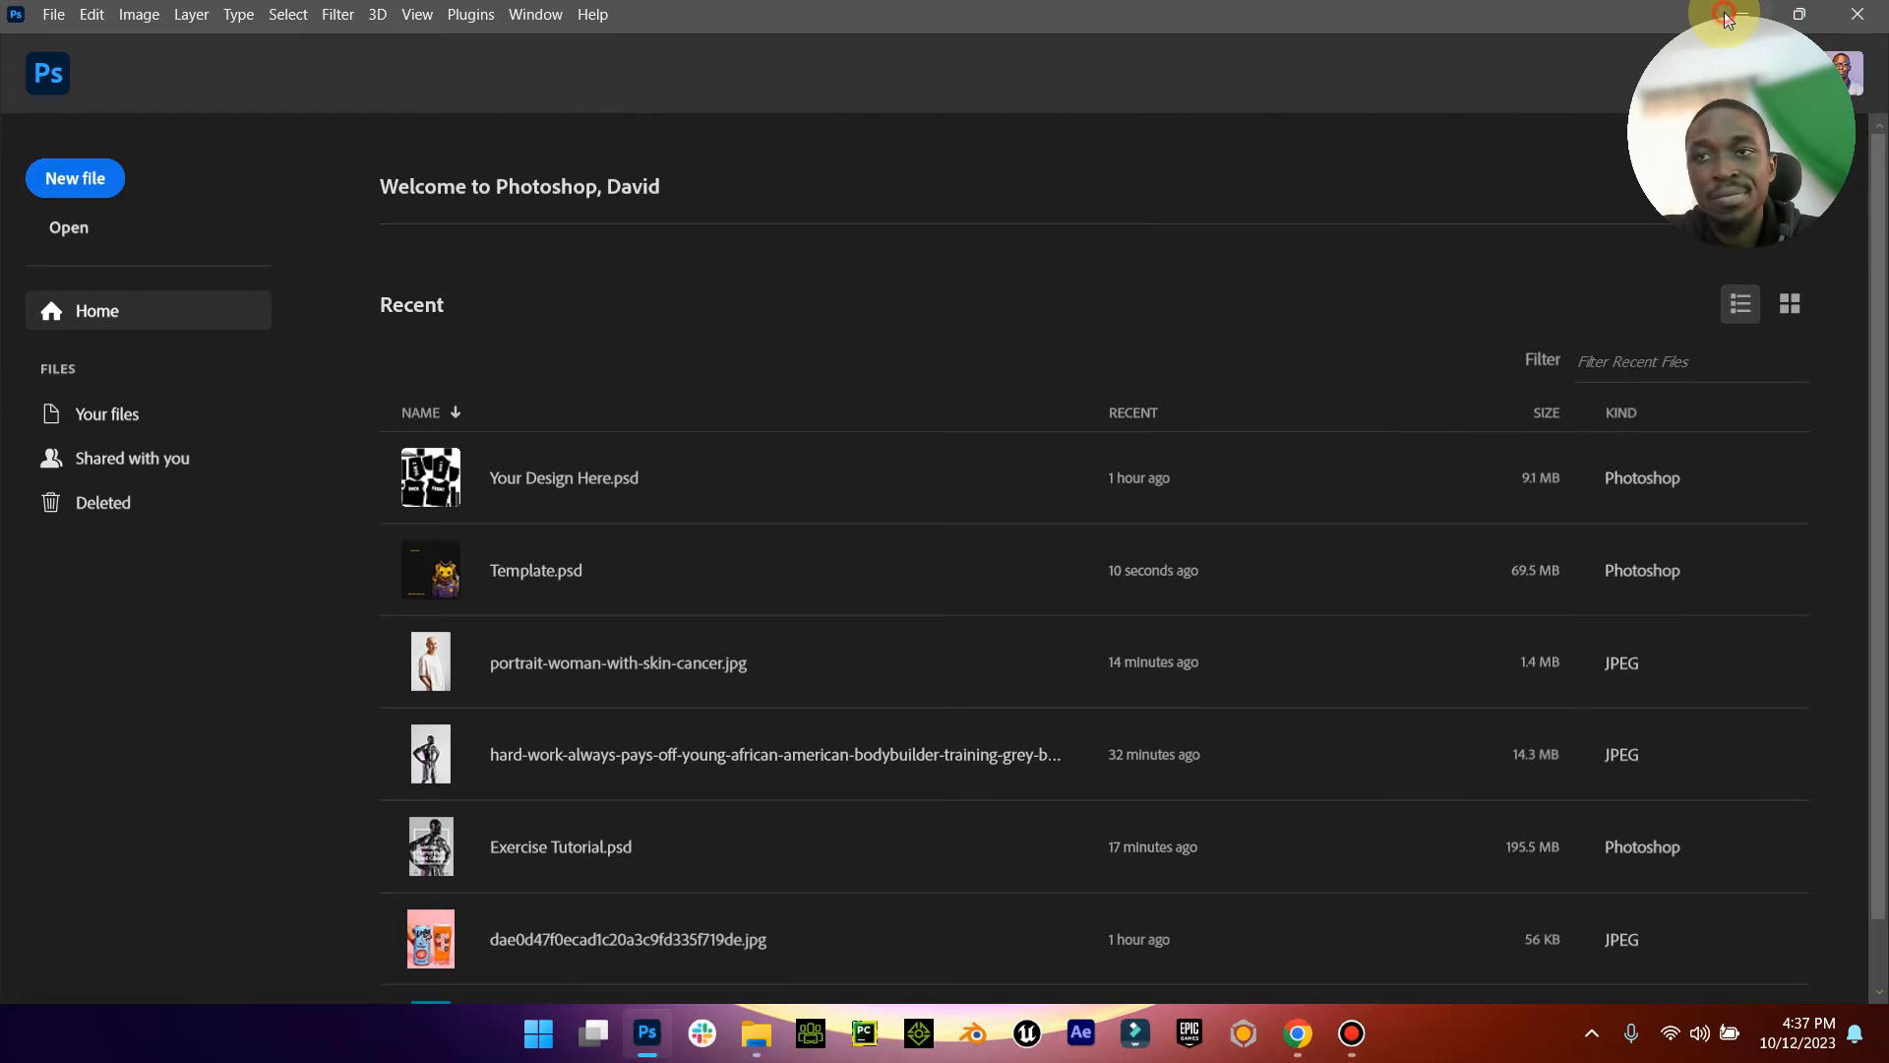
Step: Open Tshirt Mockup BrockCreative Final from the project folder in Blender
{"action": "left_click", "coordinate": [756, 1033]}
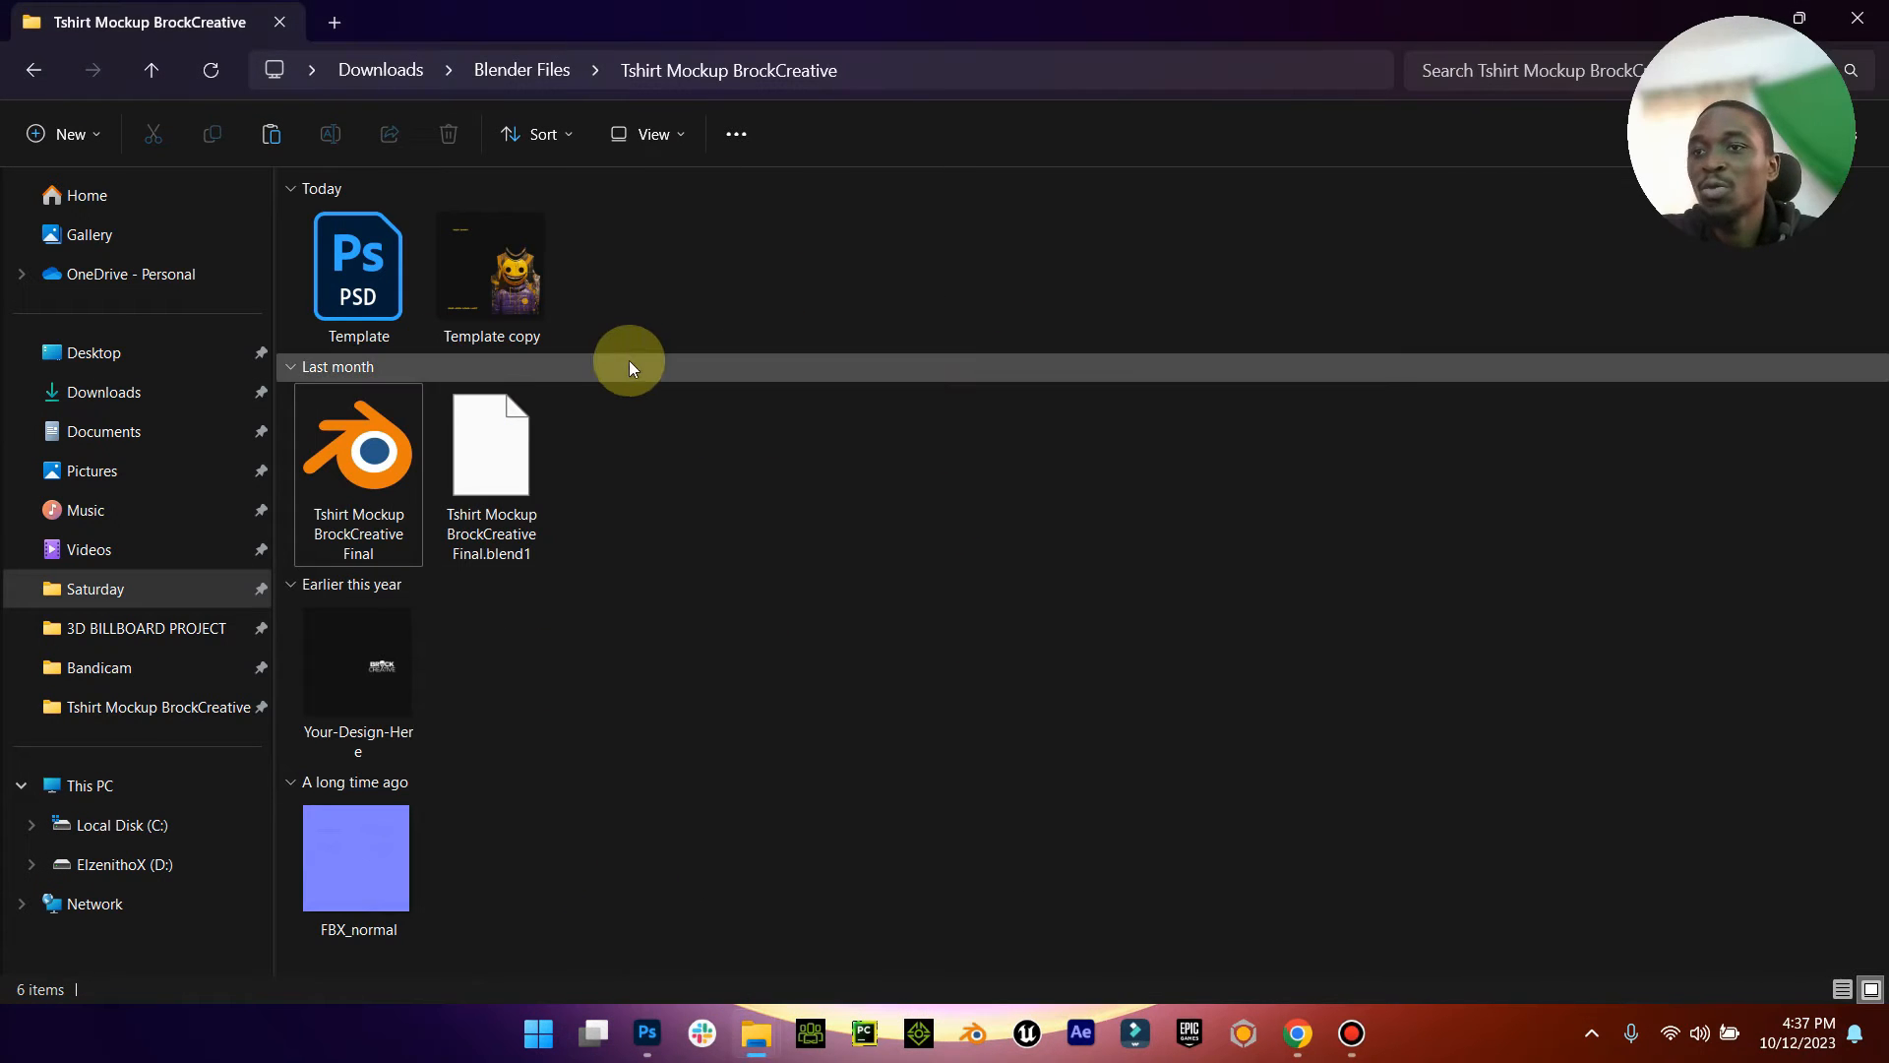
{"action": "mouse_move", "coordinate": [662, 351]}
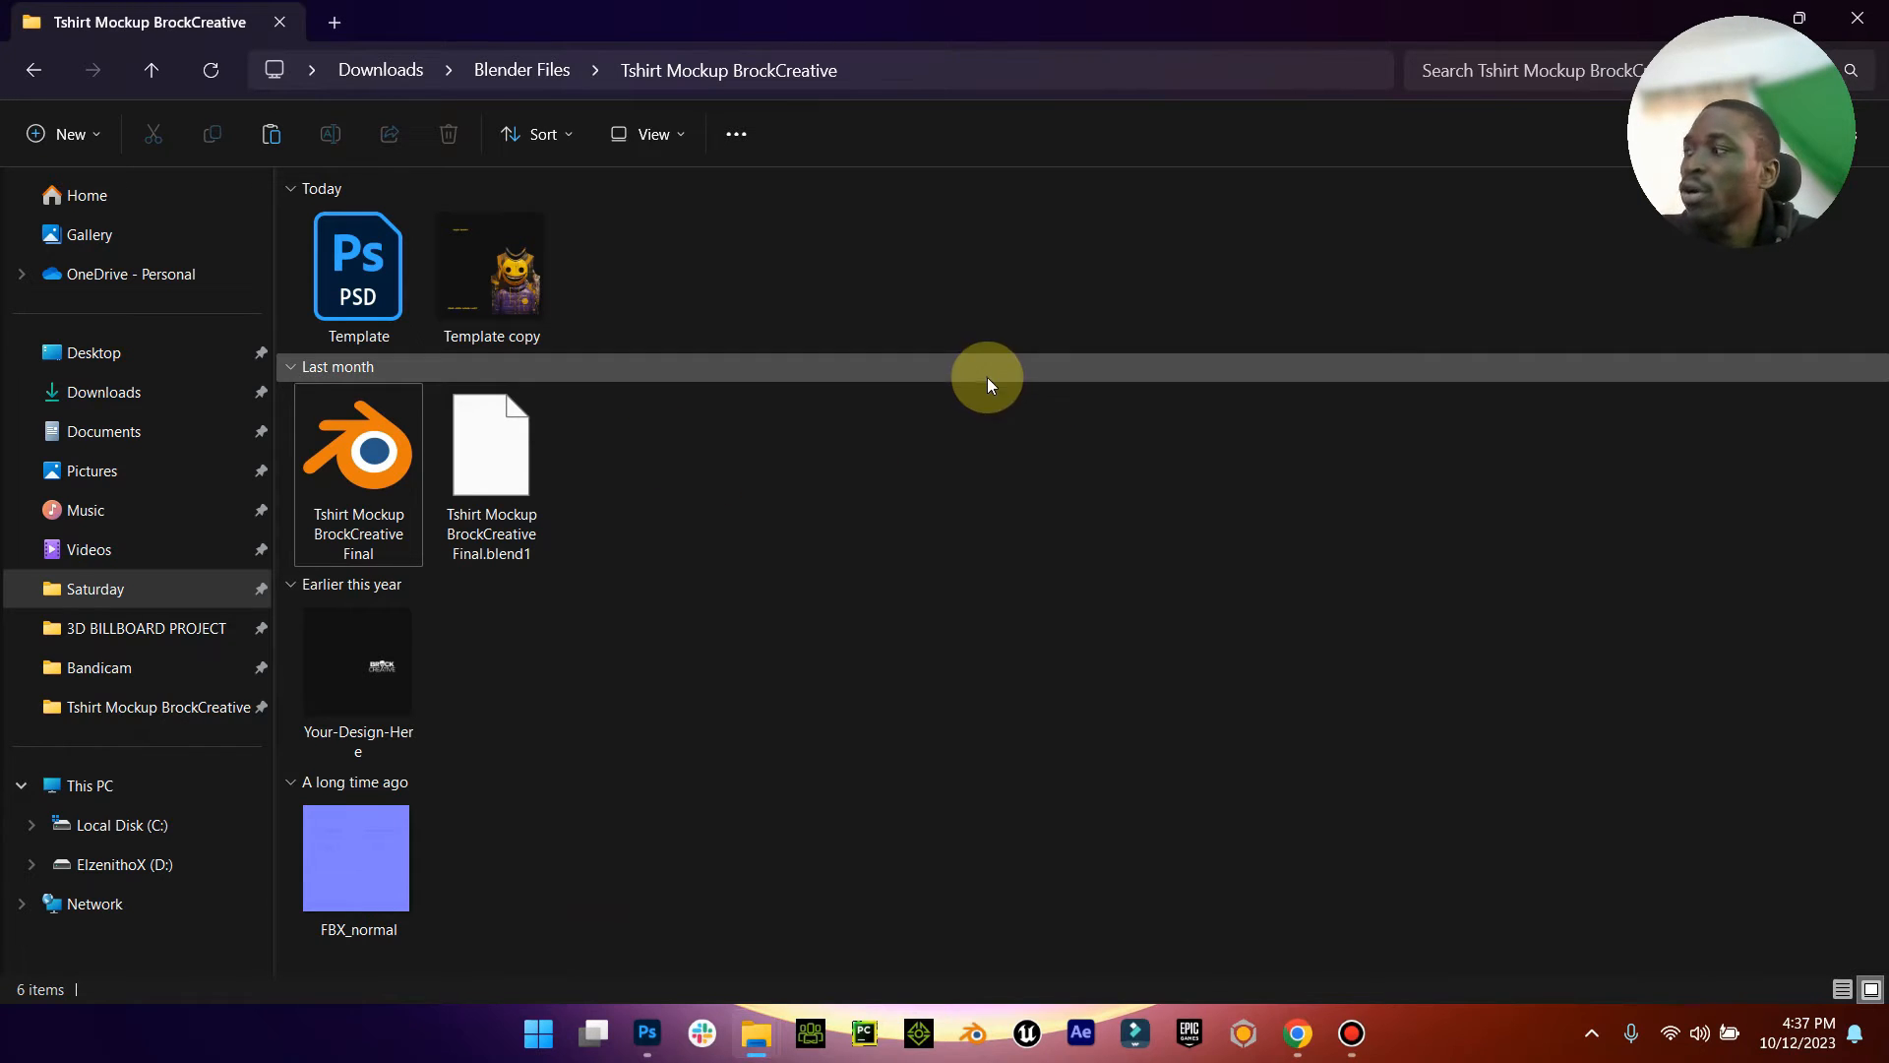
{"action": "left_click", "coordinate": [357, 447]}
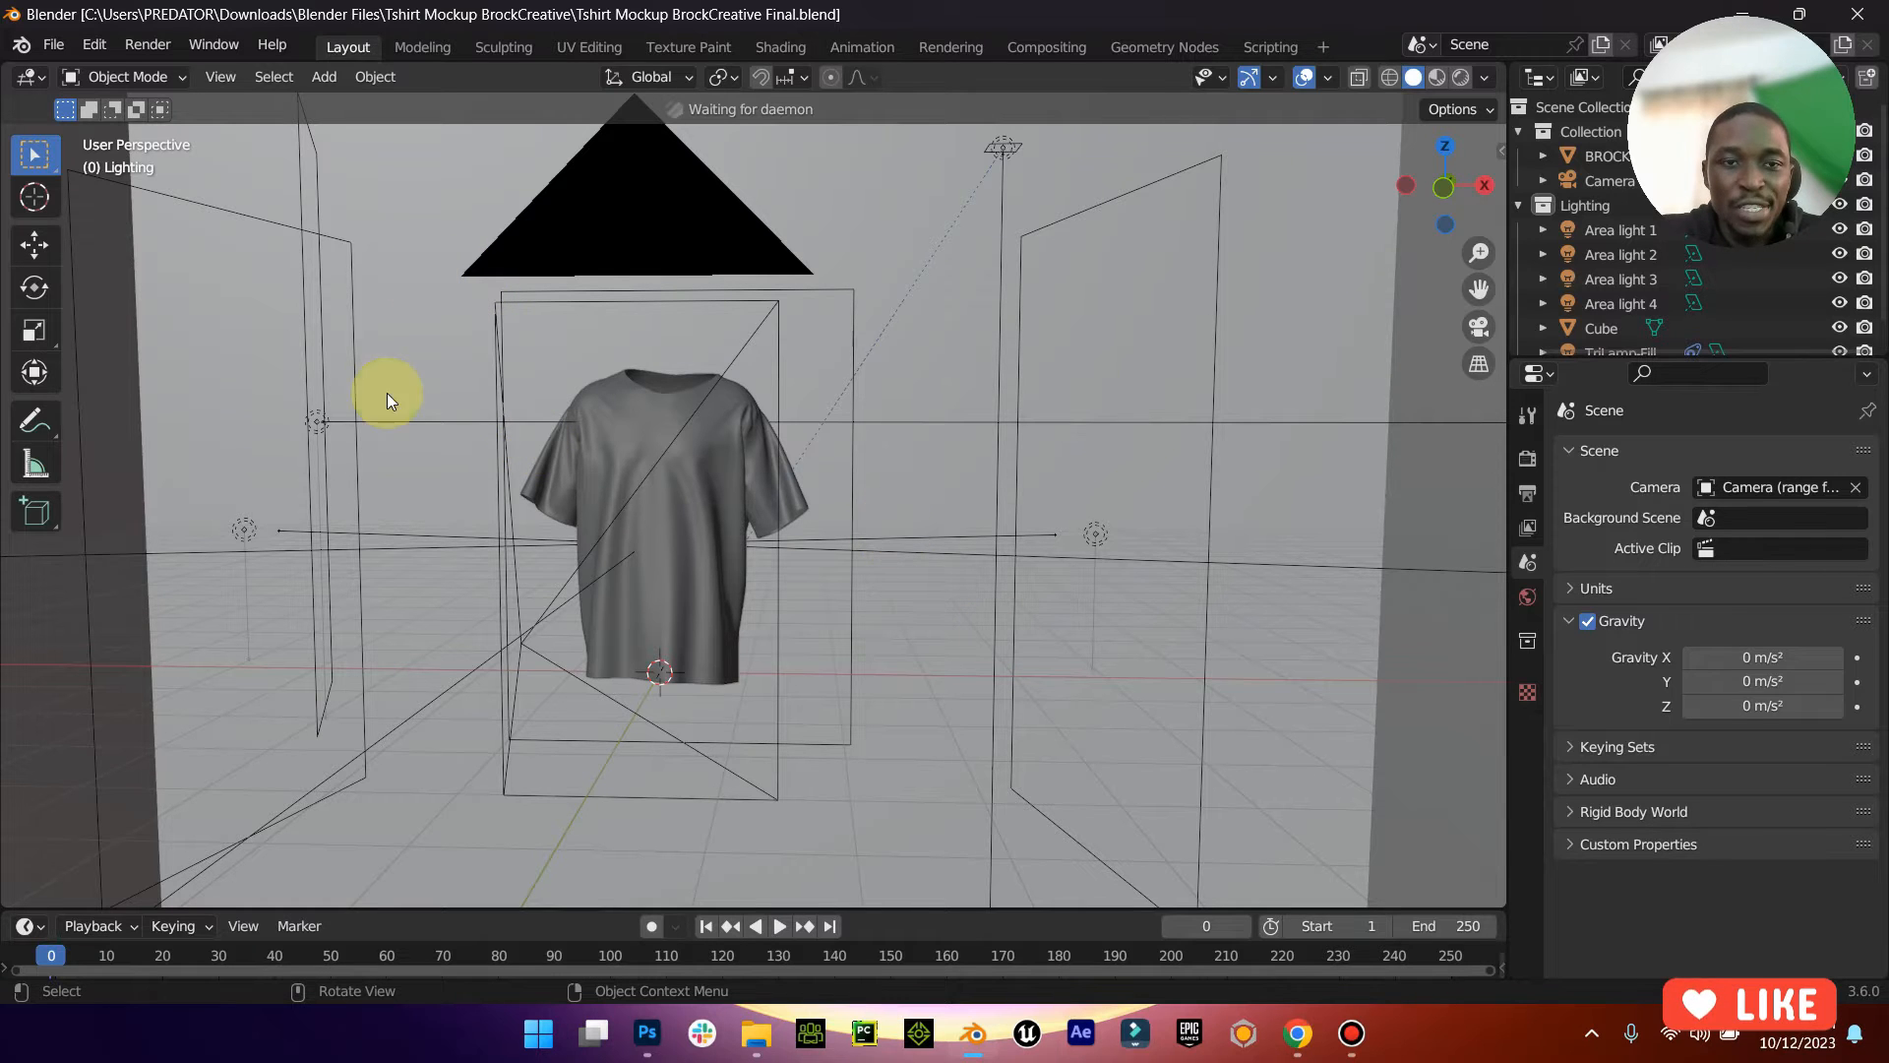
{"action": "mouse_move", "coordinate": [1155, 473]}
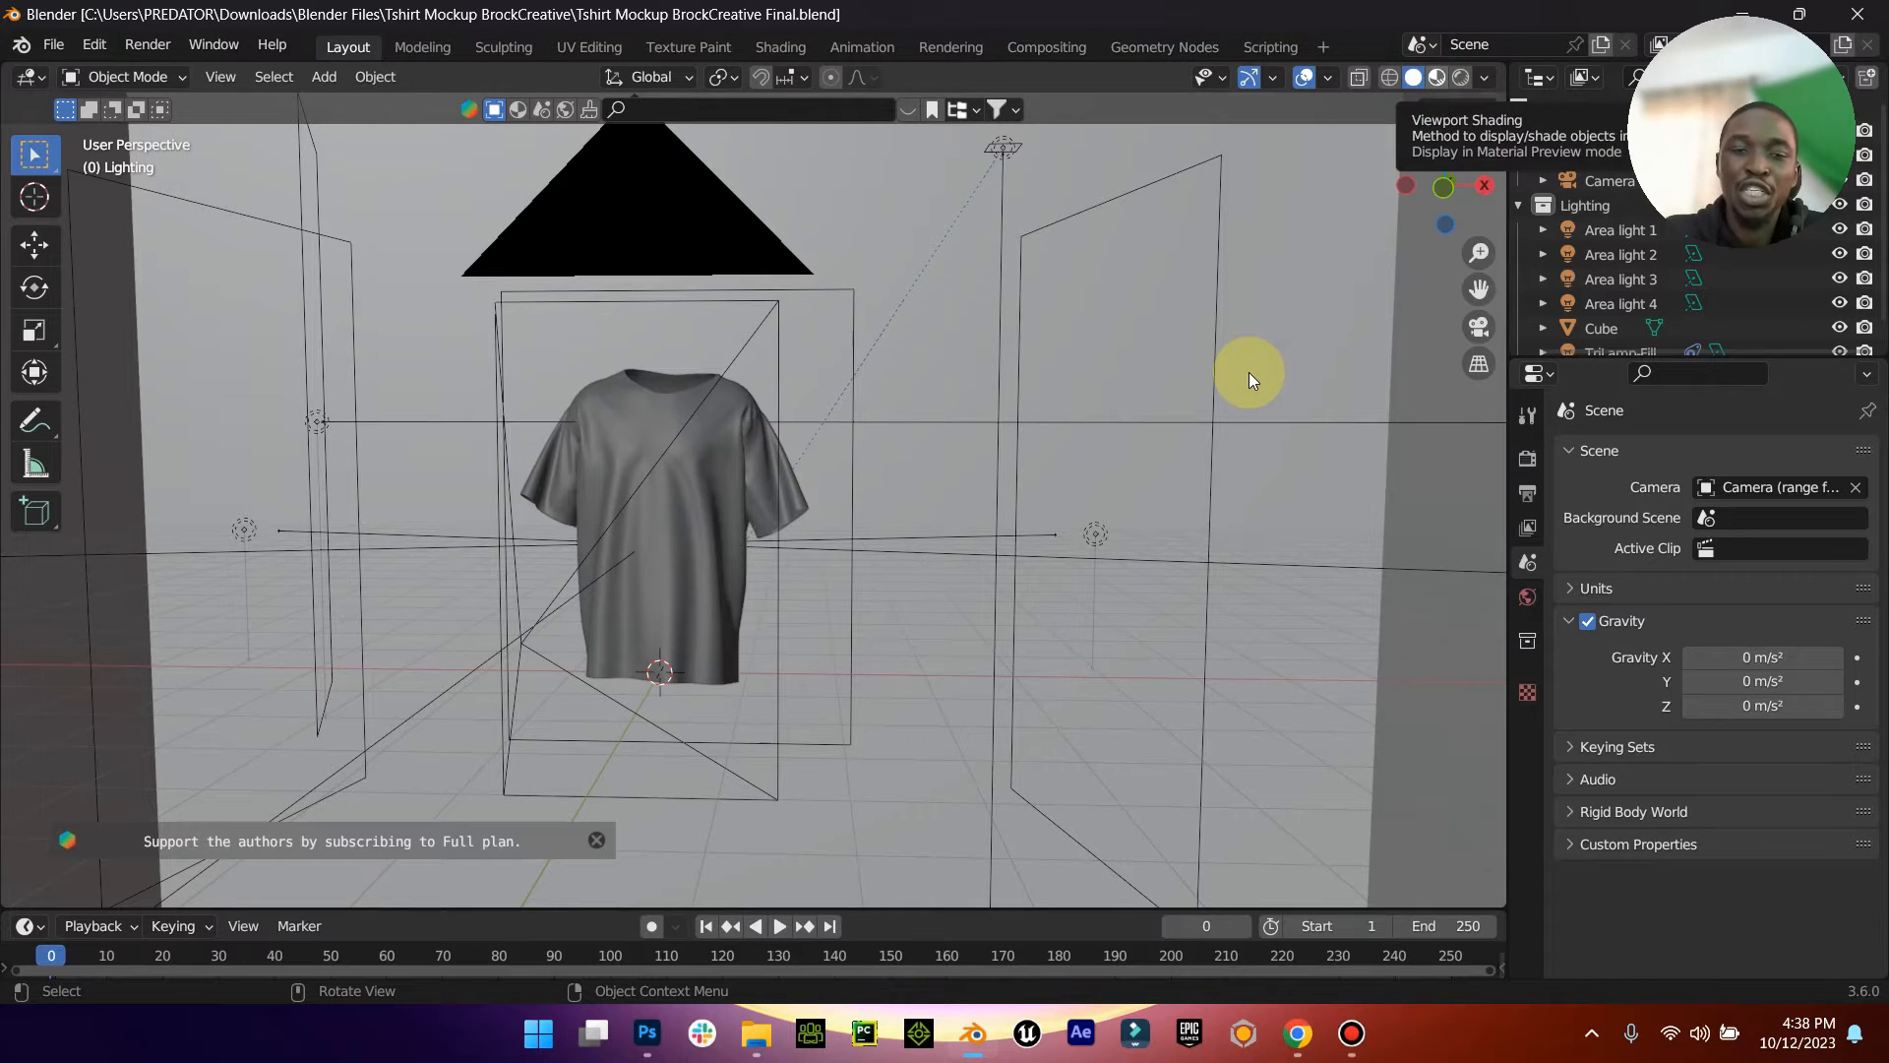
Step: Switch the viewport to Material Preview then Rendered shading to show the smiley design
{"action": "left_click", "coordinate": [1439, 77]}
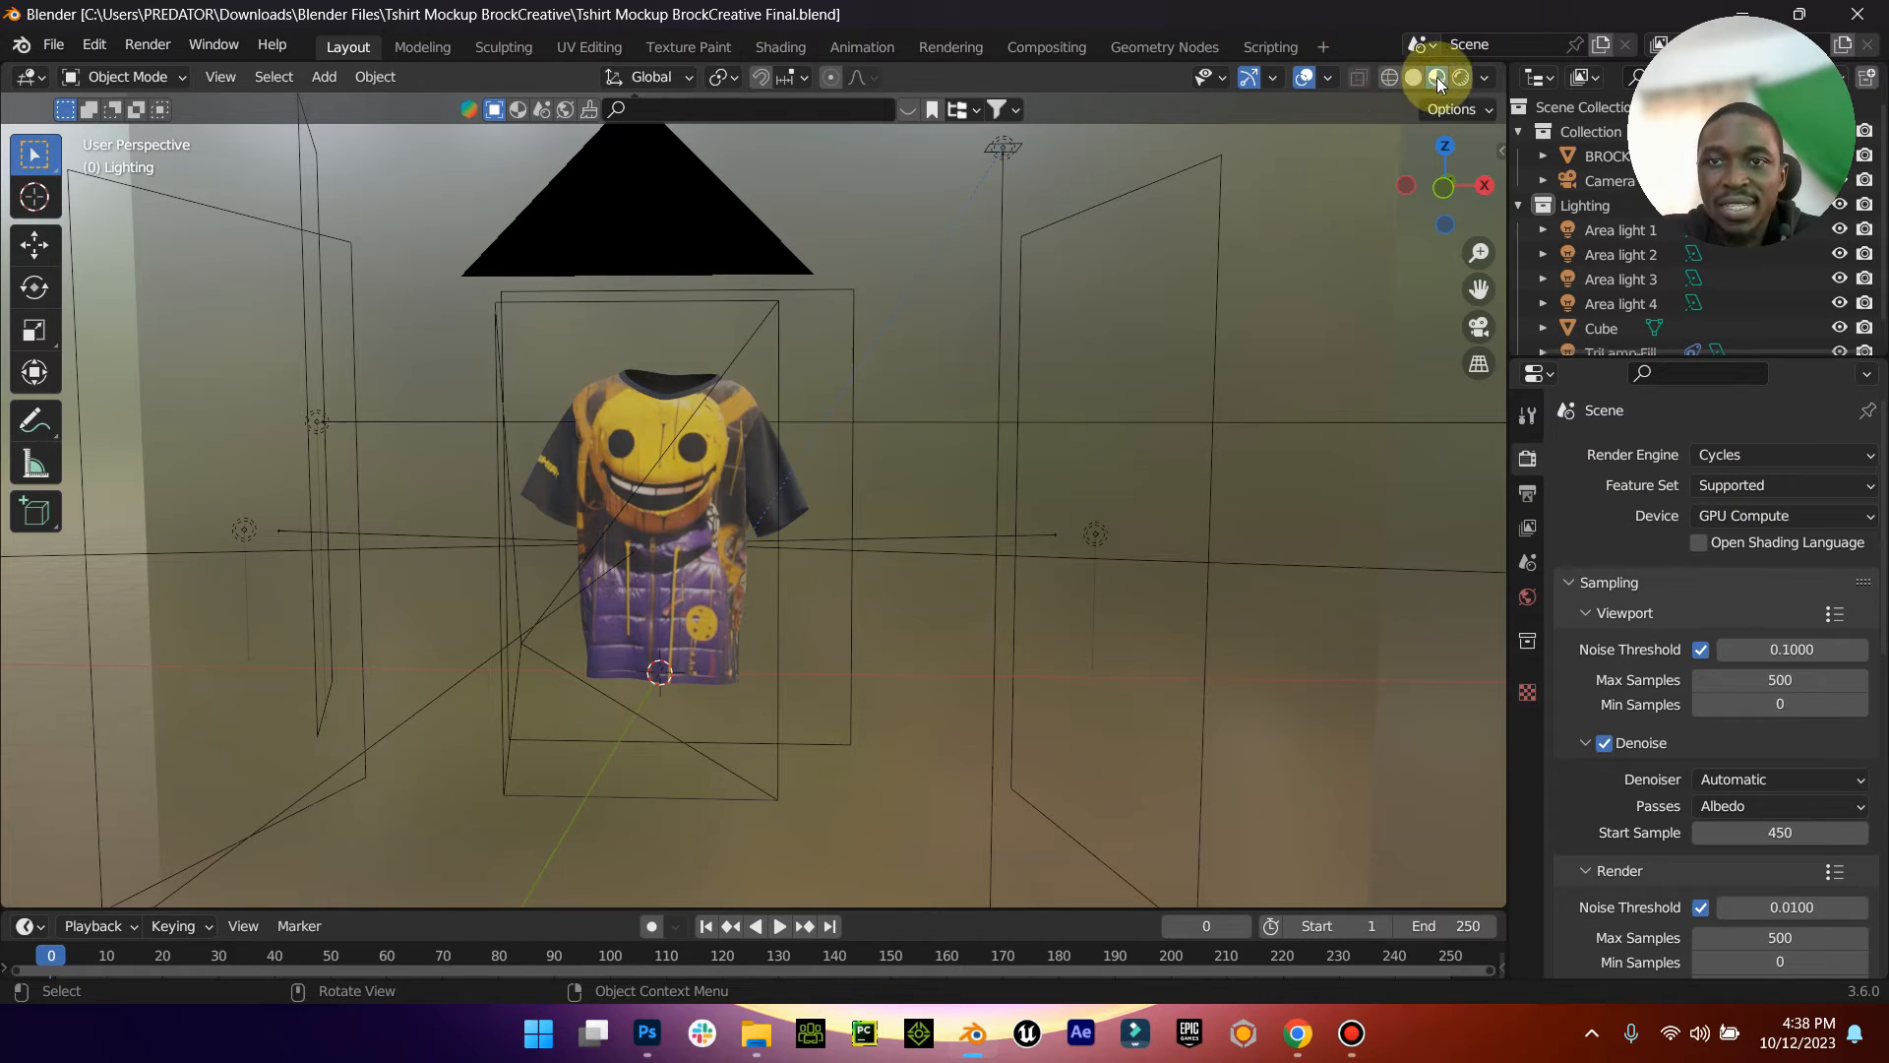
{"action": "mouse_move", "coordinate": [1464, 77]}
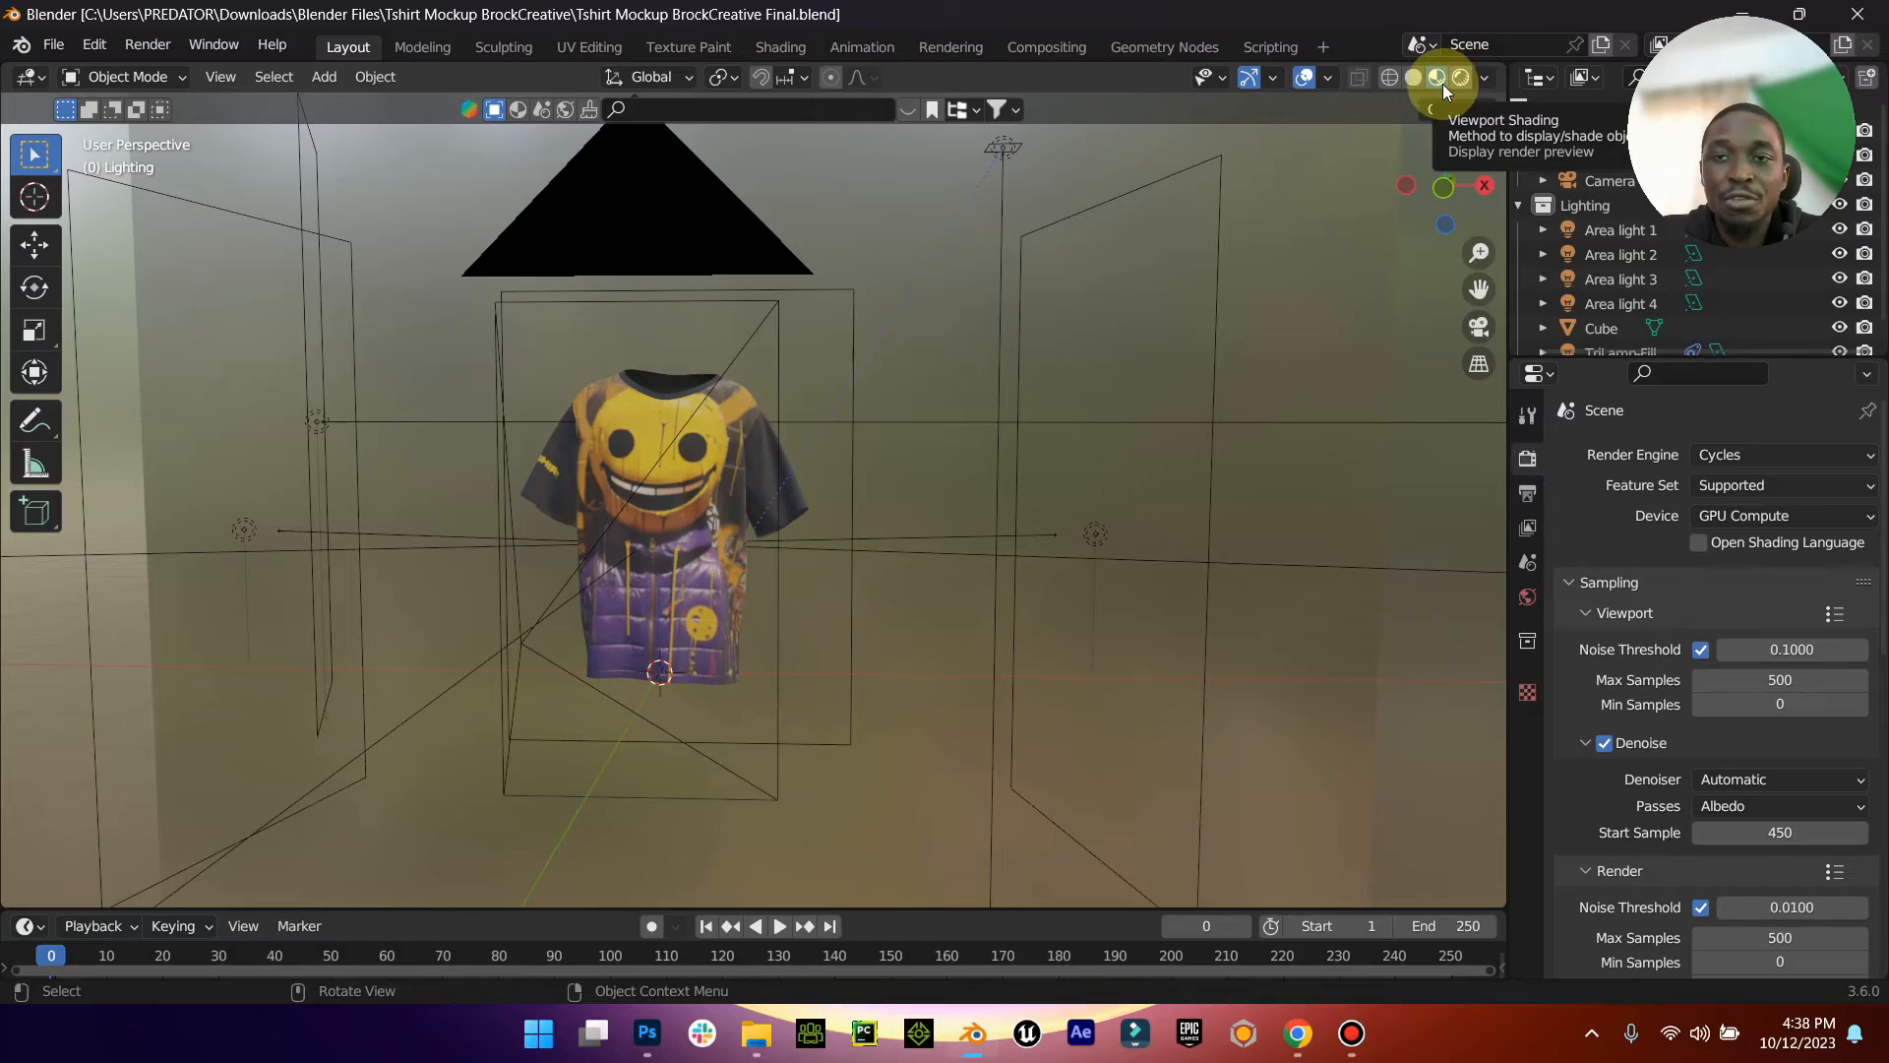
{"action": "left_click", "coordinate": [1445, 76]}
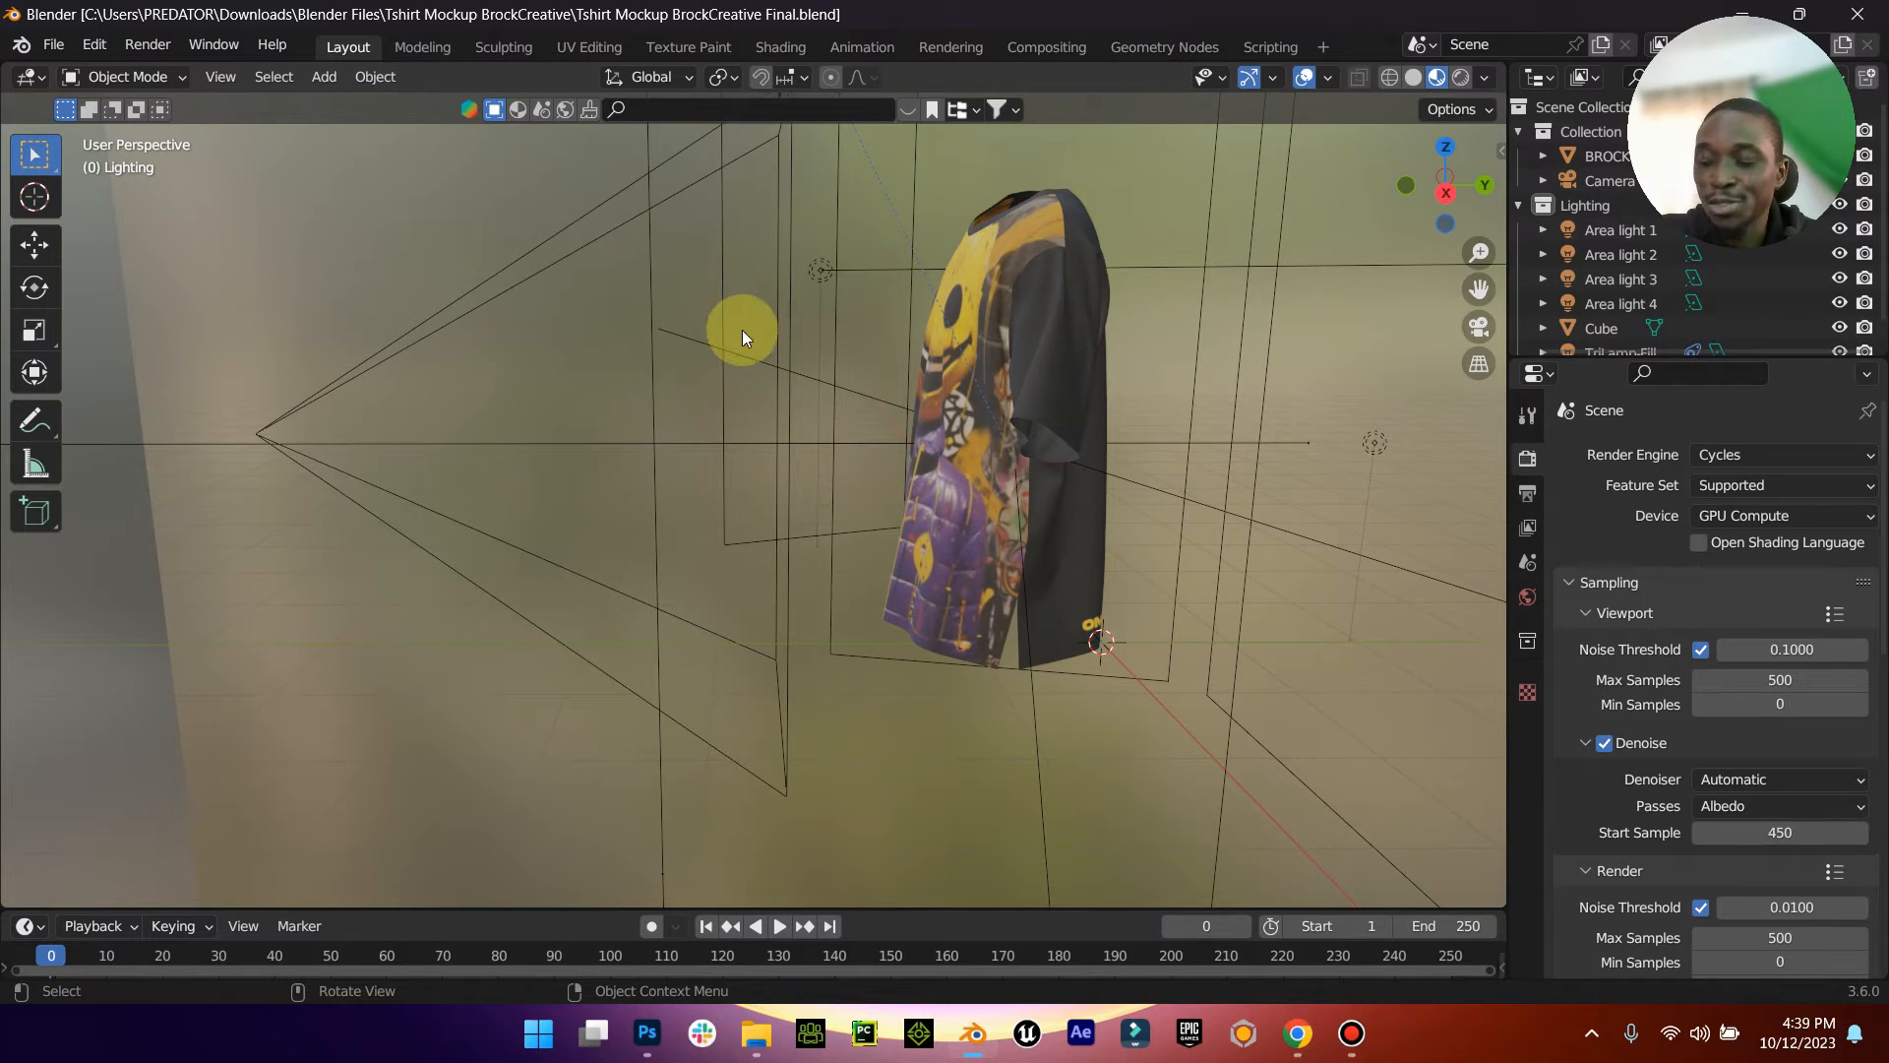
{"action": "mouse_move", "coordinate": [795, 325]}
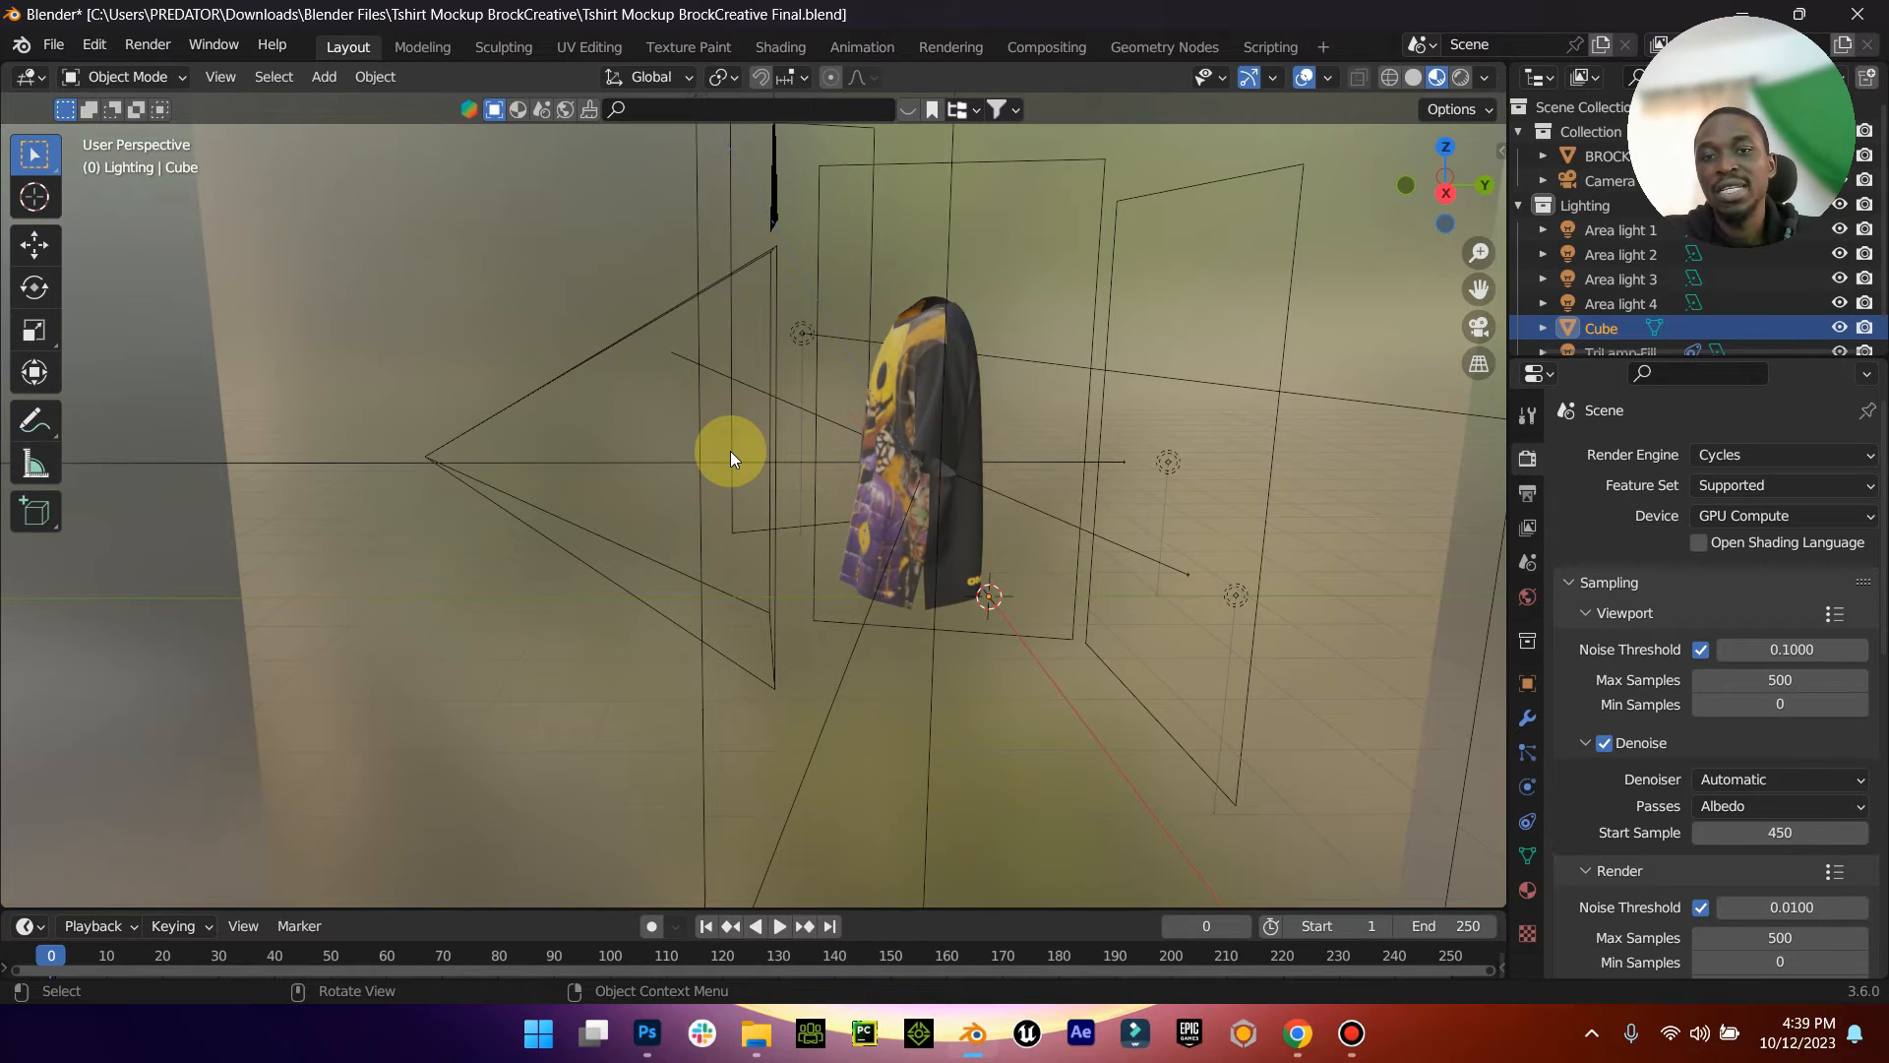
{"action": "left_click_drag", "start_coordinate": [728, 458], "coordinate": [717, 459]}
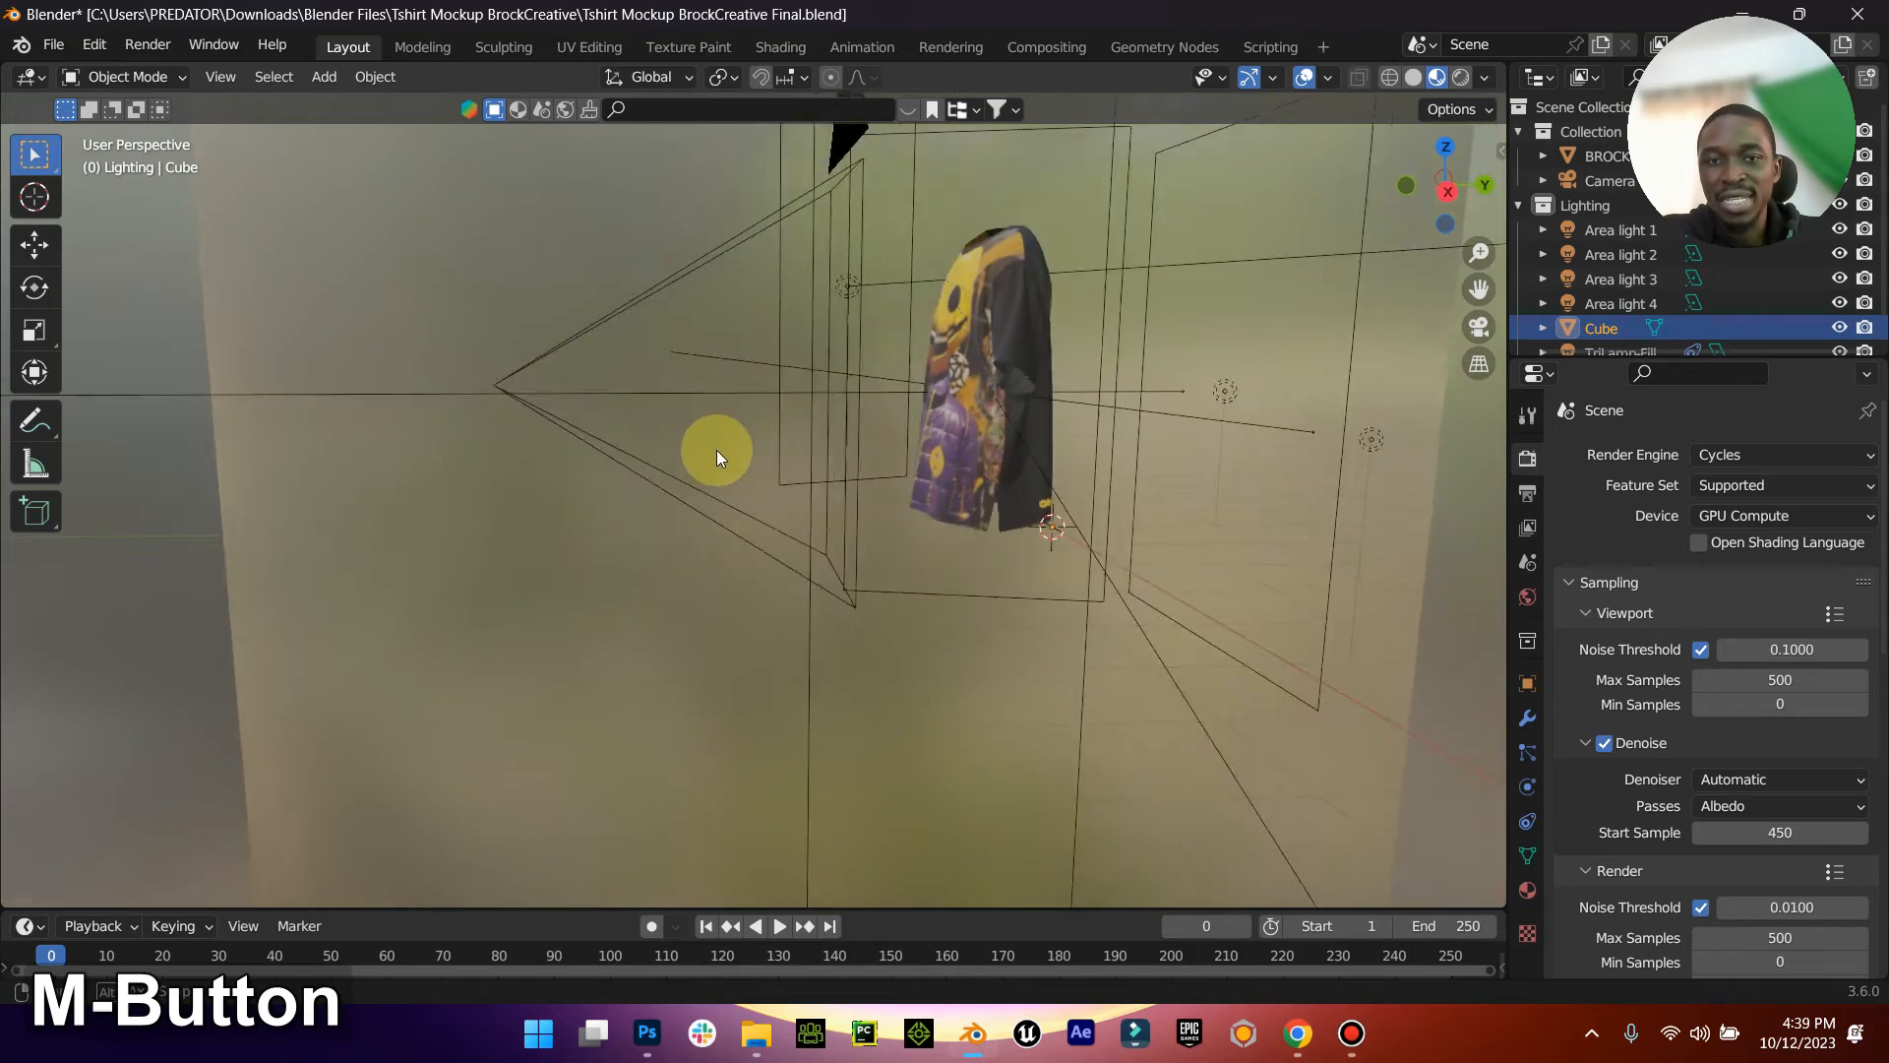
{"action": "left_click_drag", "start_coordinate": [717, 458], "coordinate": [681, 459]}
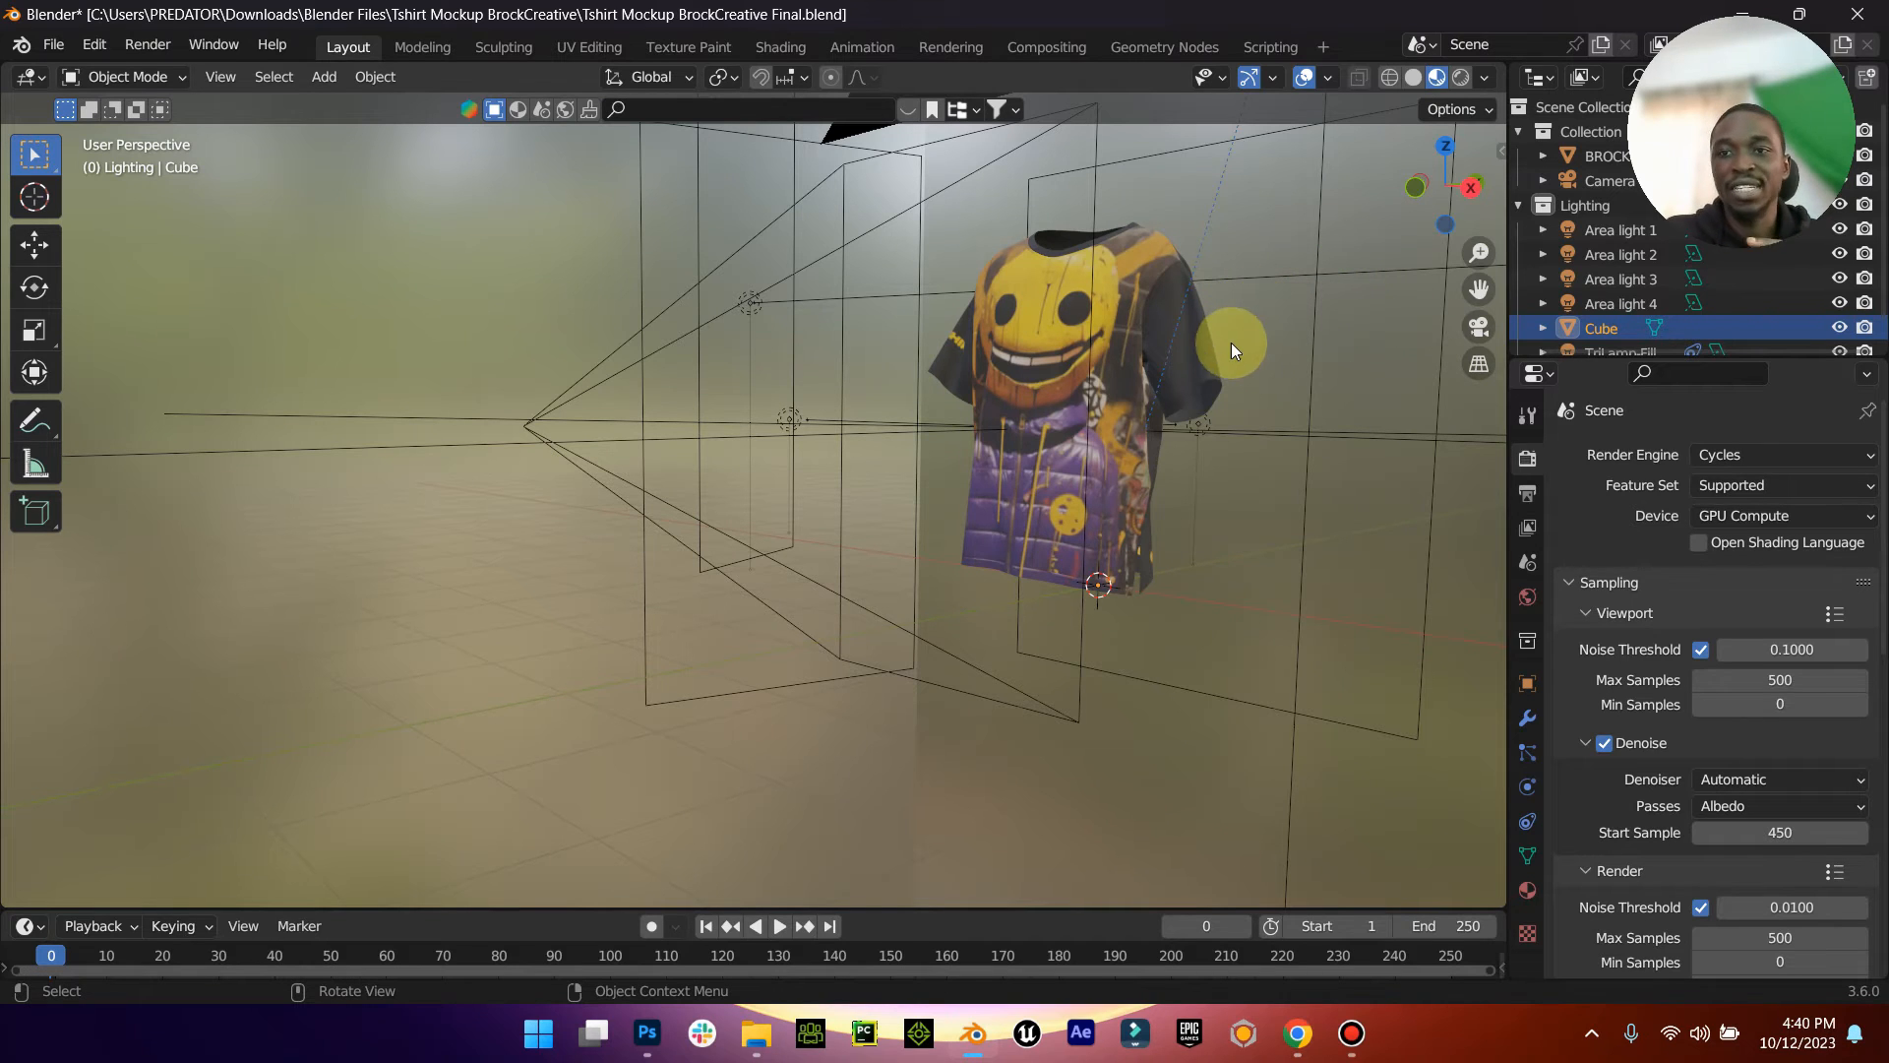
{"action": "mouse_move", "coordinate": [1480, 329]}
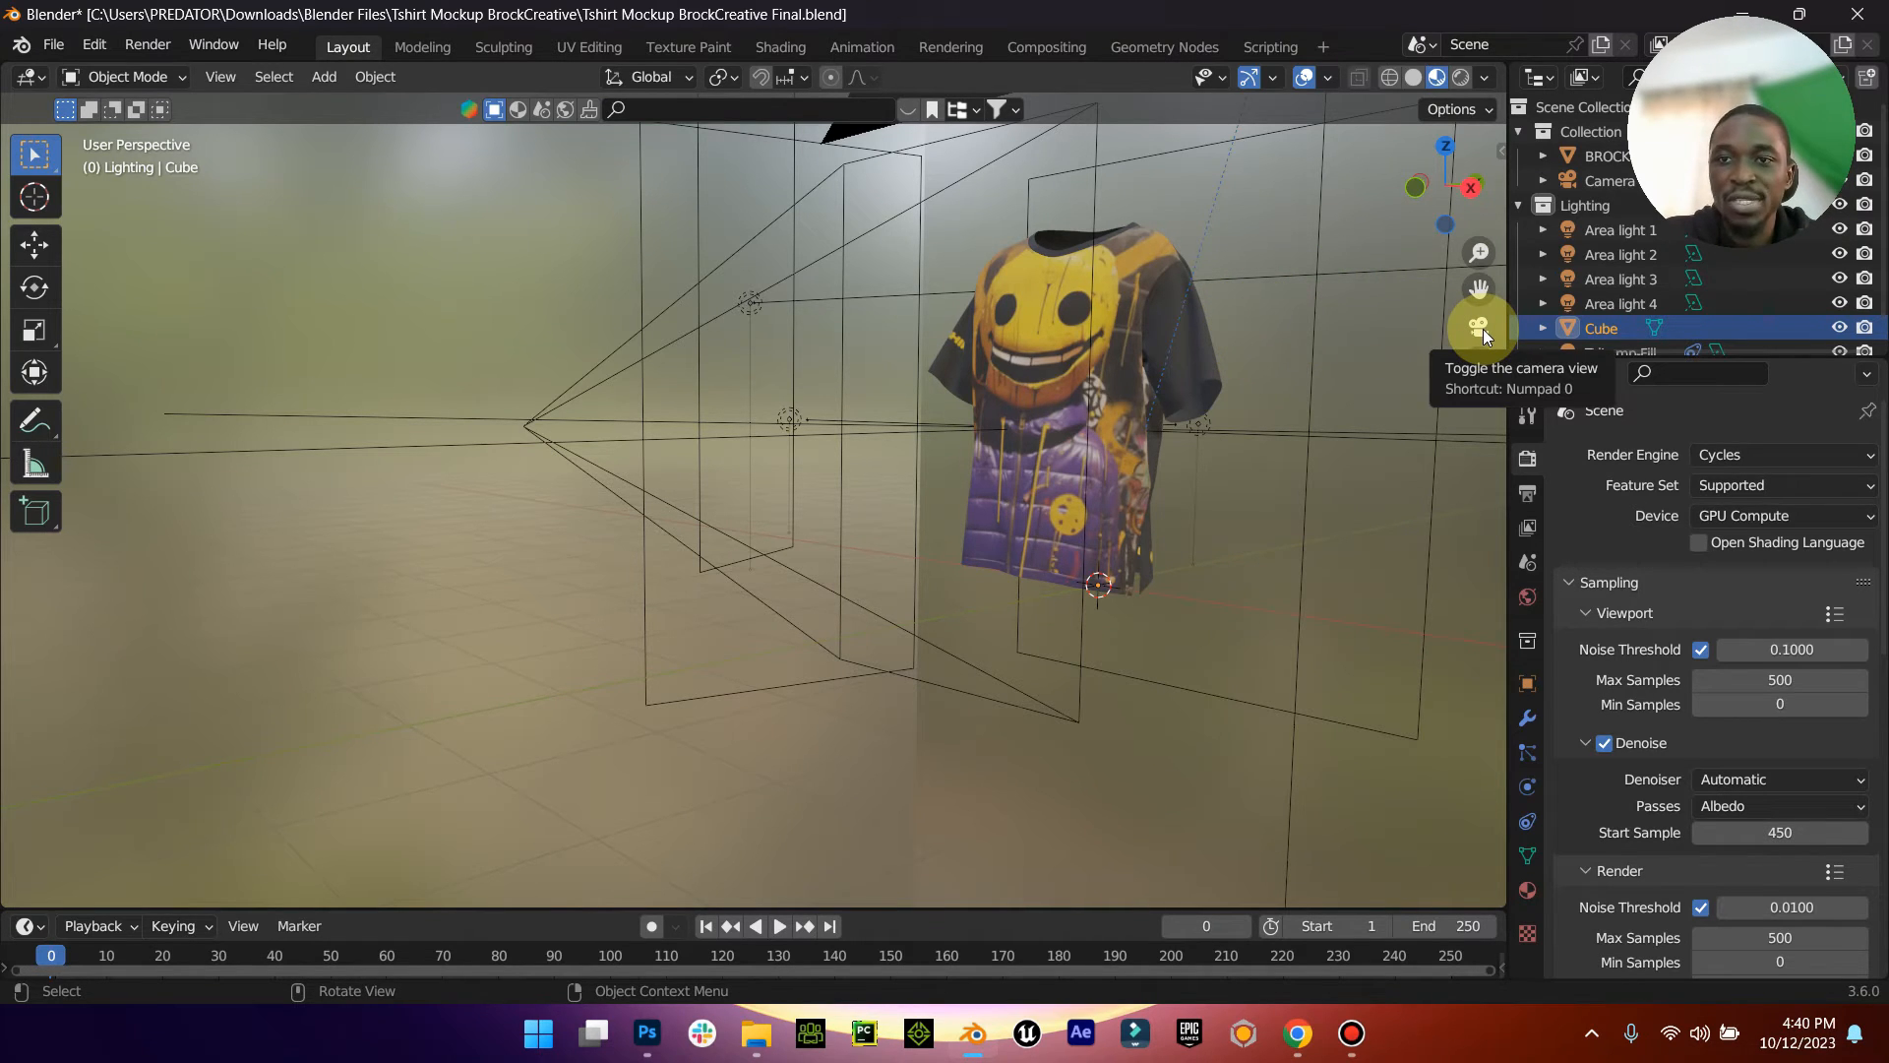
{"action": "left_click", "coordinate": [1478, 326]}
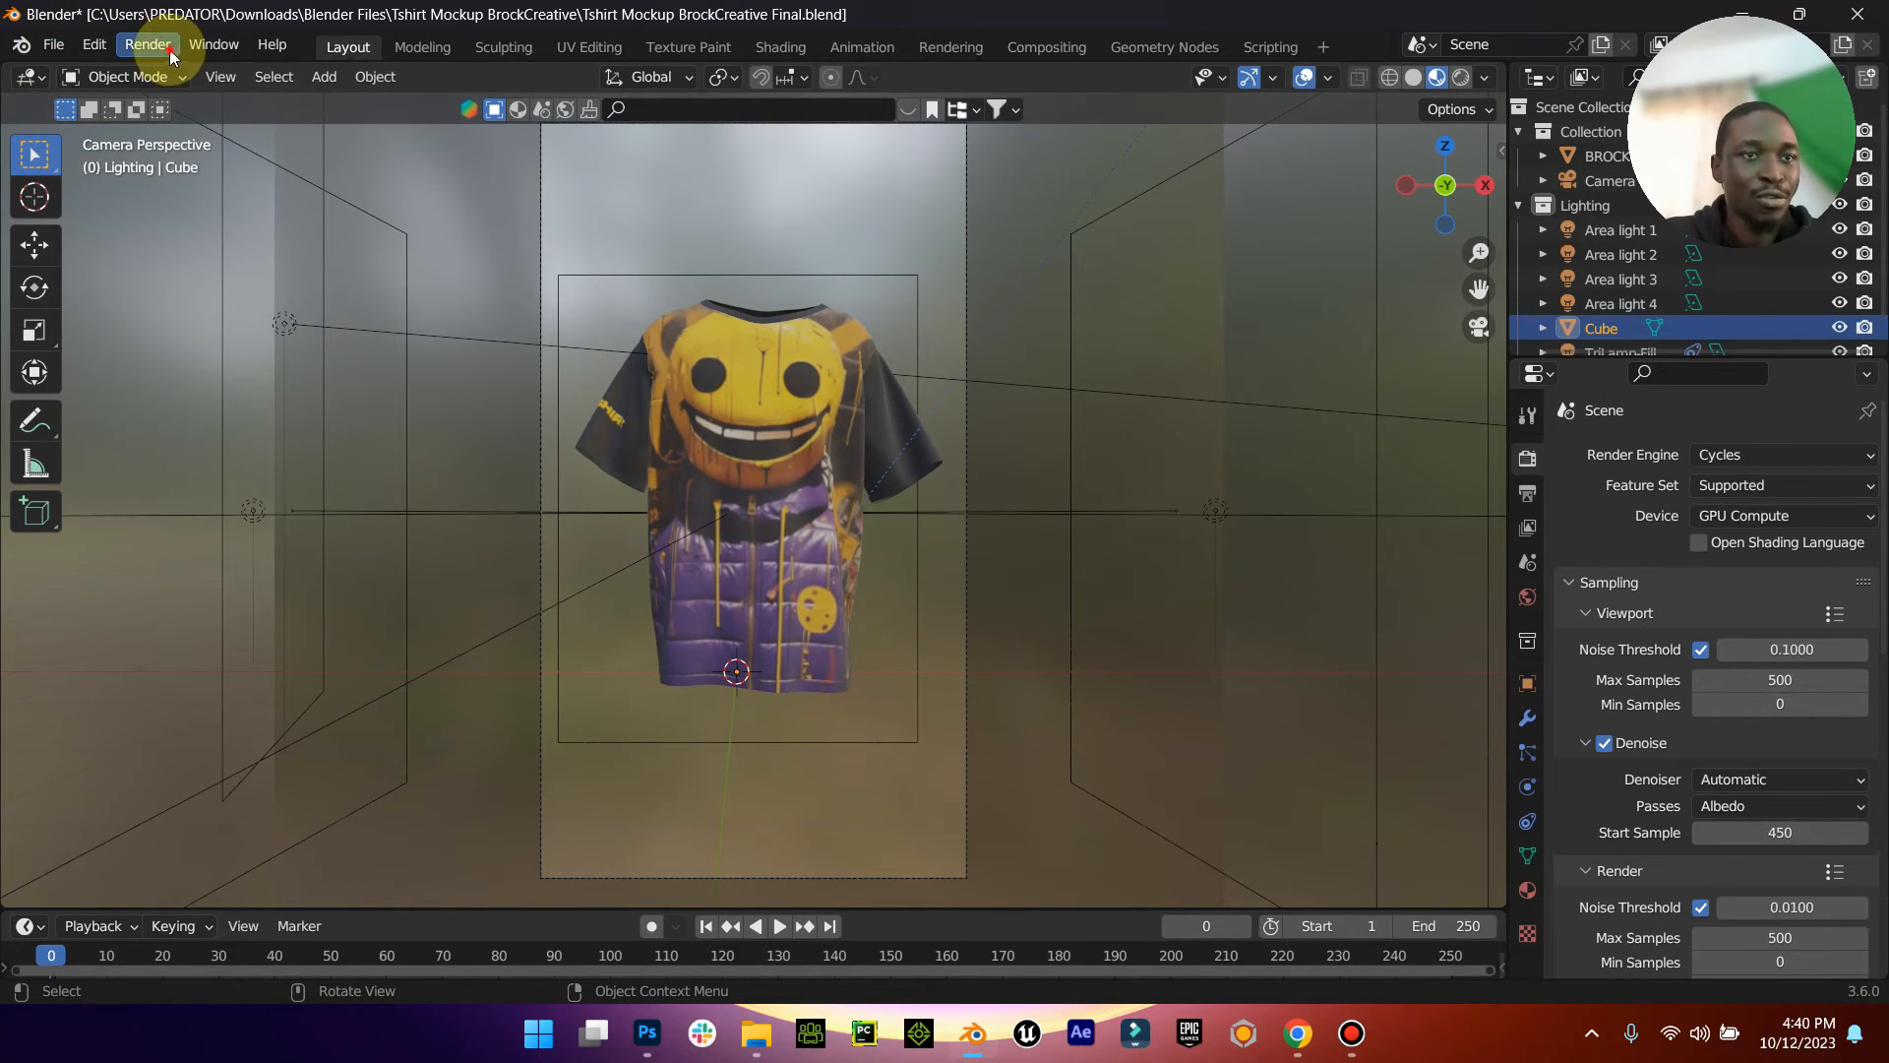
{"action": "left_click", "coordinate": [147, 45]}
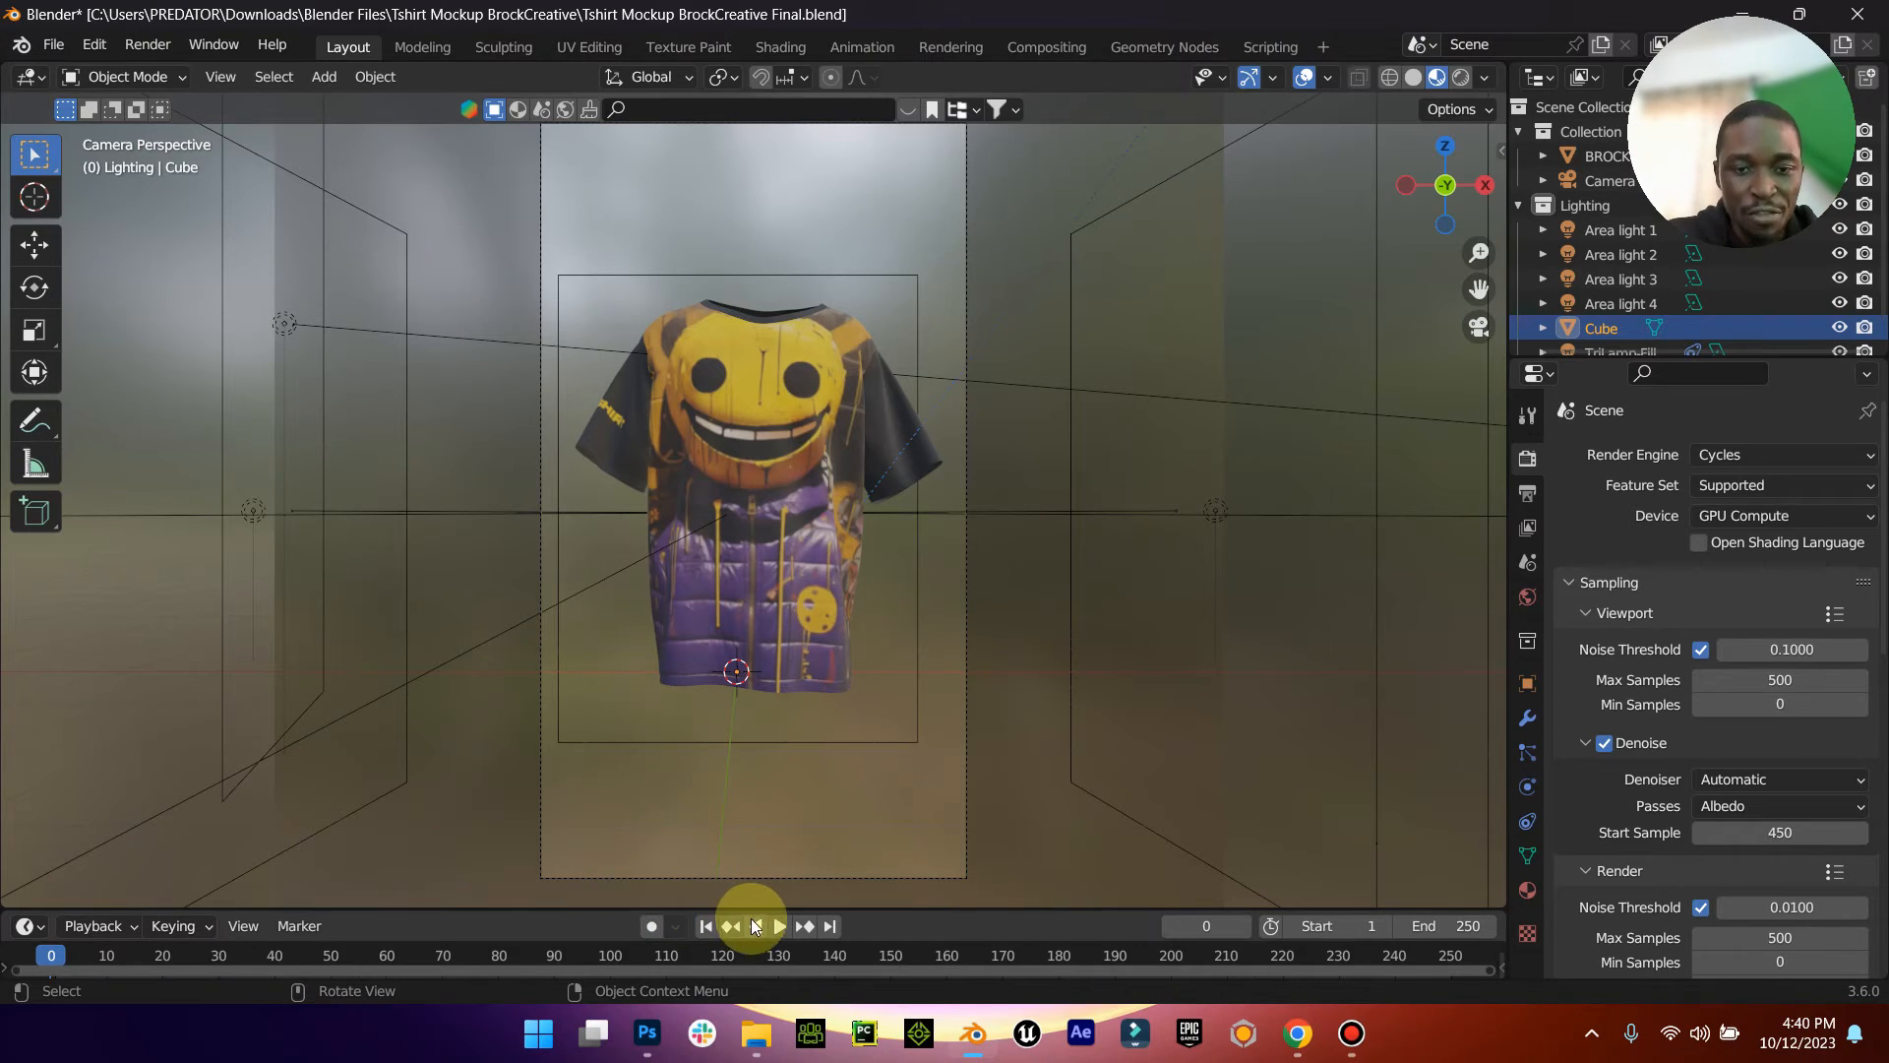
{"action": "left_click", "coordinate": [780, 925]}
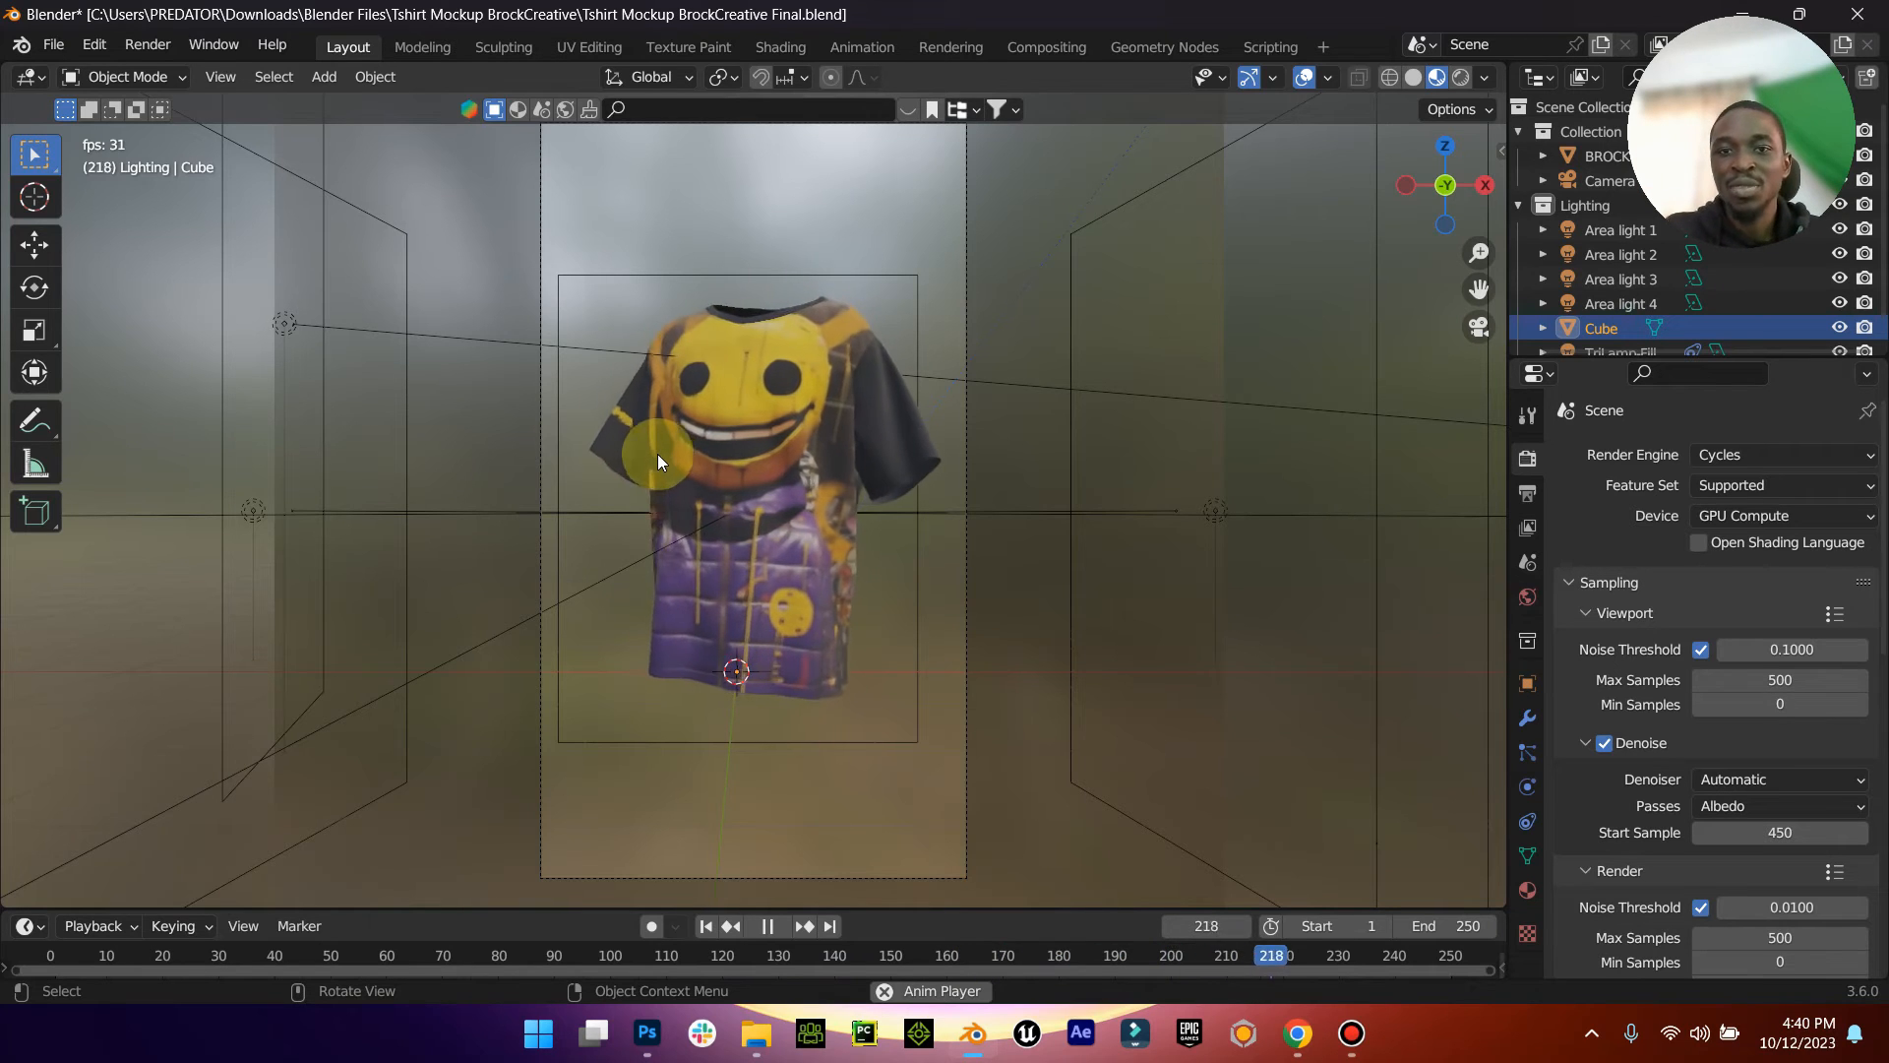
{"action": "left_click", "coordinate": [705, 926]}
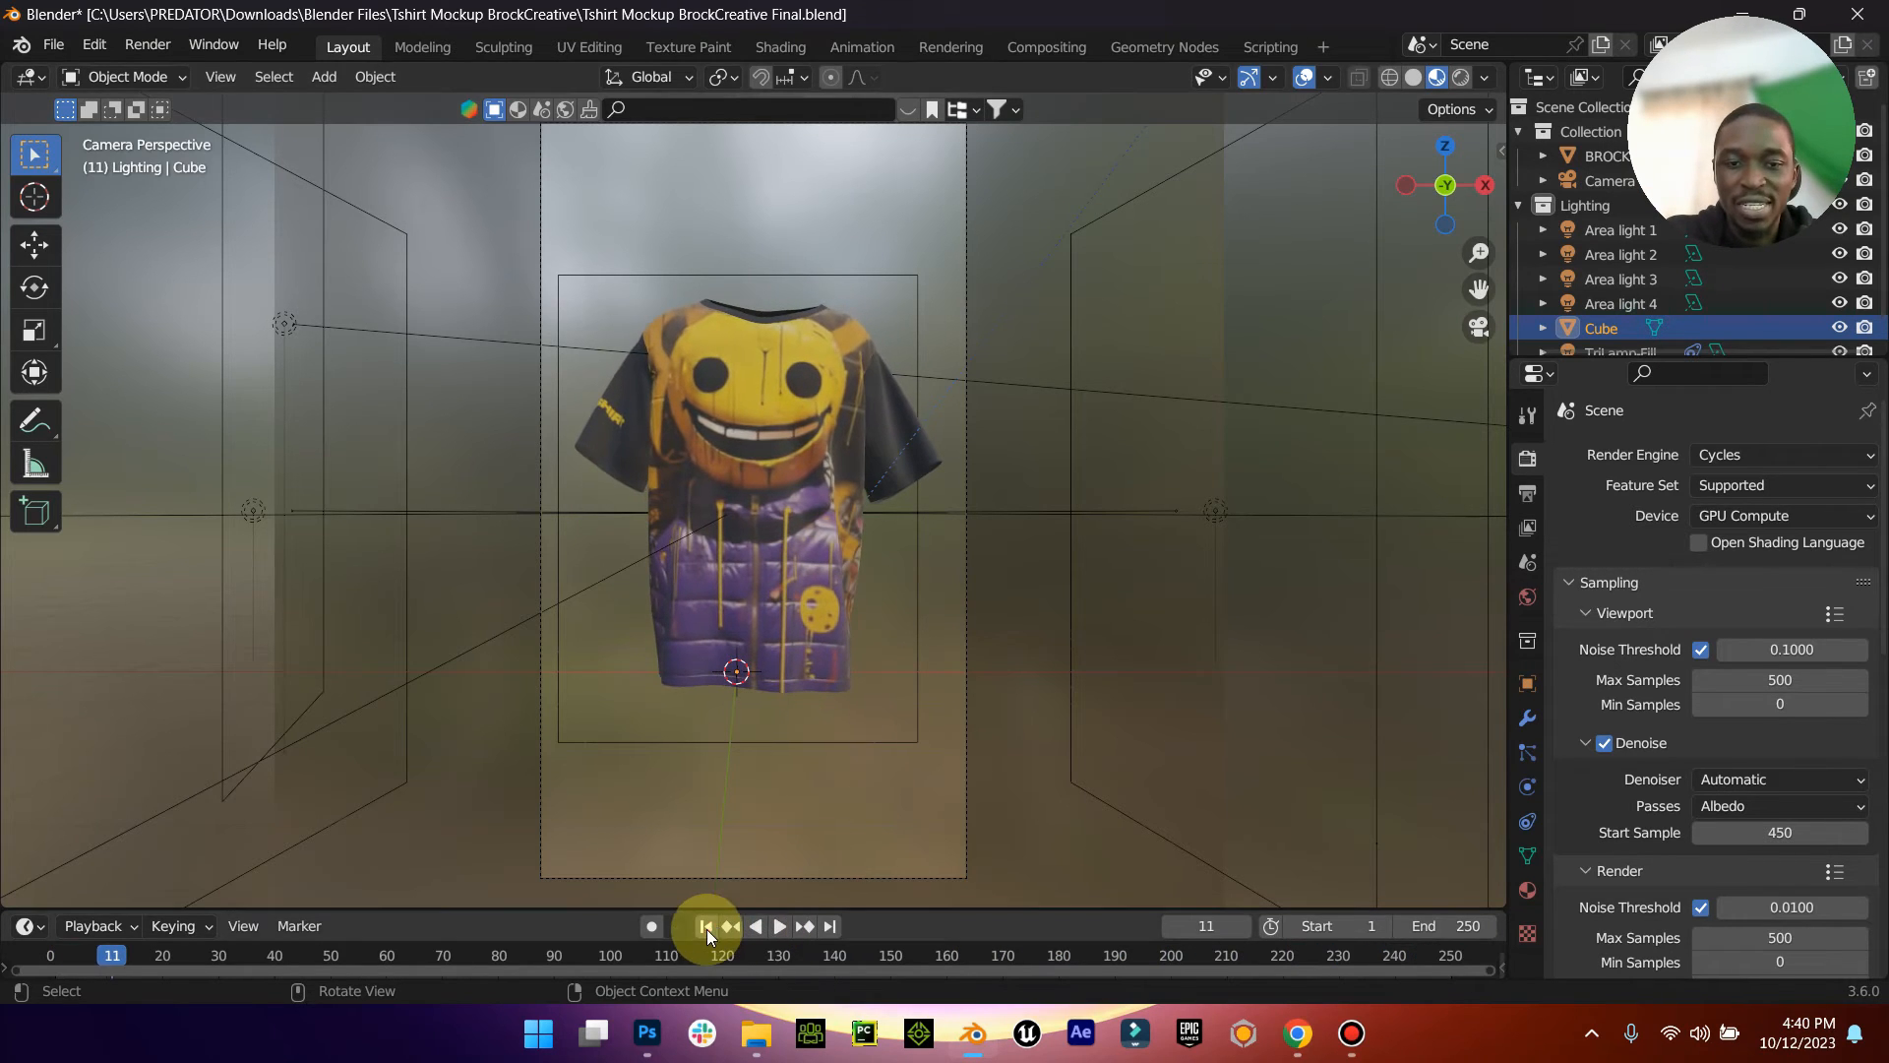
{"action": "left_click", "coordinate": [707, 925]}
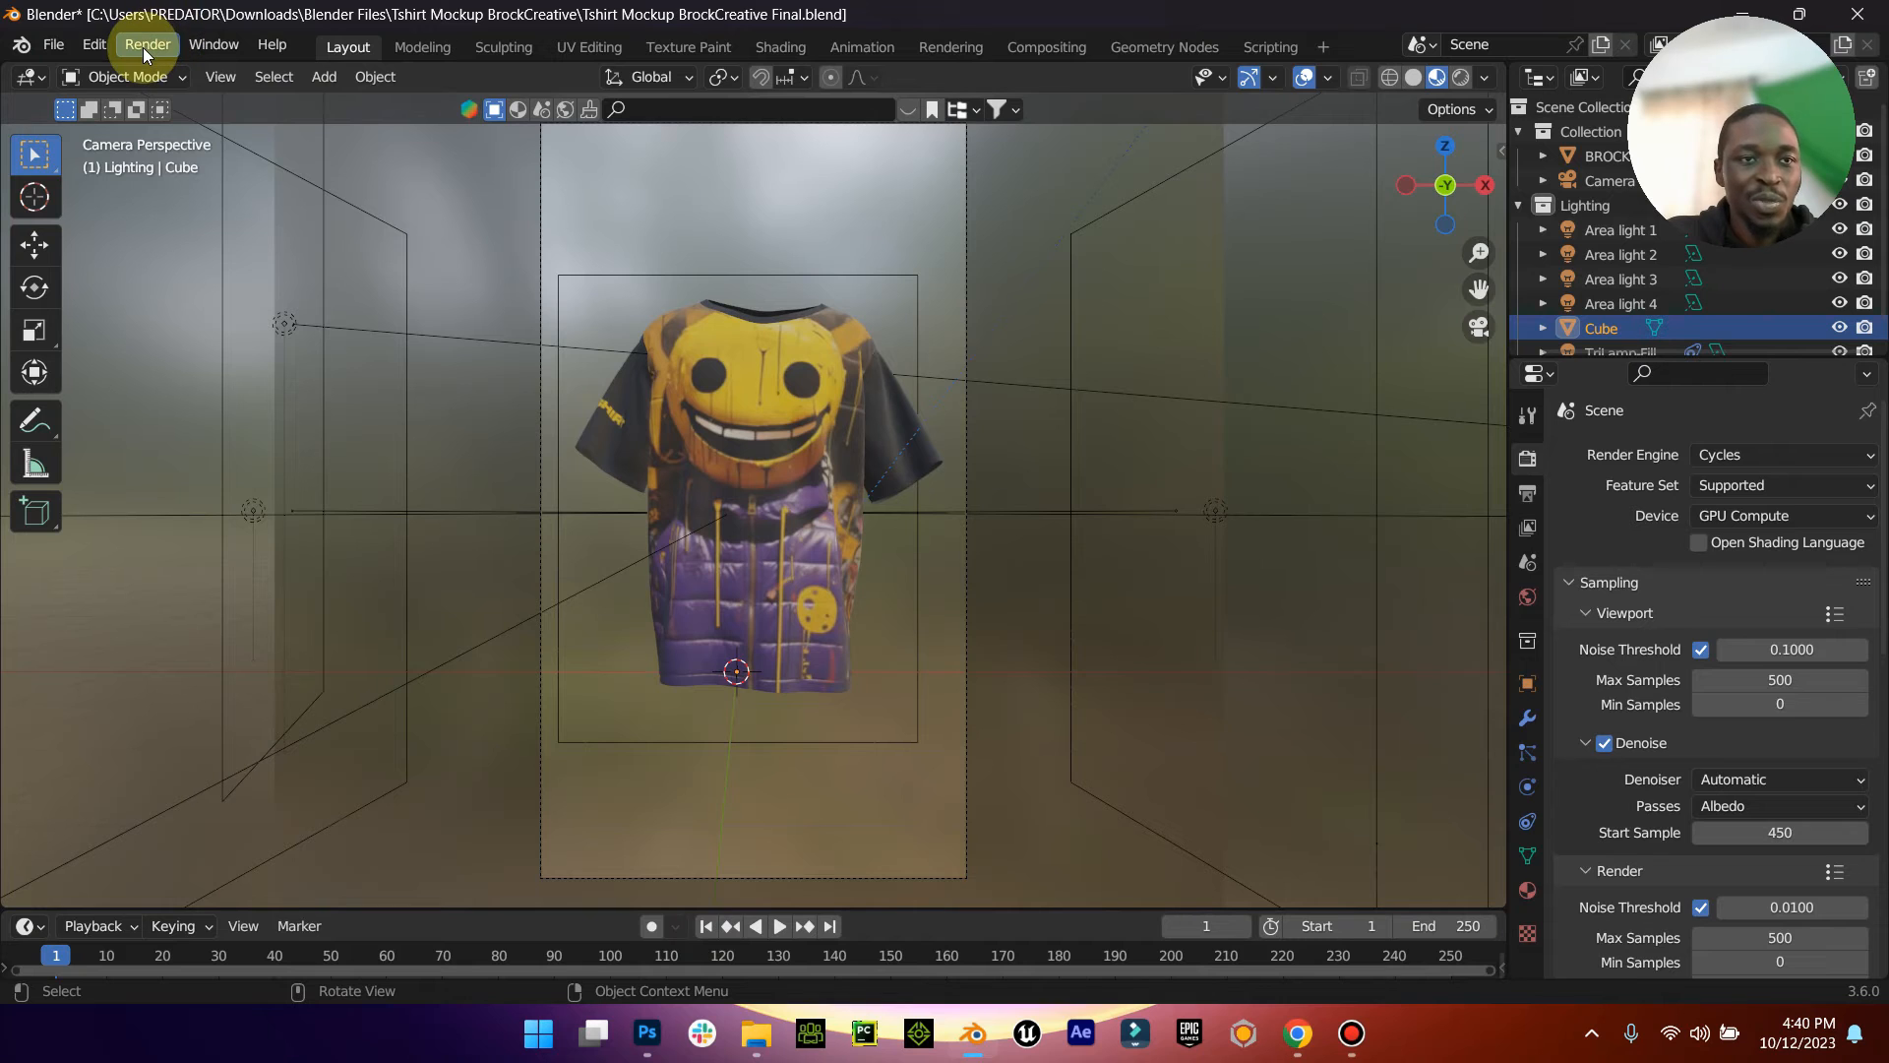
Step: Render a still image of the textured shirt with Render > Render Image
{"action": "left_click", "coordinate": [147, 46]}
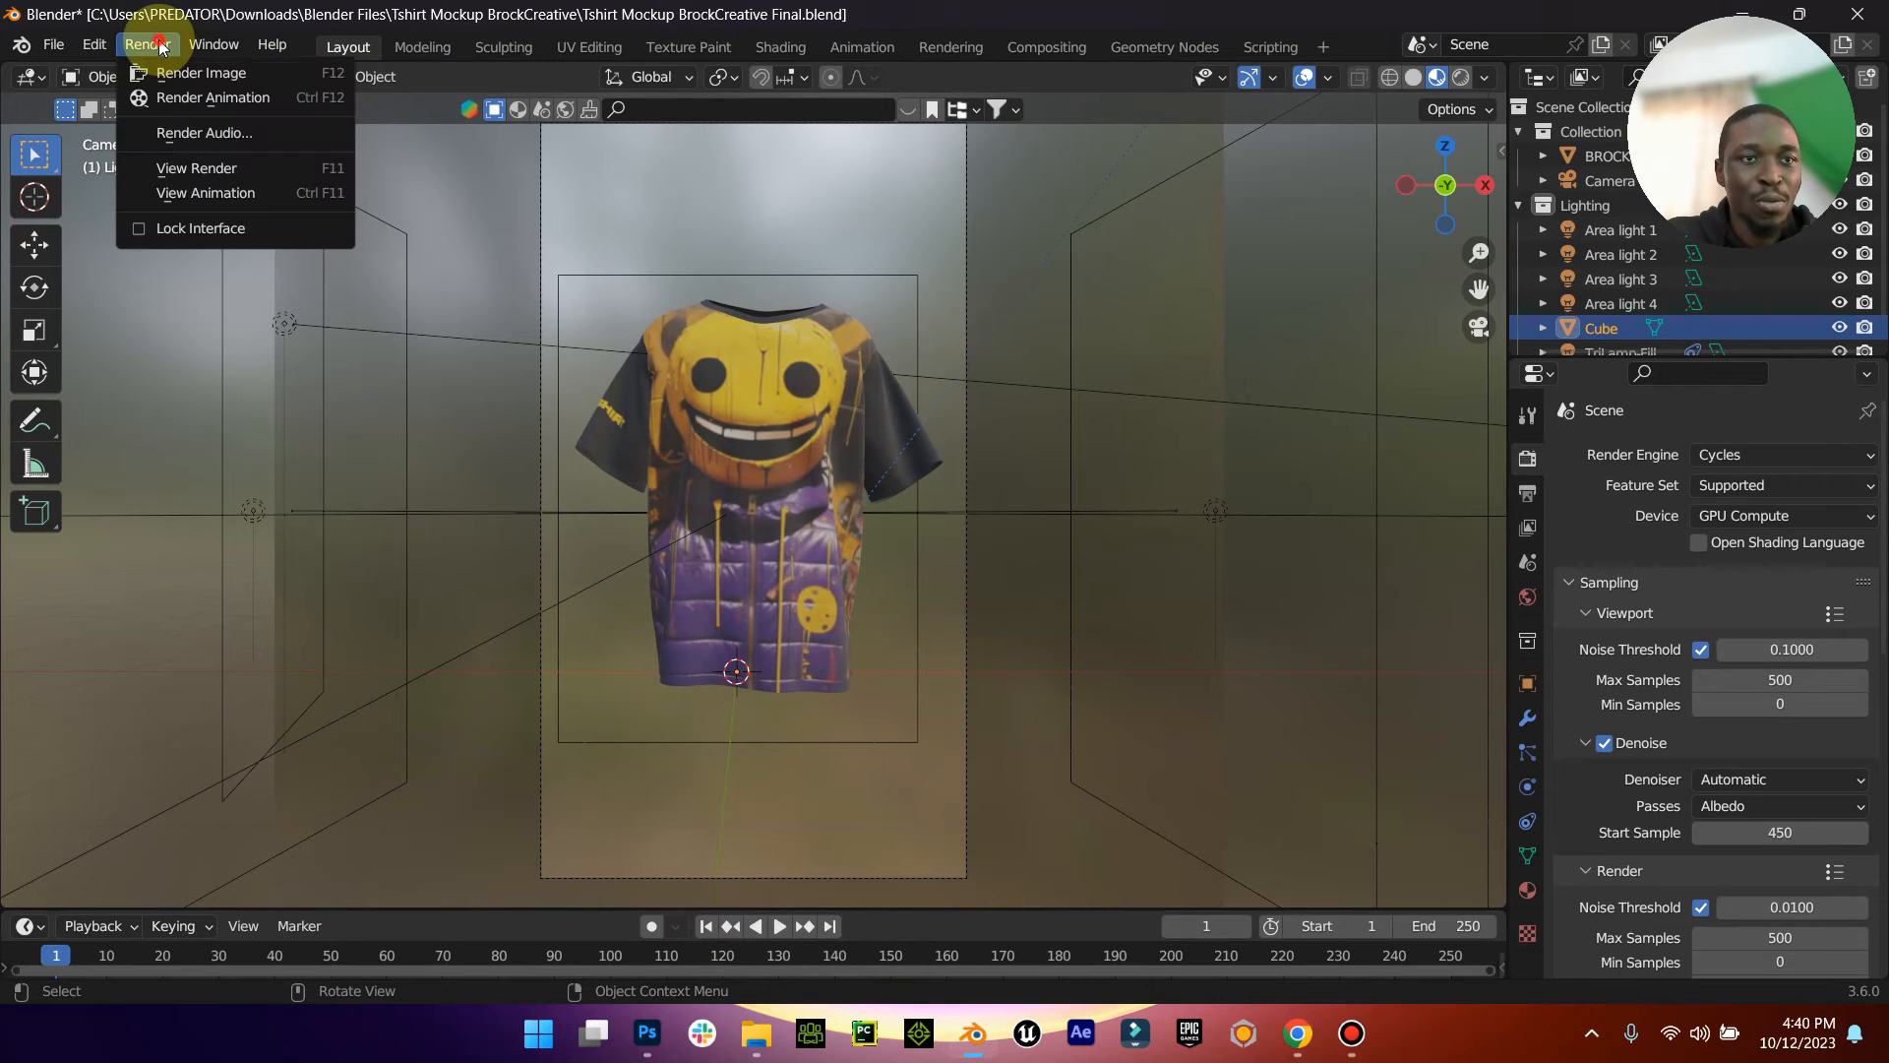
{"action": "left_click", "coordinate": [201, 73]}
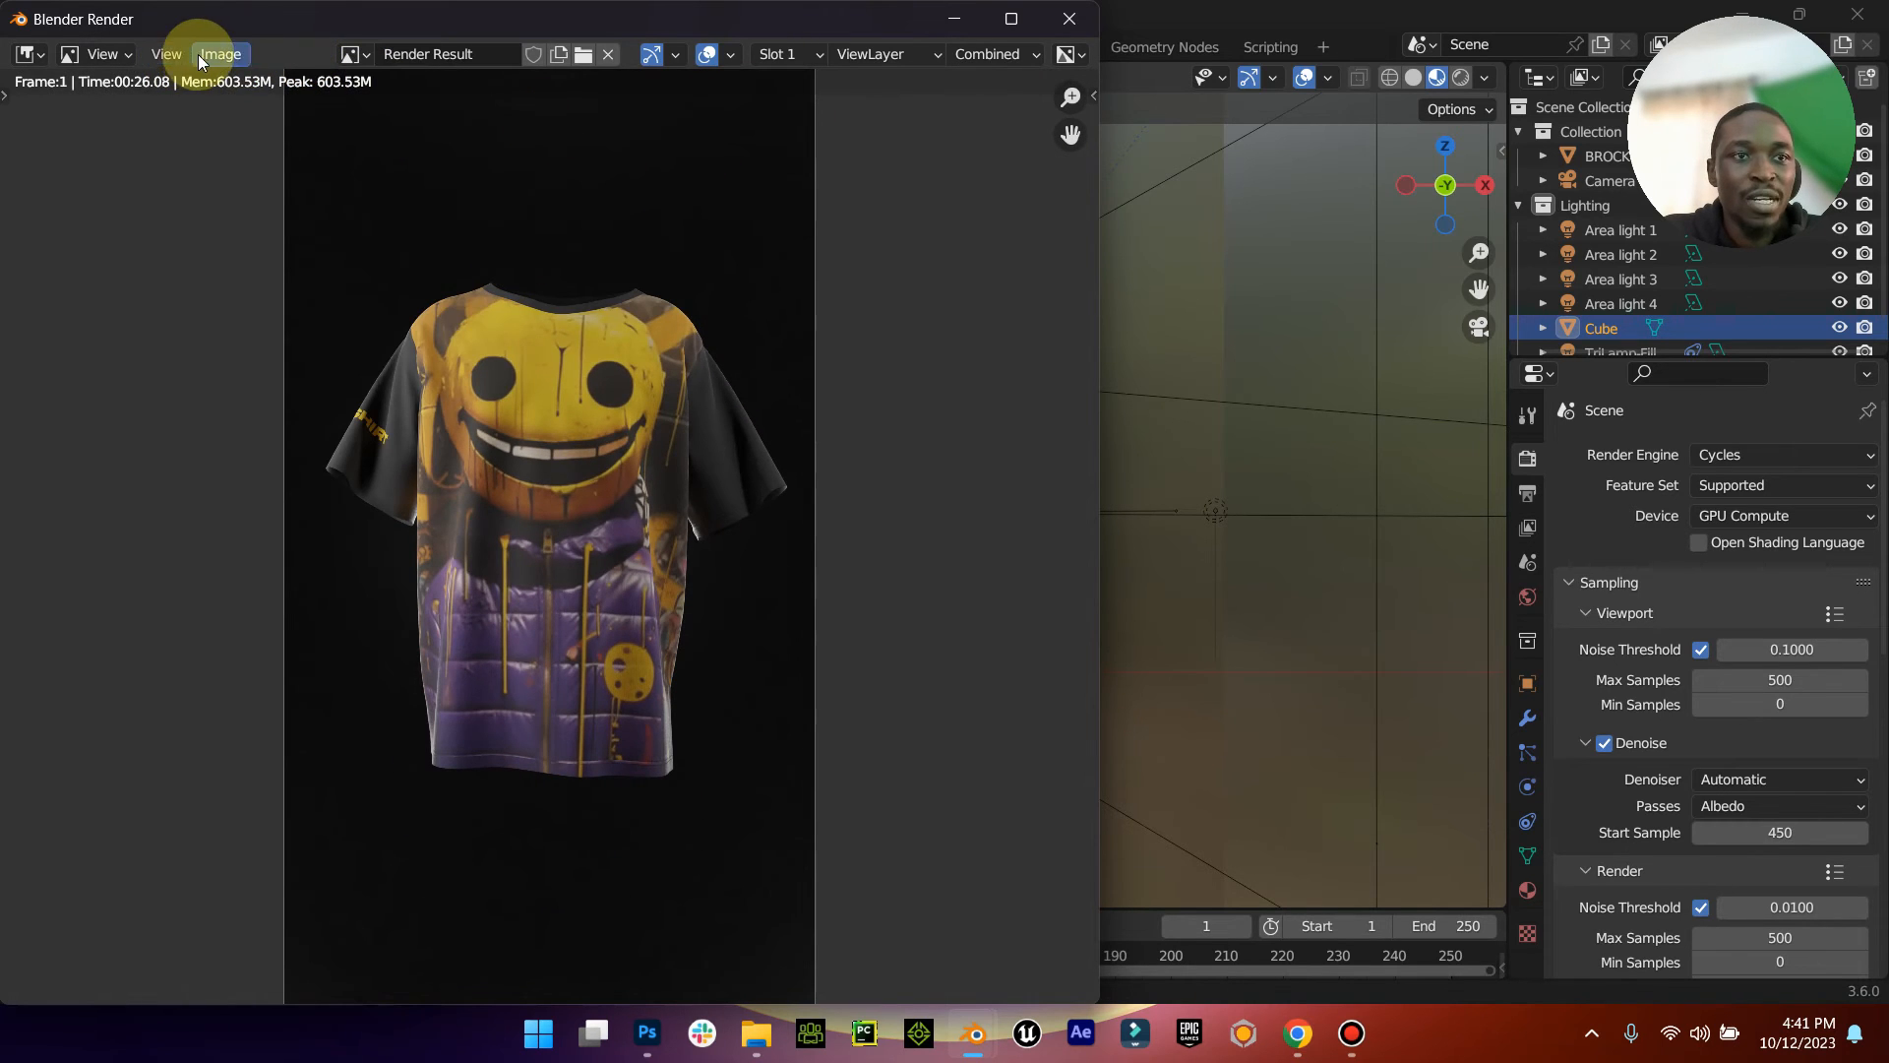
Step: Save the render to the Desktop as Shirt.png via Image > Save As
{"action": "left_click", "coordinate": [220, 55]}
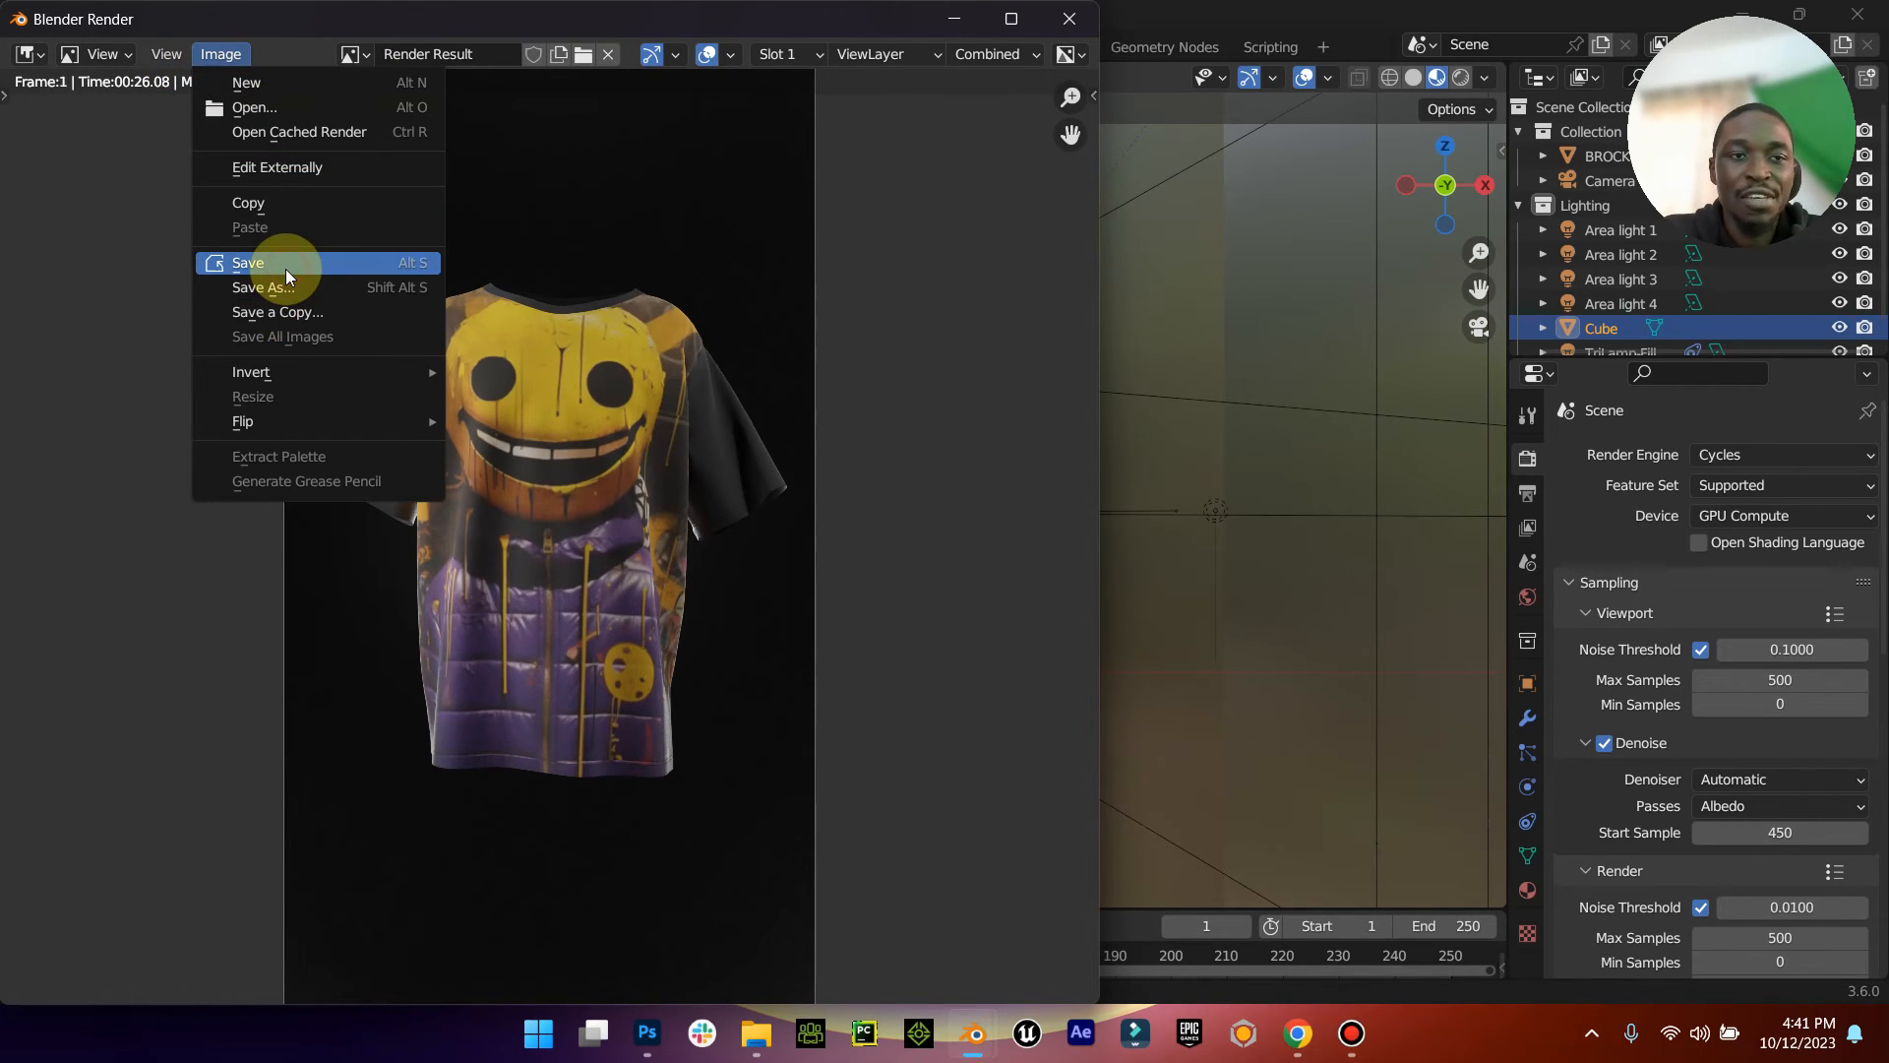
{"action": "left_click", "coordinate": [264, 287]}
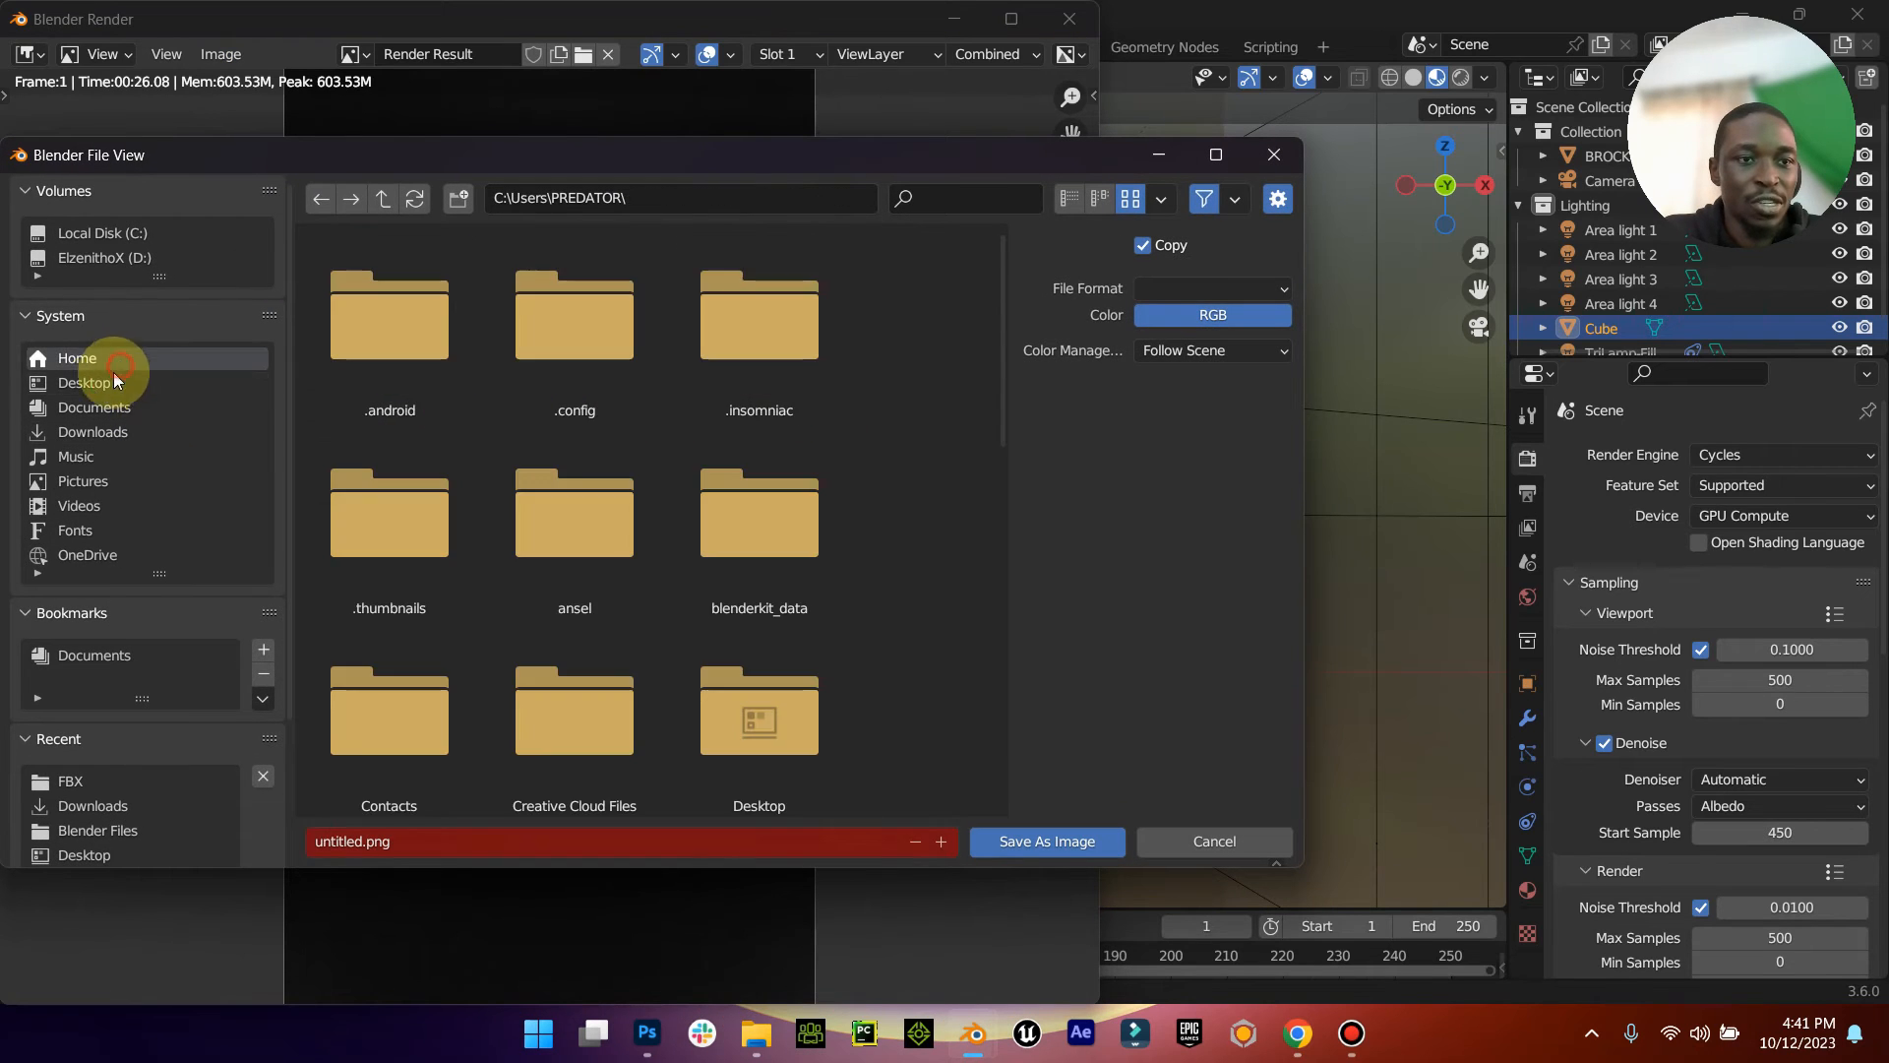
{"action": "left_click", "coordinate": [82, 382]}
{"action": "type", "text": "Shirt"}
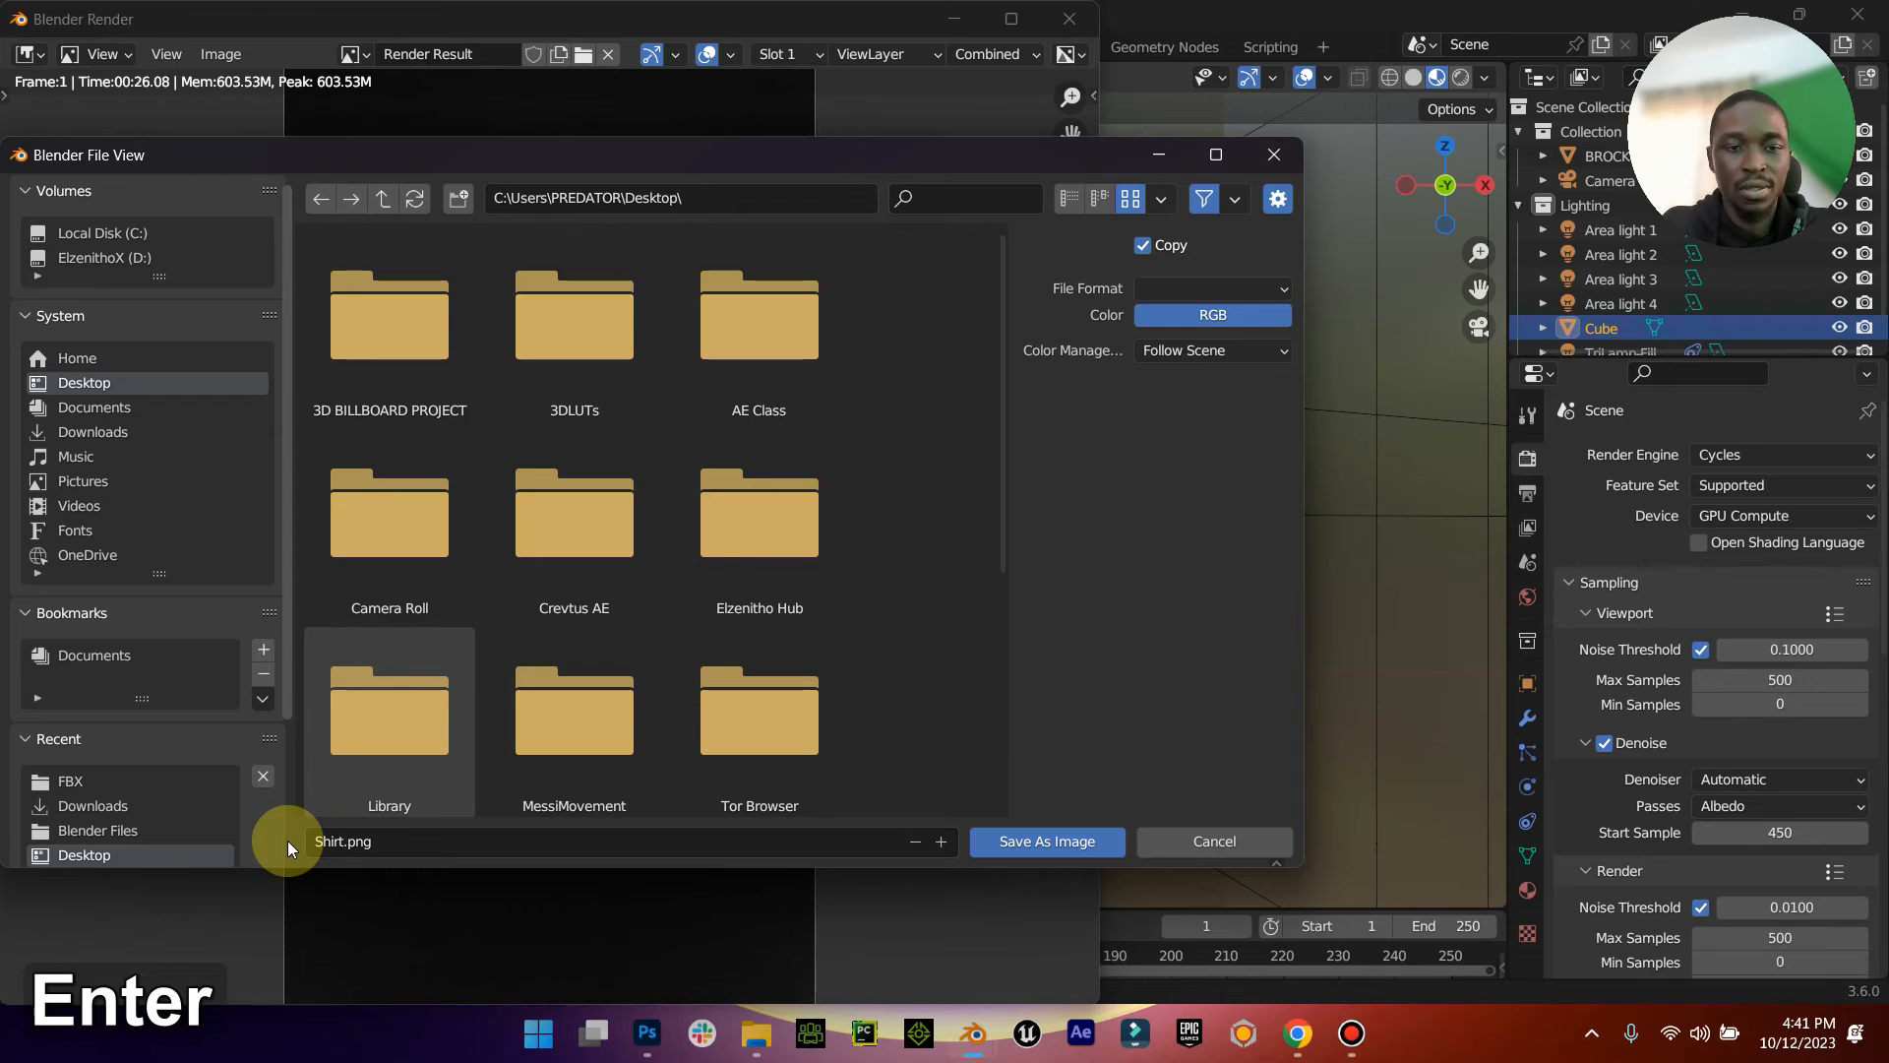
{"action": "left_click", "coordinate": [1043, 840]}
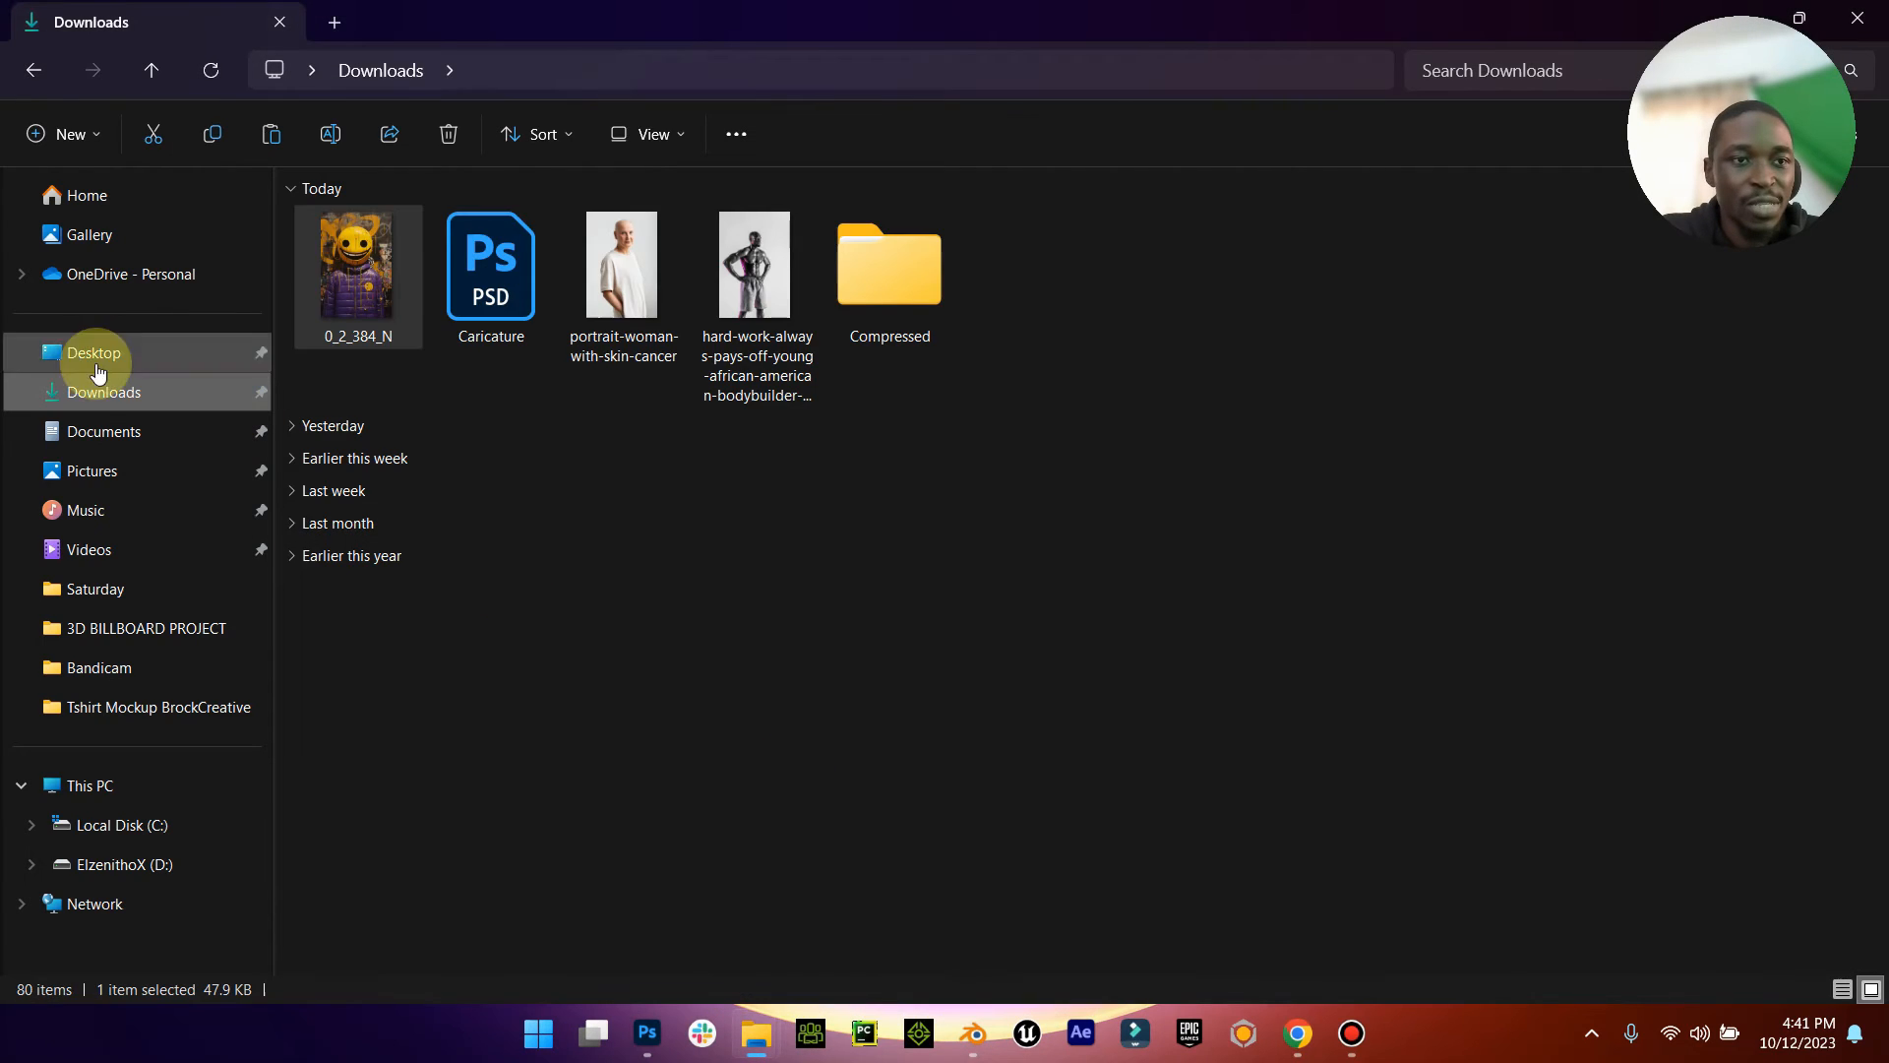
Step: View the saved Shirt image from the Desktop, then close the viewer to return to Blender
{"action": "left_click", "coordinate": [92, 352]}
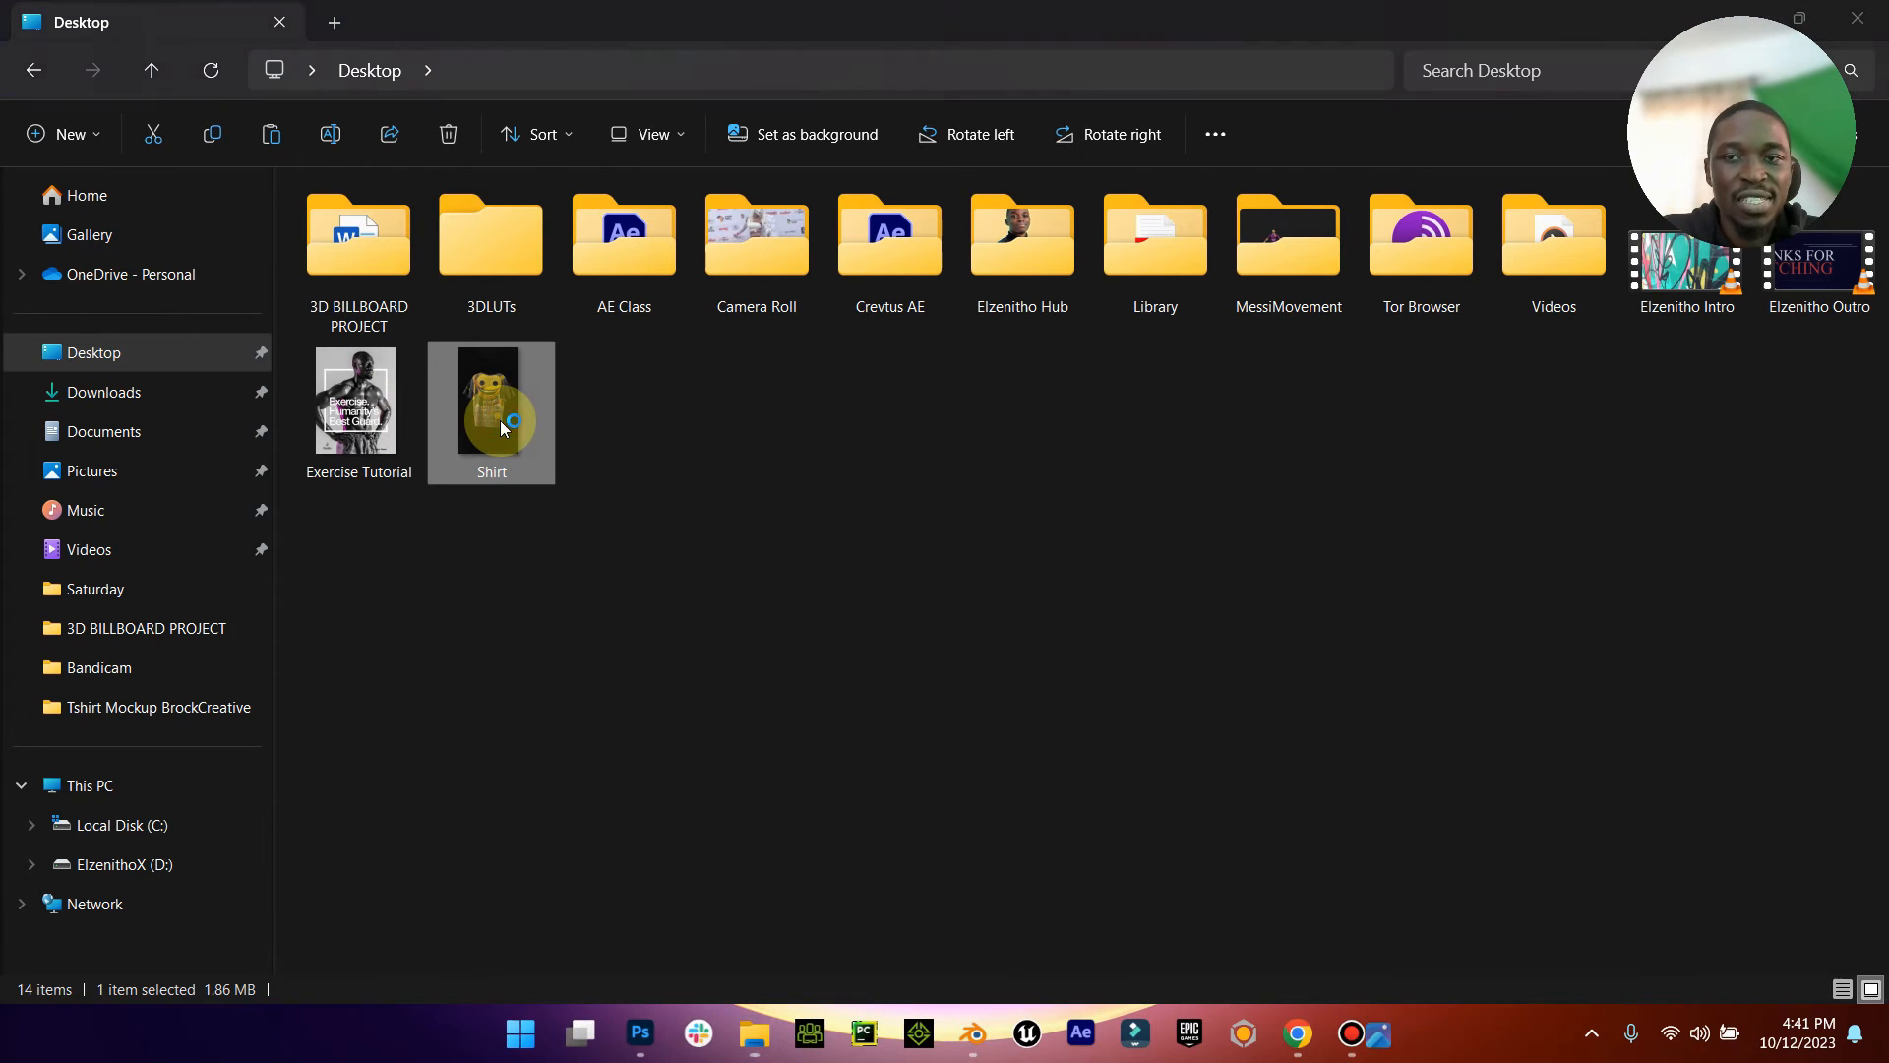
{"action": "double_click", "coordinate": [490, 413]}
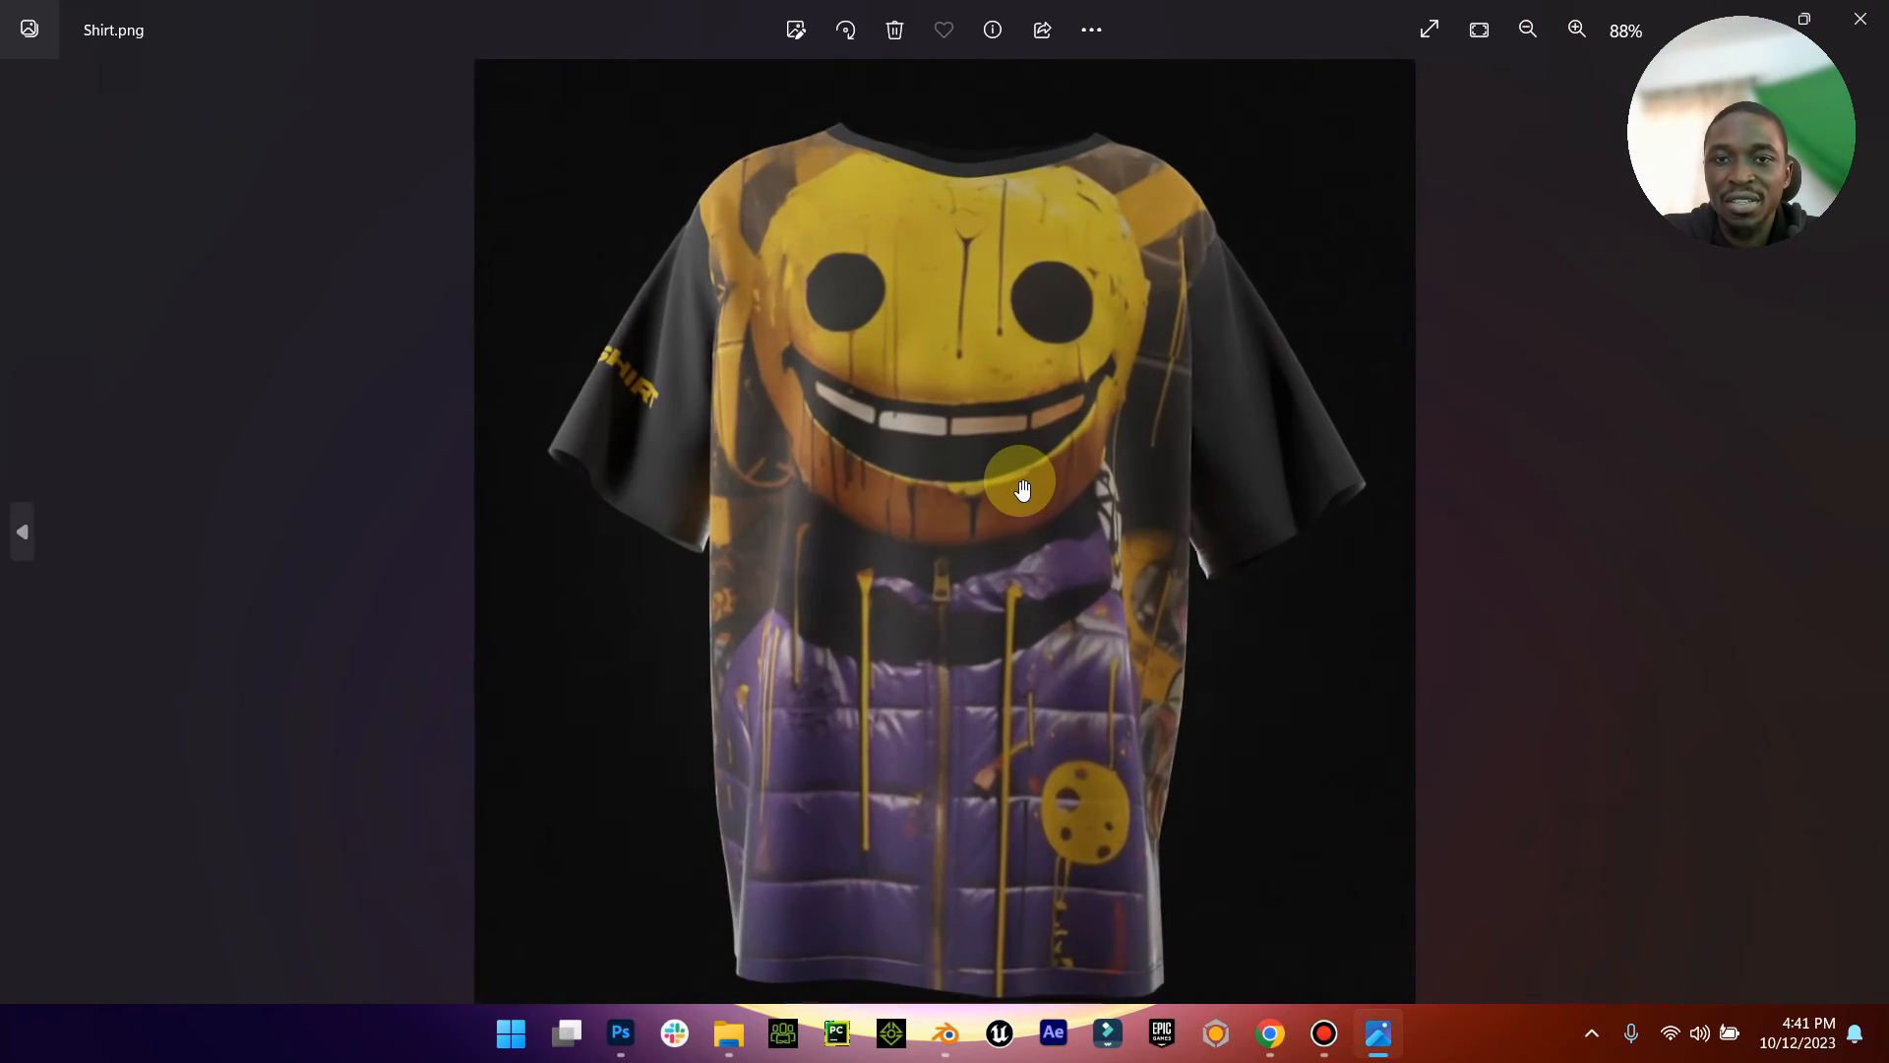
{"action": "left_click", "coordinate": [1527, 30]}
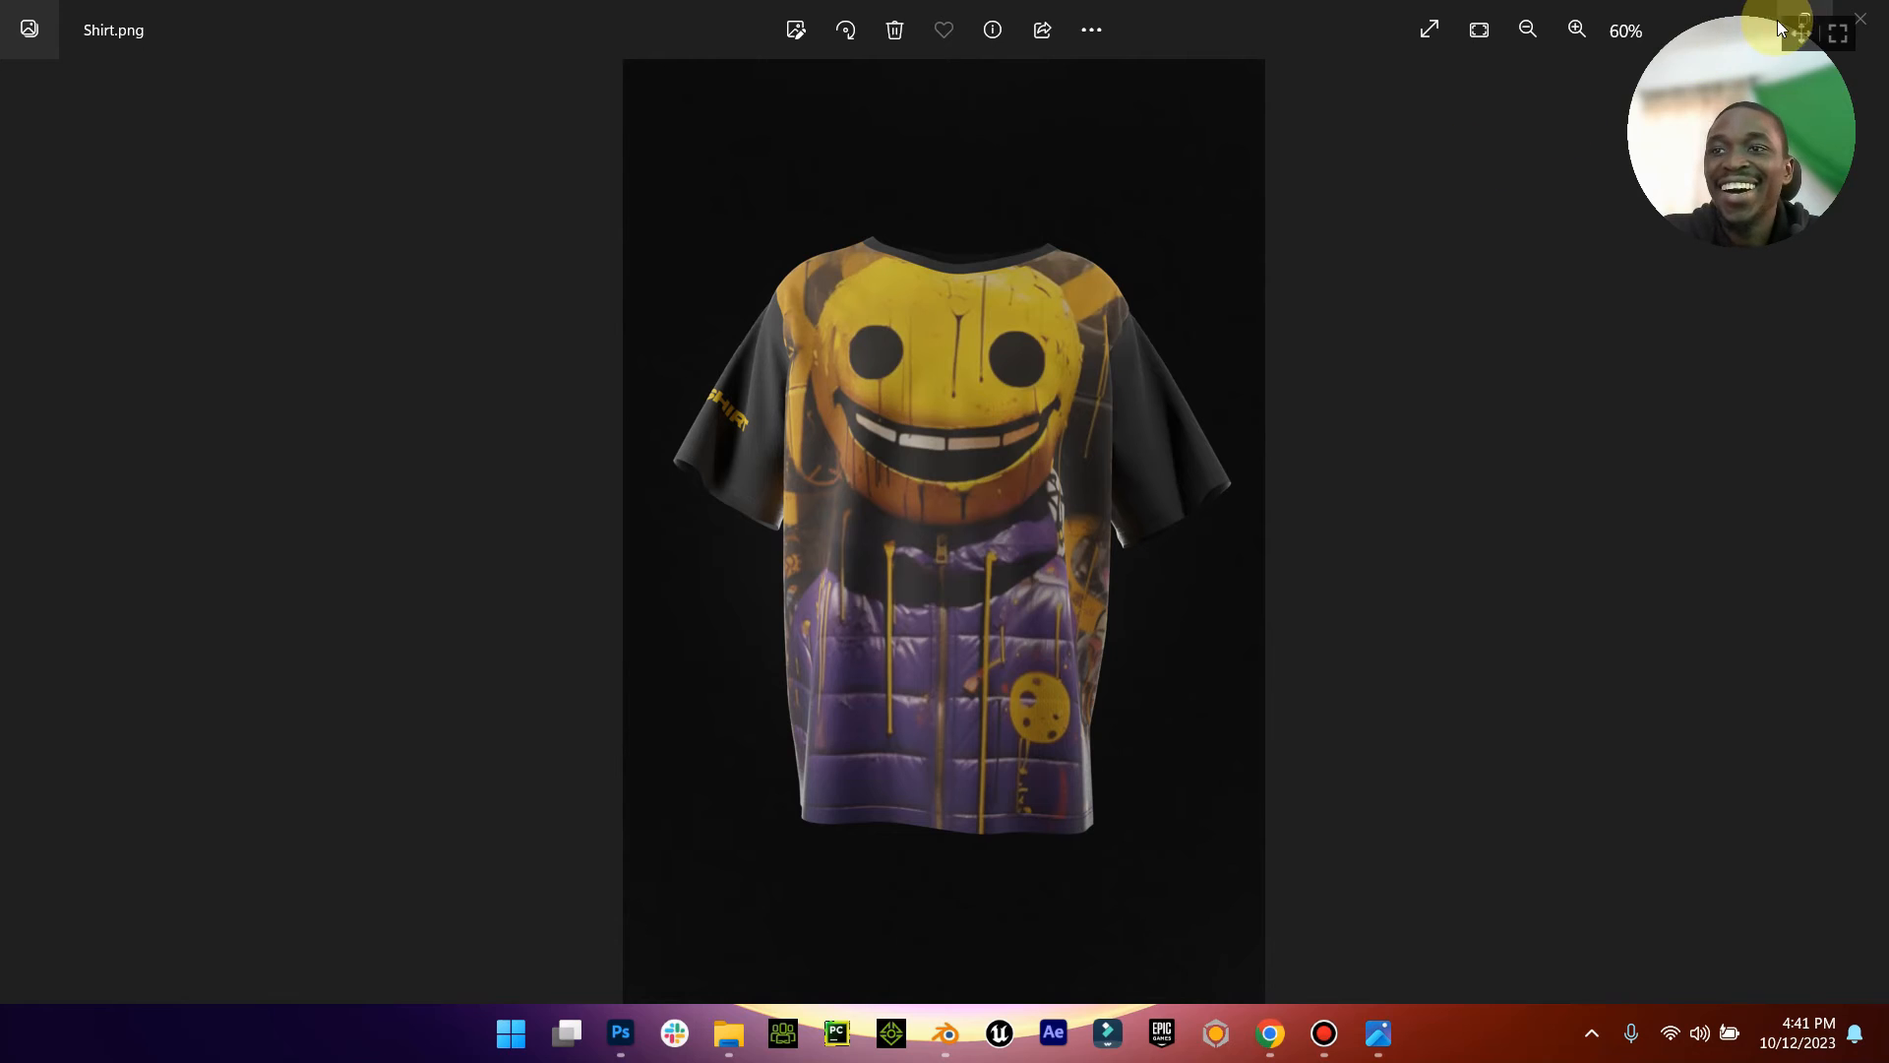
{"action": "left_click", "coordinate": [1860, 19]}
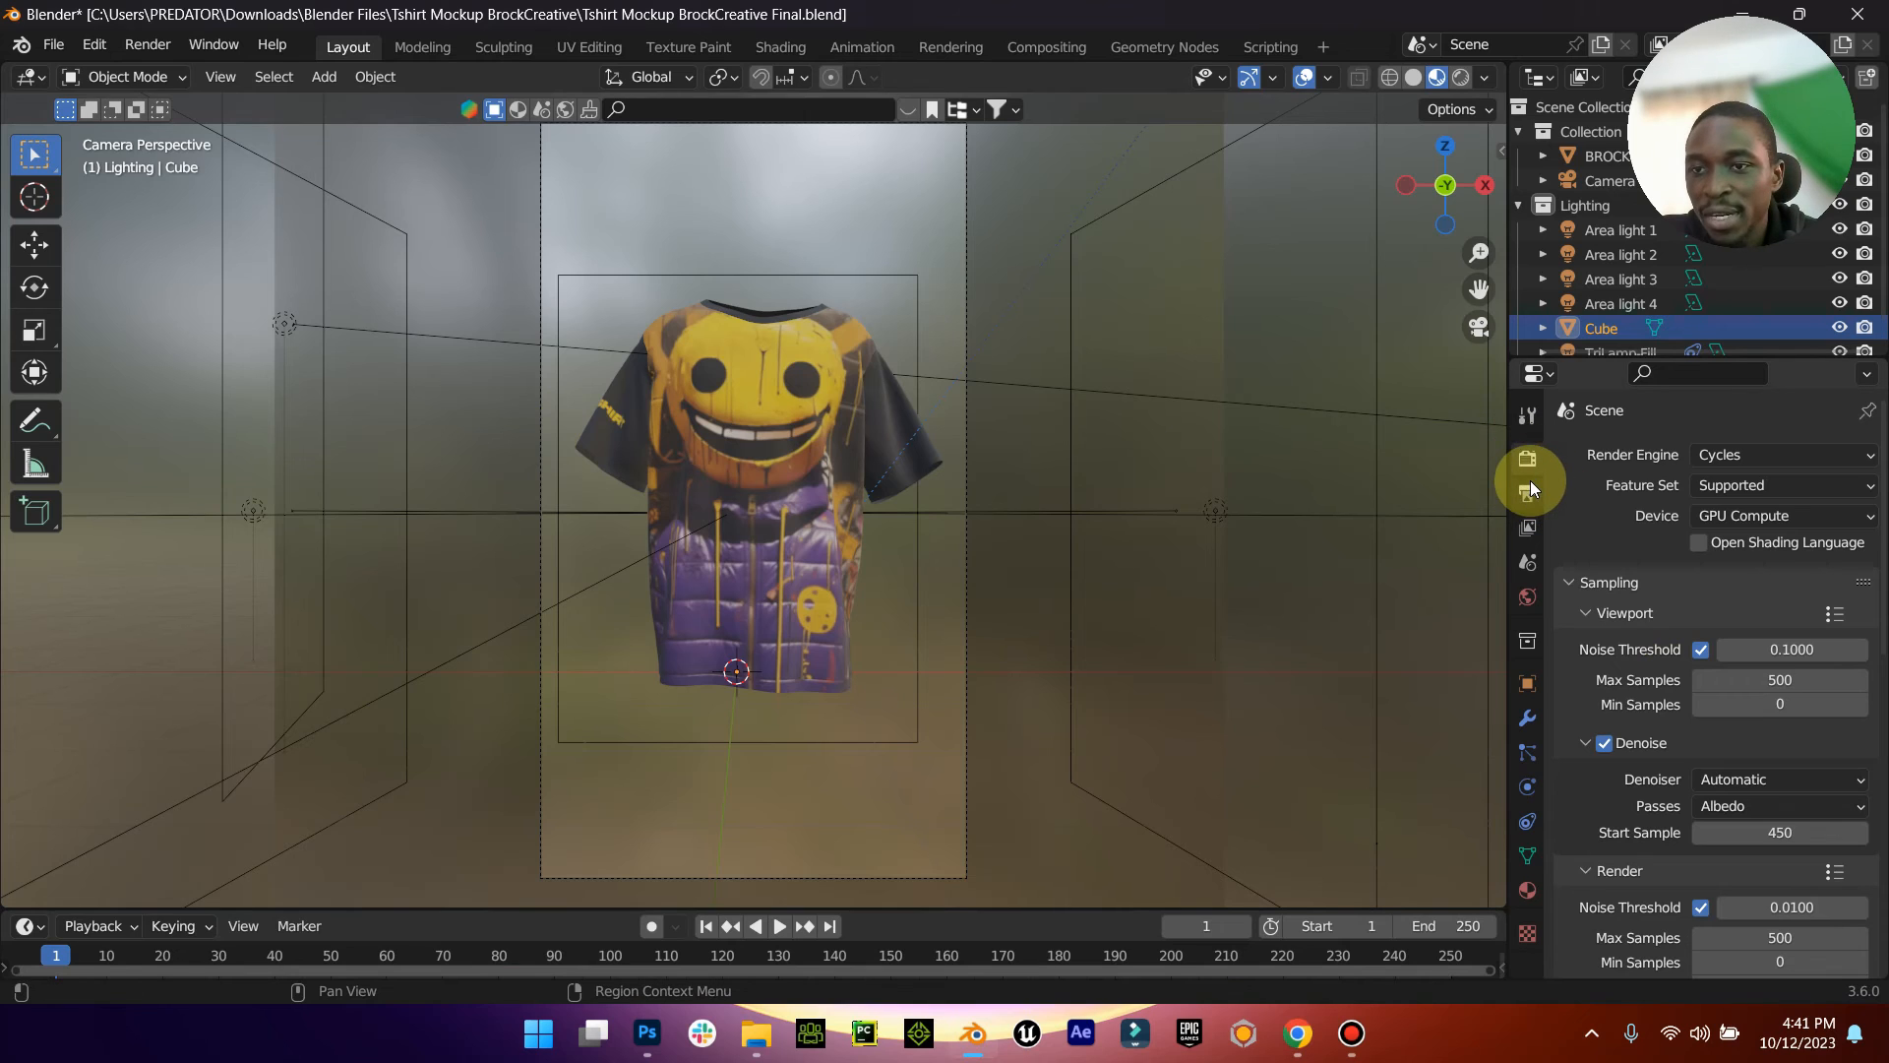
Step: Set Output Properties to FFmpeg Video format with Lossless output quality
{"action": "left_click", "coordinate": [1528, 492]}
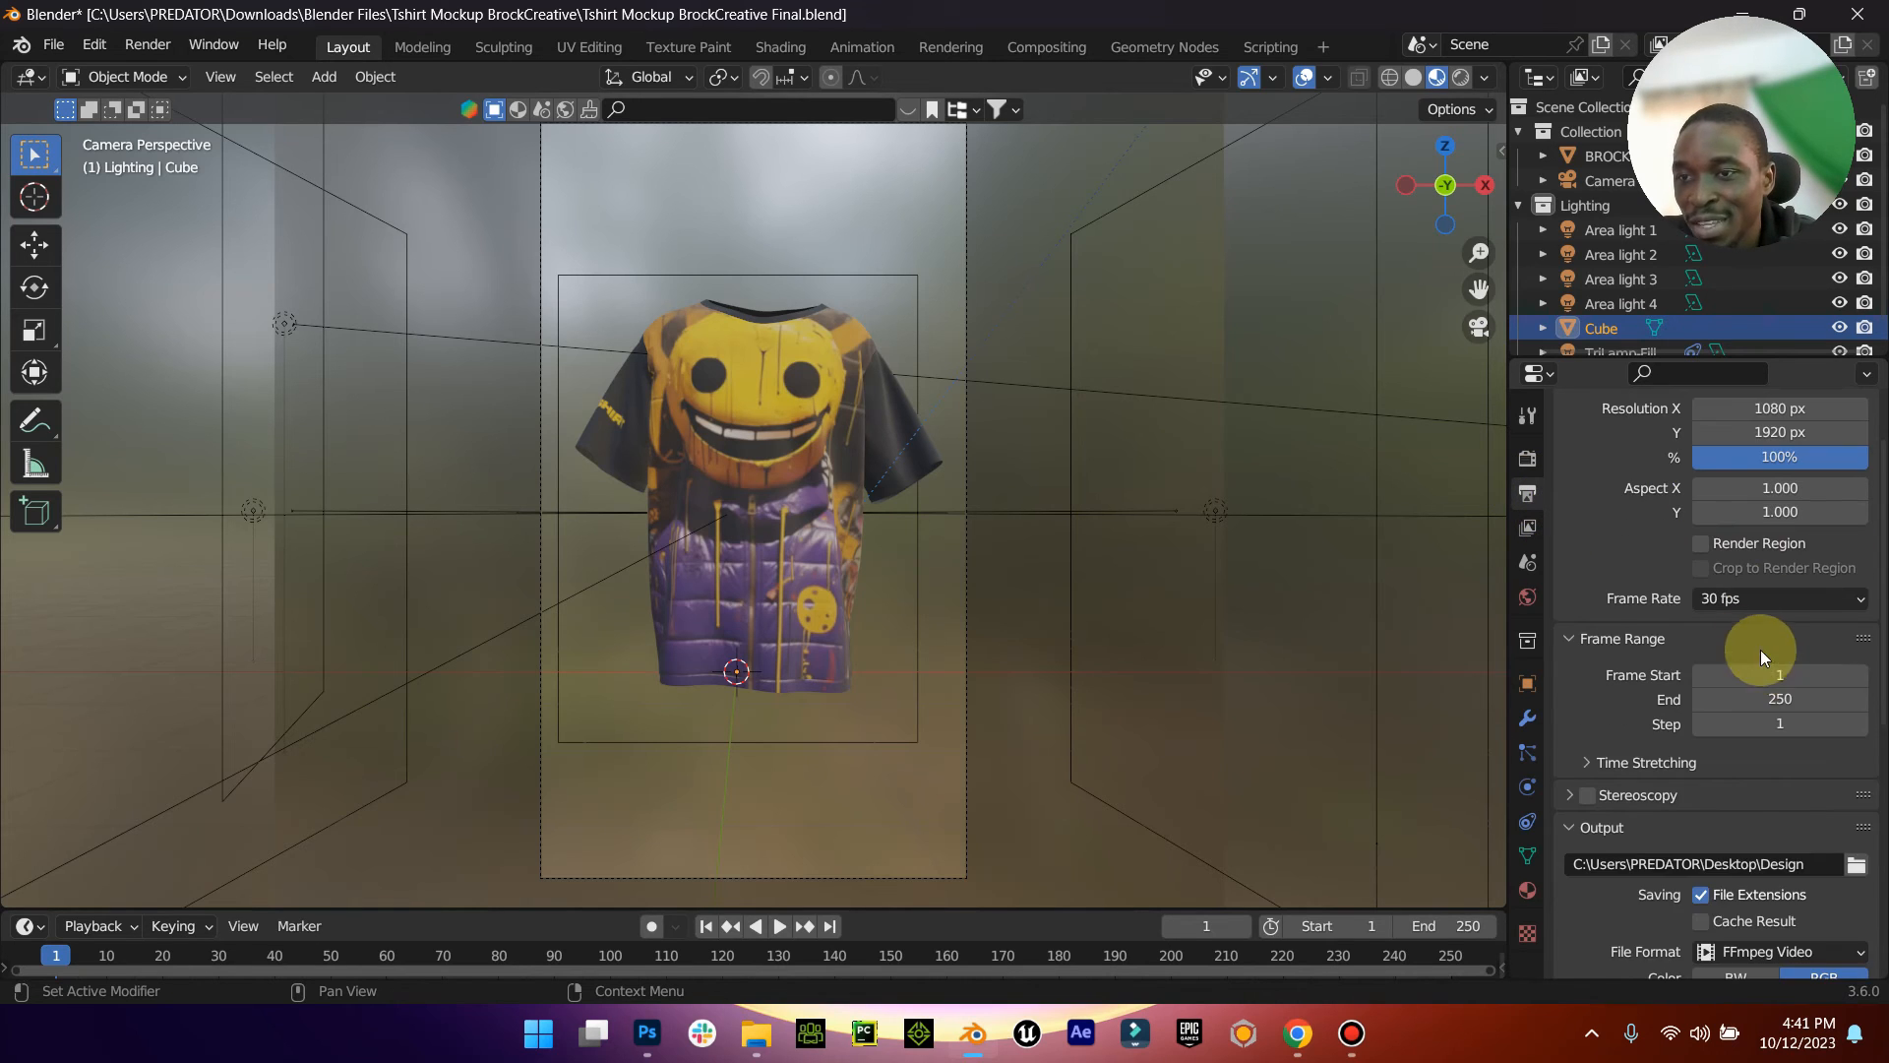
{"action": "scroll", "scroll_direction": "down", "scroll_amount": 3}
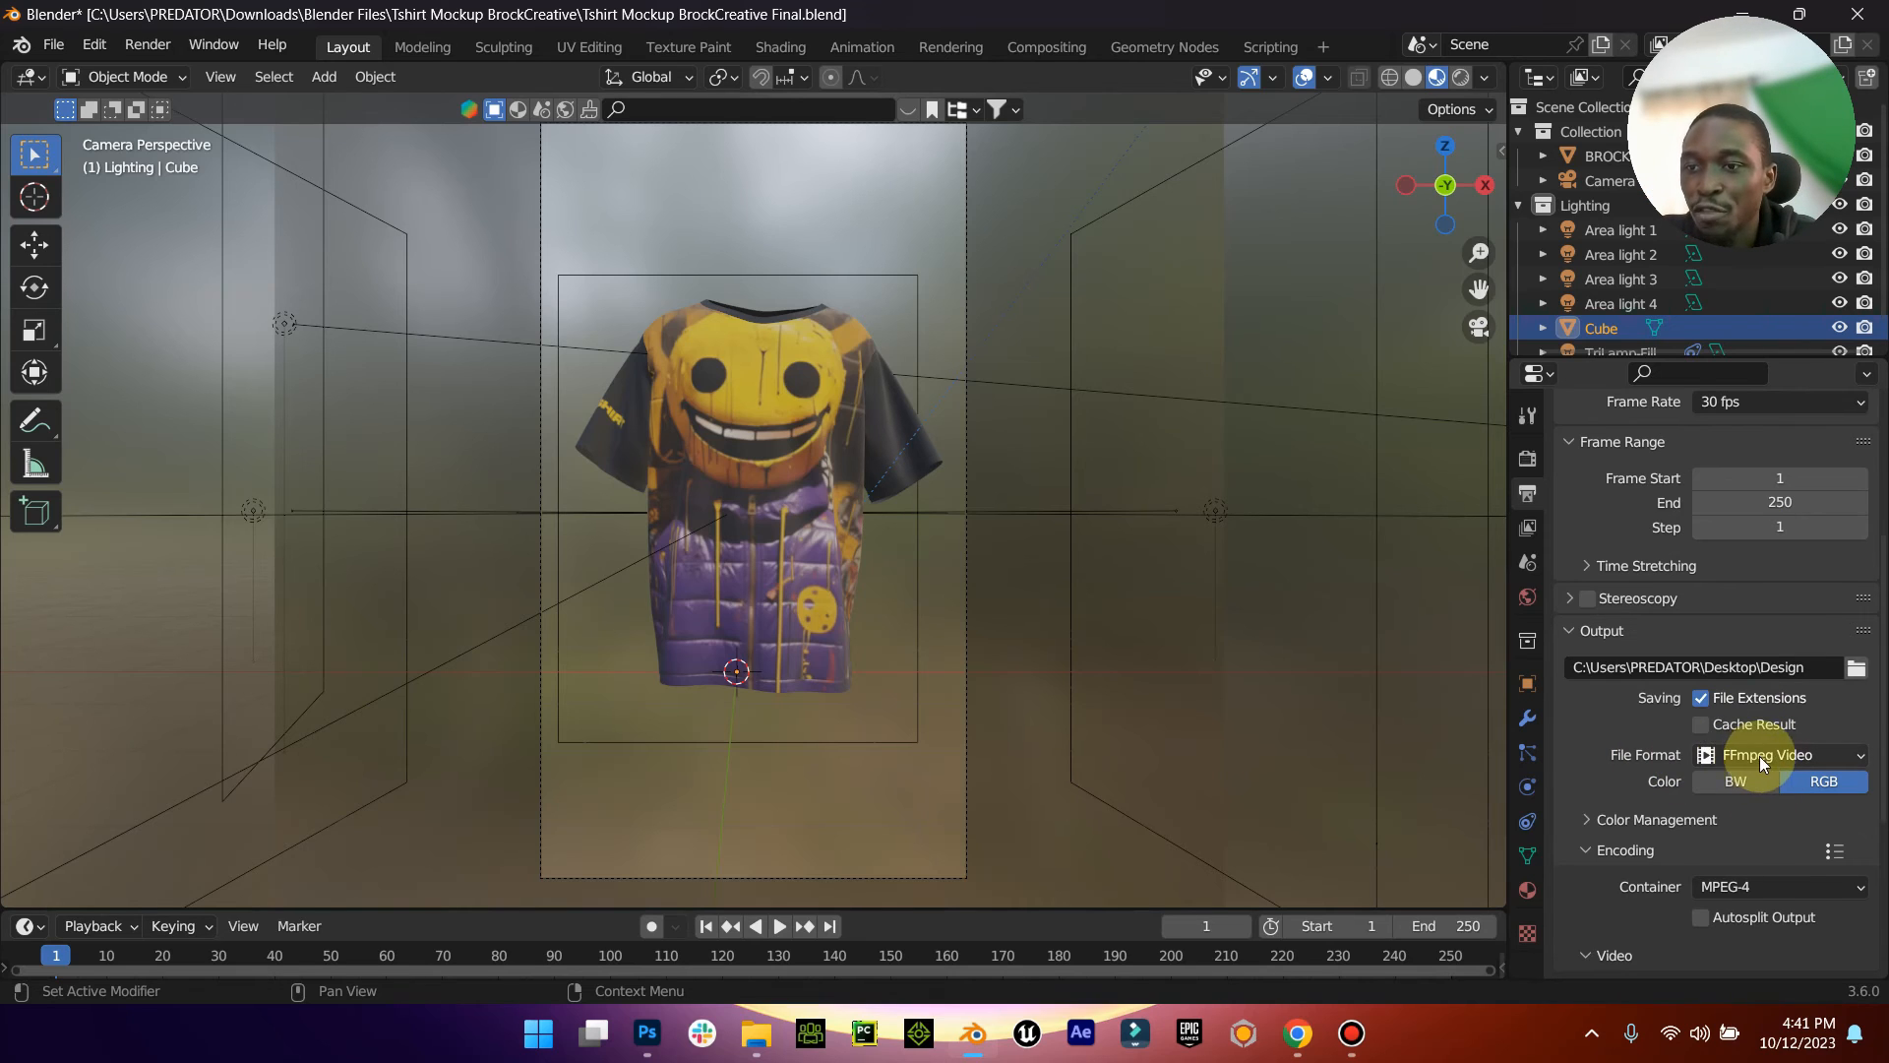
{"action": "left_click", "coordinate": [1779, 754]}
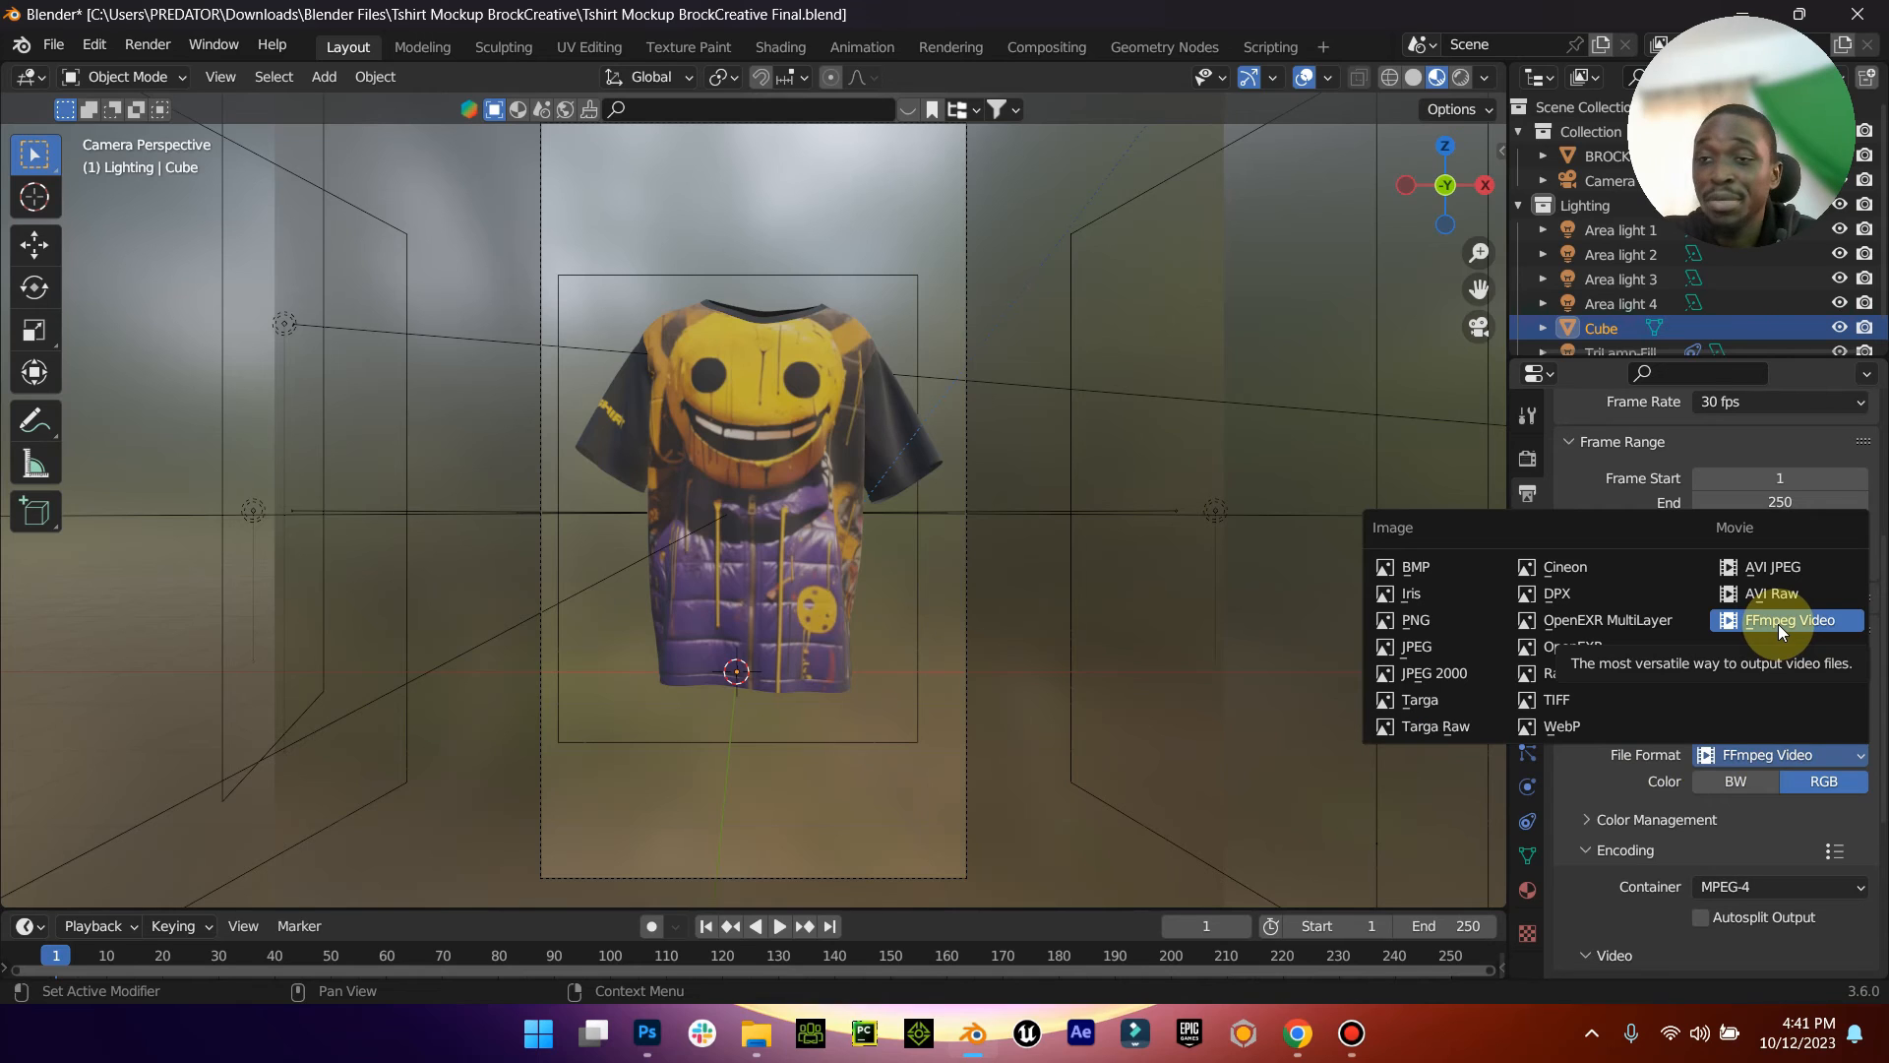
{"action": "left_click", "coordinate": [1787, 620]}
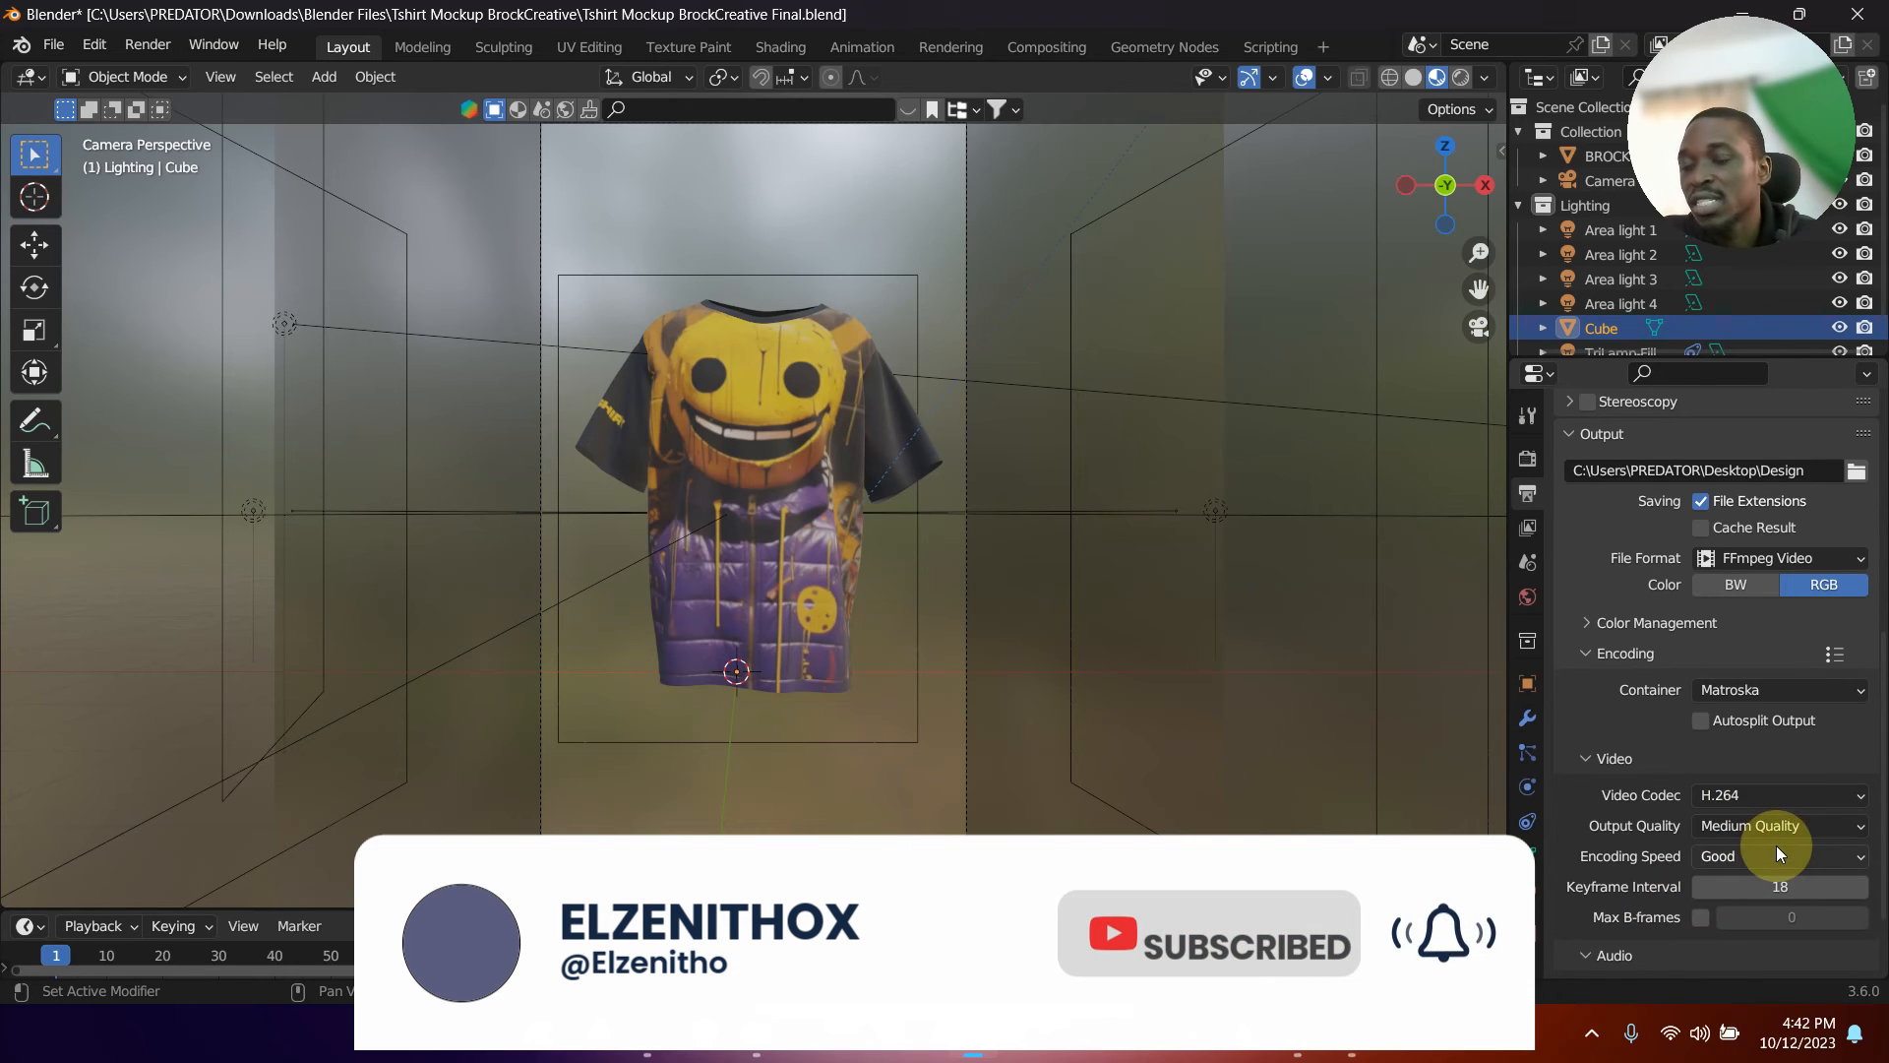
{"action": "left_click", "coordinate": [1779, 824]}
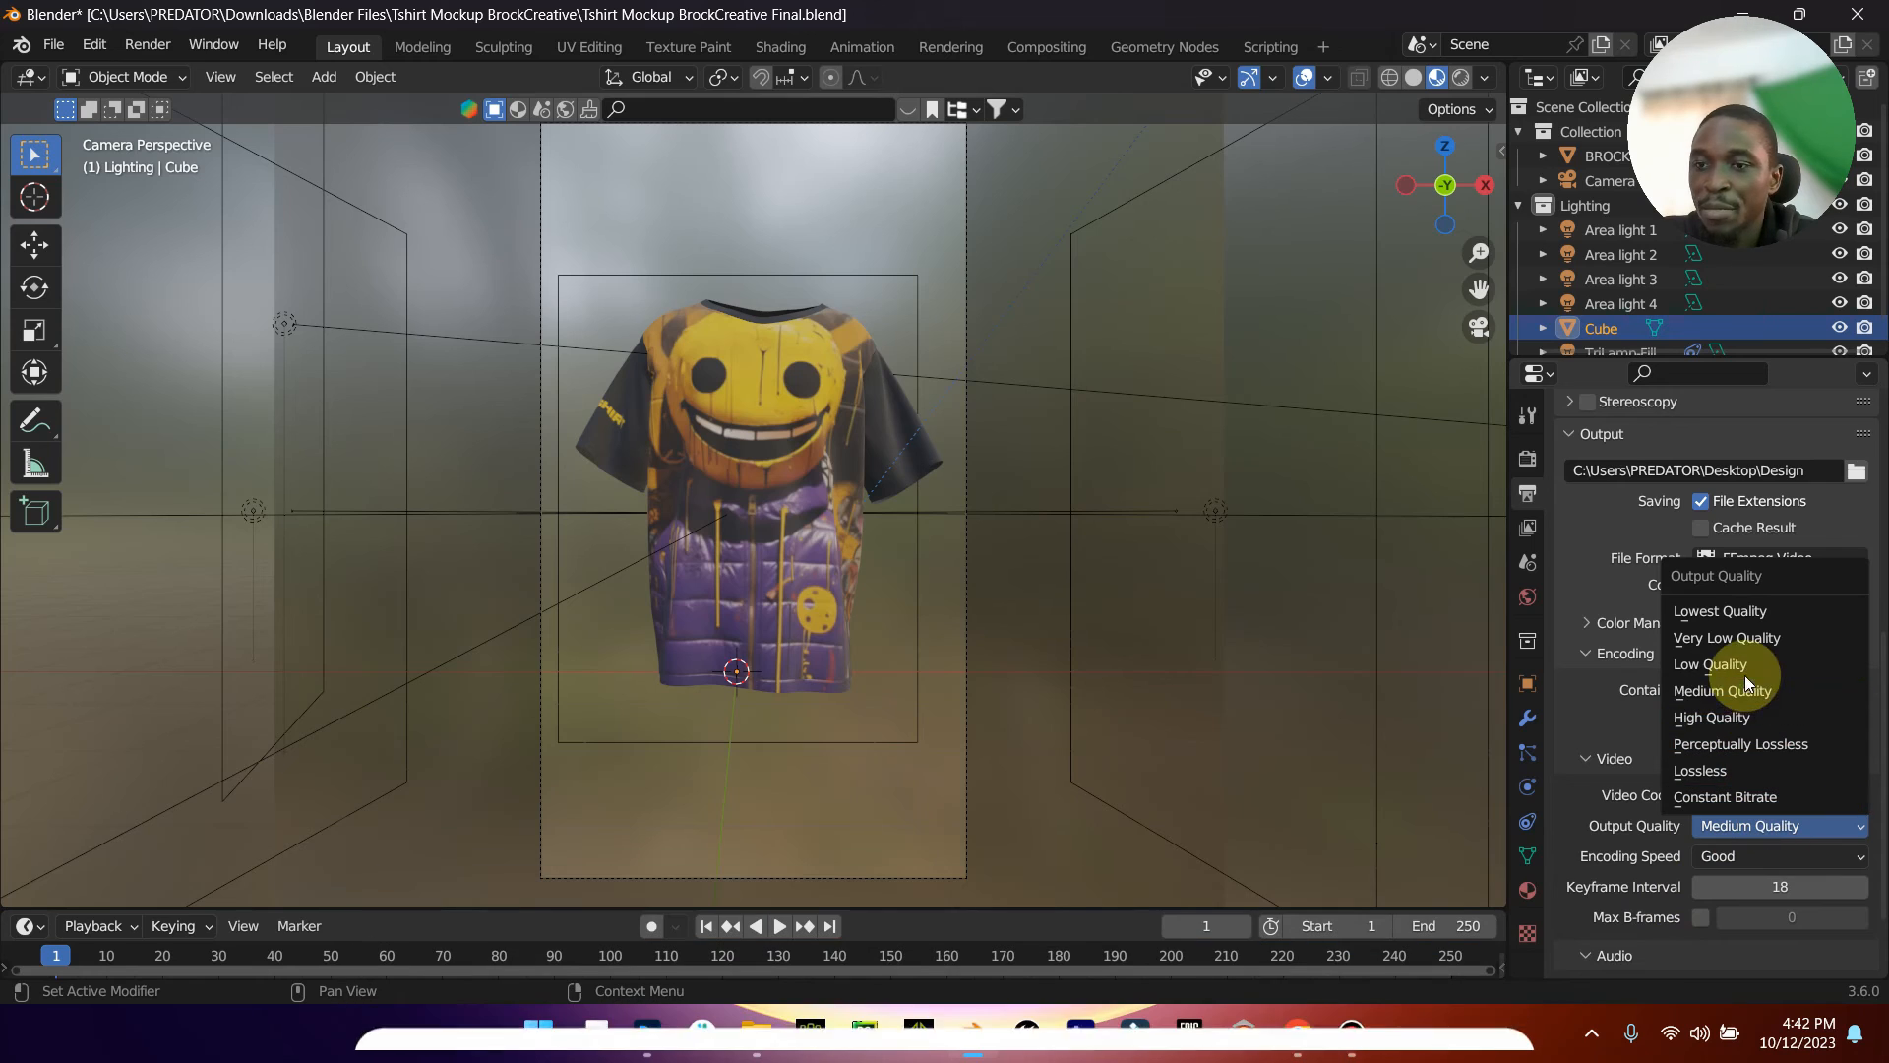
{"action": "mouse_move", "coordinate": [1724, 691]}
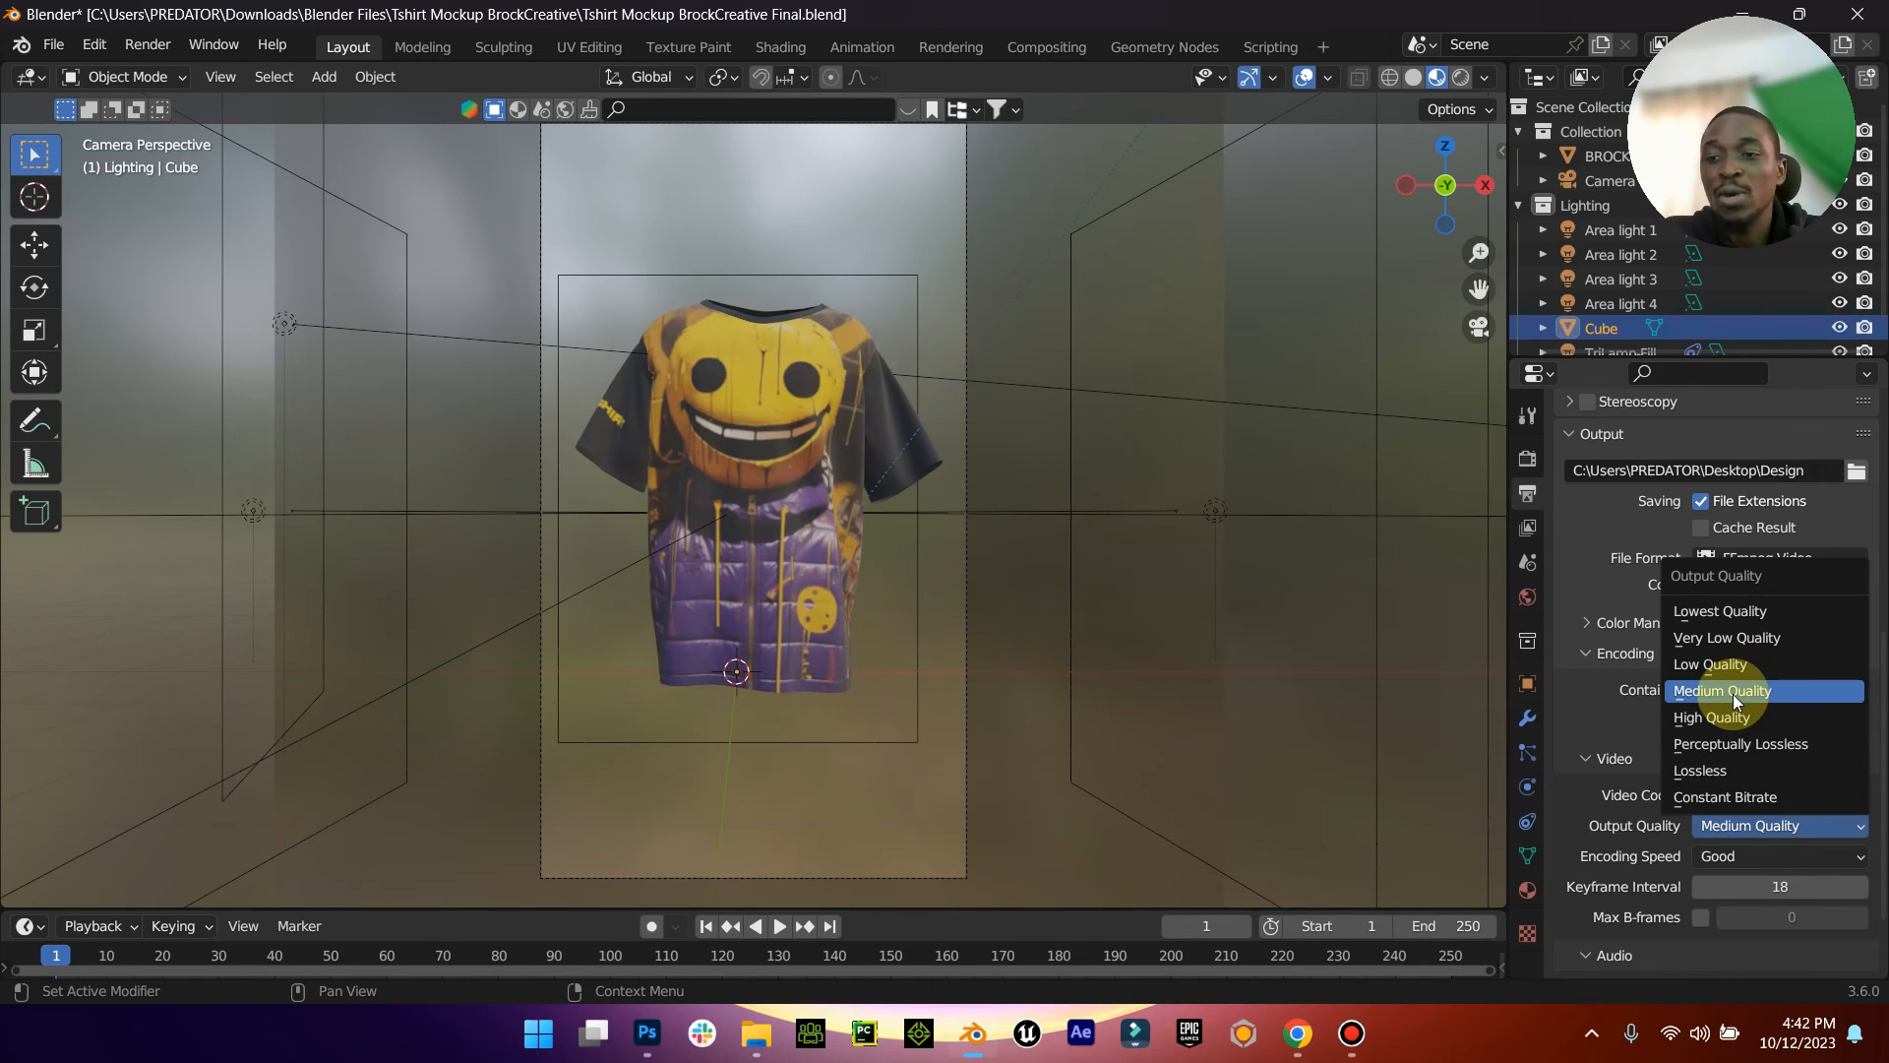
{"action": "left_click", "coordinate": [1698, 769]}
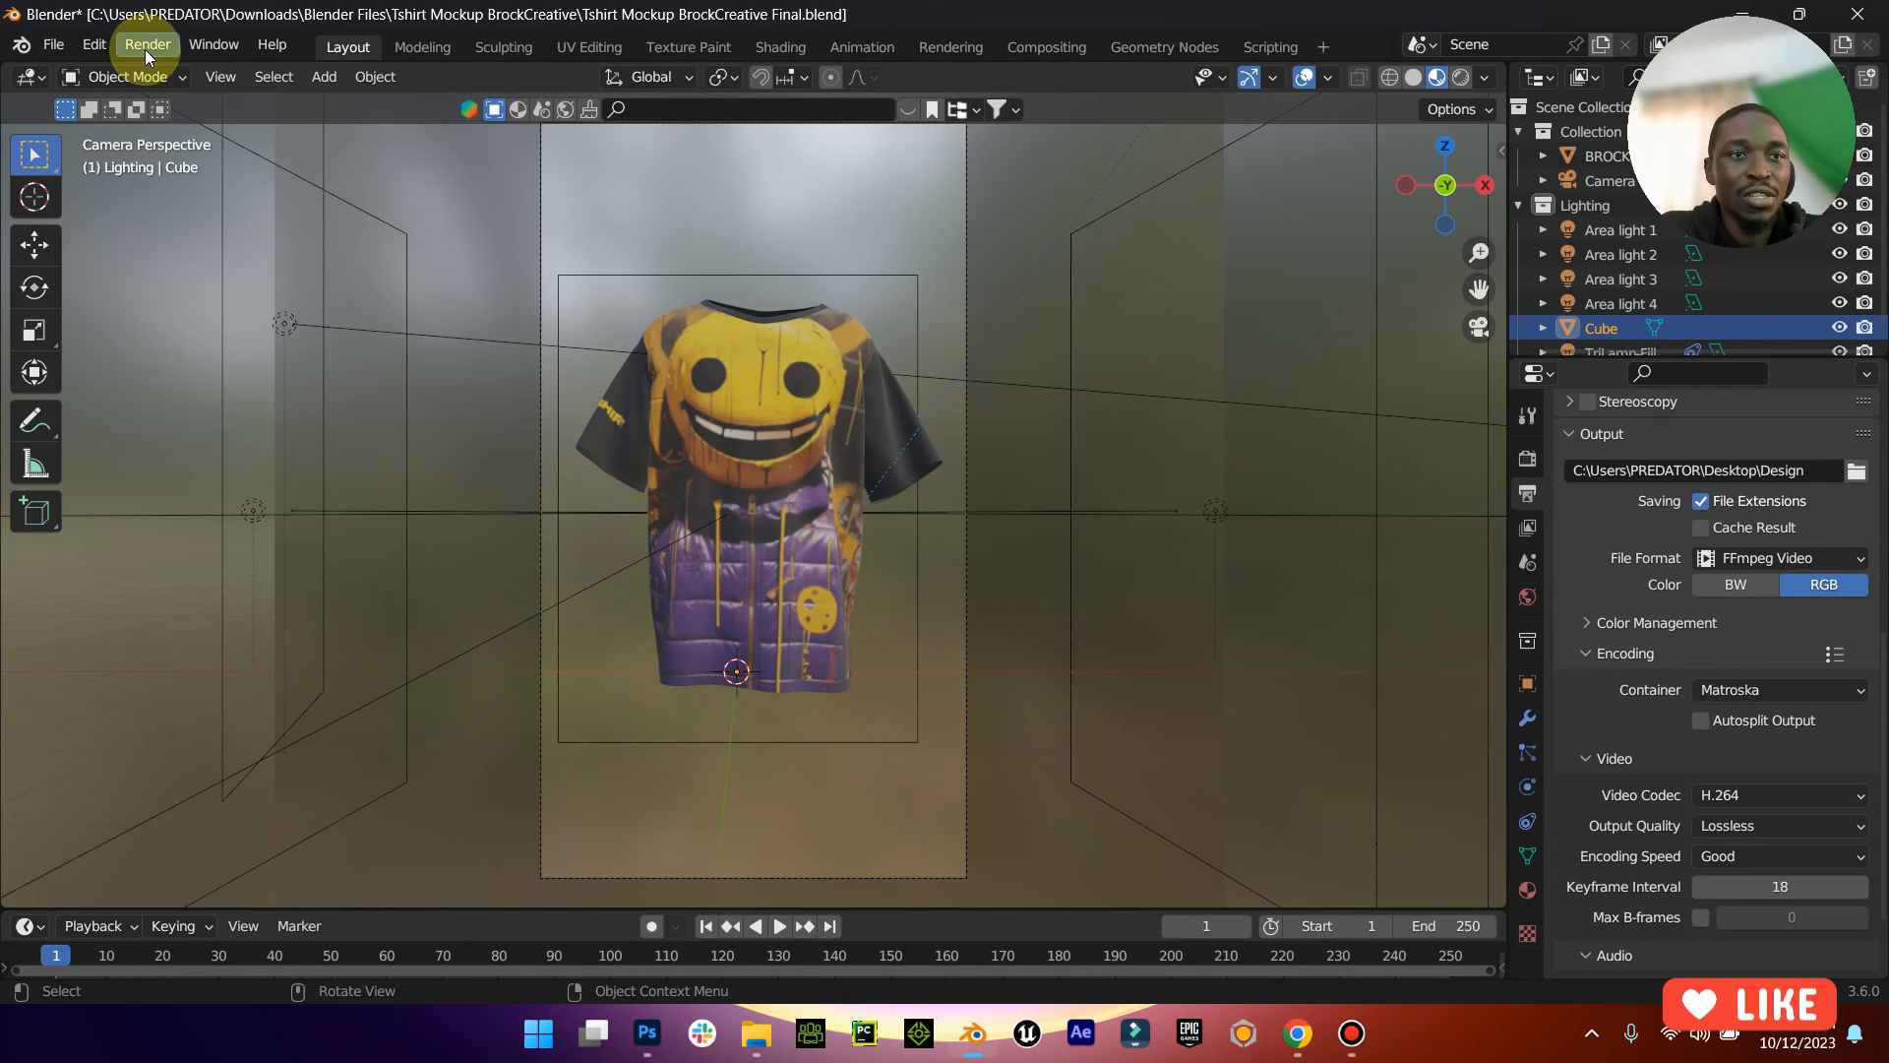
Step: Start Render Animation for the shirt turnaround and close the render window after the first frame
{"action": "left_click", "coordinate": [147, 45]}
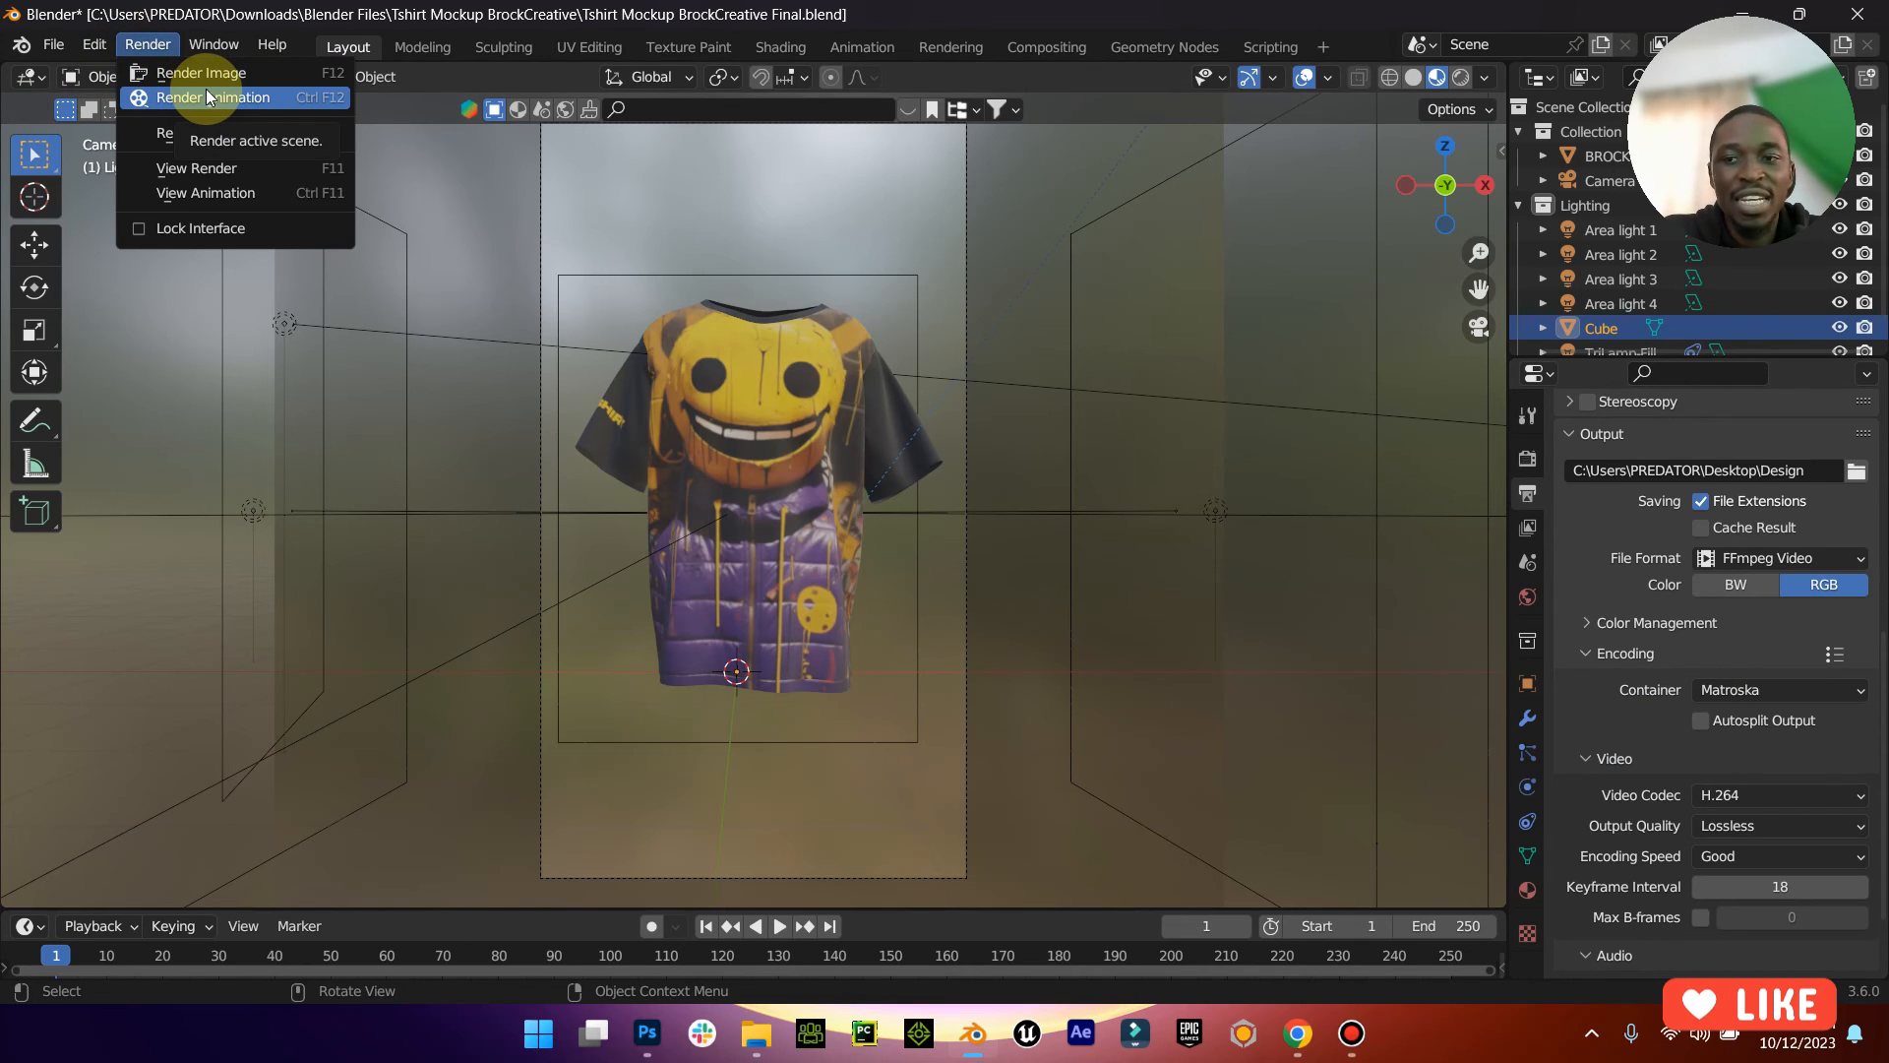
{"action": "left_click", "coordinate": [200, 73]}
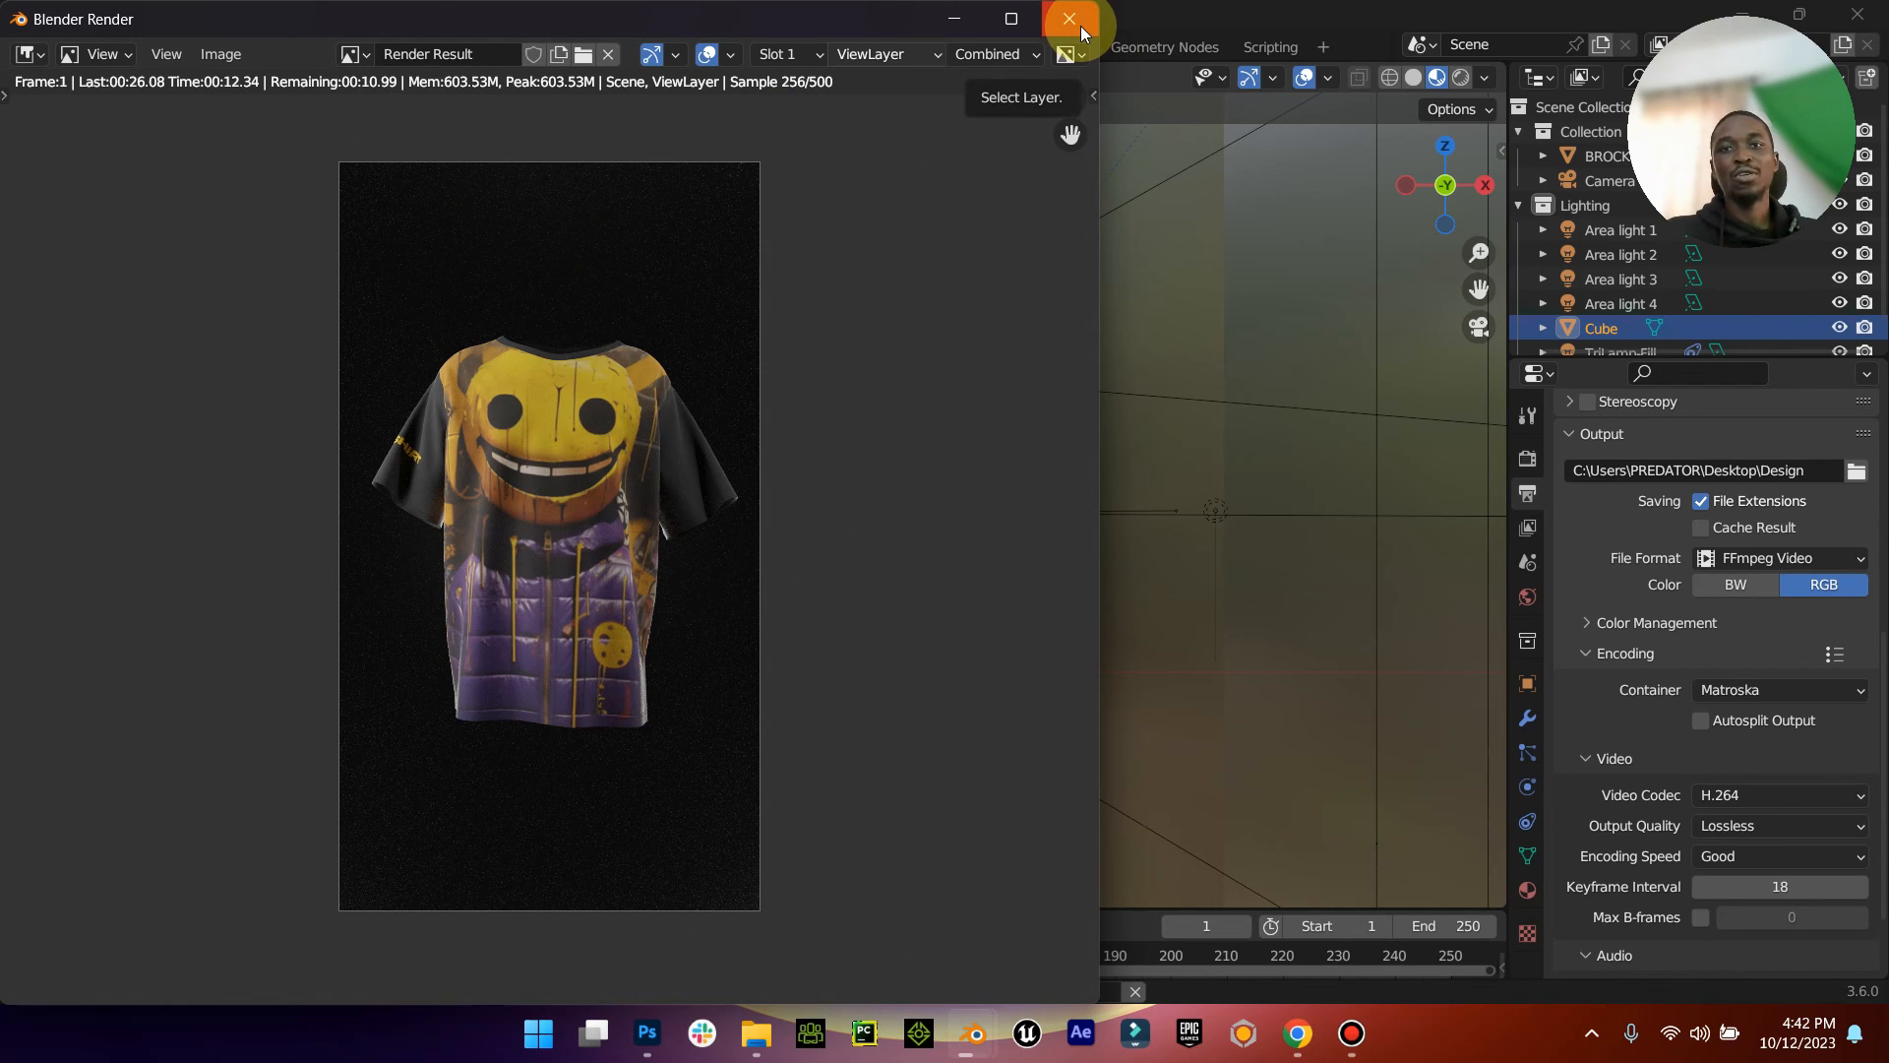
{"action": "left_click", "coordinate": [1067, 20]}
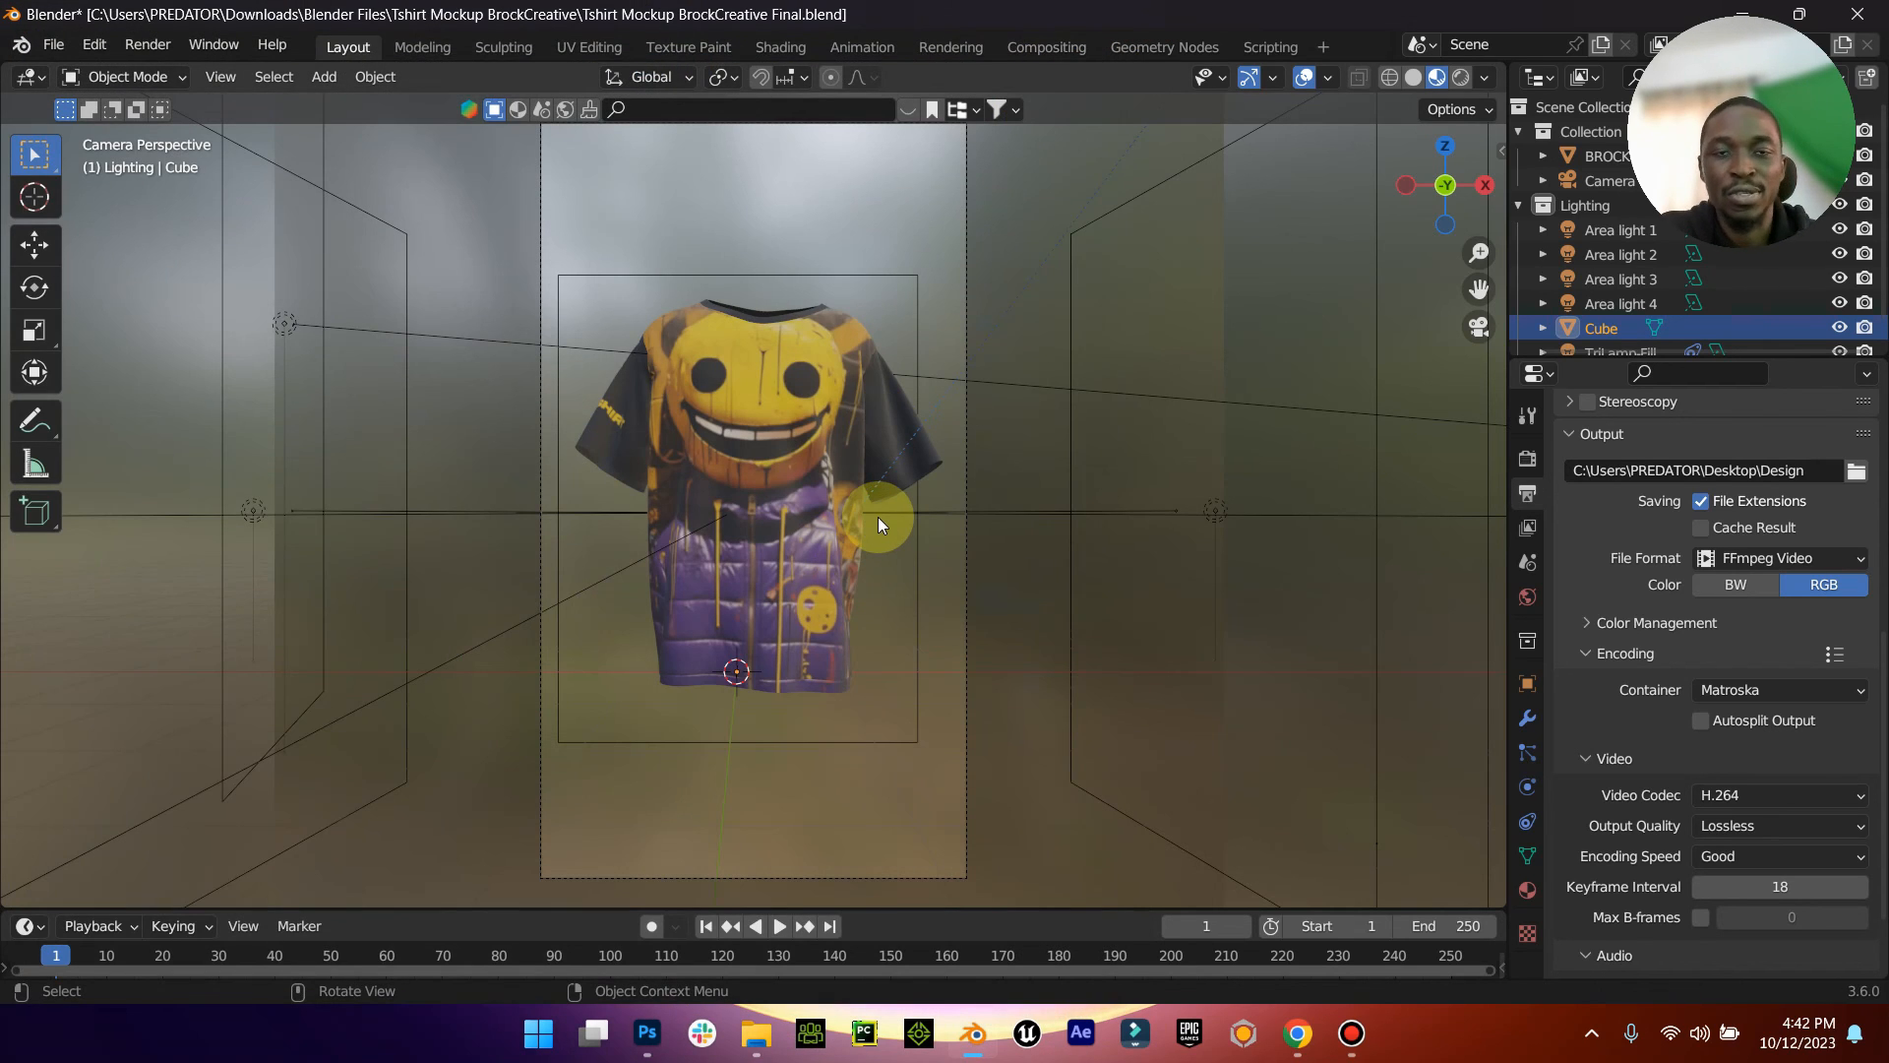